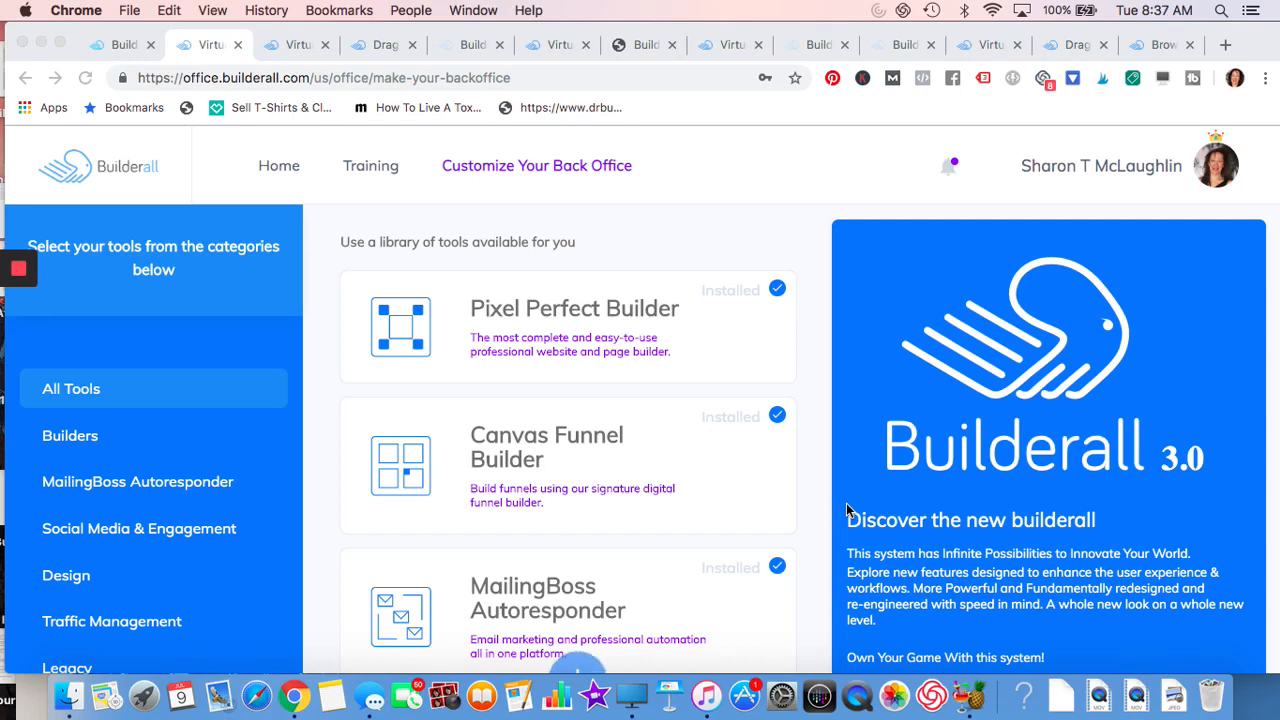
pyautogui.moveTo(740, 428)
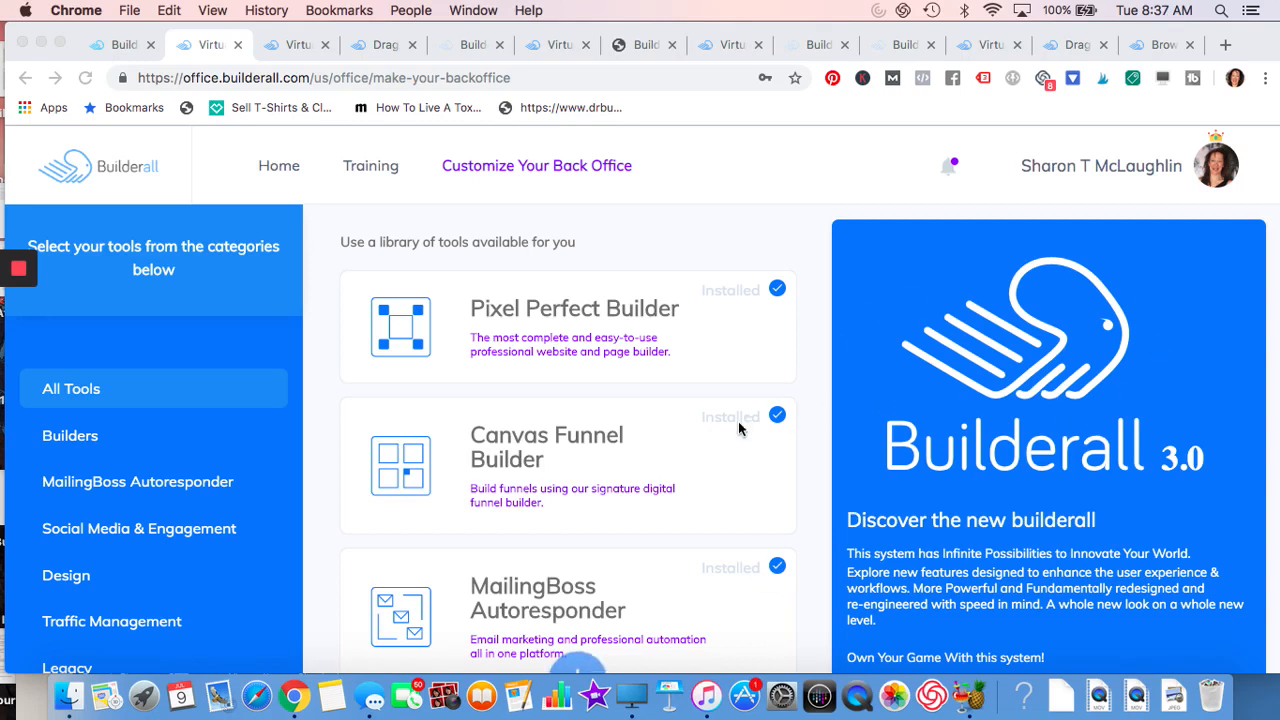
pyautogui.moveTo(432, 388)
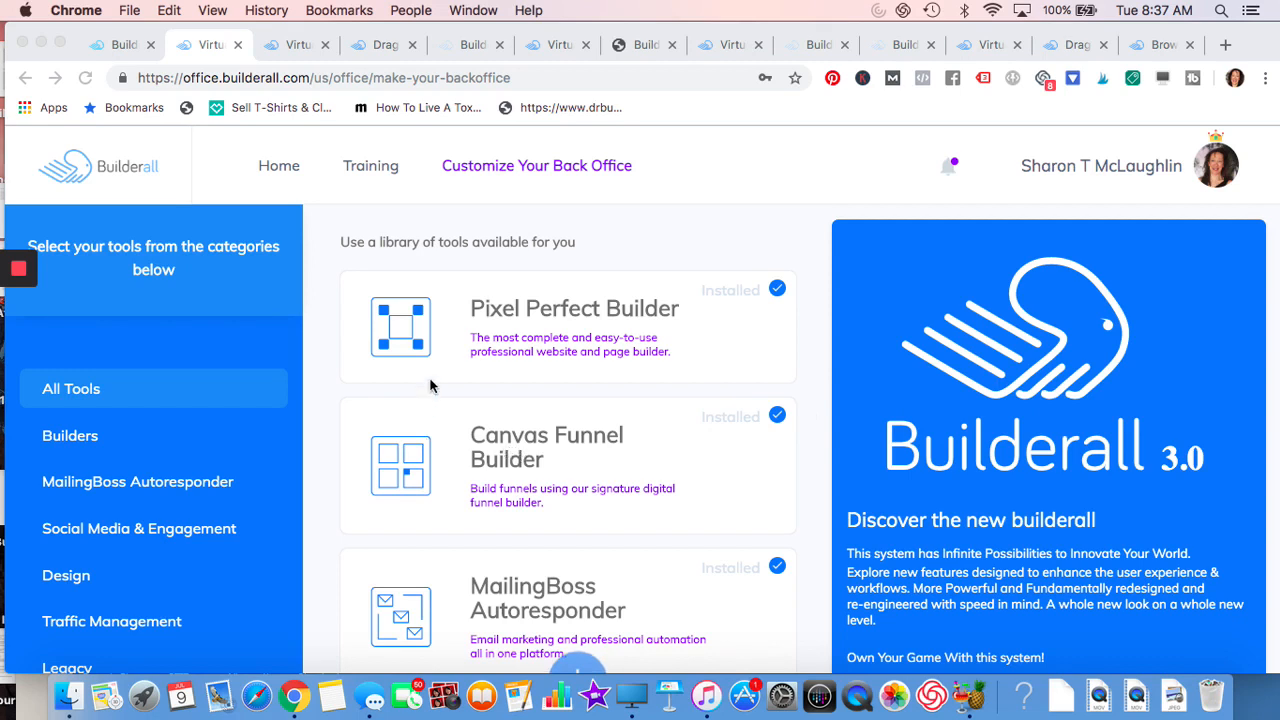
pyautogui.moveTo(472, 344)
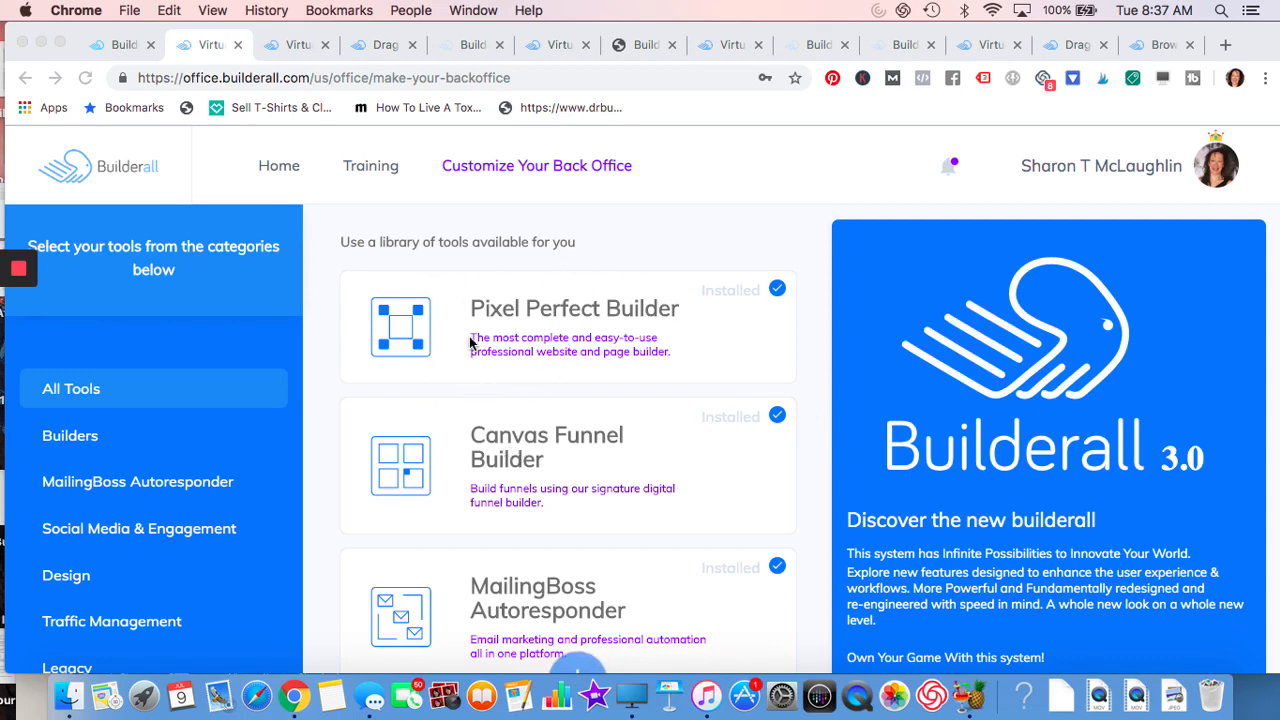
pyautogui.moveTo(488, 368)
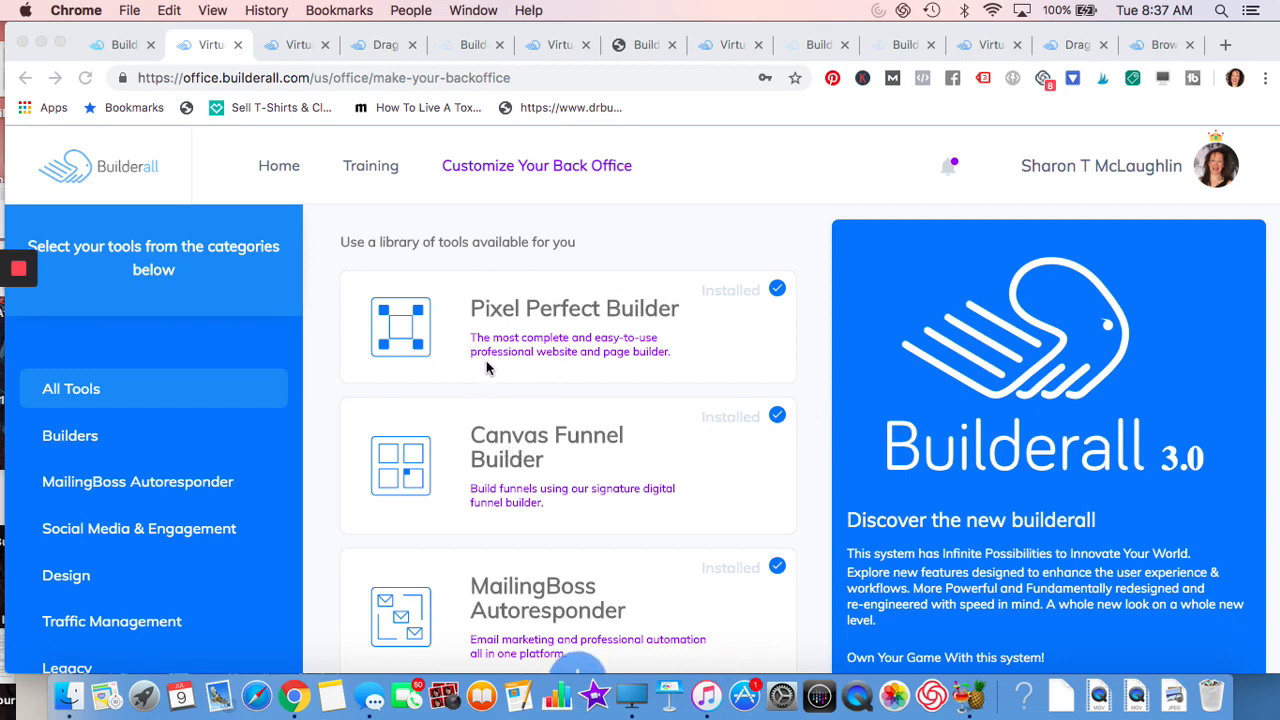
# - Scroll the All Tools list past the builders and MailingBoss to App Creator, Magazine Editor and eCommerce
pyautogui.scroll(-3)
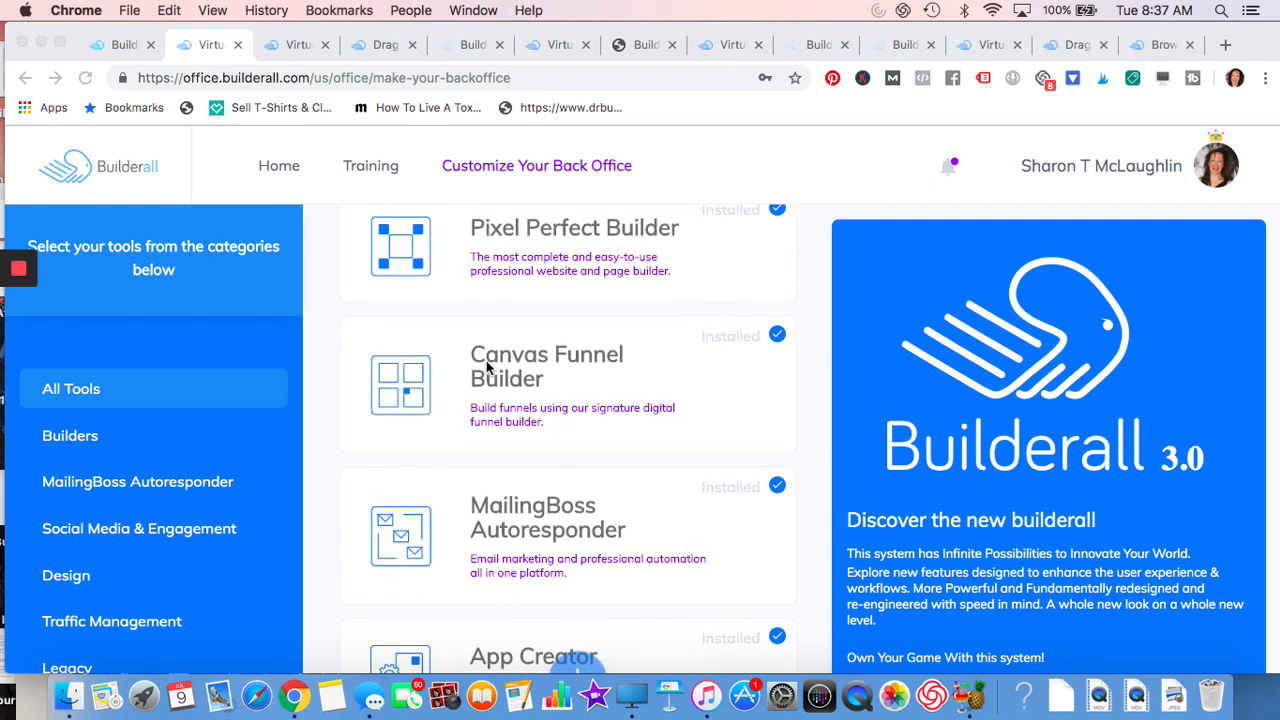
pyautogui.scroll(-3)
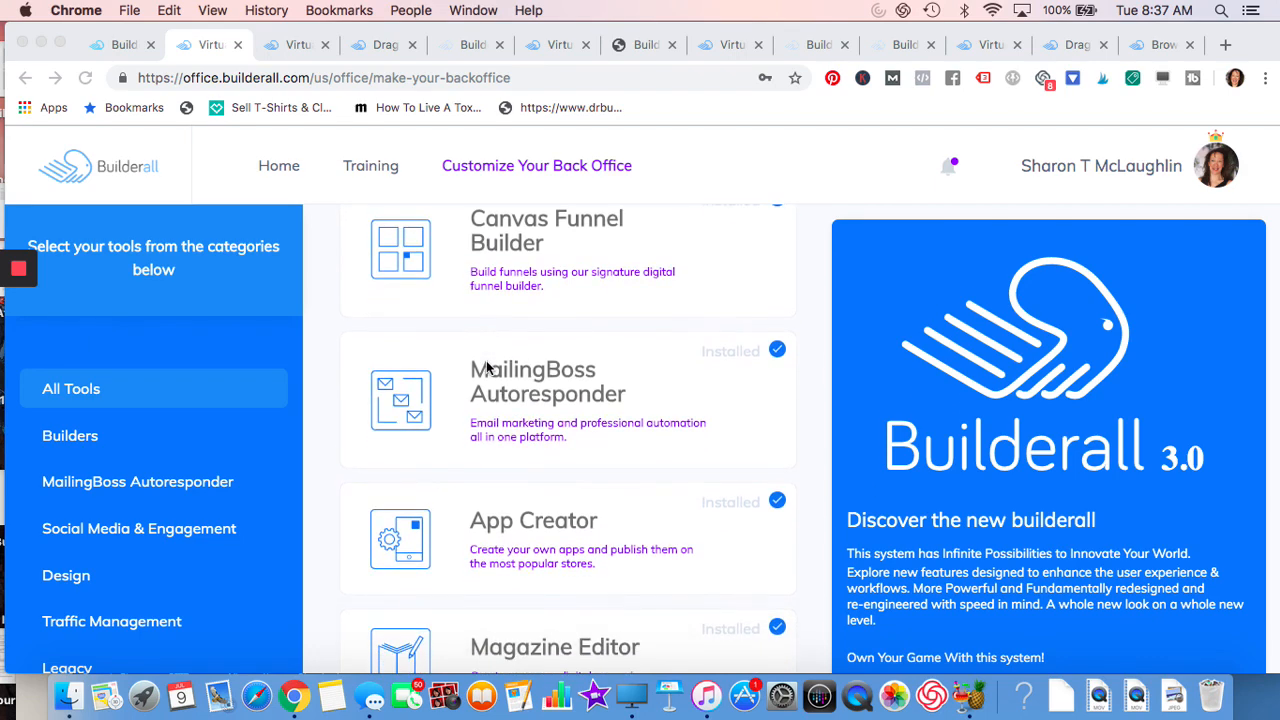
pyautogui.scroll(-3)
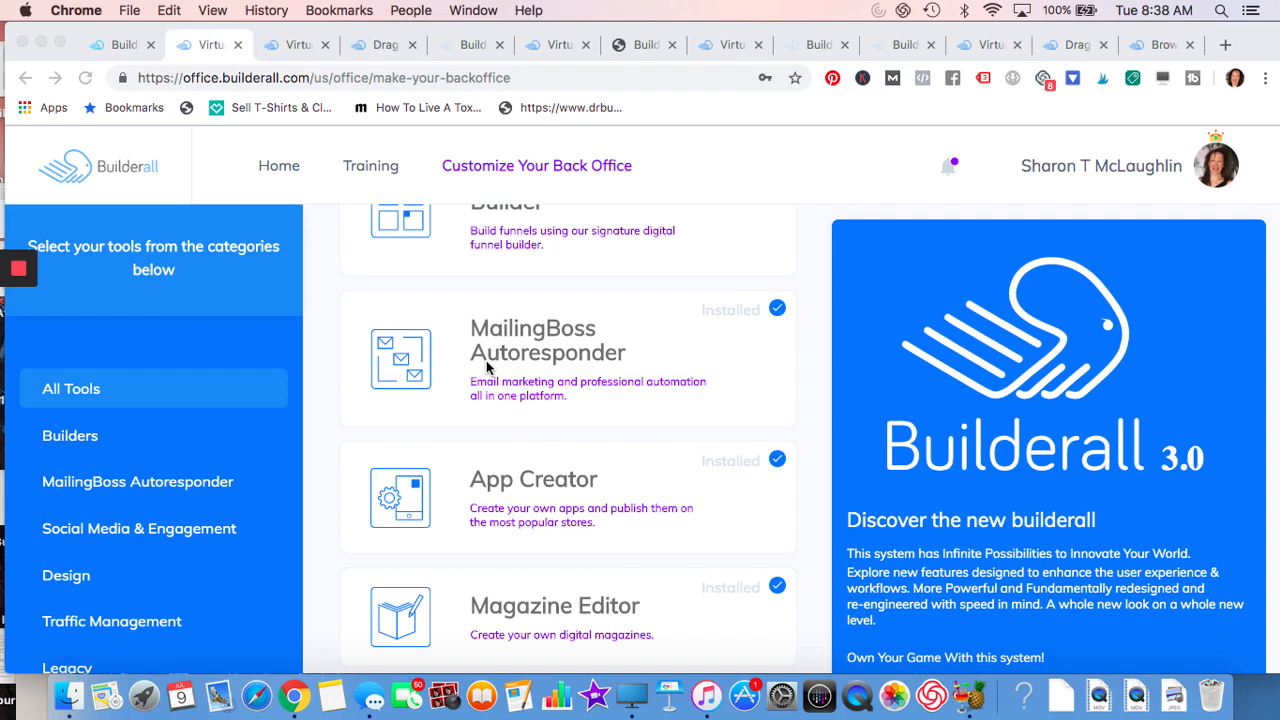
pyautogui.scroll(-3)
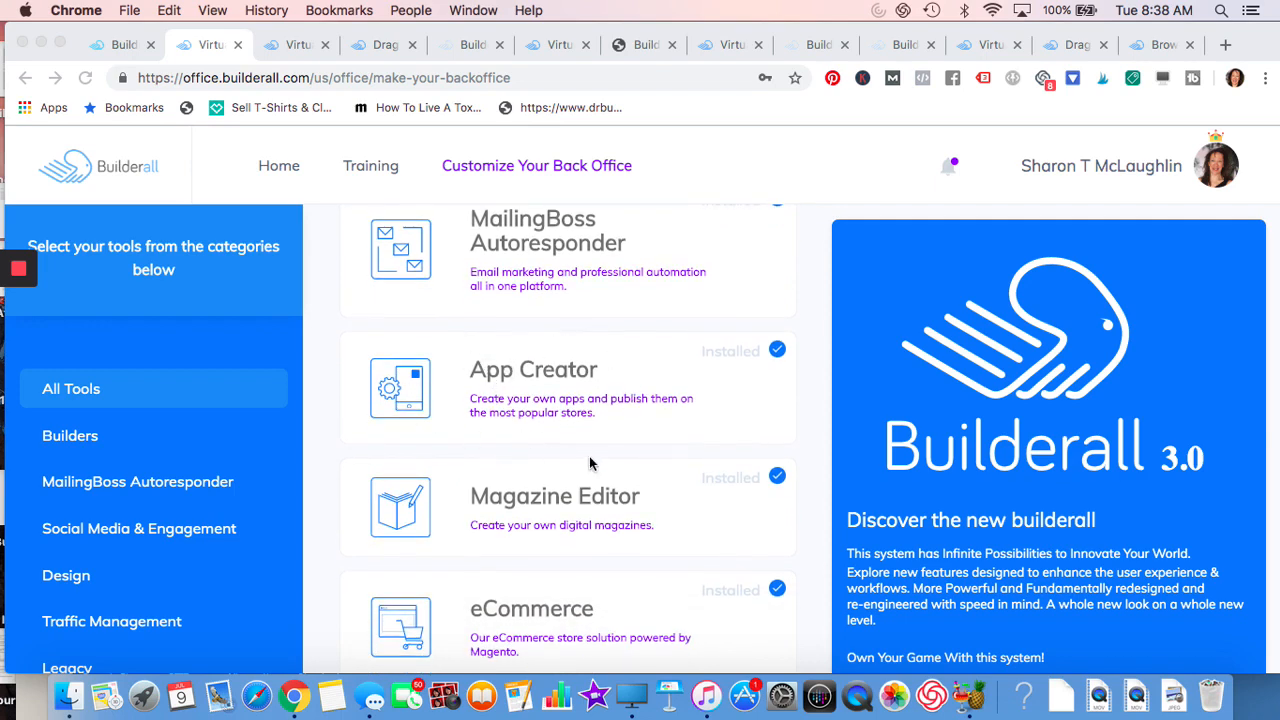
pyautogui.moveTo(528, 412)
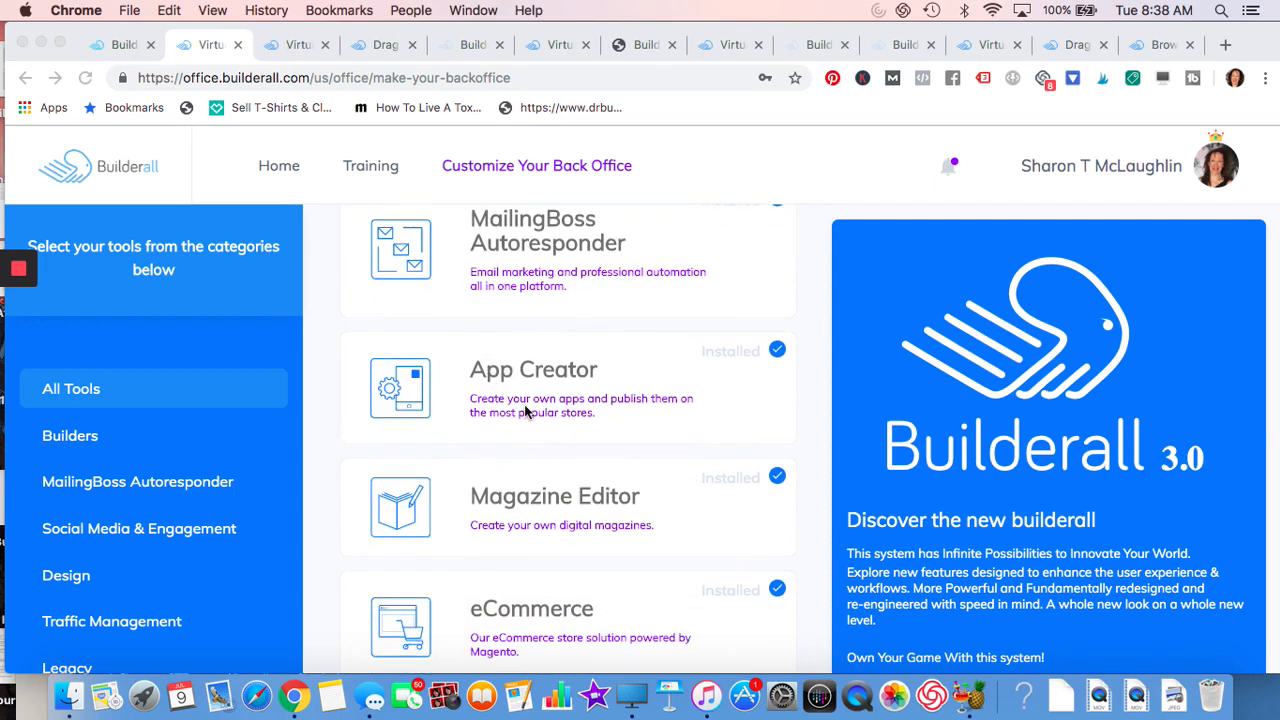
# - Scroll the All Tools list on to MockUp Studio, Video Tag, Presentation Studio and Animated Videos
pyautogui.scroll(-3)
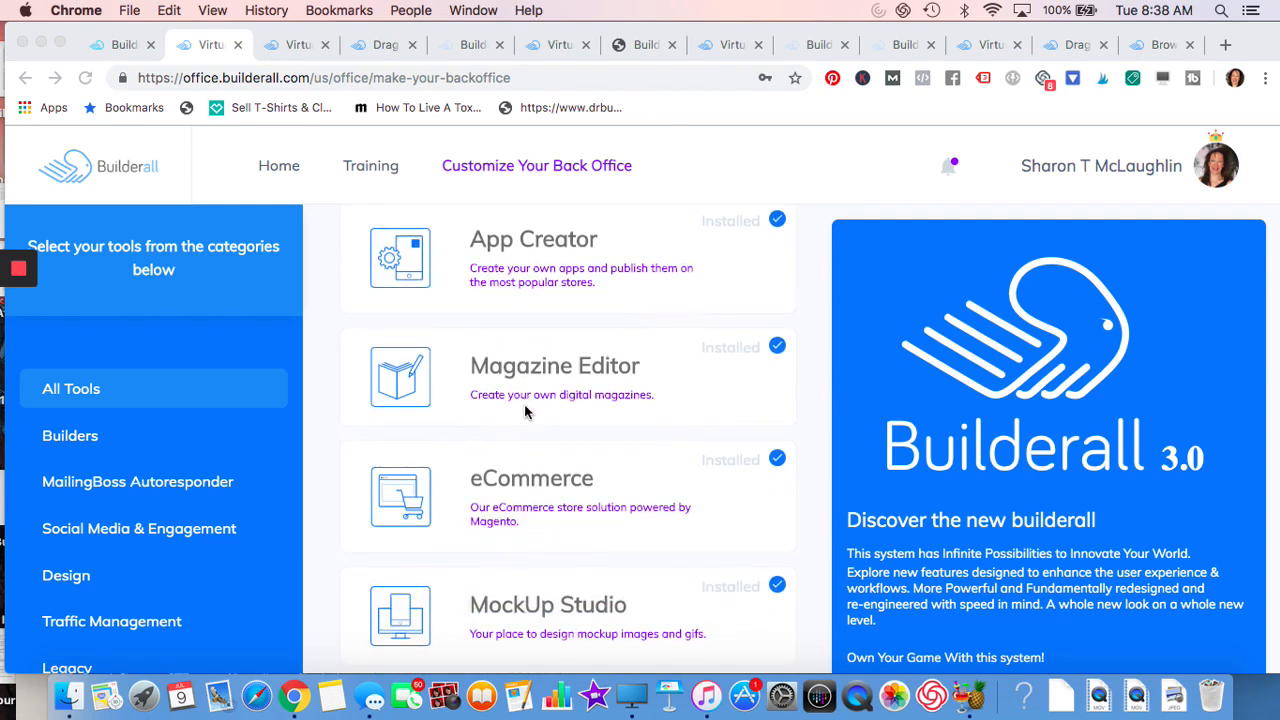
pyautogui.moveTo(592, 342)
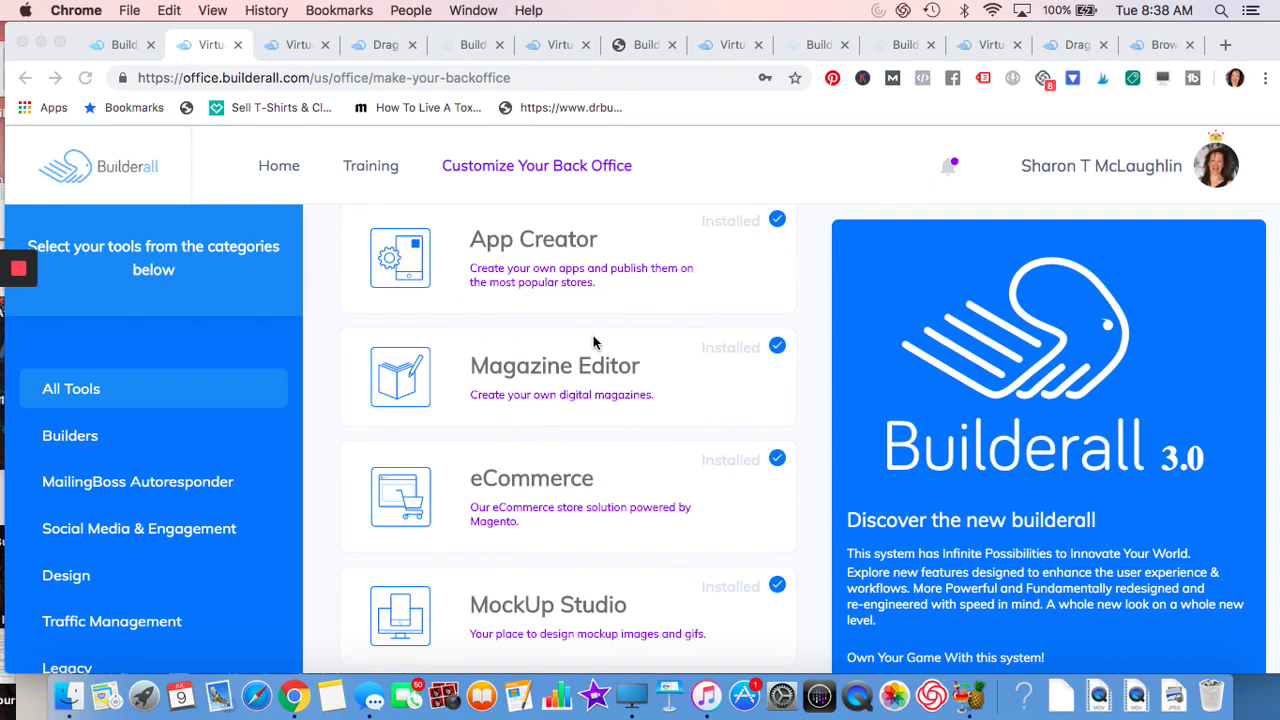
pyautogui.moveTo(476, 510)
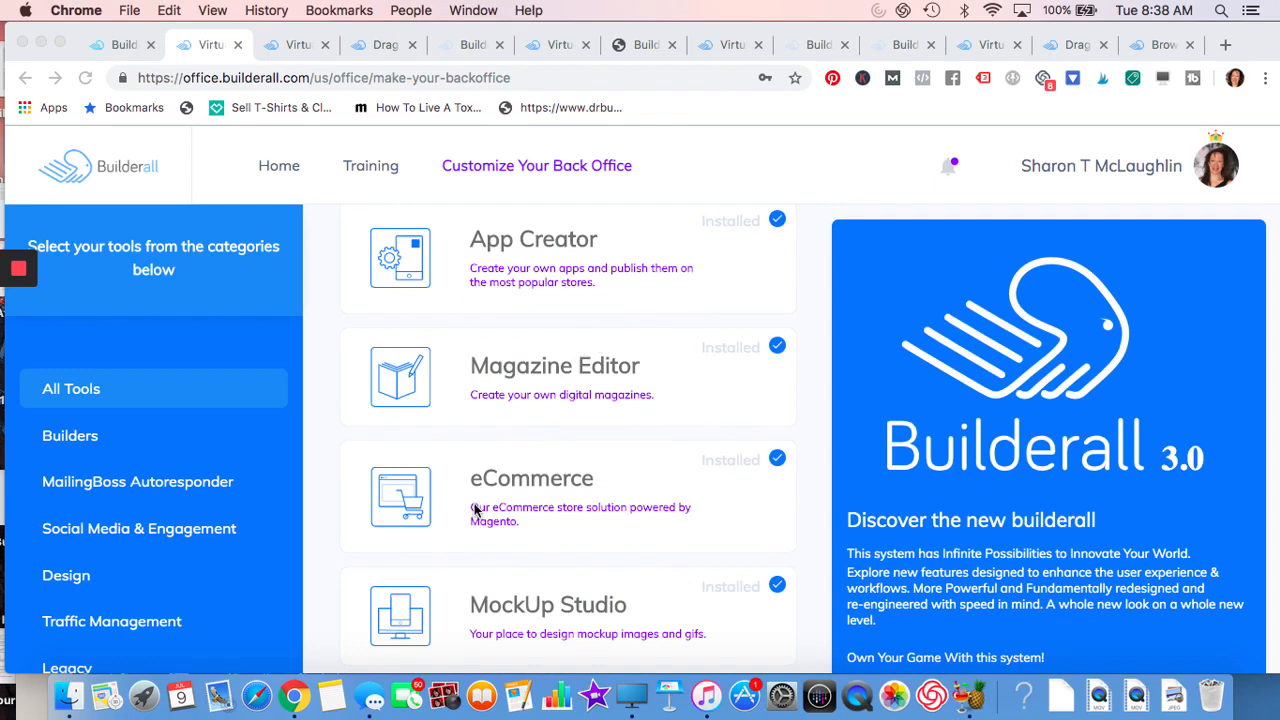
pyautogui.scroll(-3)
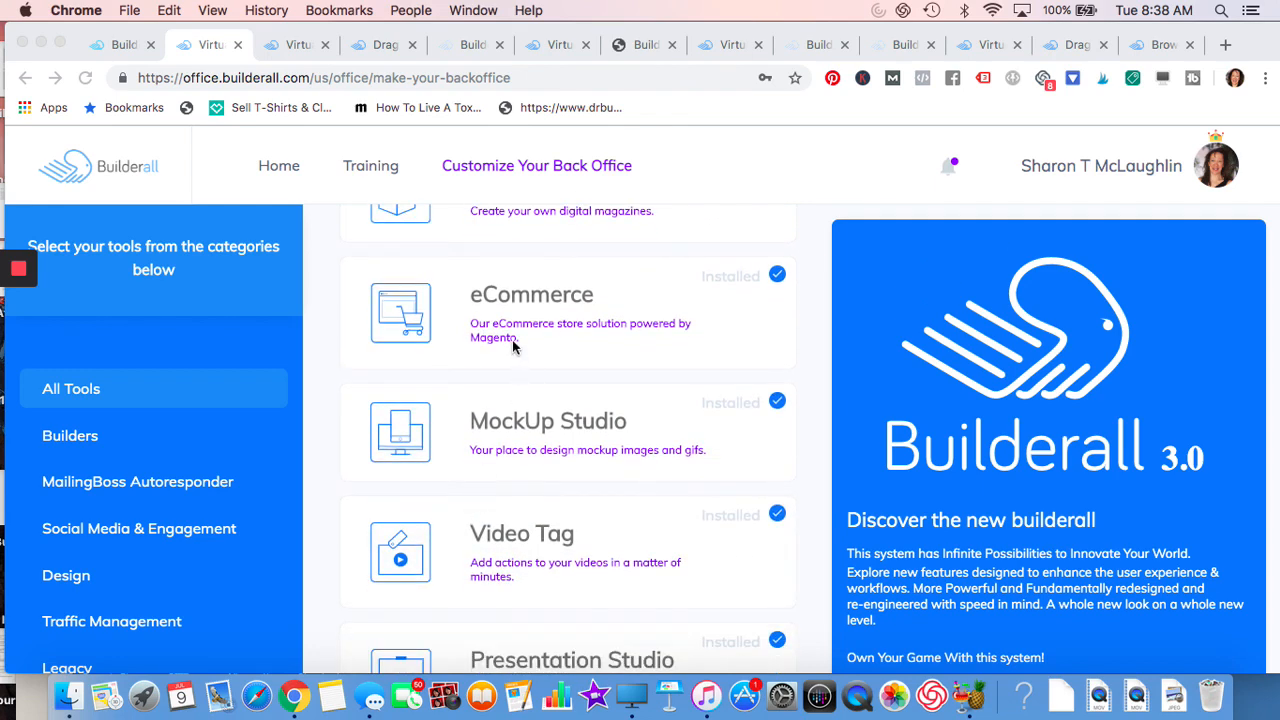
pyautogui.moveTo(528, 344)
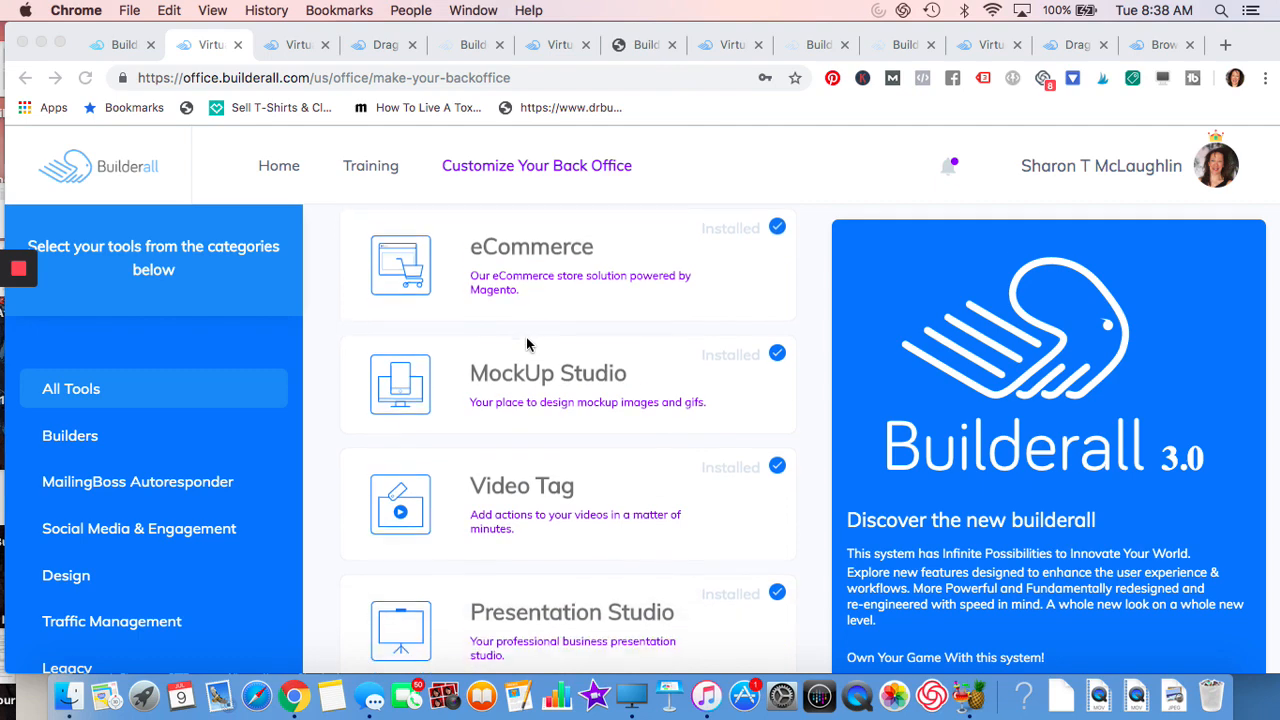
pyautogui.scroll(-3)
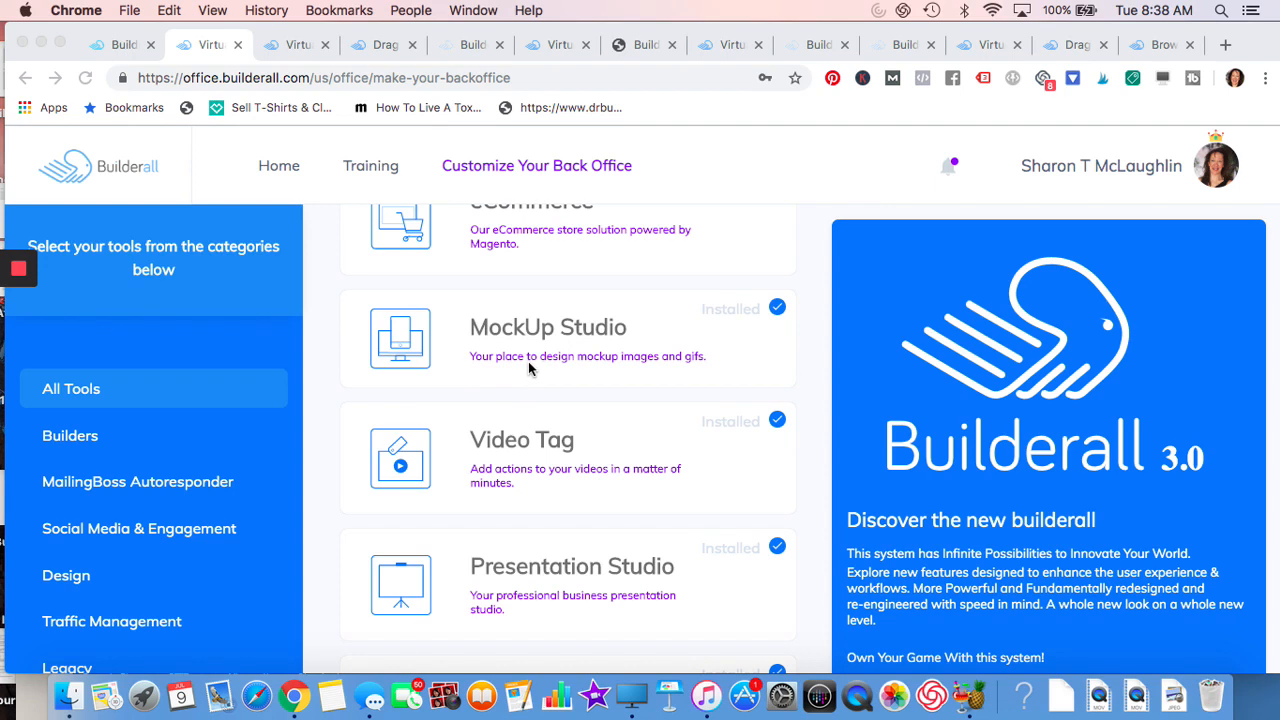
pyautogui.scroll(-3)
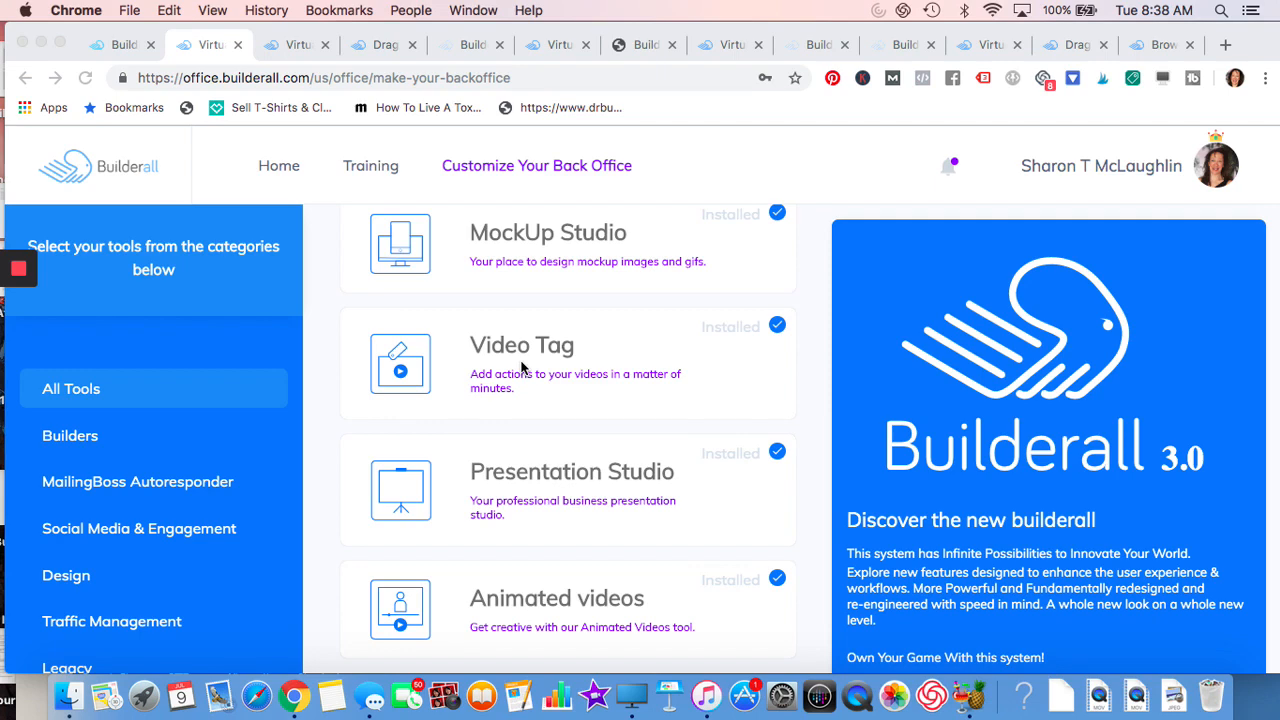
# - Scroll the All Tools list on to Floating Videos, Browser Notifications, Autopost and Facebook Chatbot
pyautogui.scroll(-3)
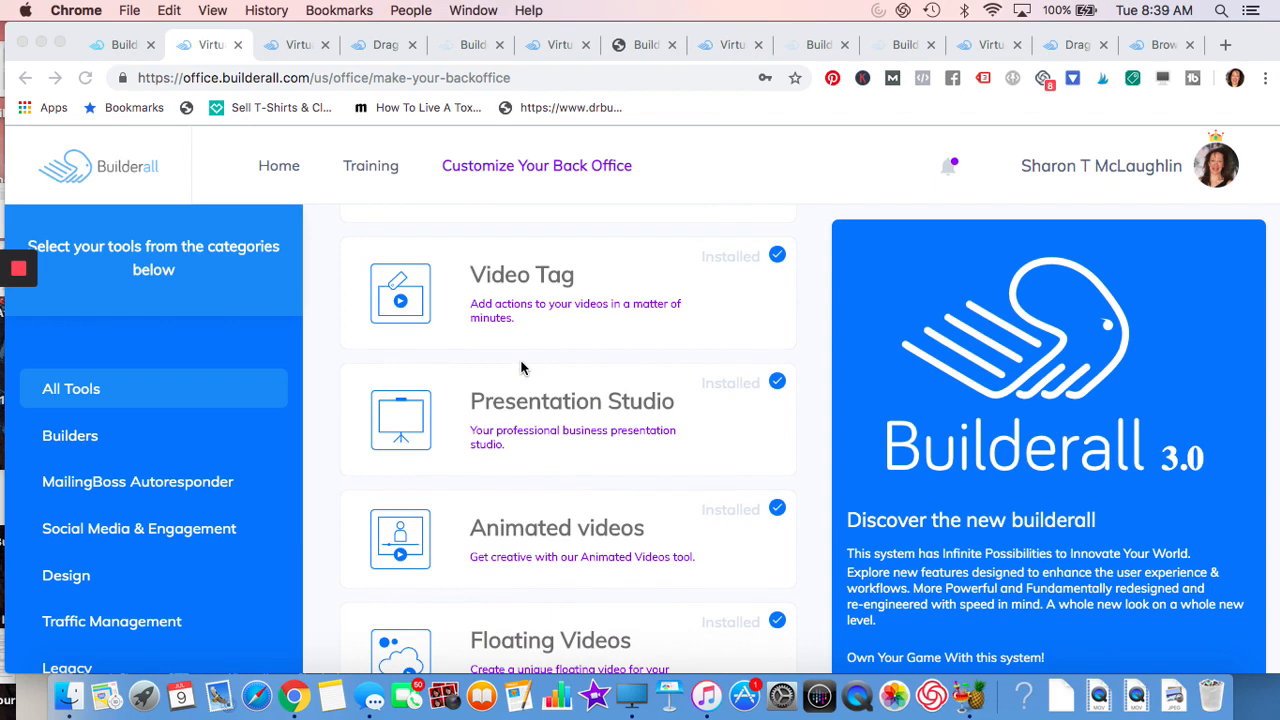
pyautogui.moveTo(508, 446)
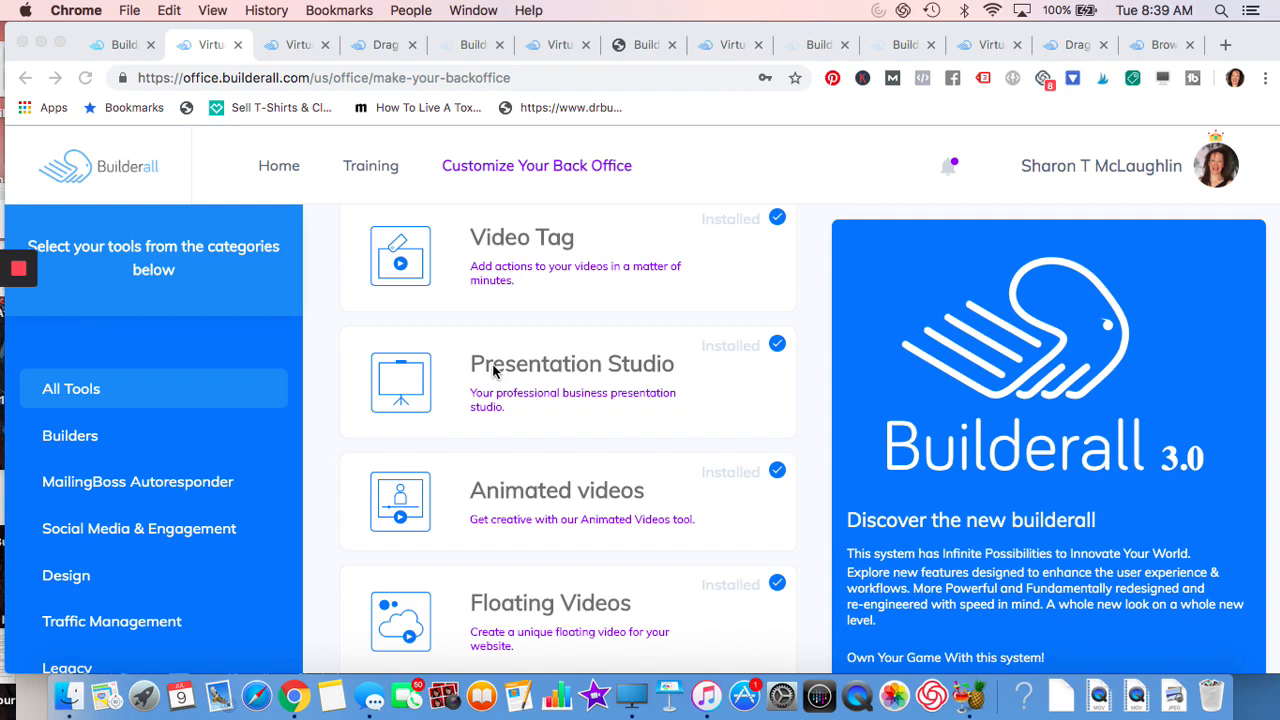
pyautogui.scroll(-3)
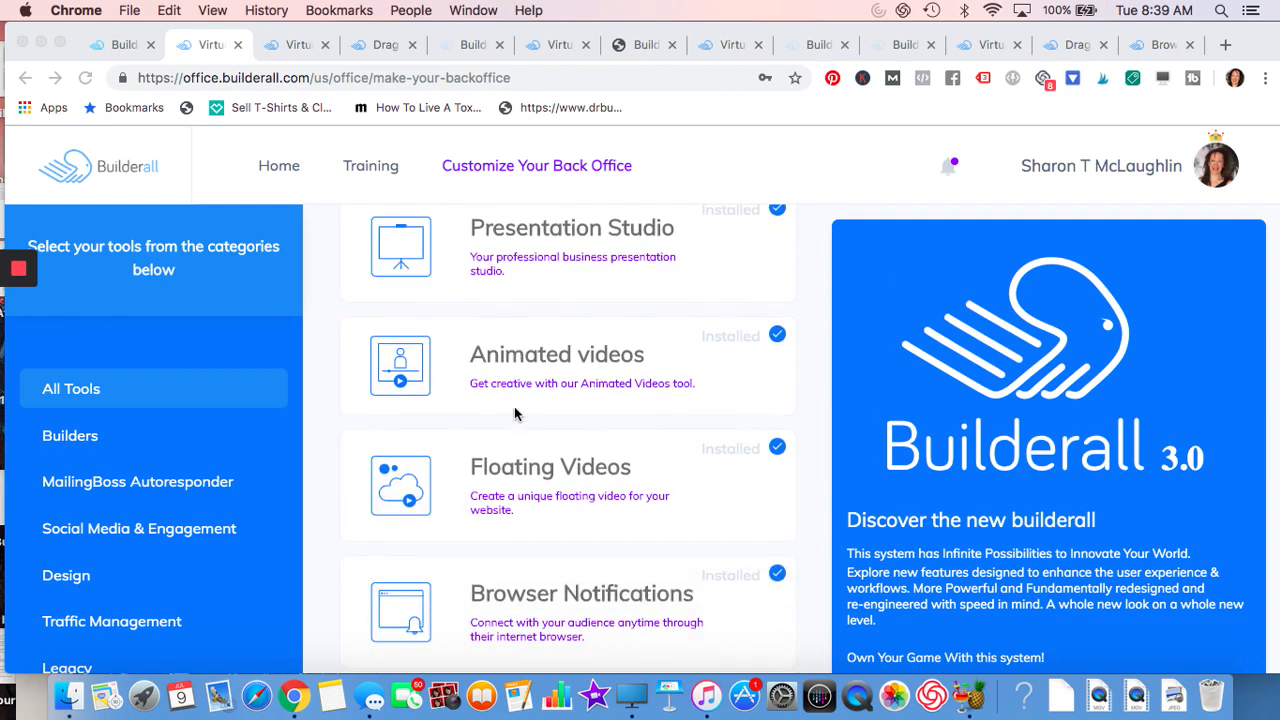
pyautogui.moveTo(470, 384)
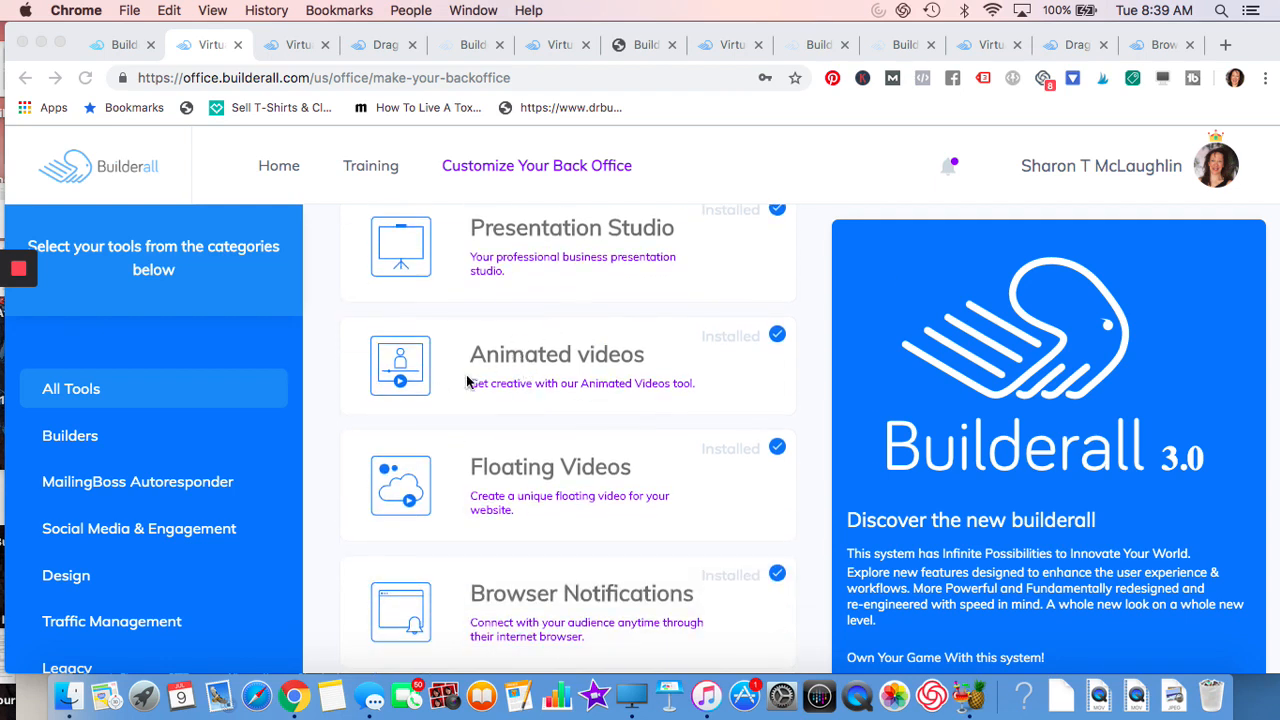
pyautogui.moveTo(464, 402)
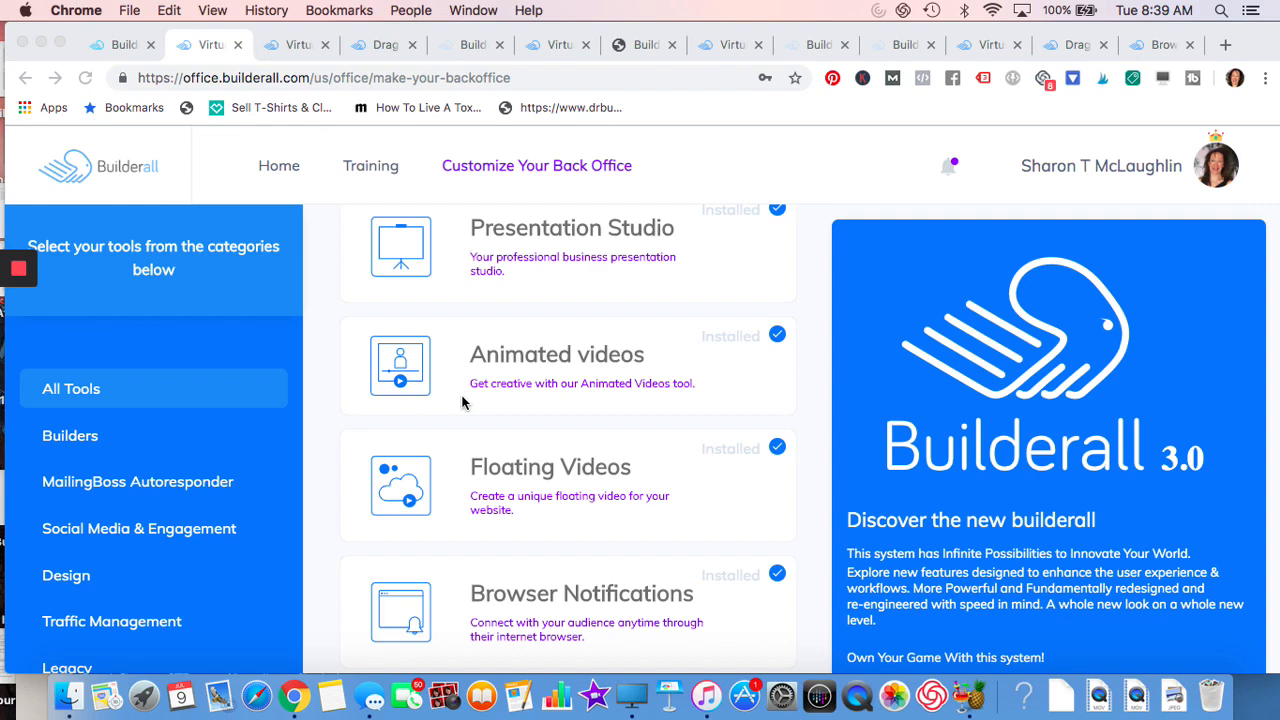
pyautogui.scroll(-3)
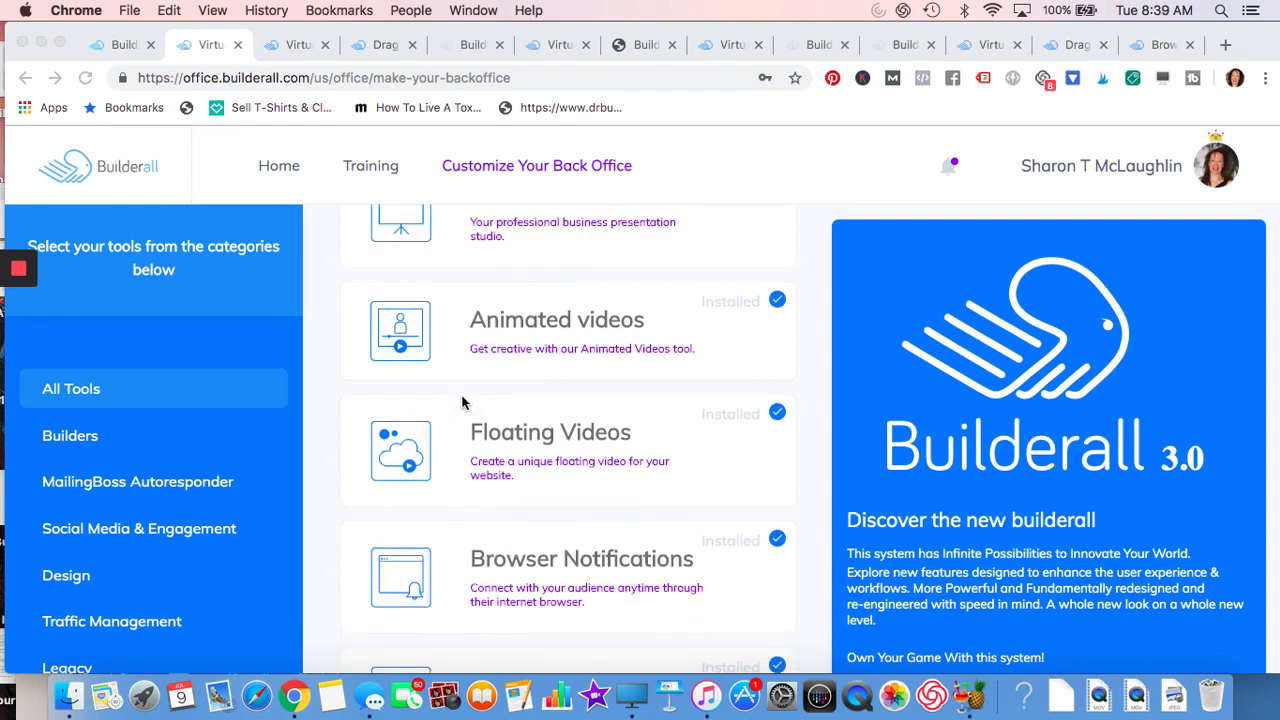
pyautogui.moveTo(484, 458)
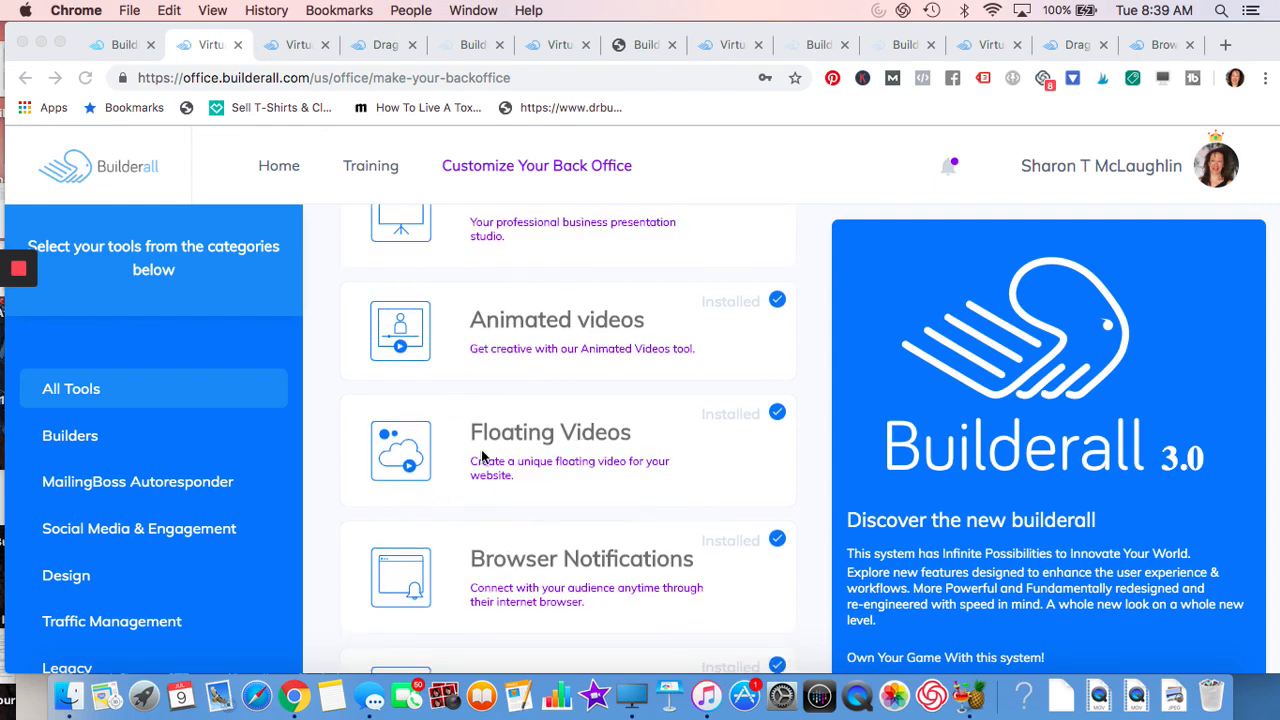
pyautogui.scroll(-3)
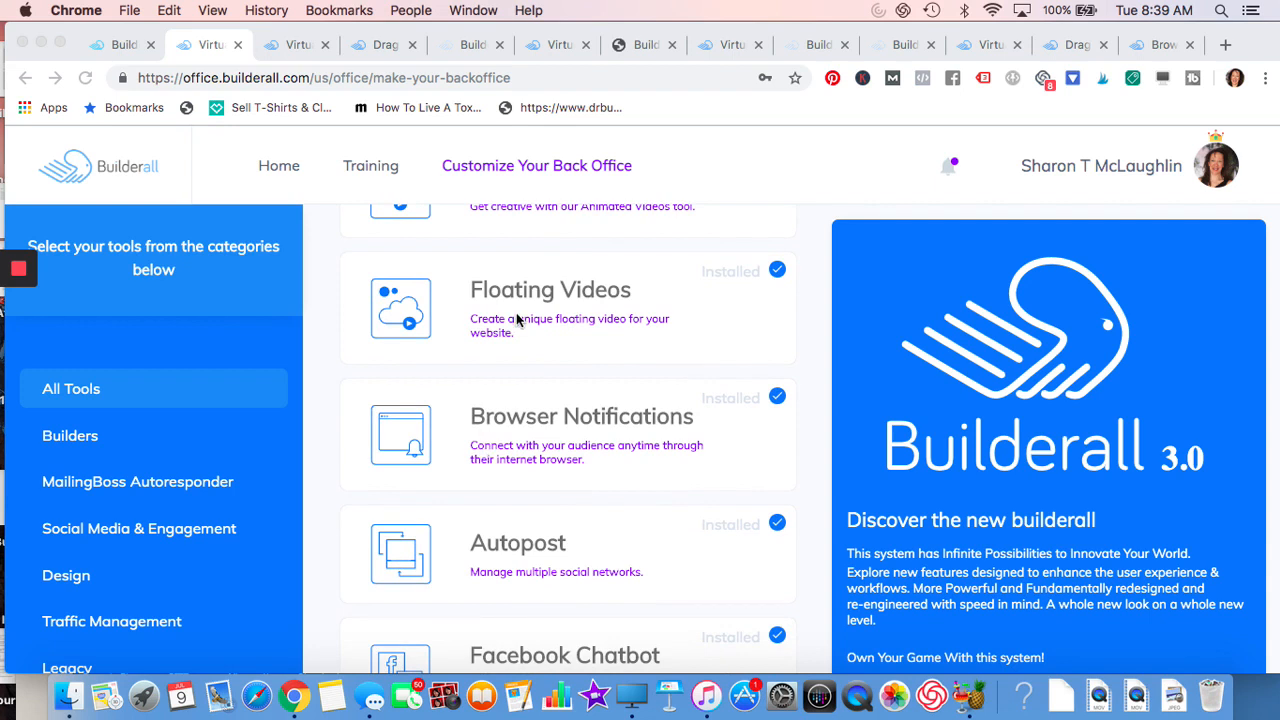
pyautogui.moveTo(184, 286)
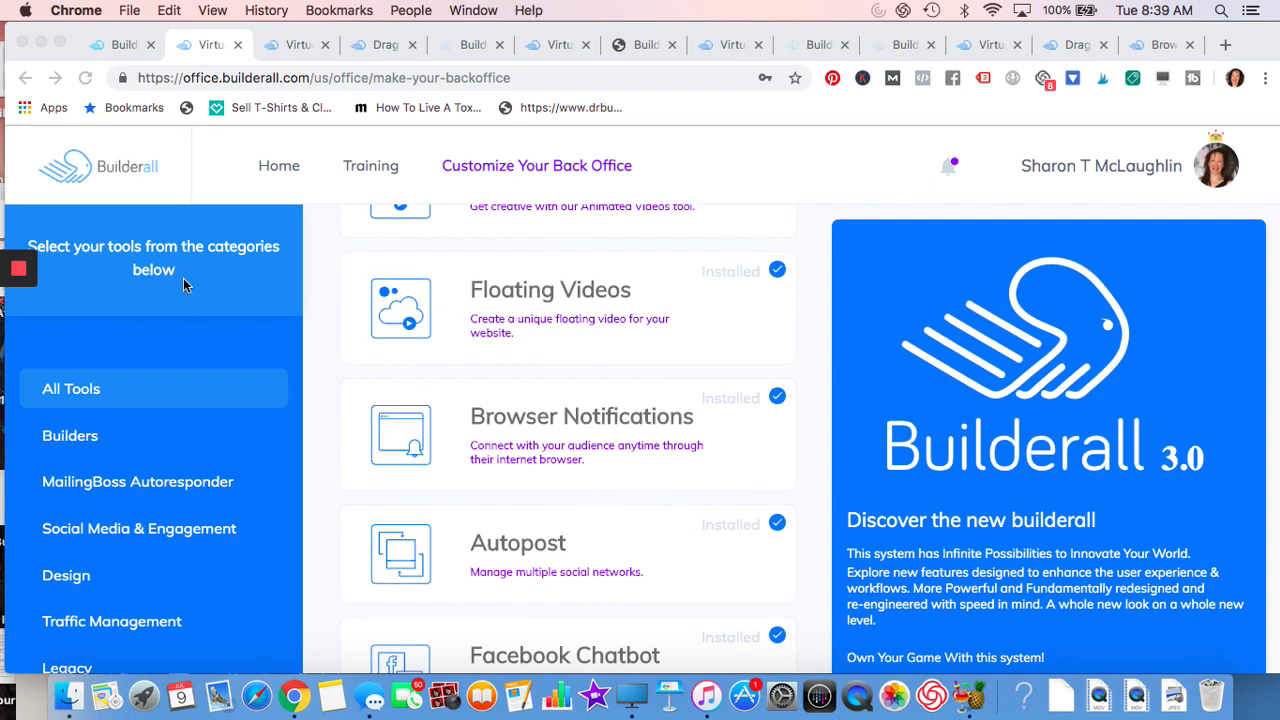
pyautogui.moveTo(444, 496)
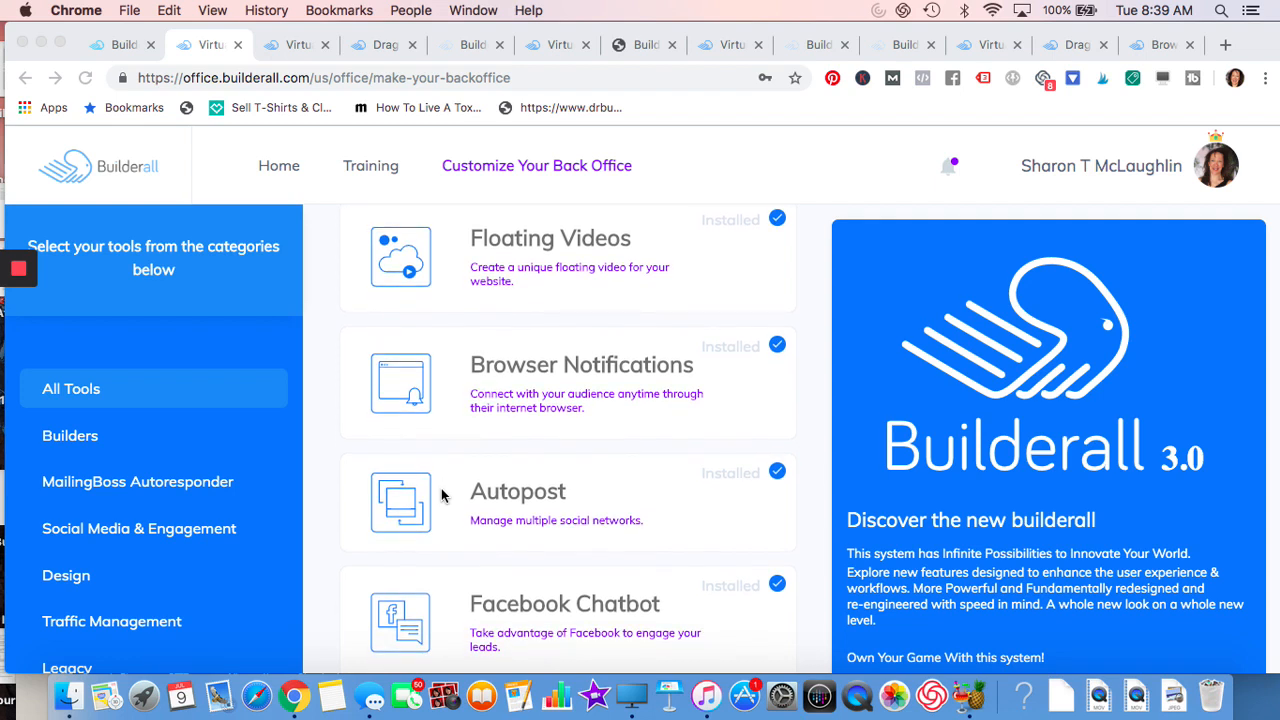
pyautogui.moveTo(732, 284)
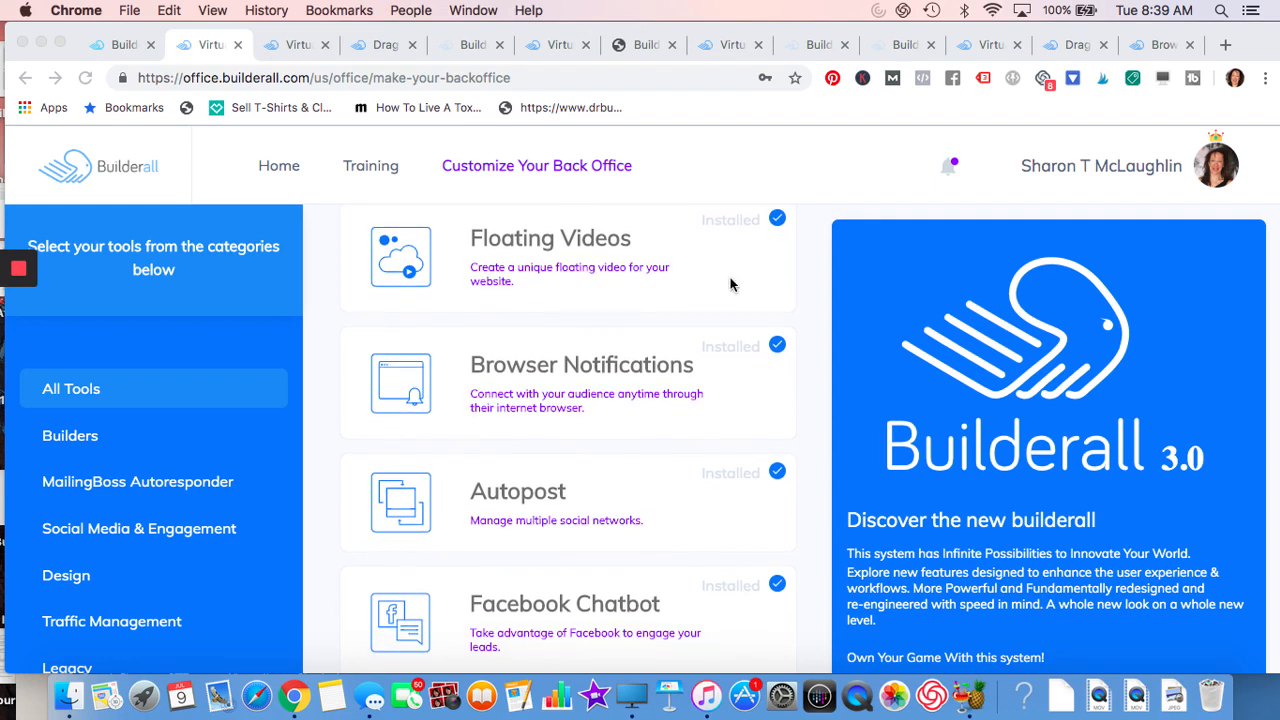
pyautogui.moveTo(508, 380)
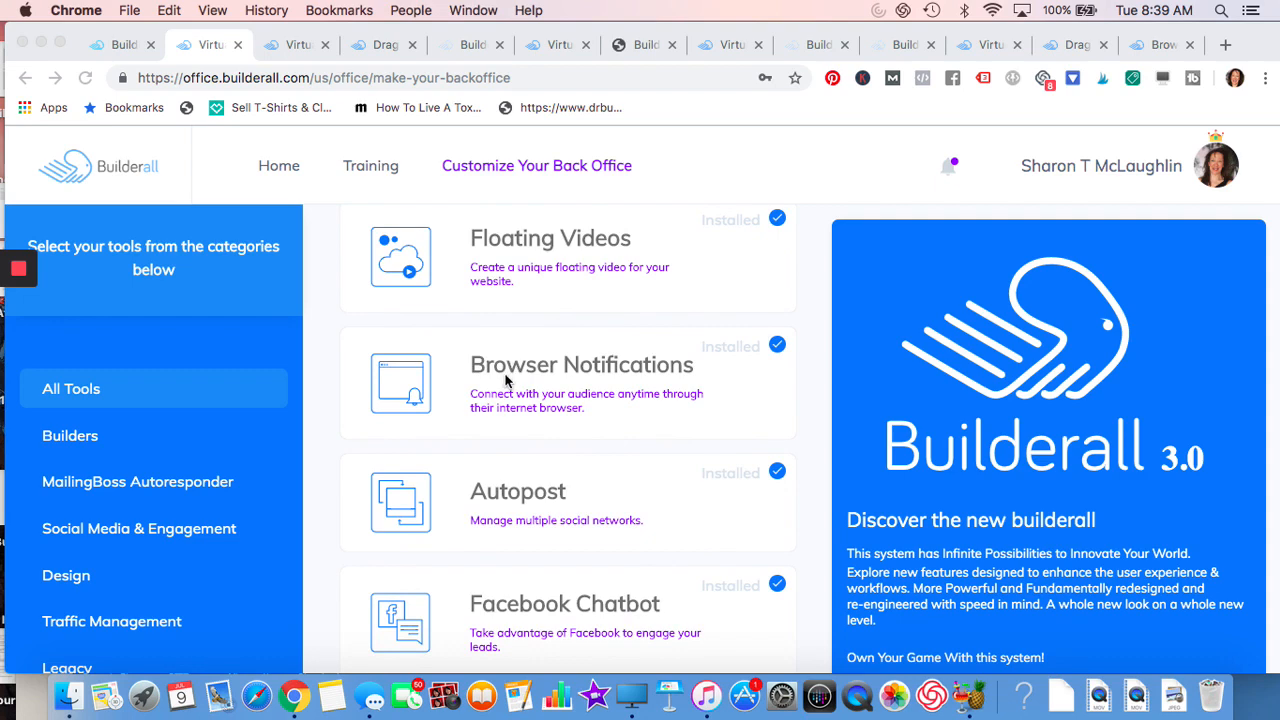
pyautogui.scroll(-3)
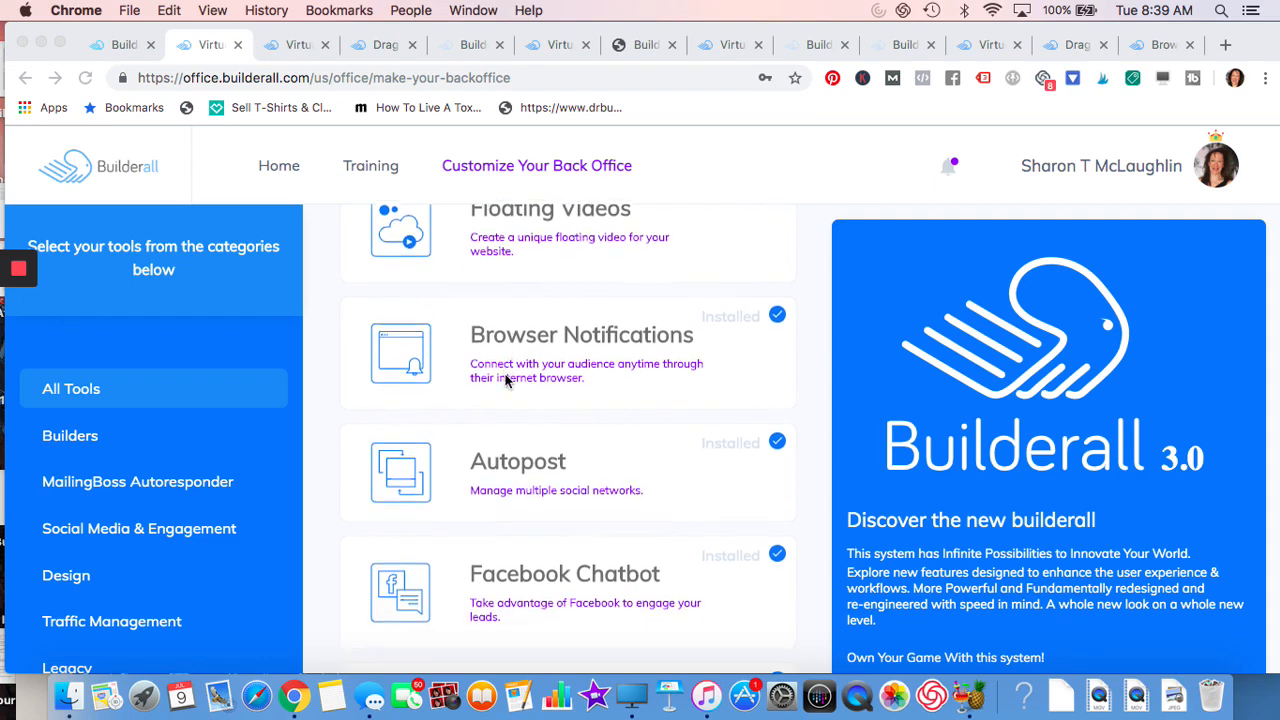
pyautogui.scroll(-3)
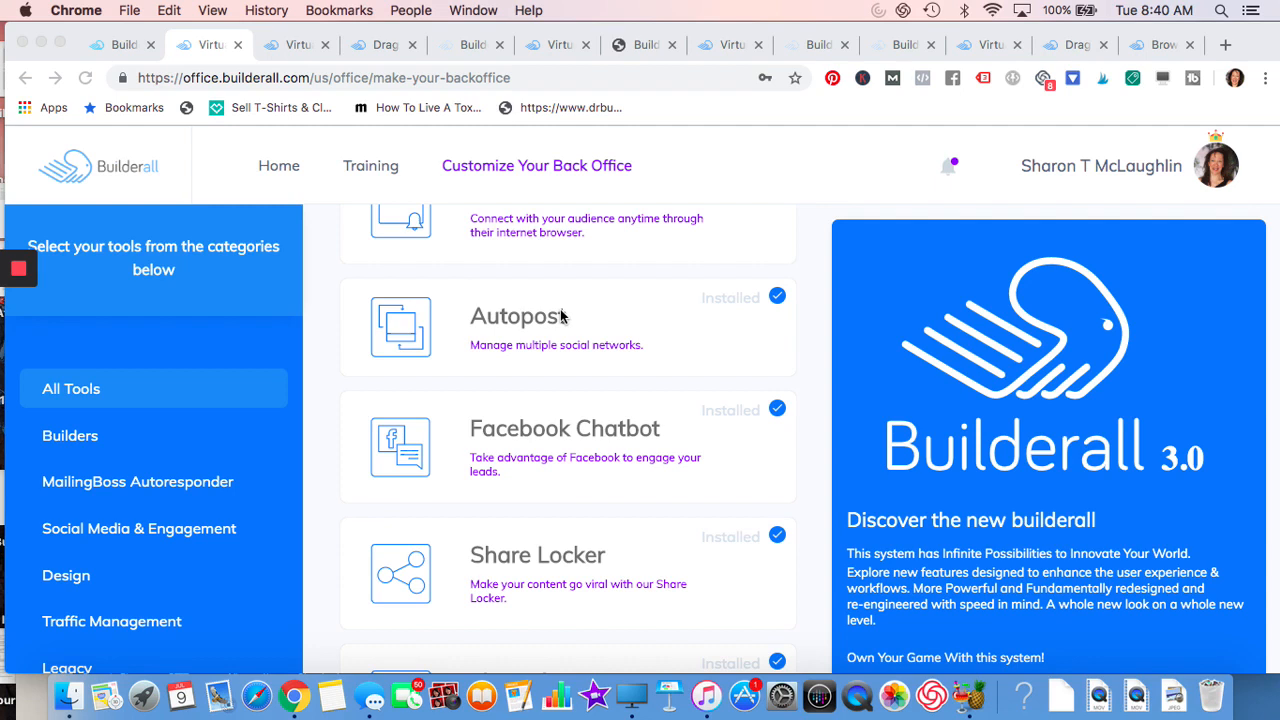
pyautogui.moveTo(520, 352)
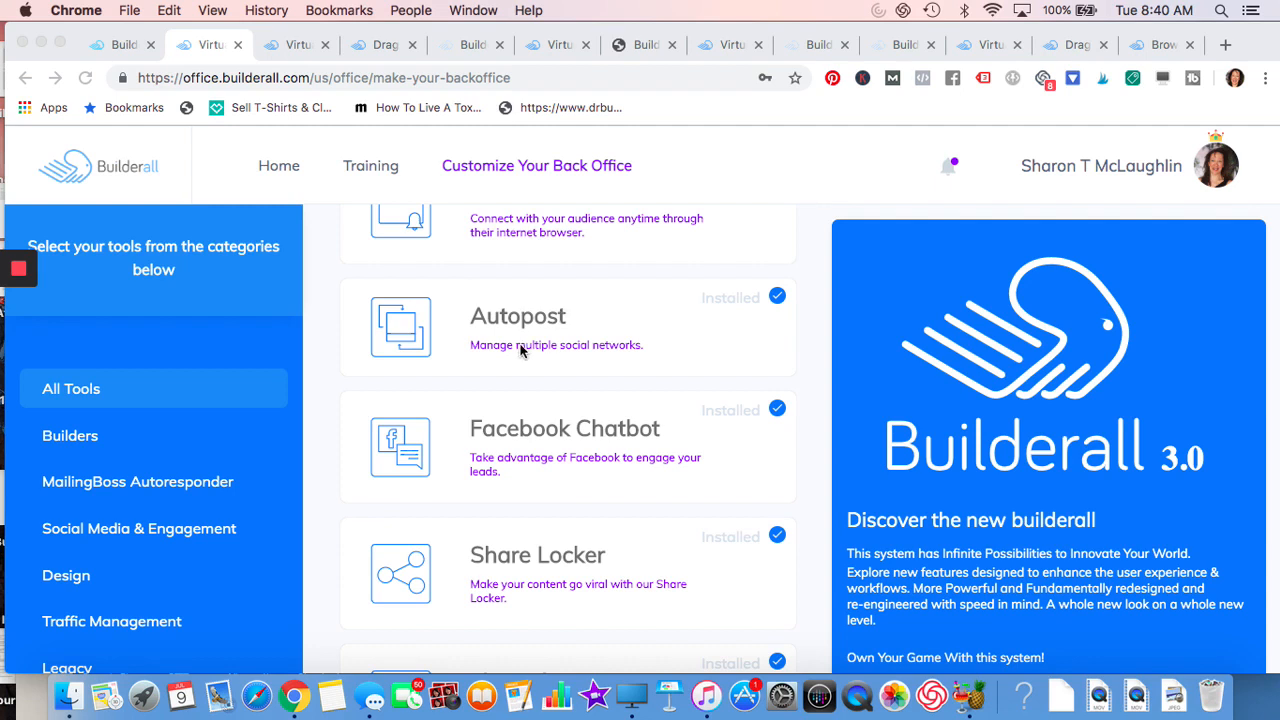
pyautogui.scroll(-3)
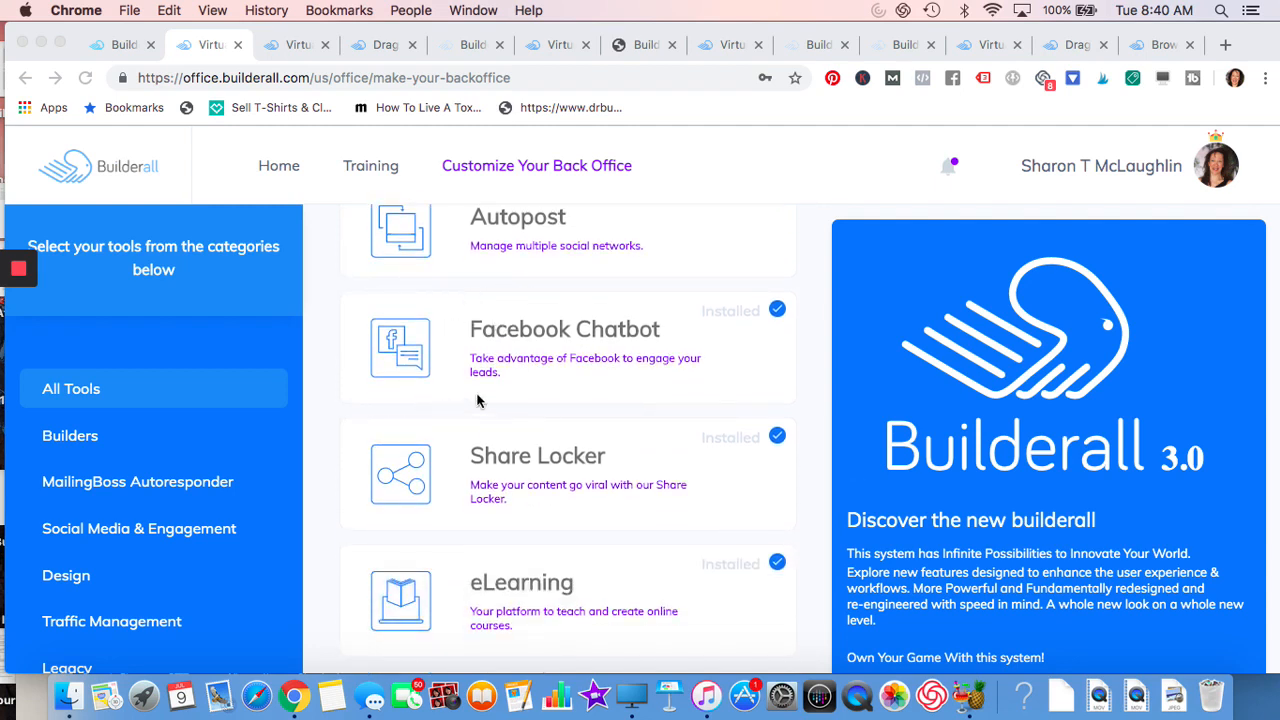
pyautogui.moveTo(500, 336)
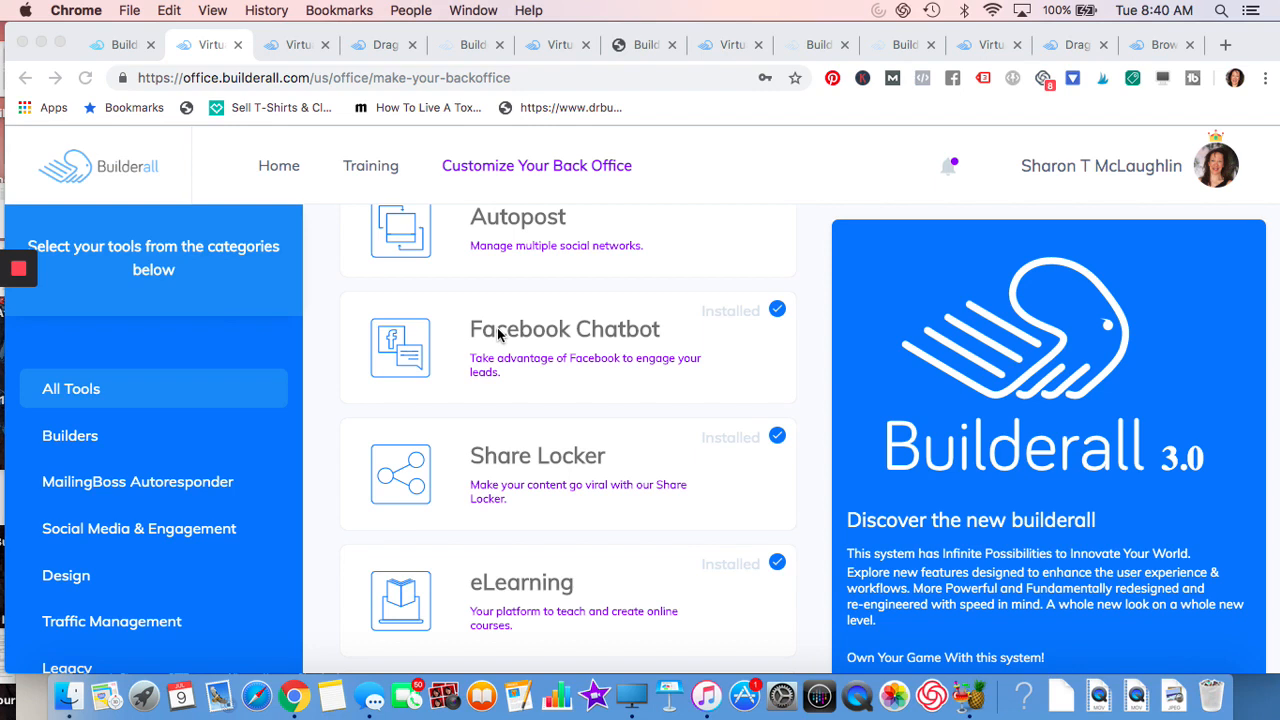
pyautogui.scroll(-3)
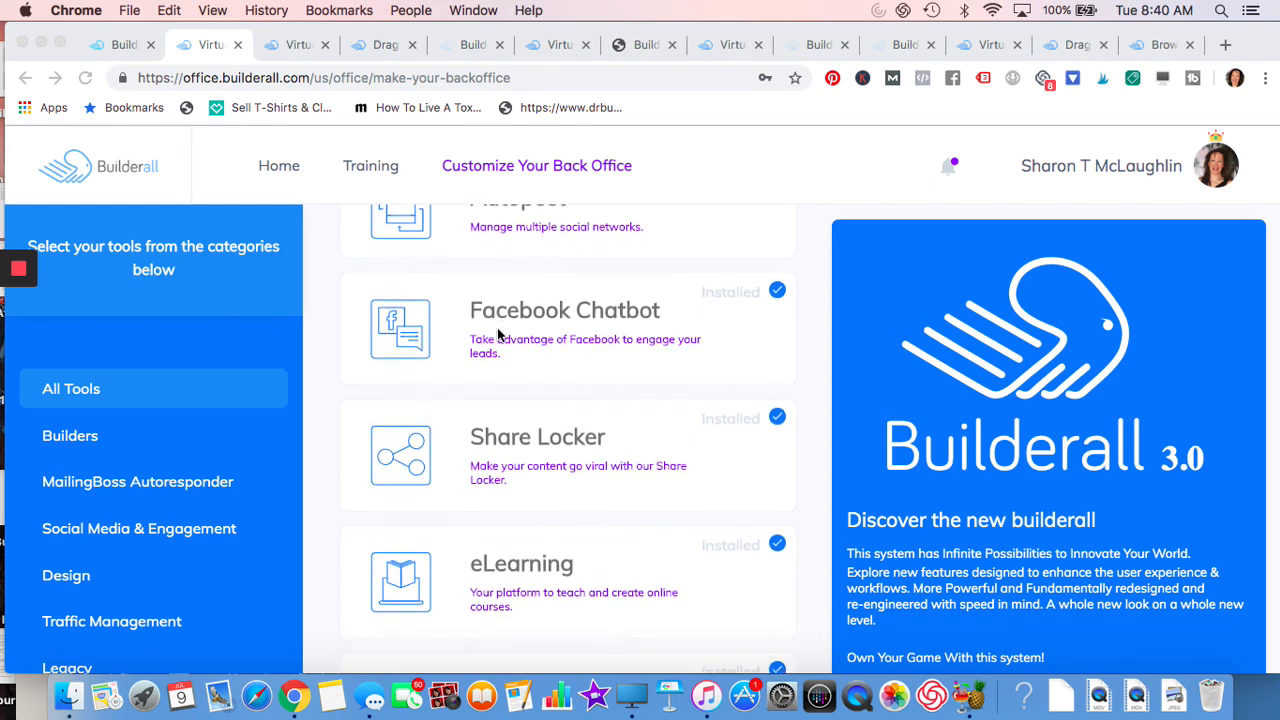
pyautogui.scroll(3)
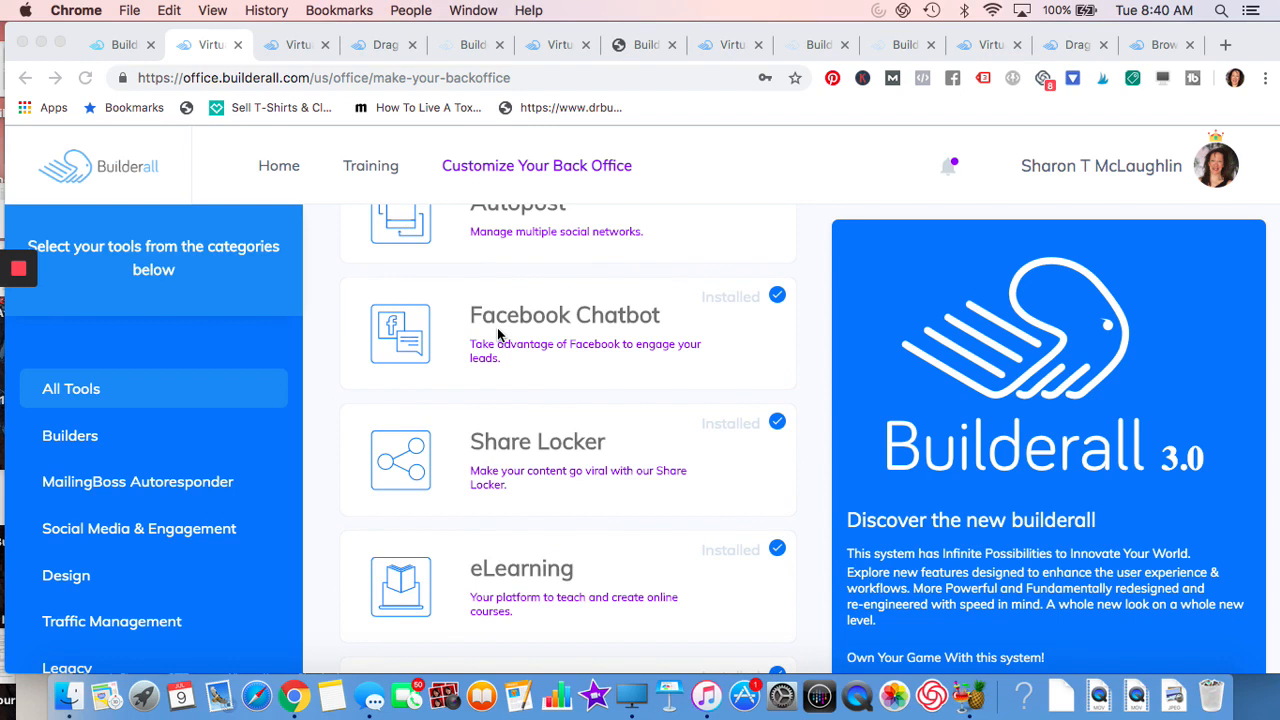
pyautogui.scroll(3)
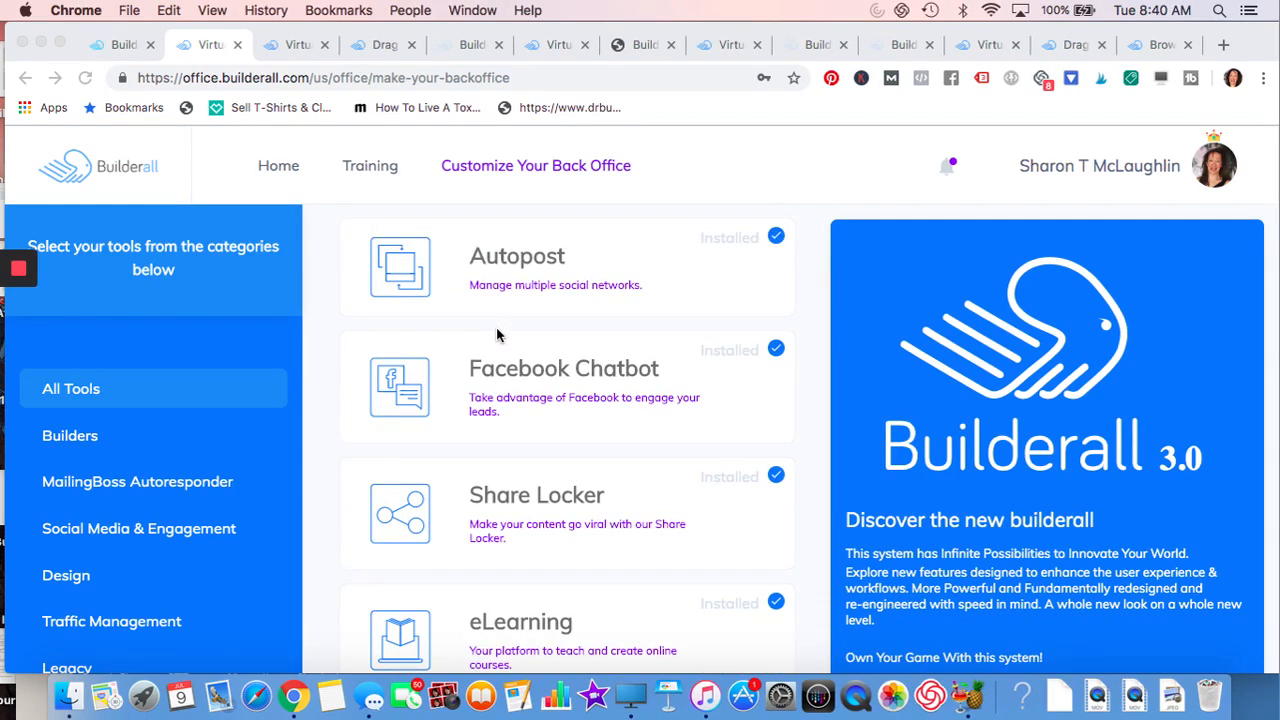
pyautogui.scroll(3)
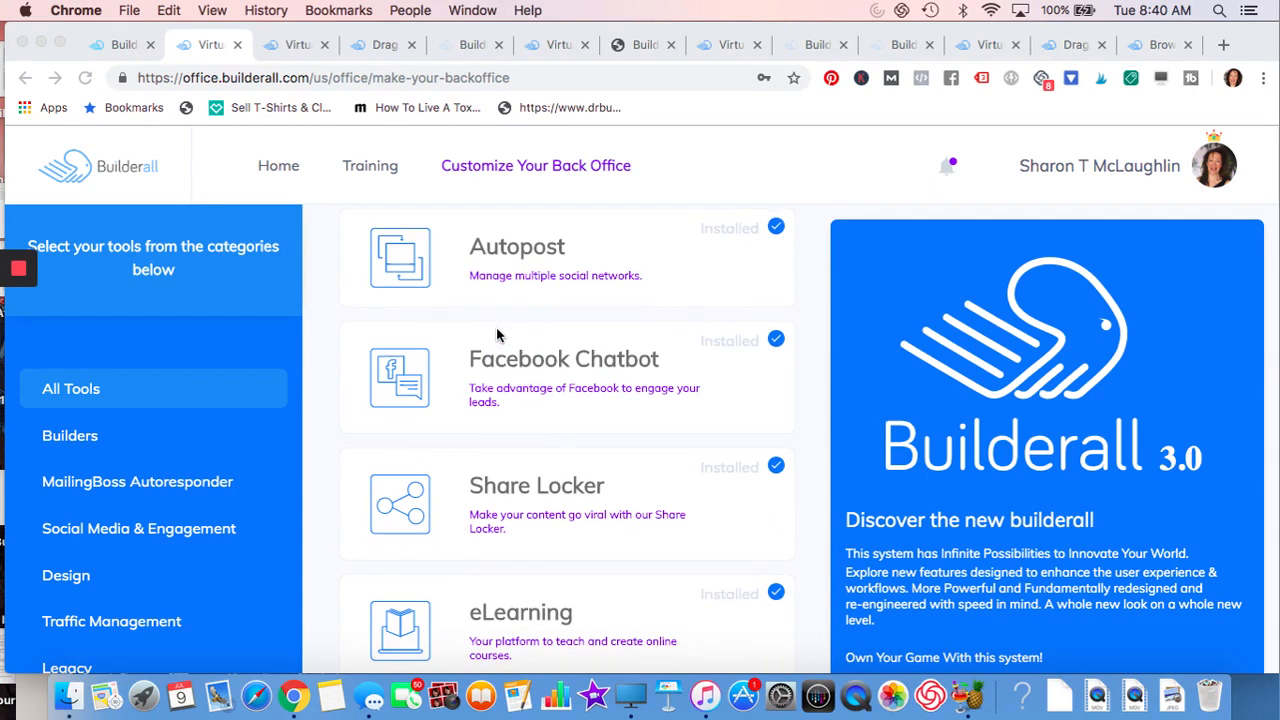
pyautogui.moveTo(508, 364)
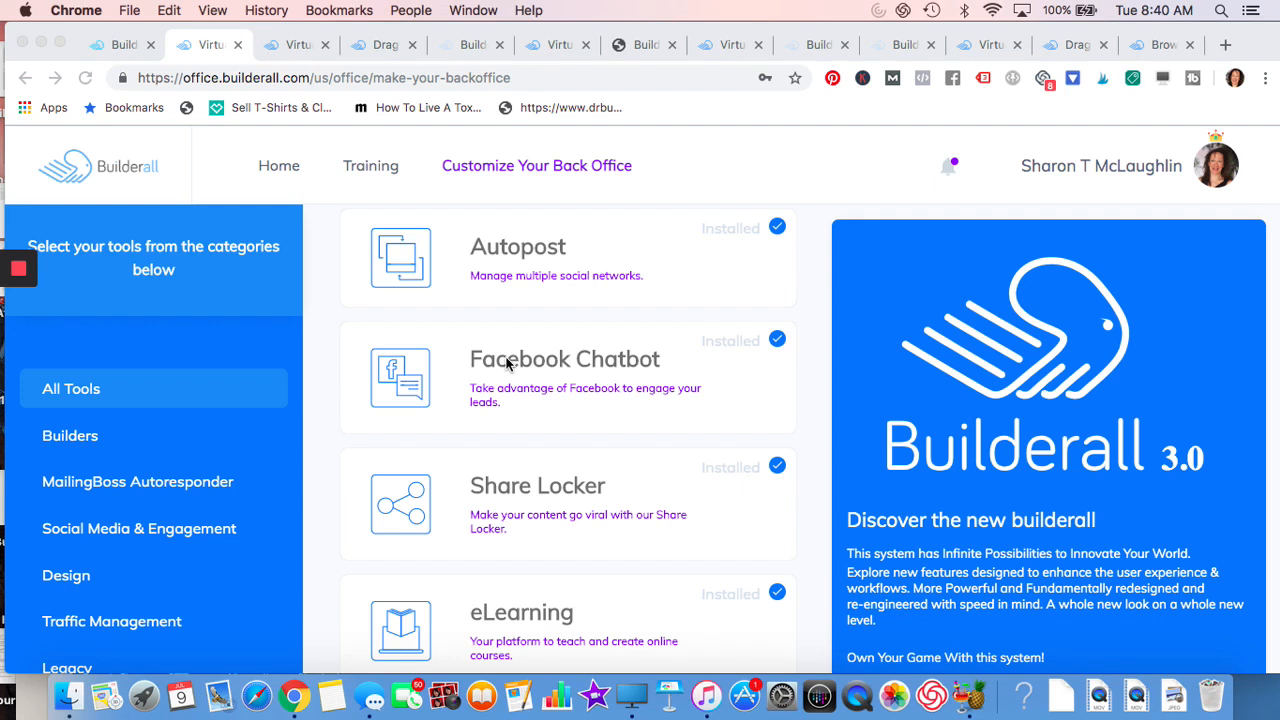
pyautogui.scroll(-3)
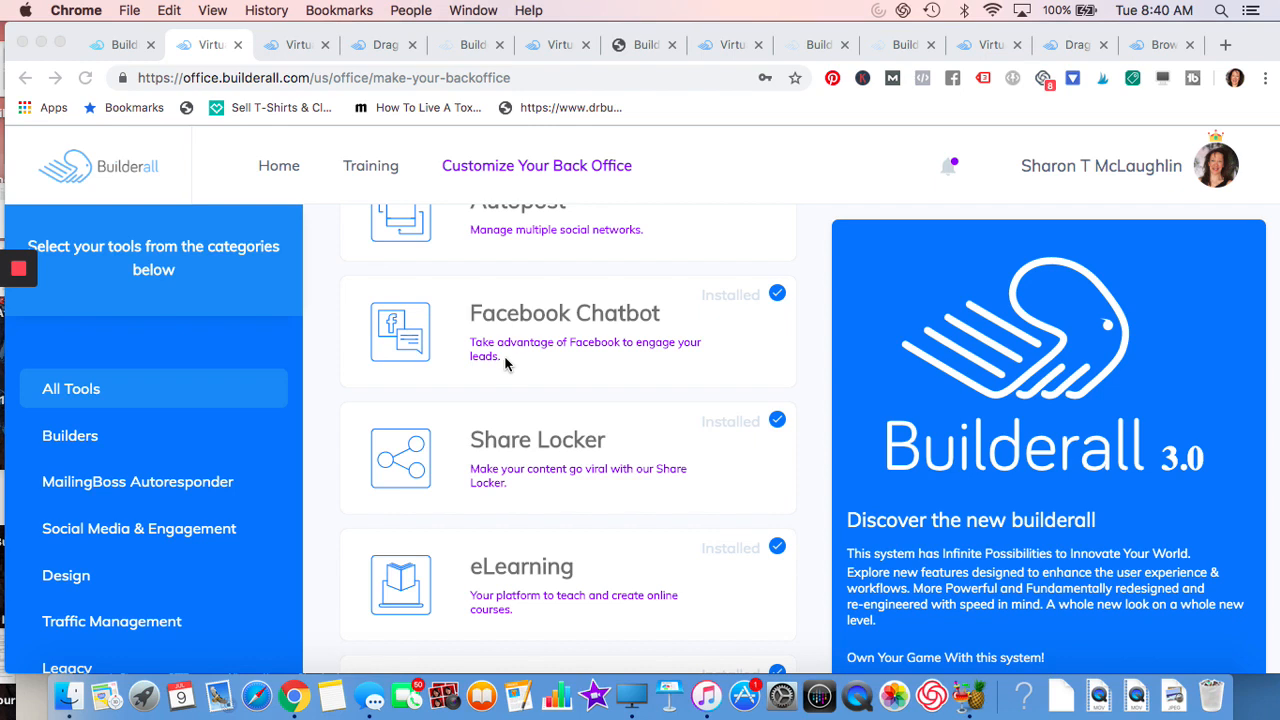
pyautogui.moveTo(500, 348)
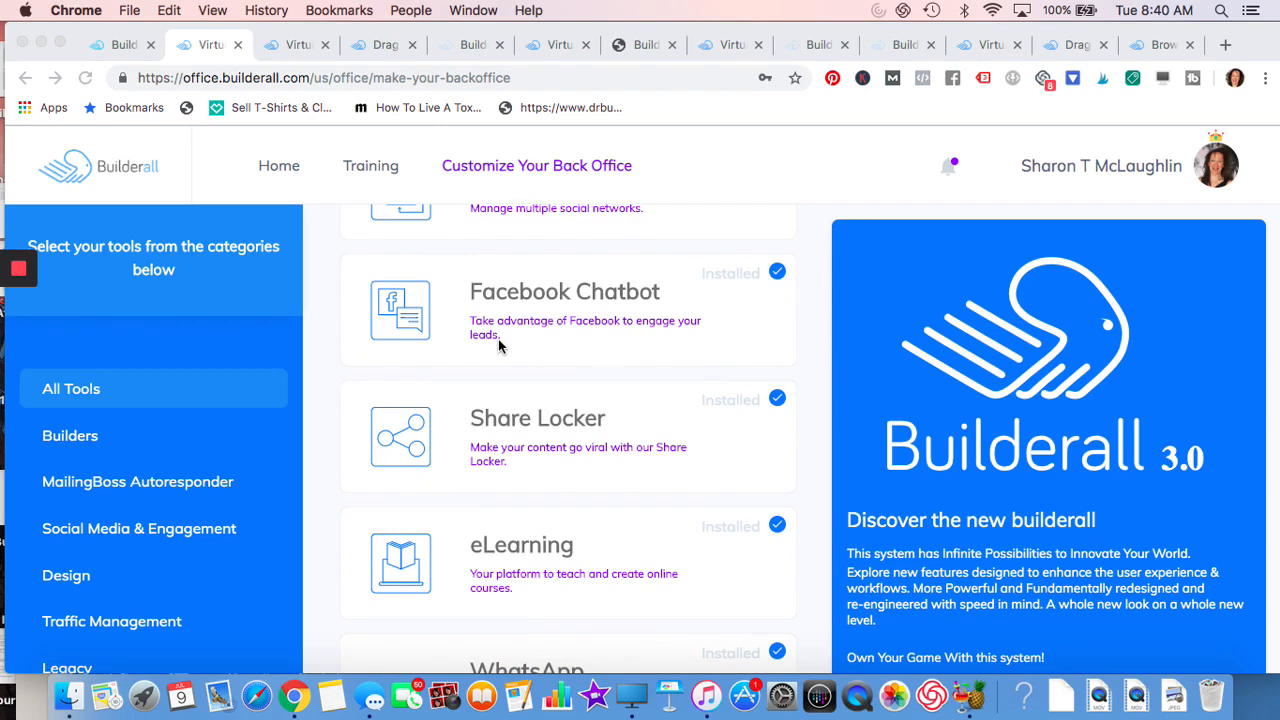
pyautogui.scroll(-3)
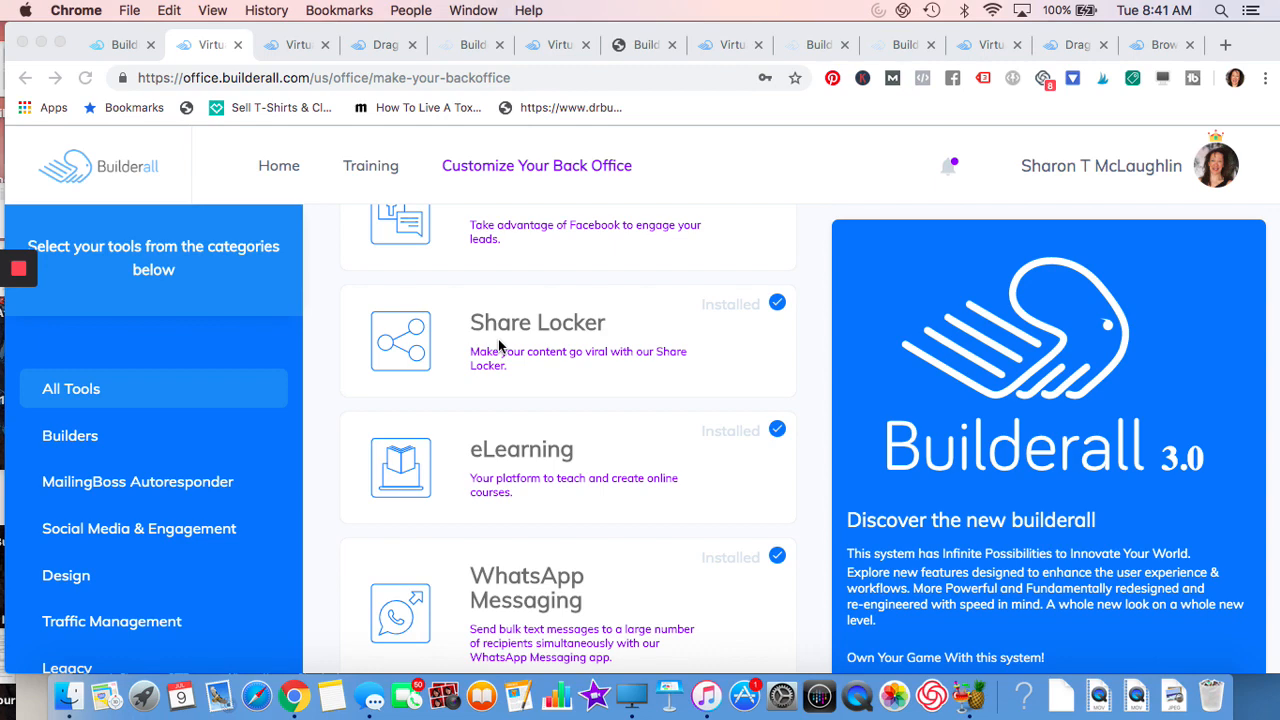
pyautogui.scroll(-3)
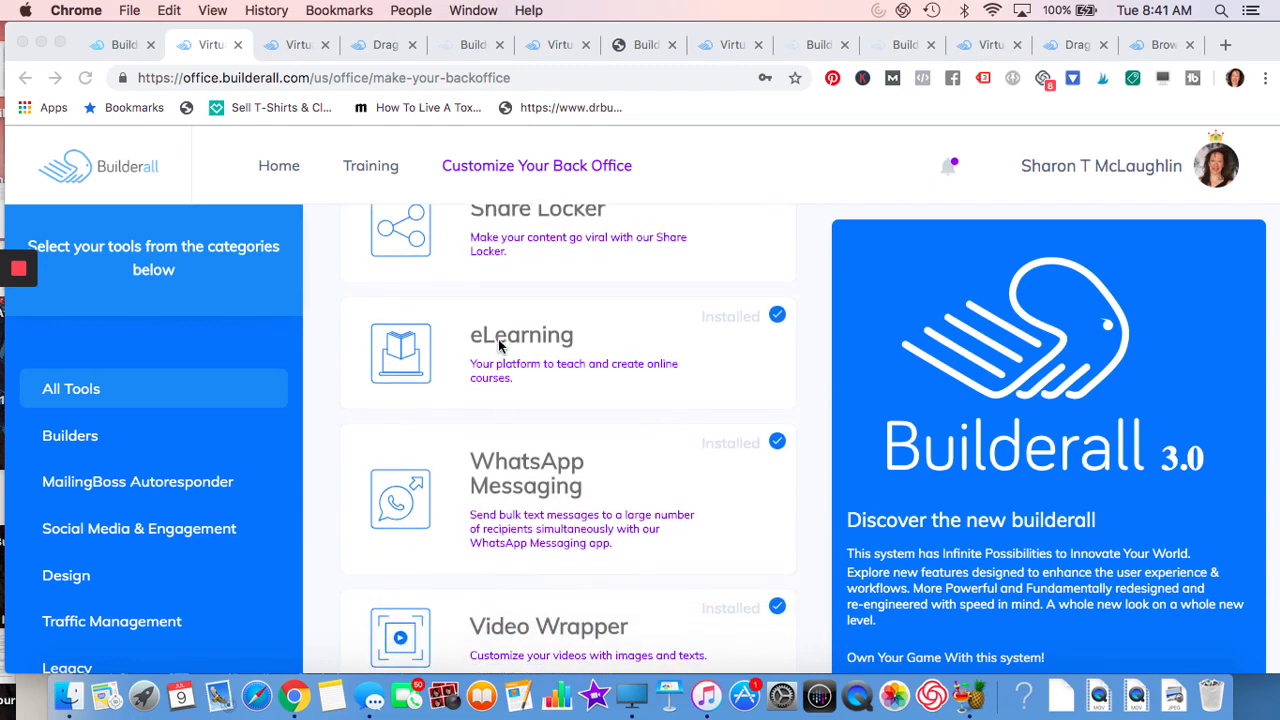
pyautogui.moveTo(504, 404)
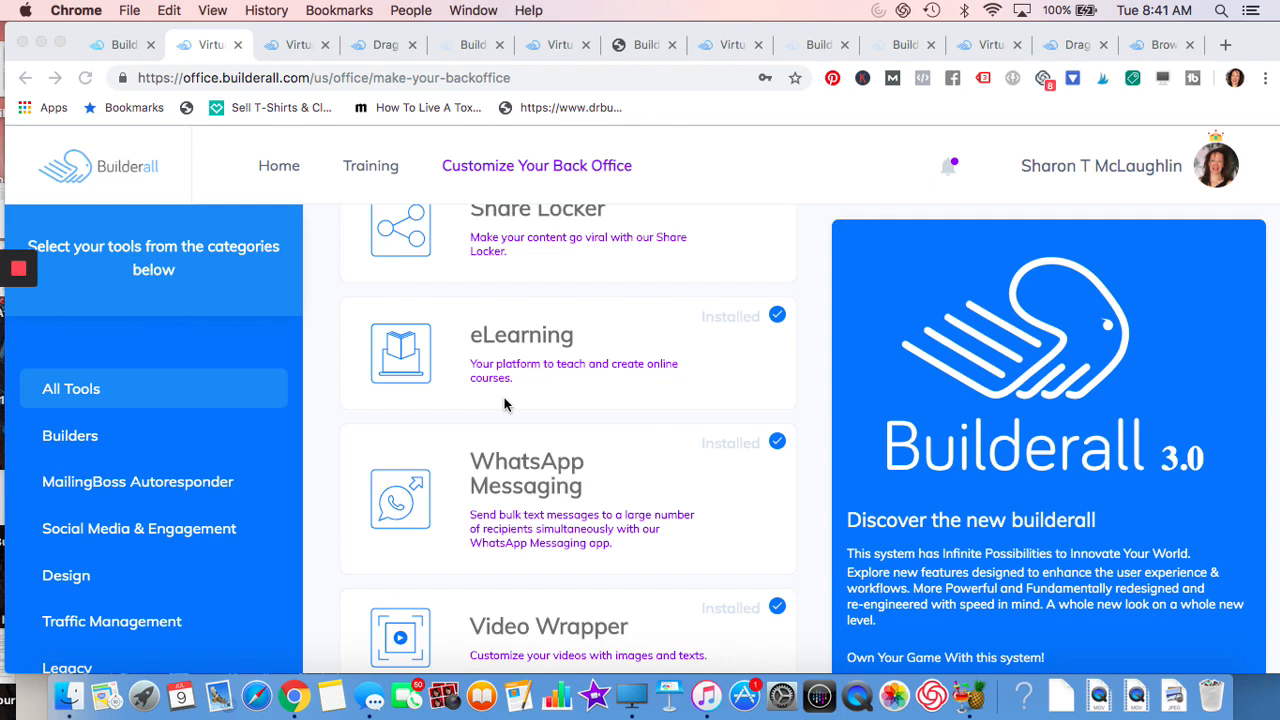
pyautogui.moveTo(520, 336)
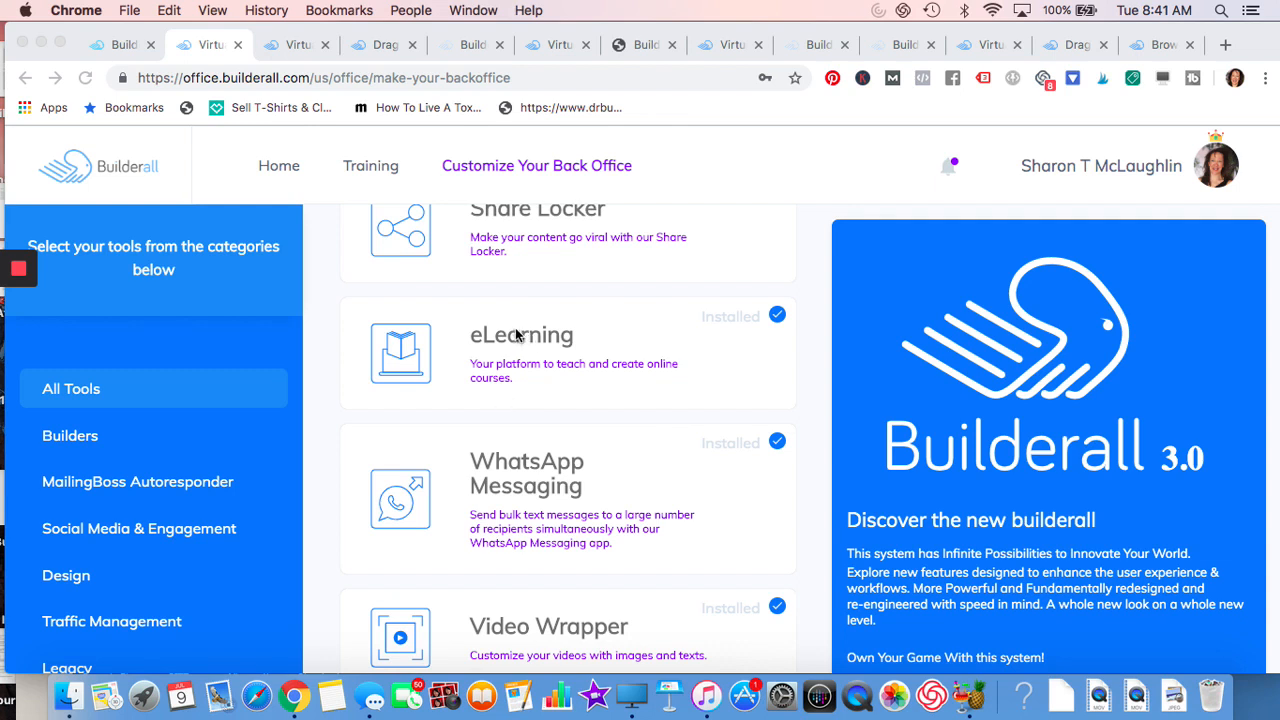
pyautogui.moveTo(520, 358)
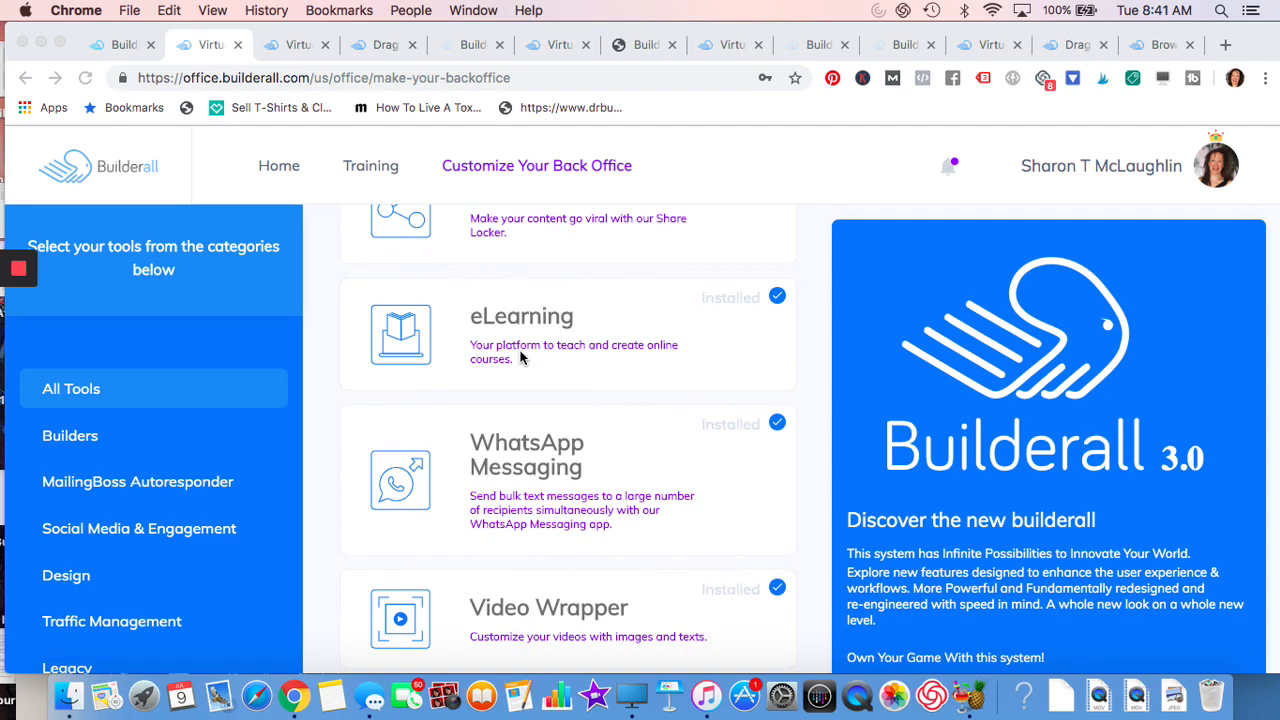
pyautogui.scroll(-3)
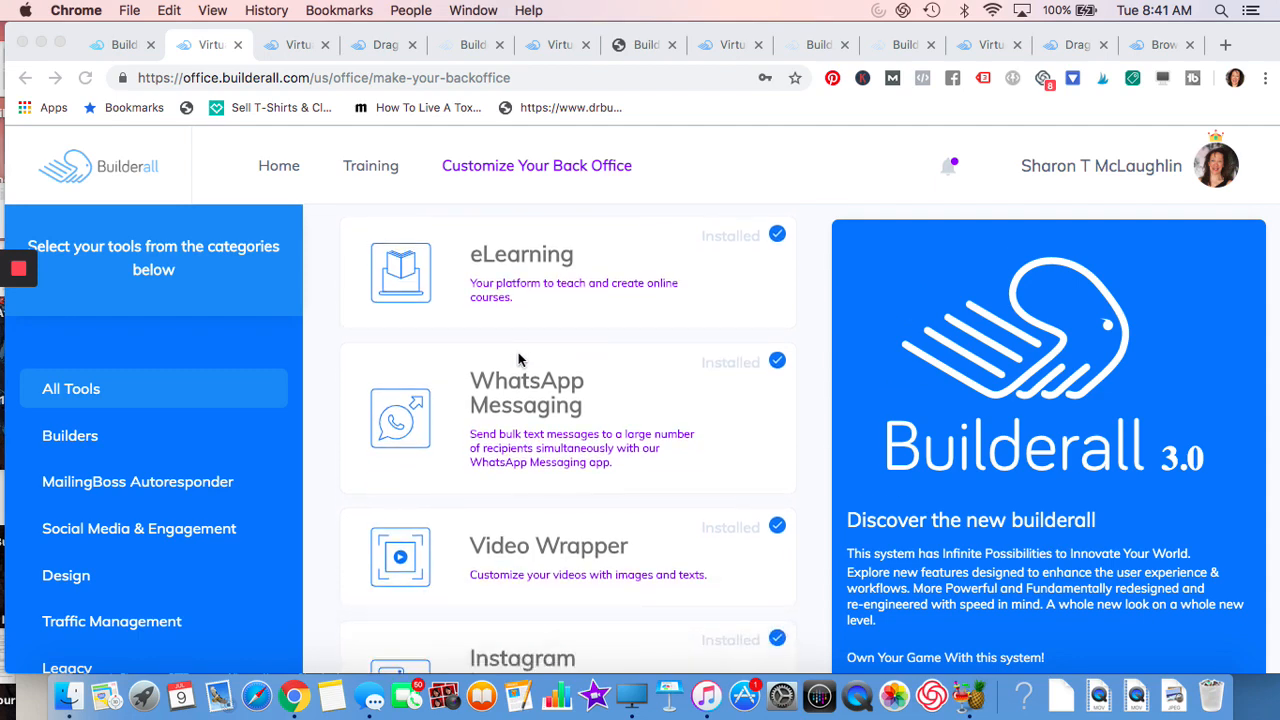
pyautogui.scroll(-3)
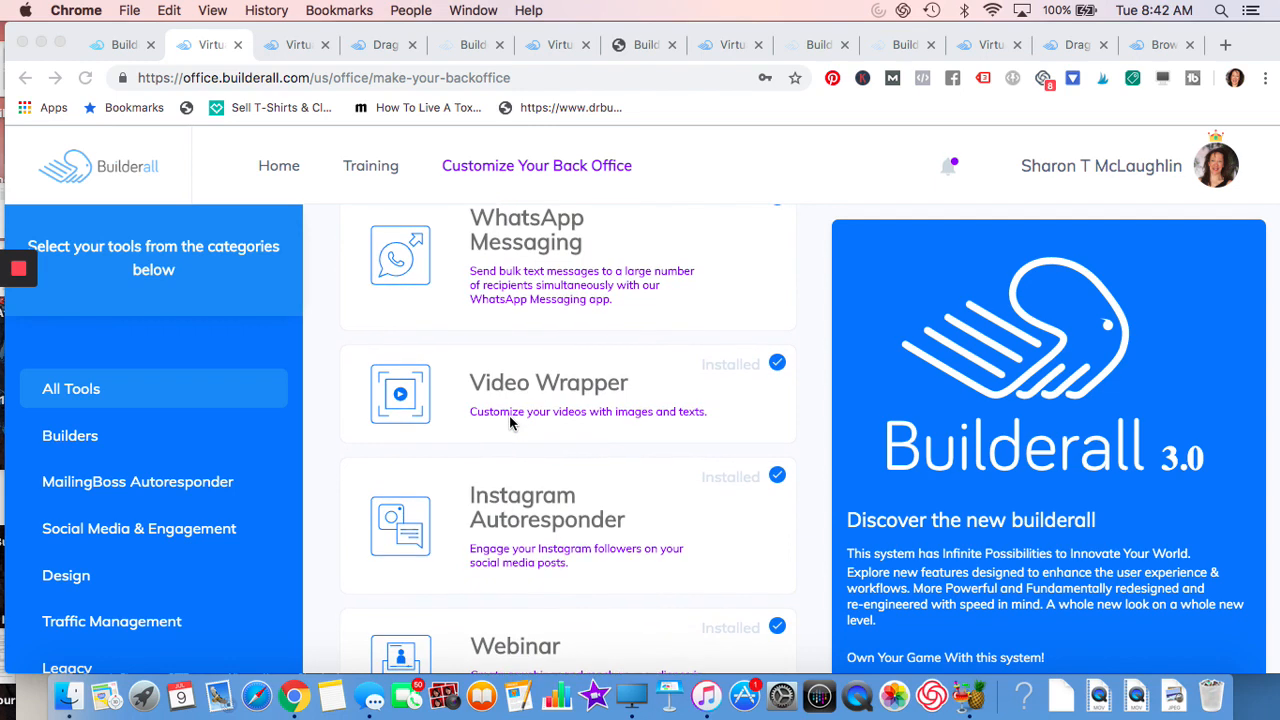
pyautogui.moveTo(508, 384)
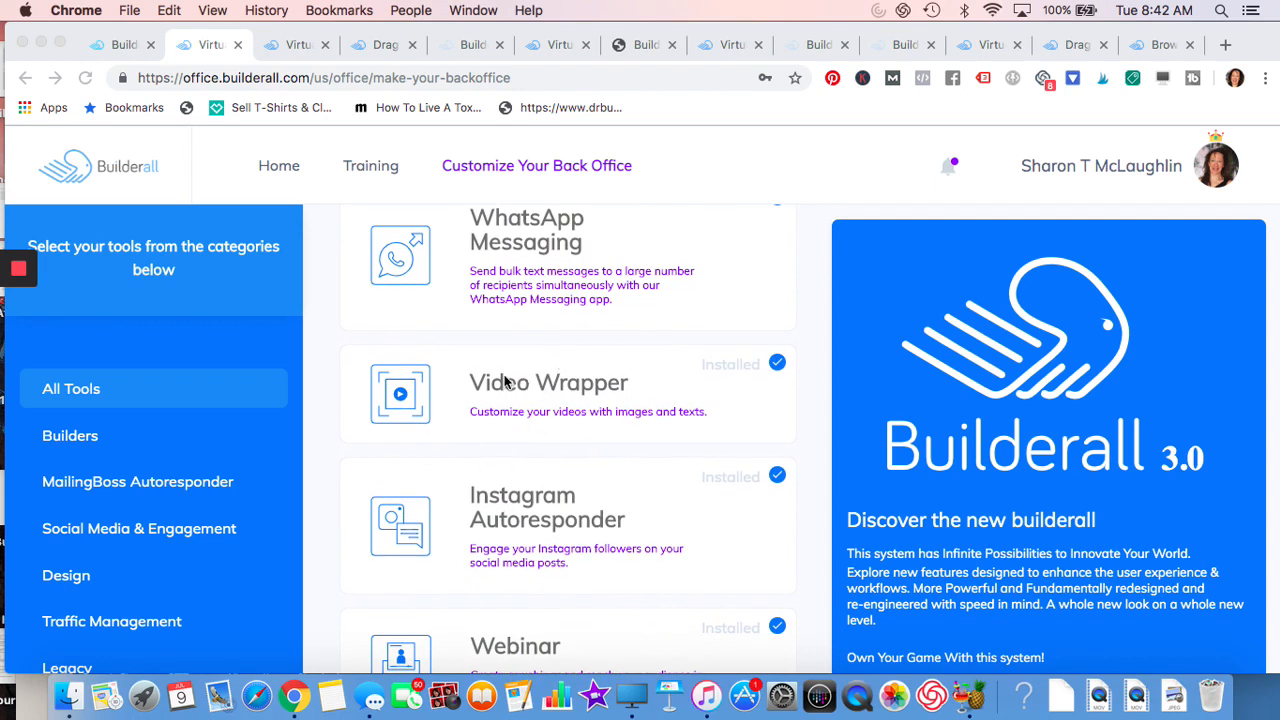
pyautogui.moveTo(624, 350)
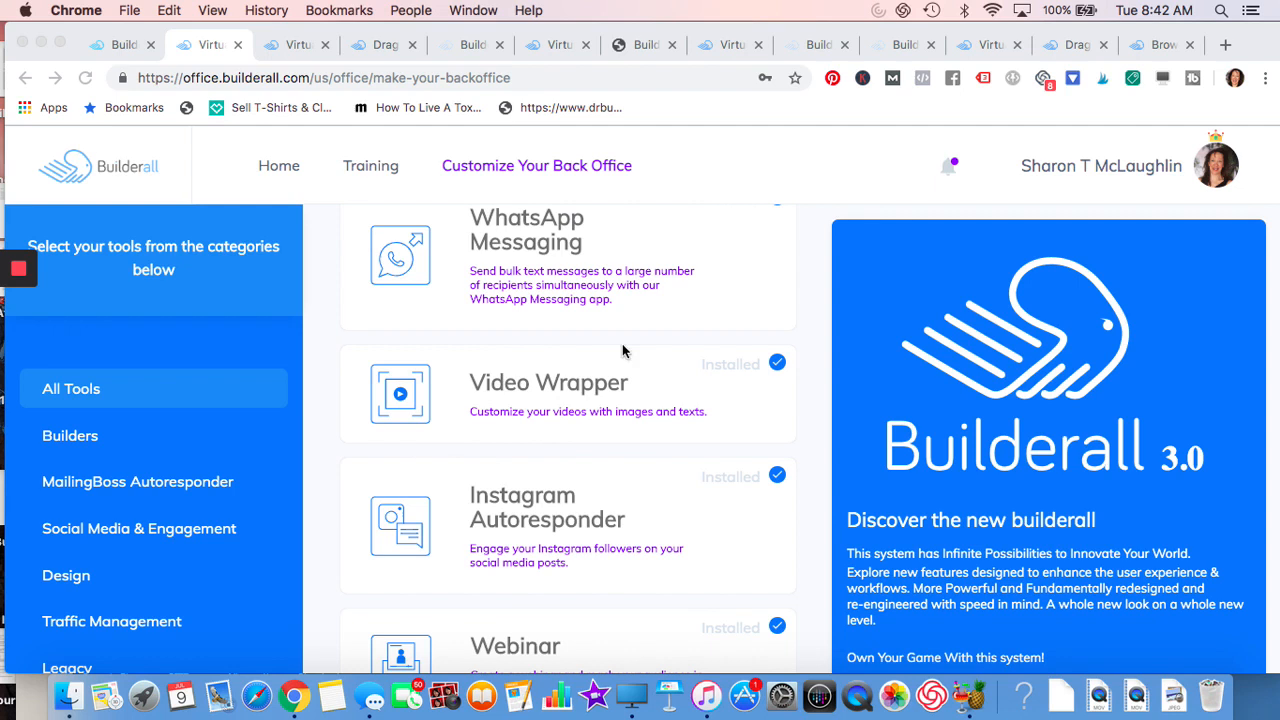
pyautogui.moveTo(520, 450)
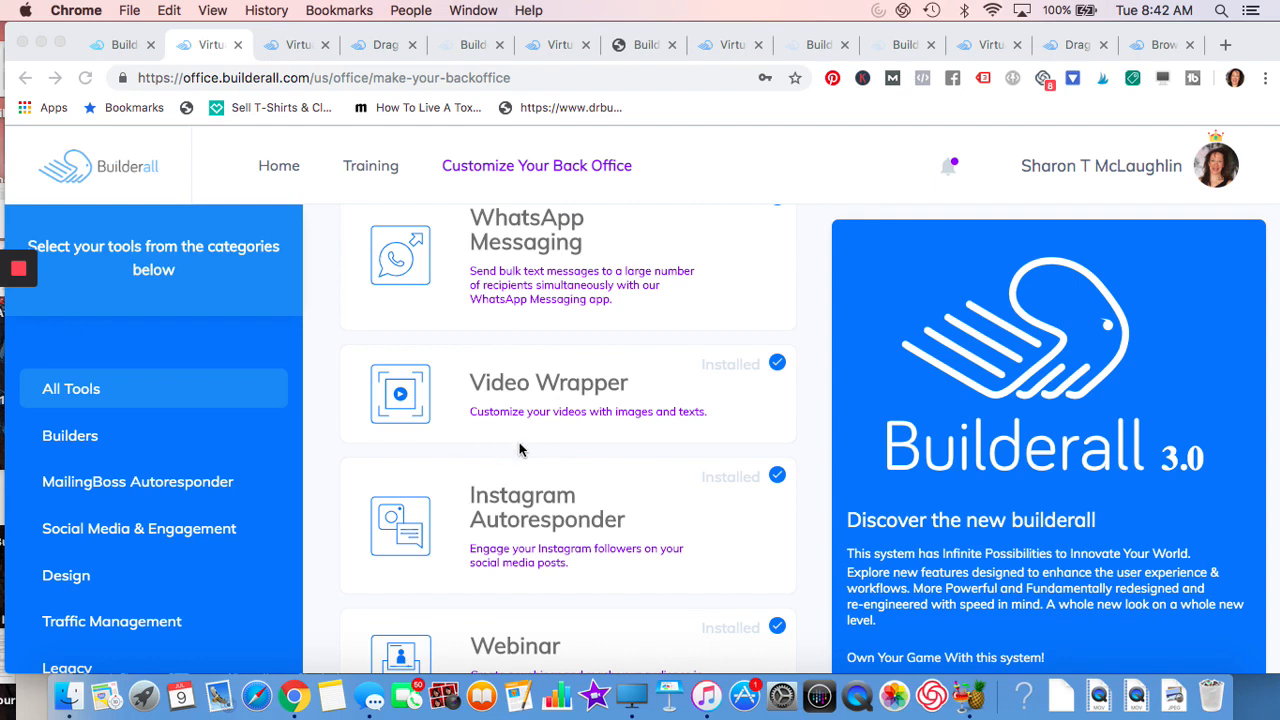
pyautogui.moveTo(500, 444)
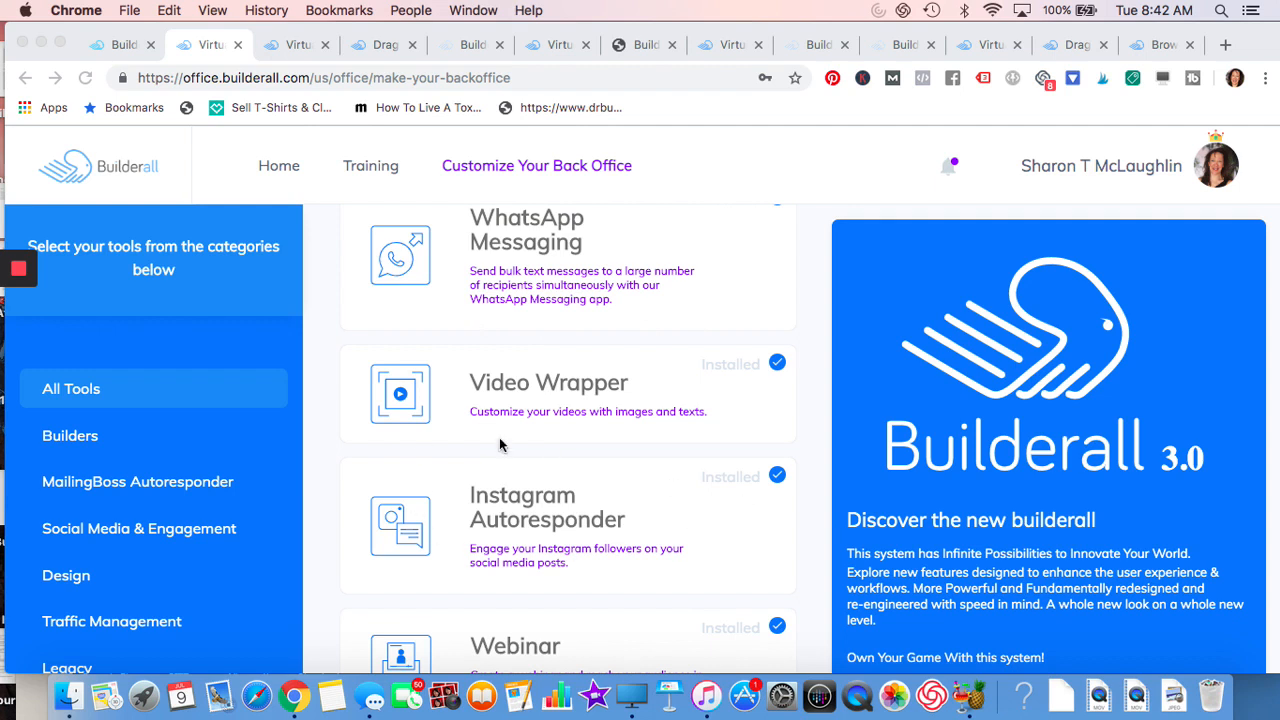
pyautogui.moveTo(614, 472)
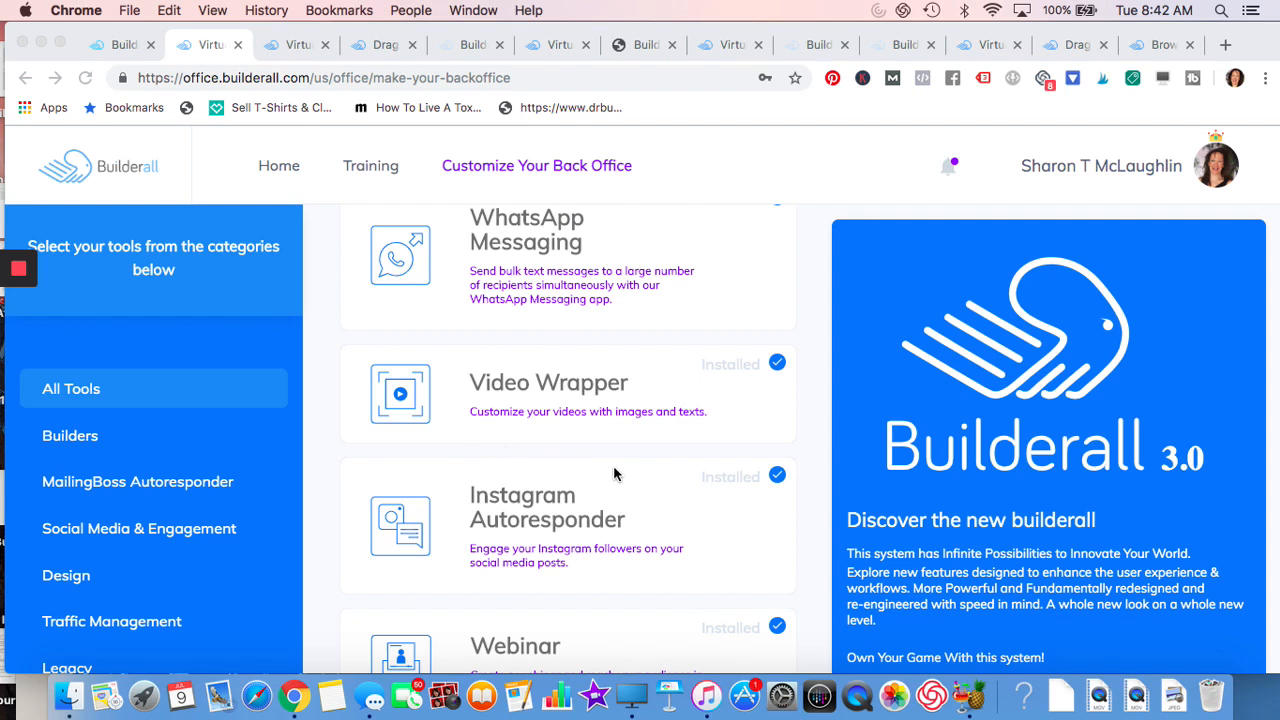
pyautogui.moveTo(570, 496)
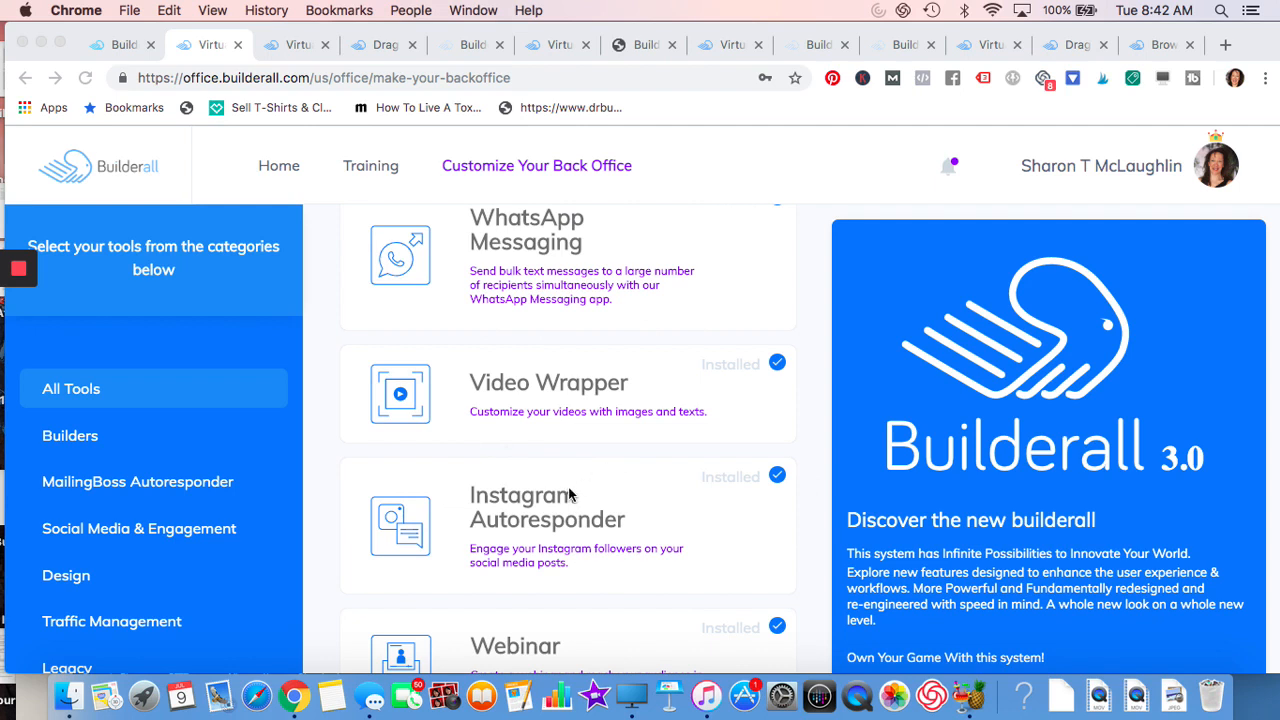
pyautogui.moveTo(490, 452)
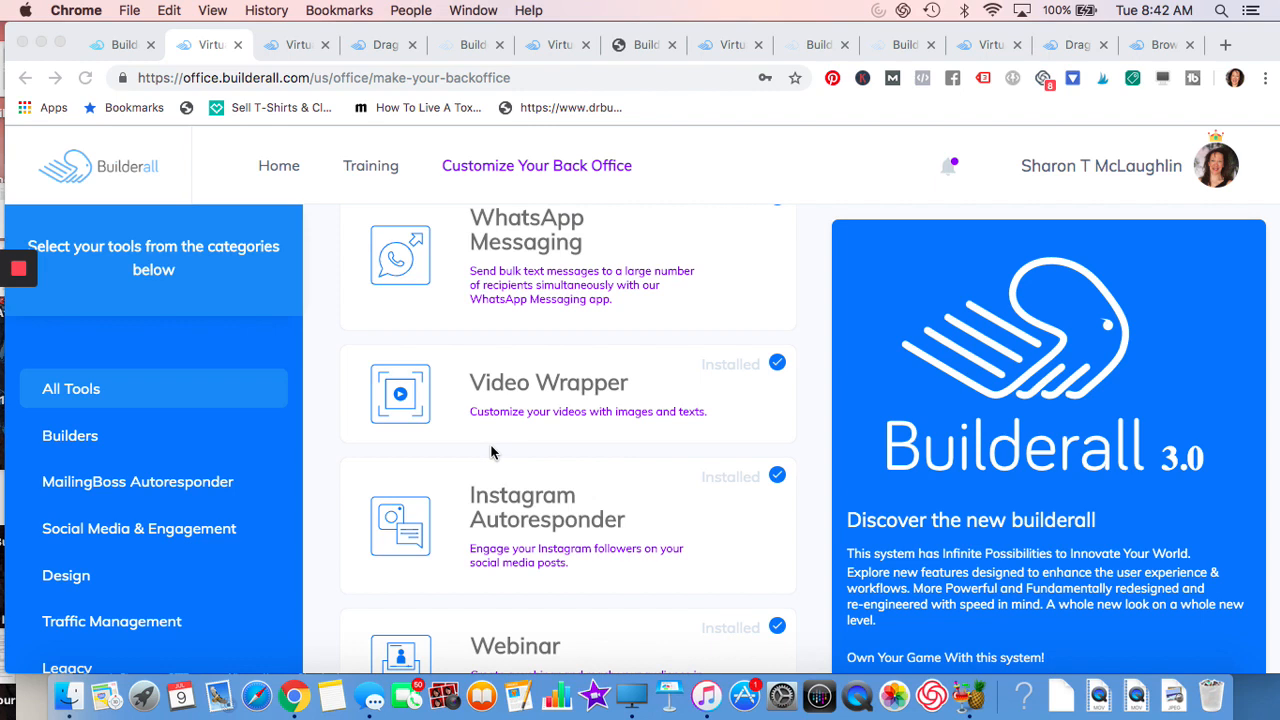
pyautogui.moveTo(422, 430)
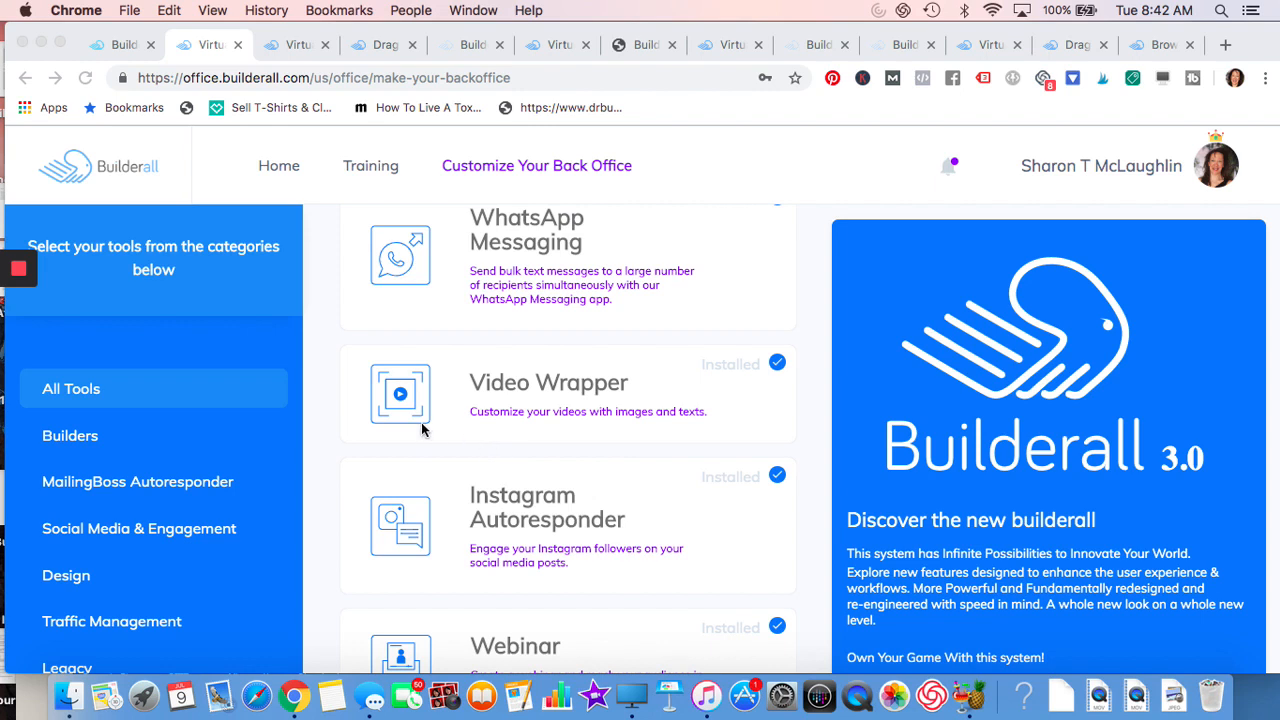
pyautogui.moveTo(520, 340)
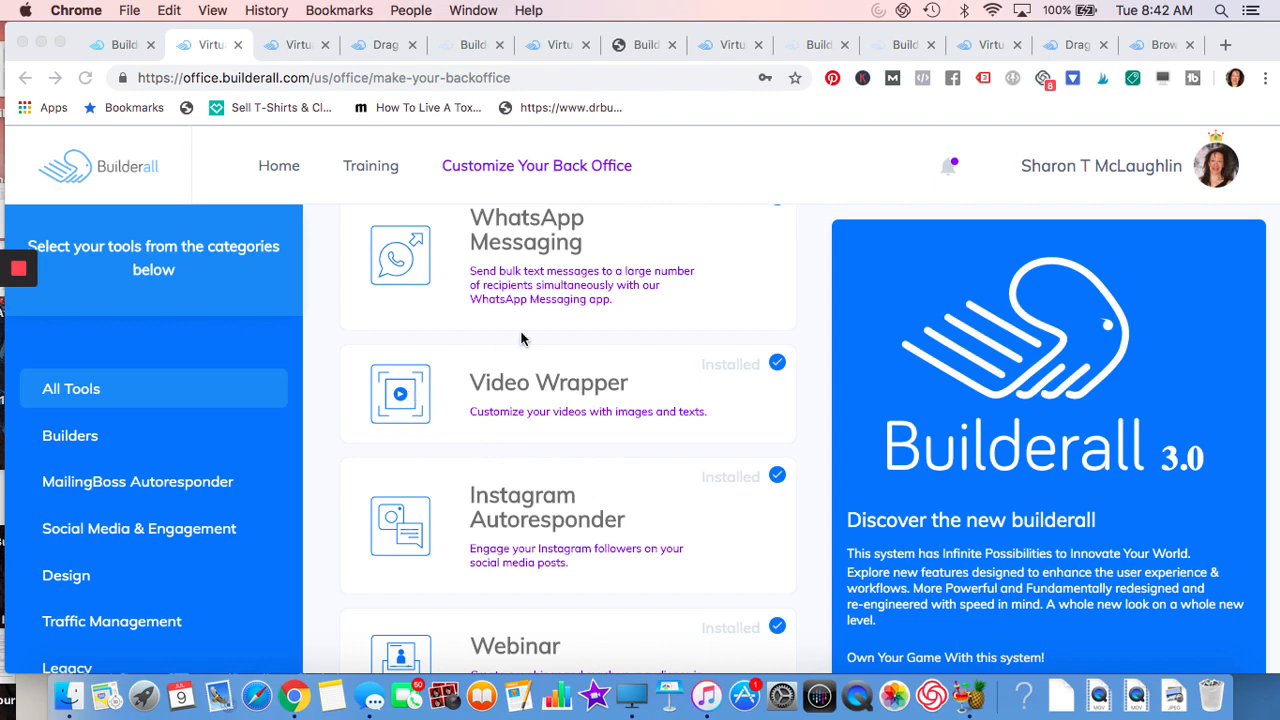
pyautogui.moveTo(576, 432)
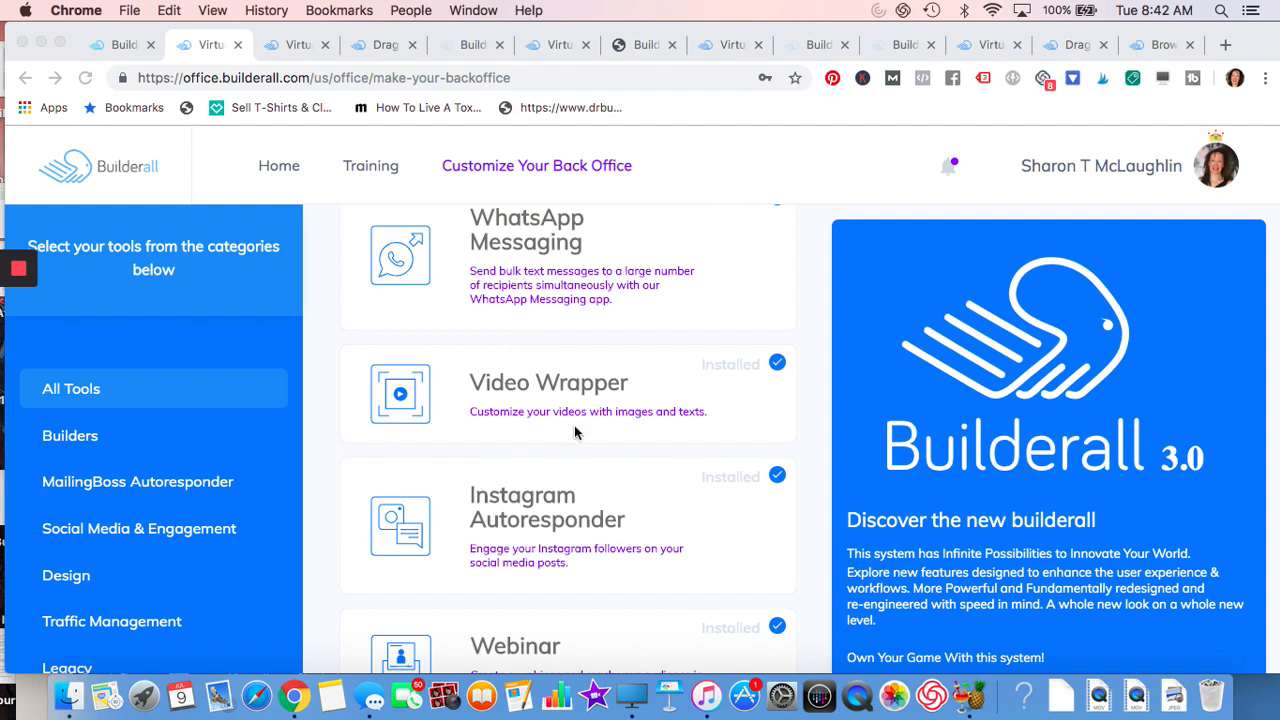
pyautogui.moveTo(448, 476)
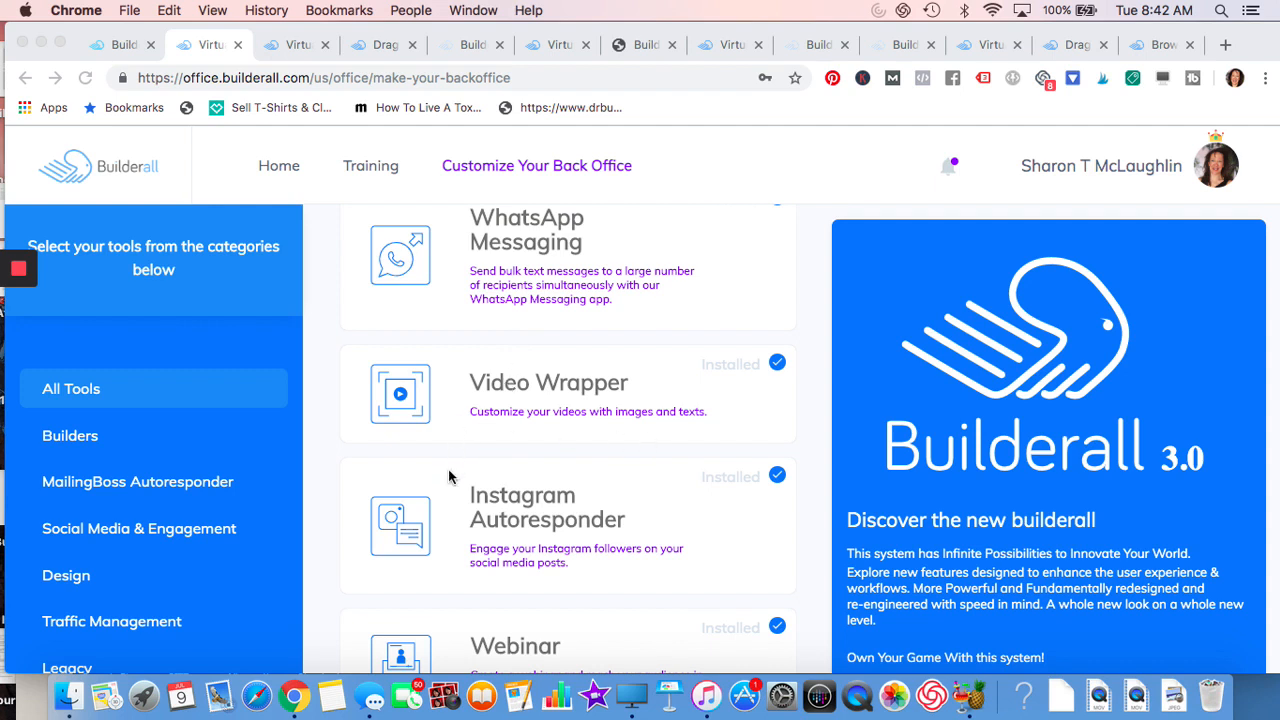
pyautogui.moveTo(560, 370)
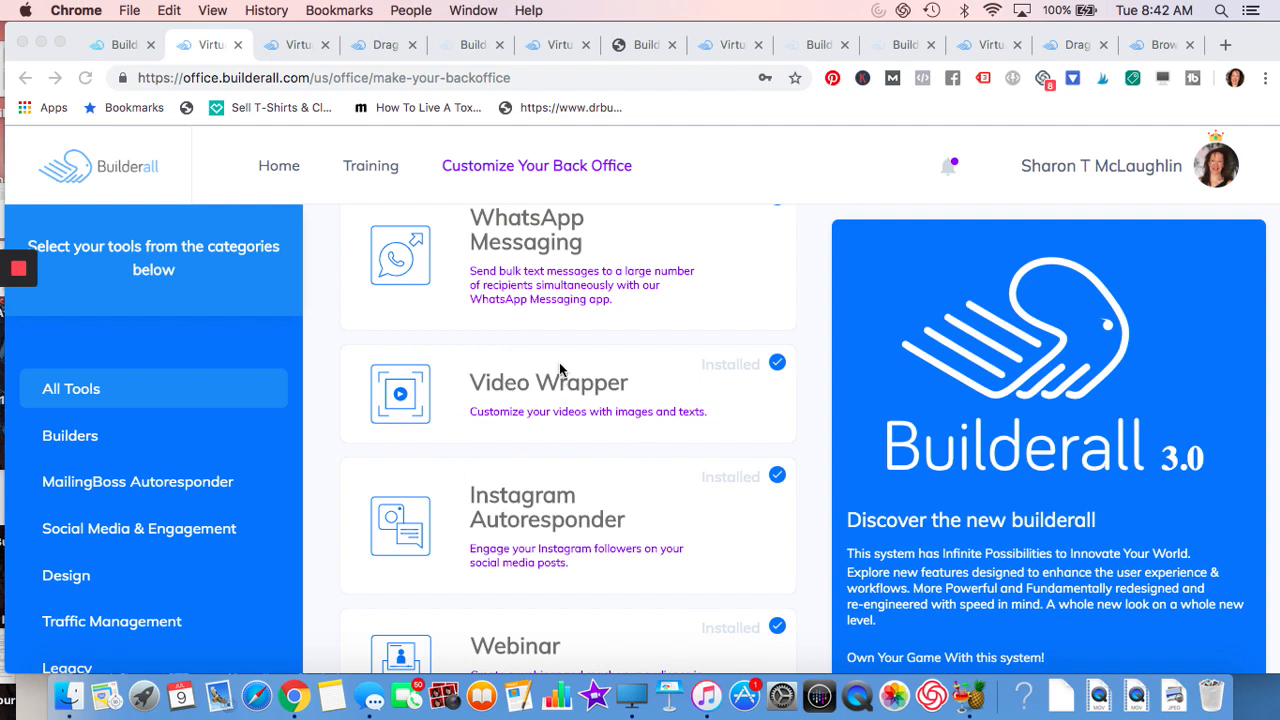
pyautogui.moveTo(492, 520)
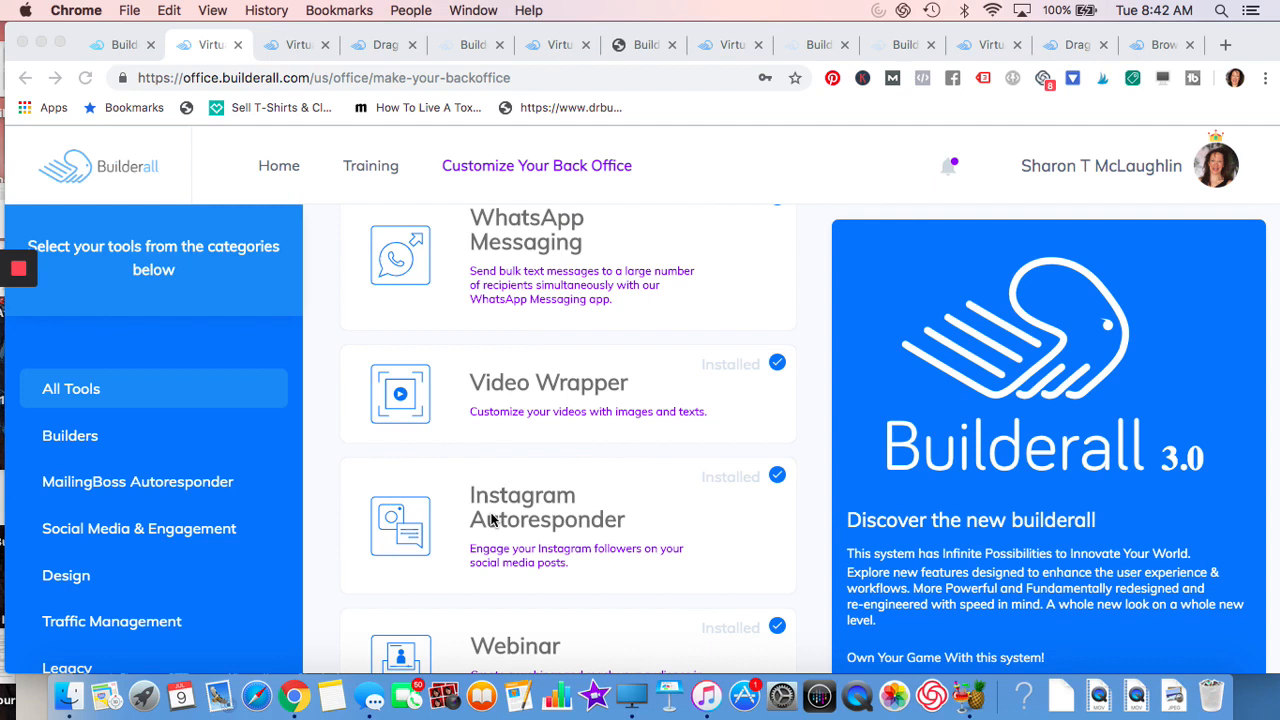
pyautogui.moveTo(356, 518)
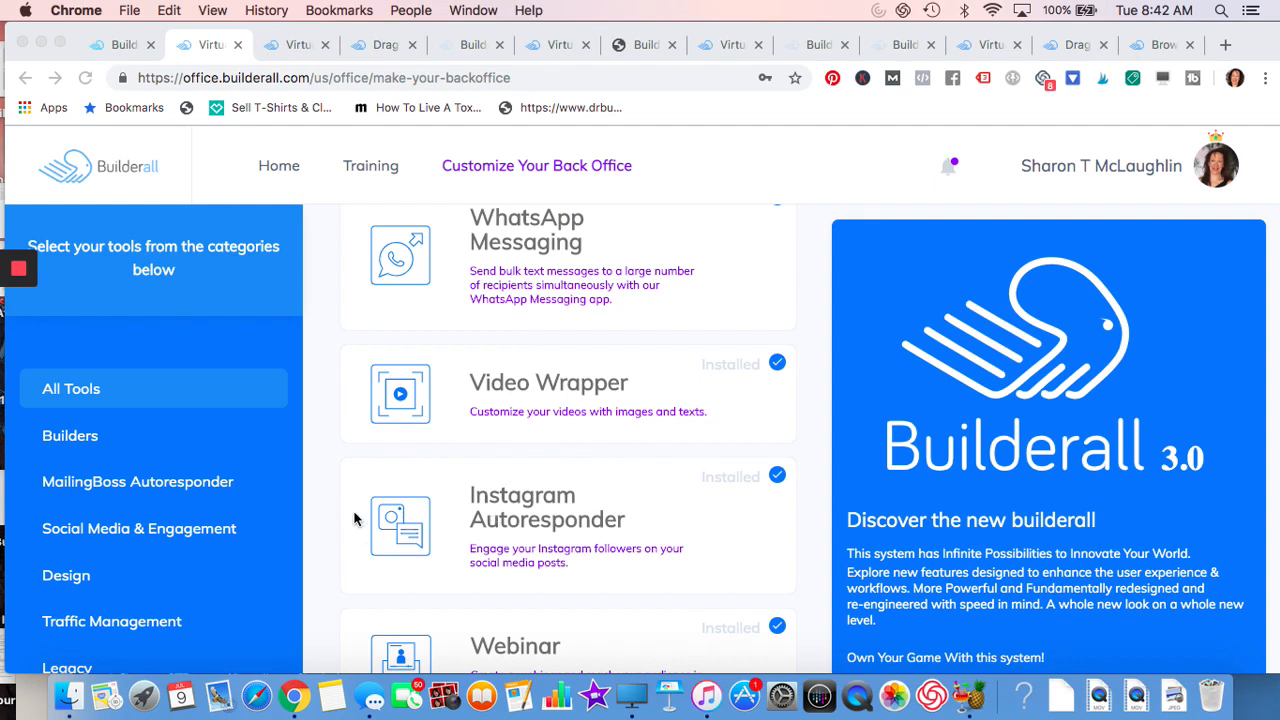
pyautogui.moveTo(420, 540)
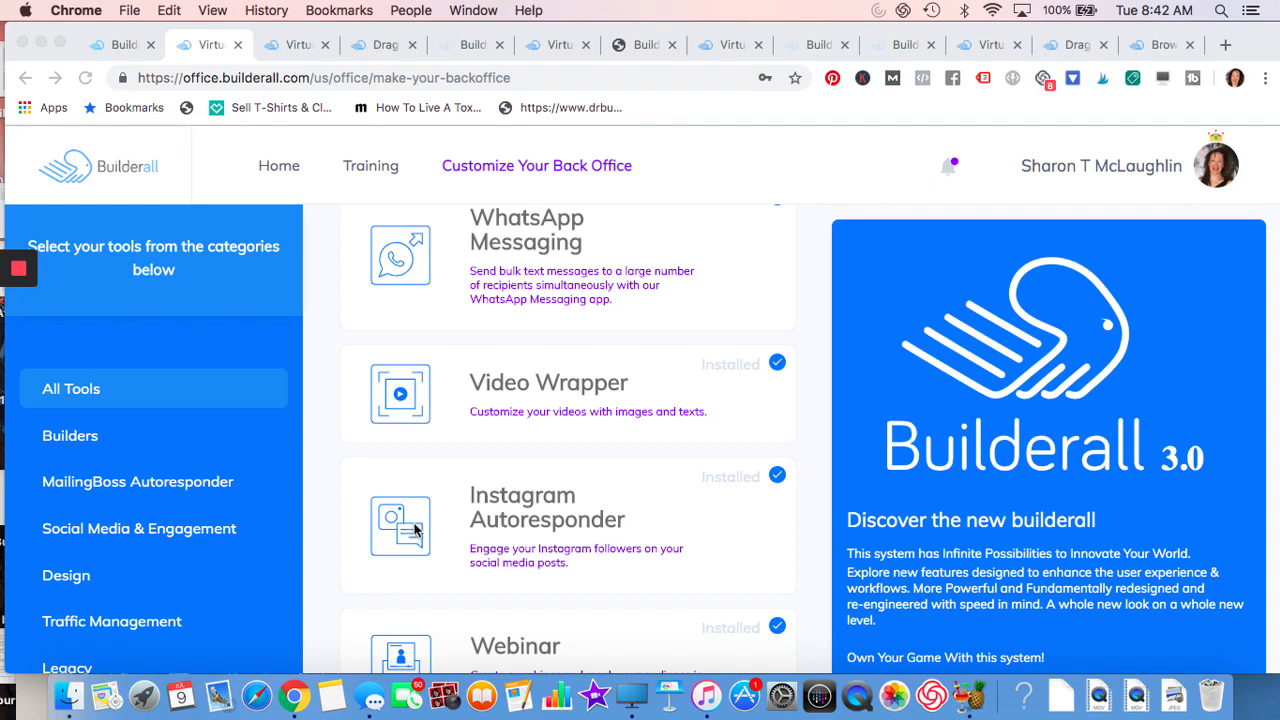
# - Scroll the All Tools list past Webinar to CRM, Sales Funnels, Photo Studio and SEO Report
pyautogui.scroll(-3)
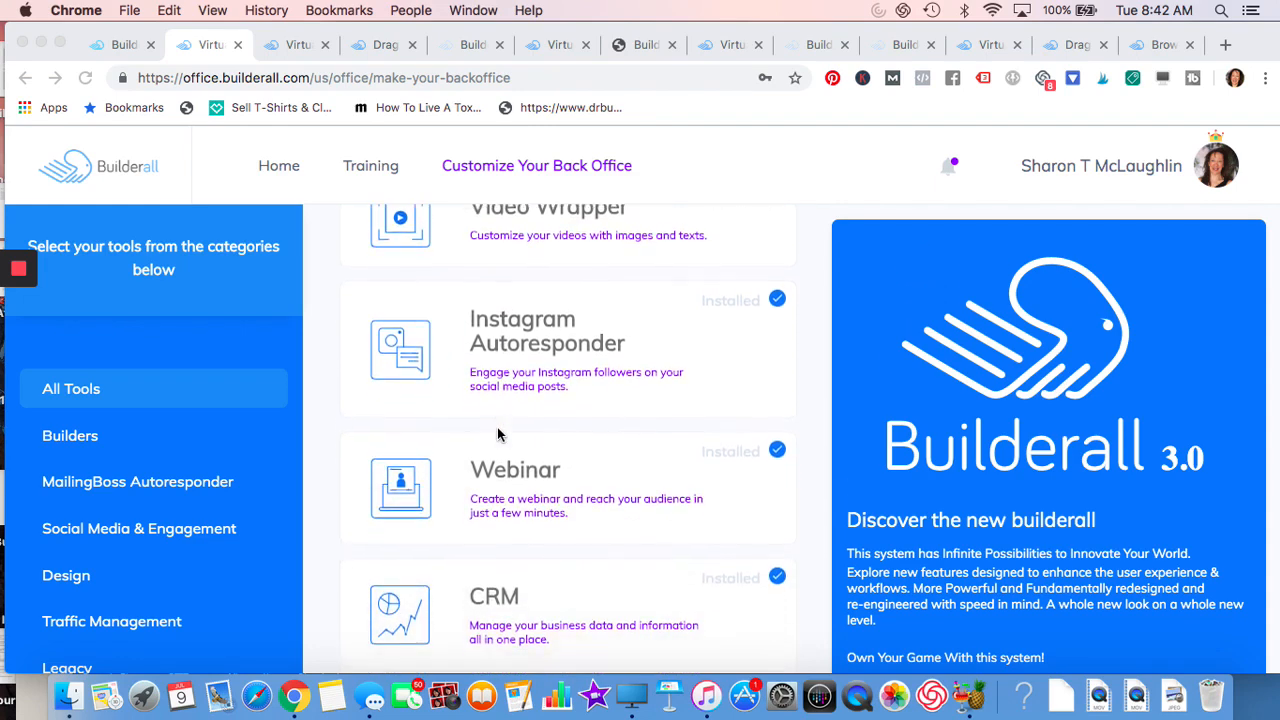
pyautogui.scroll(-3)
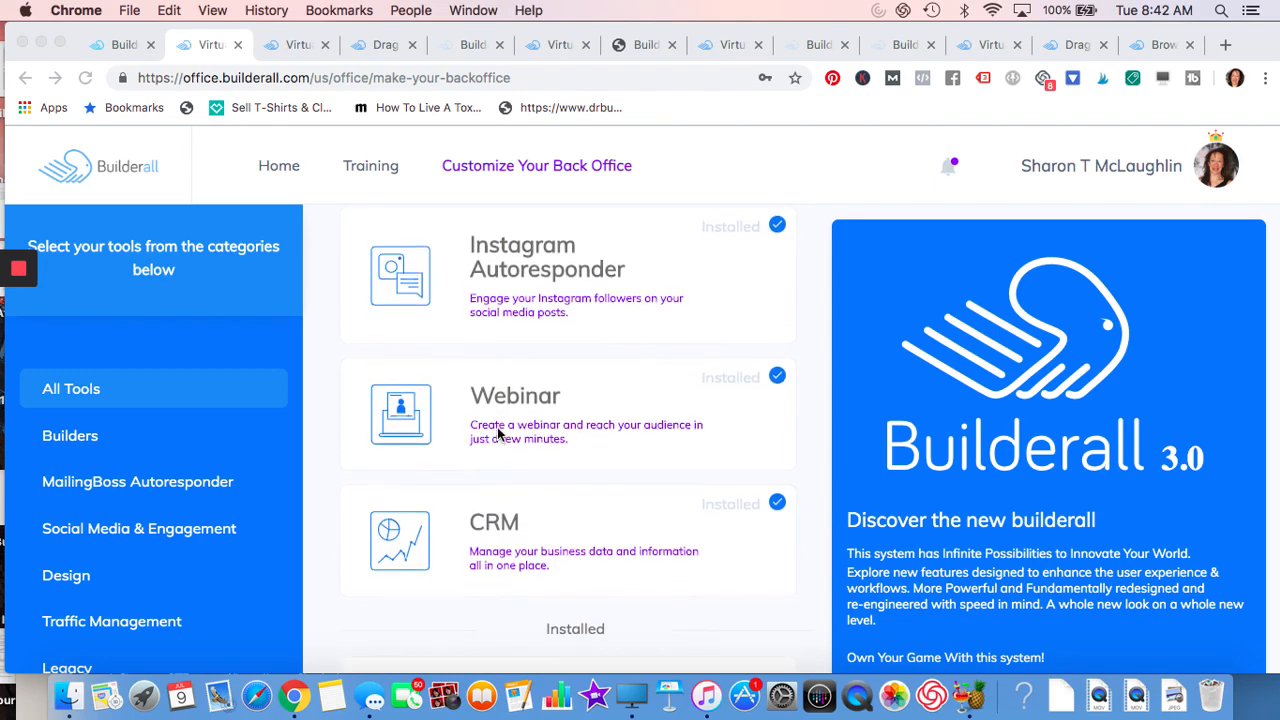
pyautogui.scroll(-3)
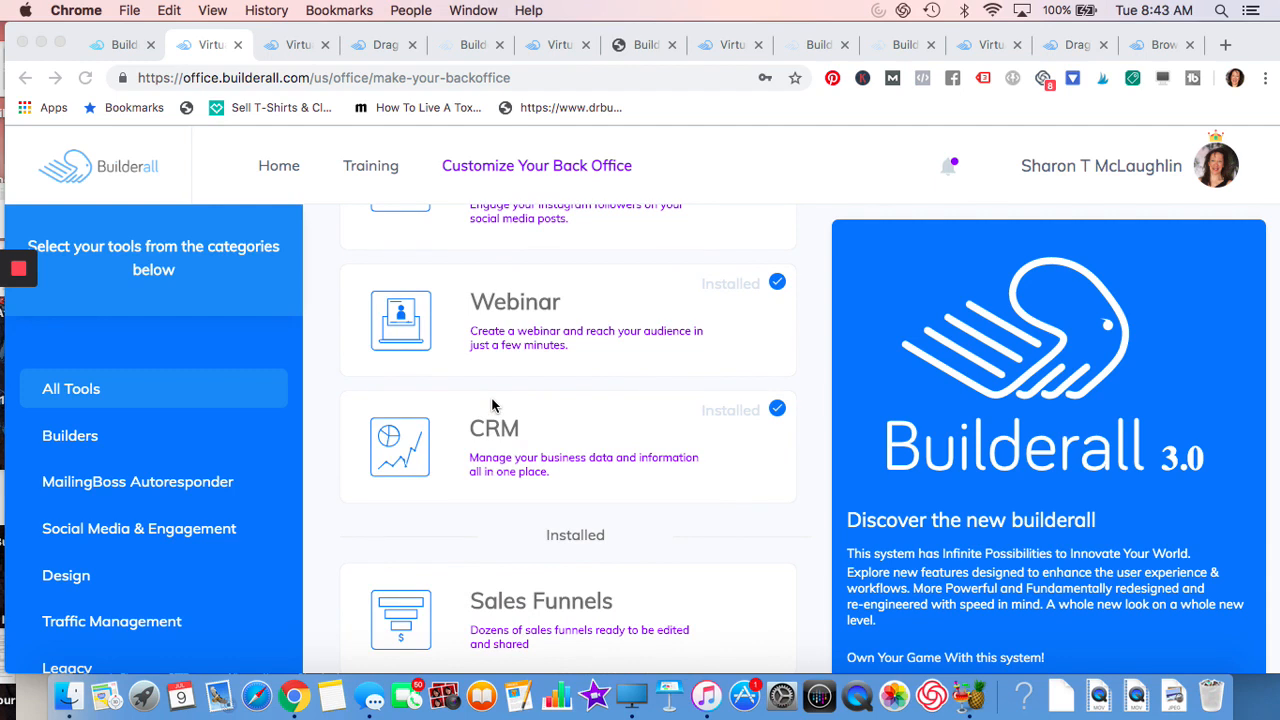
pyautogui.moveTo(472, 332)
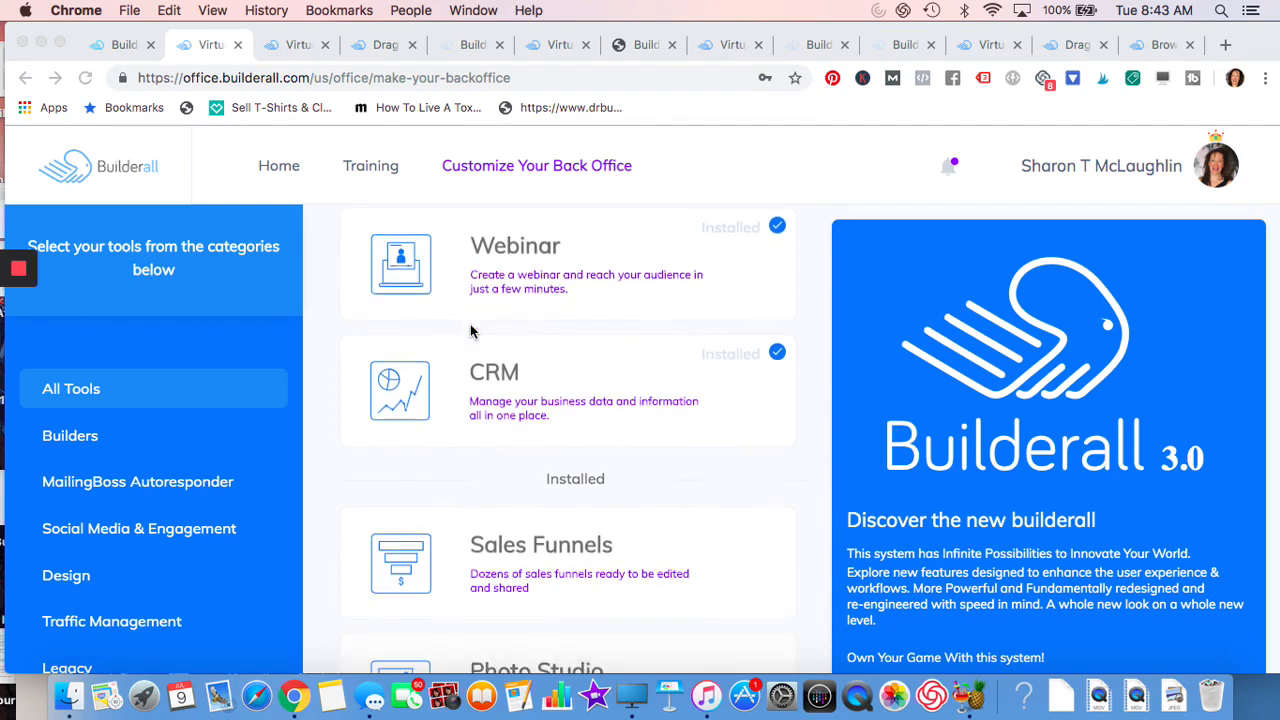
pyautogui.scroll(-3)
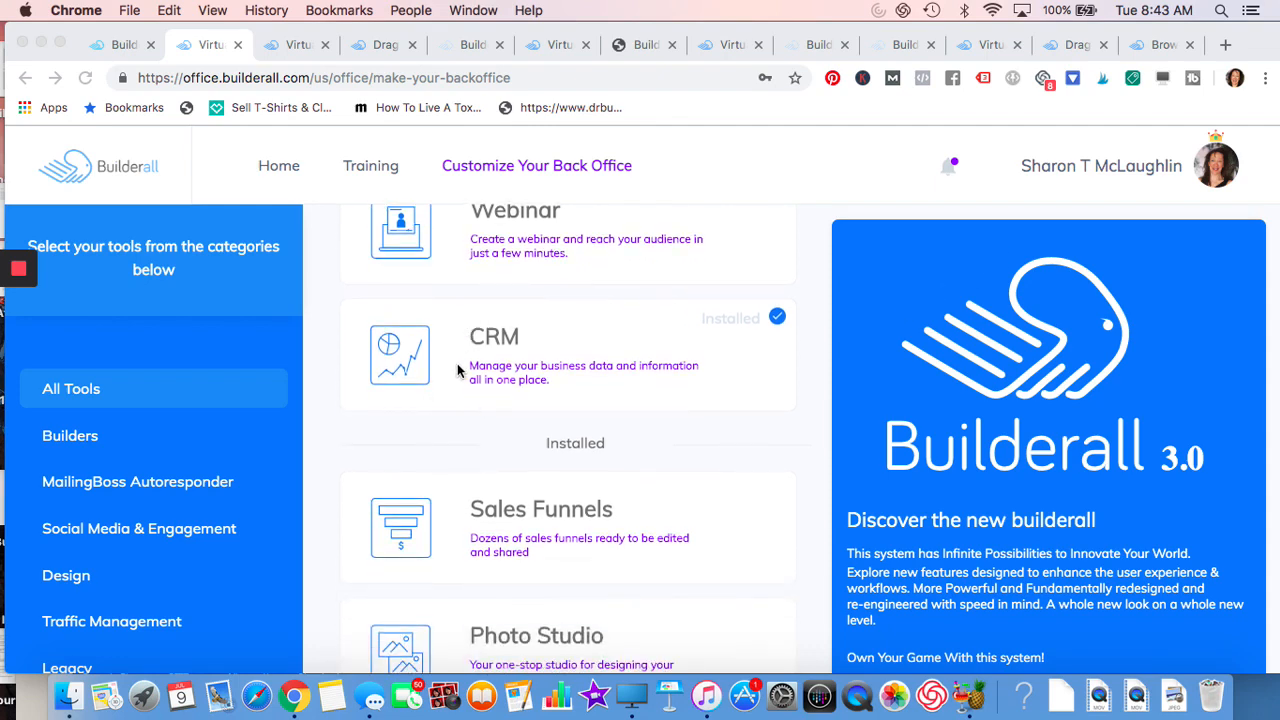
pyautogui.moveTo(480, 380)
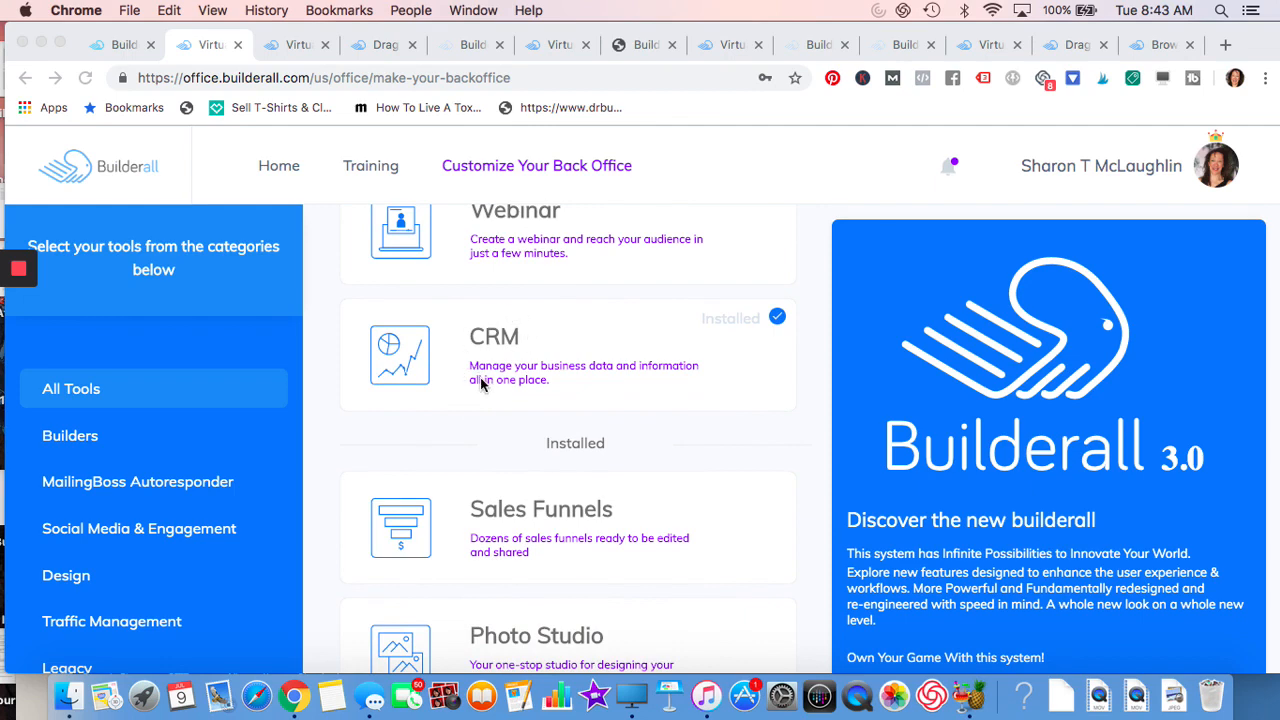
pyautogui.scroll(-3)
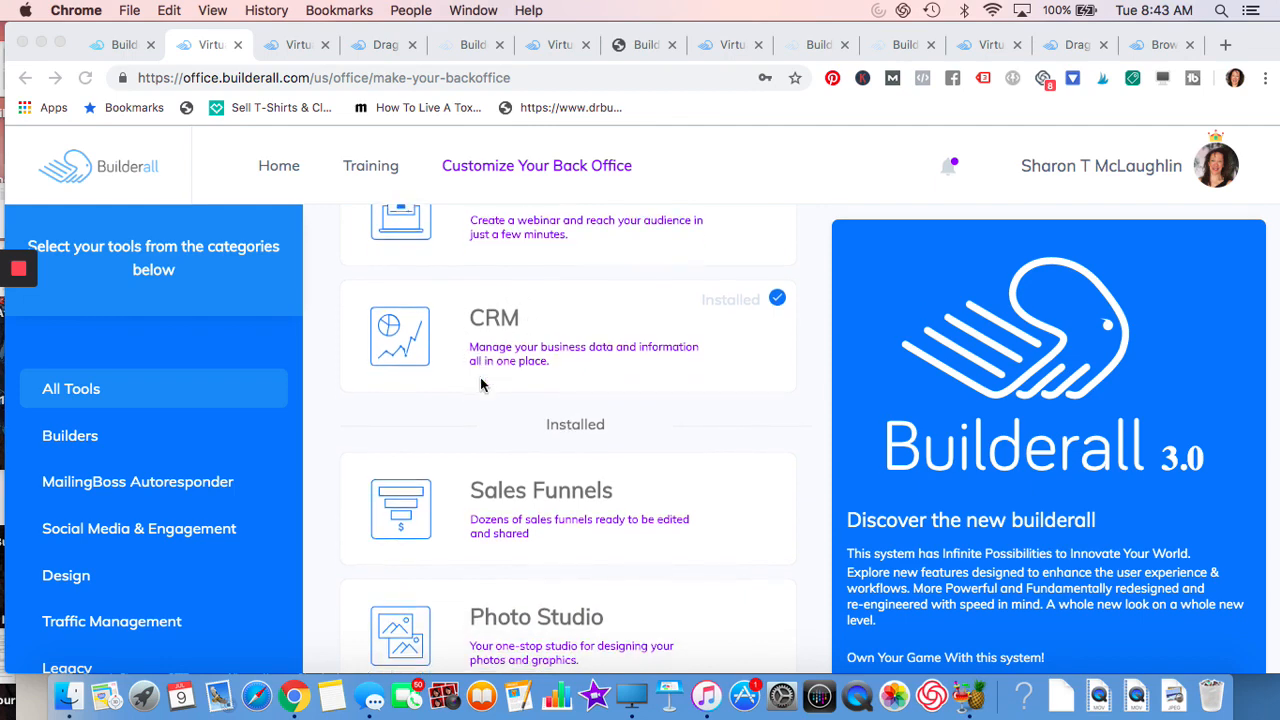
pyautogui.scroll(-3)
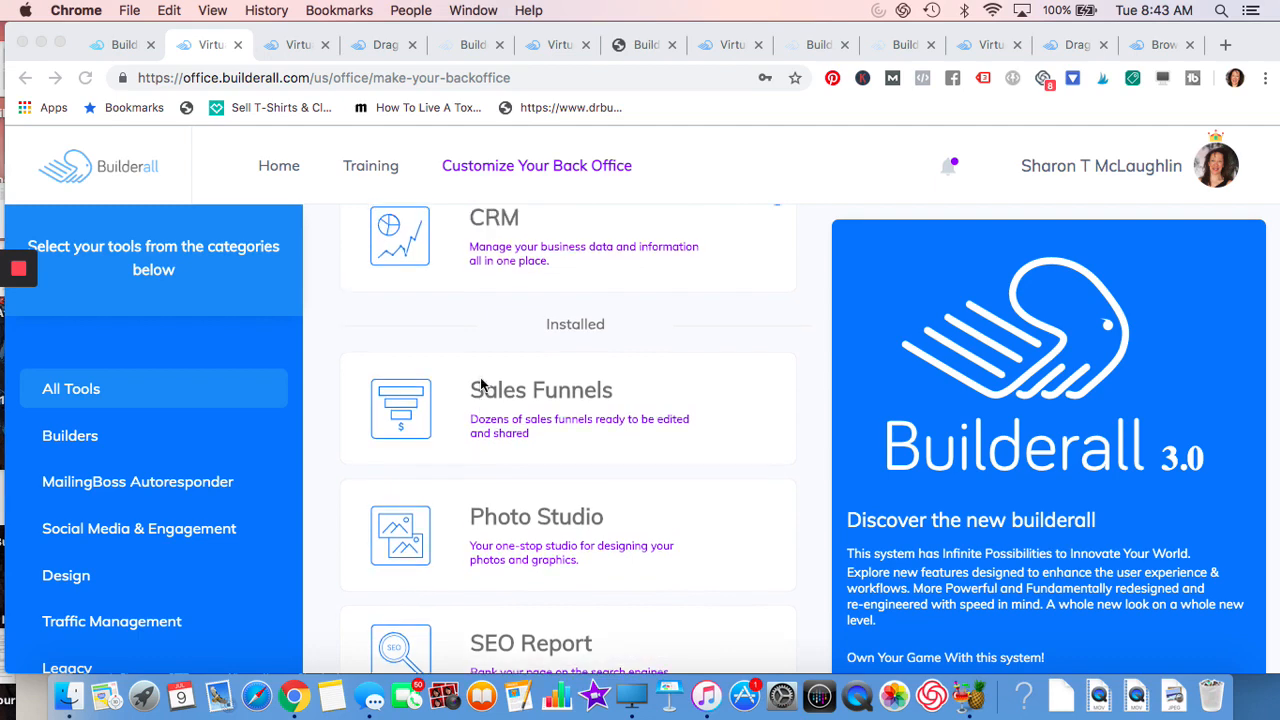
# - Scroll the All Tools list on to Click Map, Script Generator and Social Proof below SEO Report
pyautogui.scroll(-3)
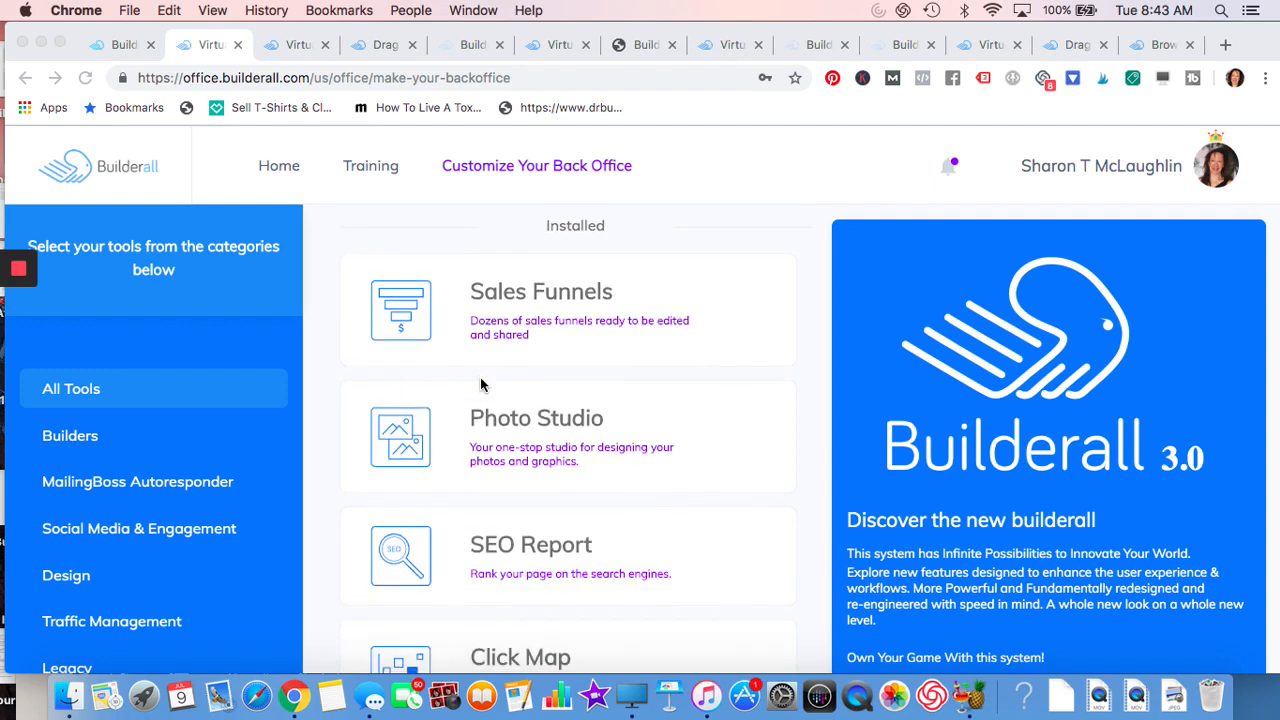
pyautogui.moveTo(484, 320)
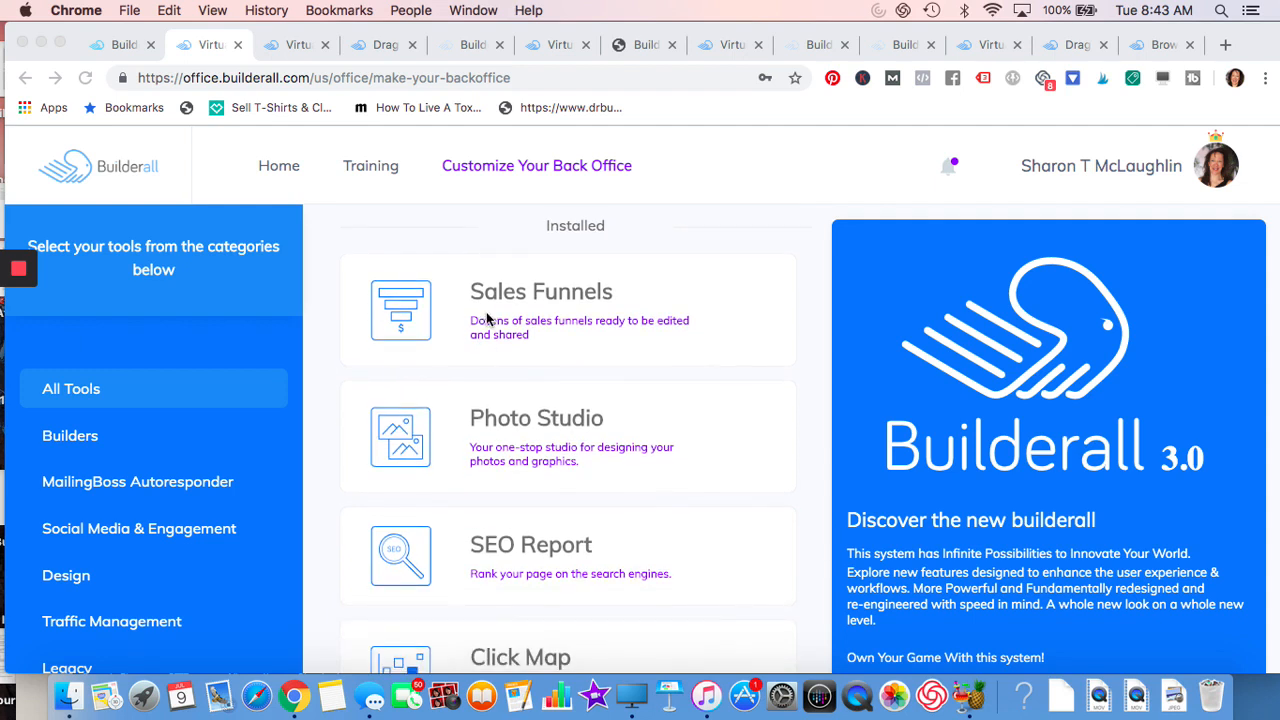
pyautogui.moveTo(490, 340)
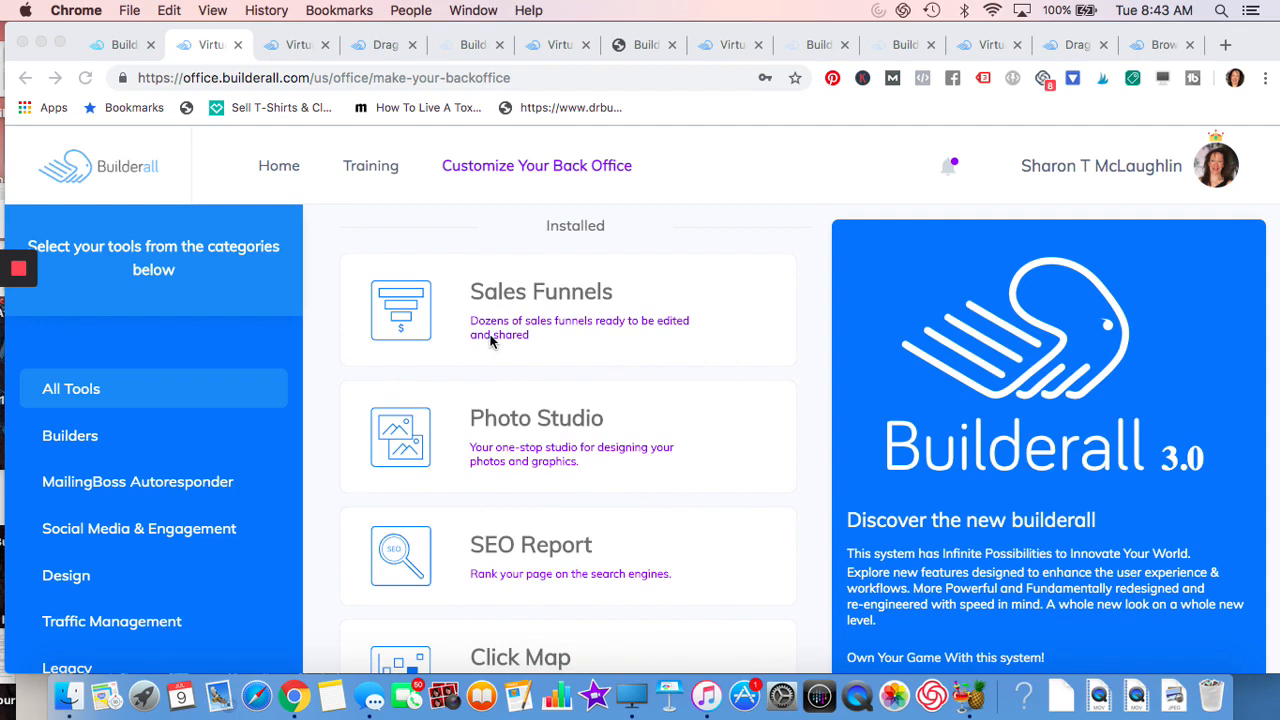
pyautogui.moveTo(472, 442)
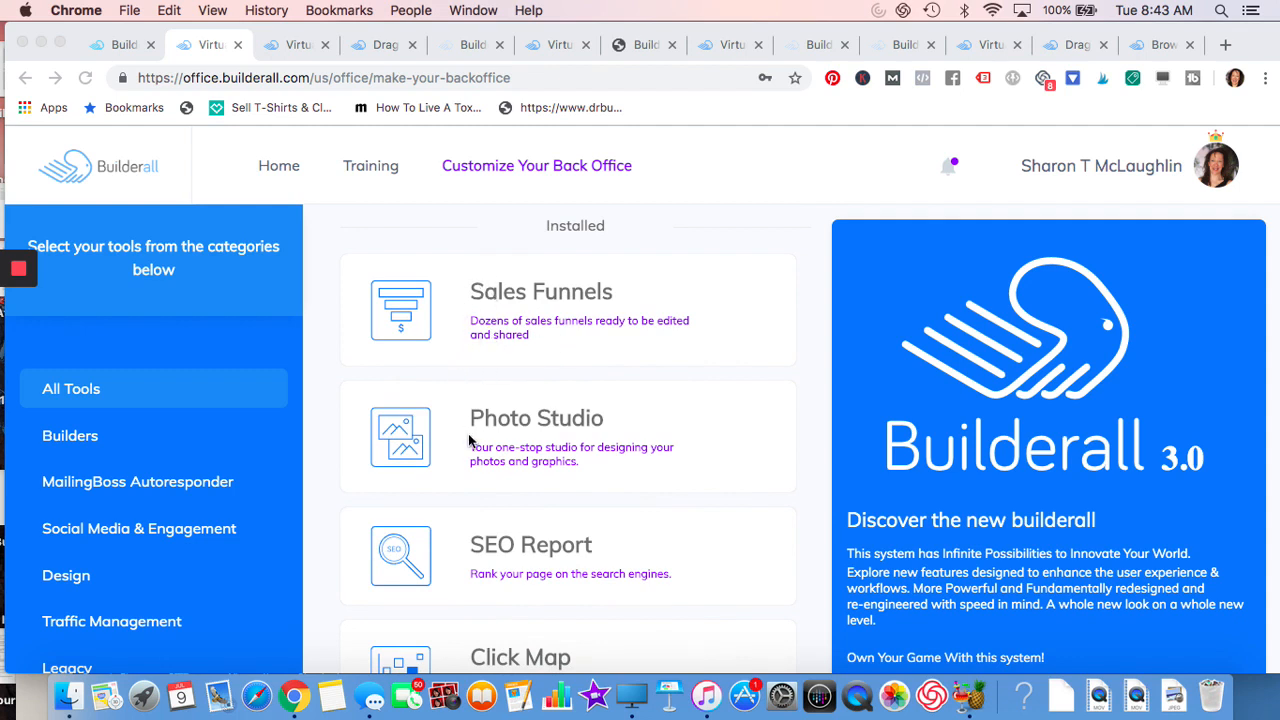
pyautogui.scroll(-3)
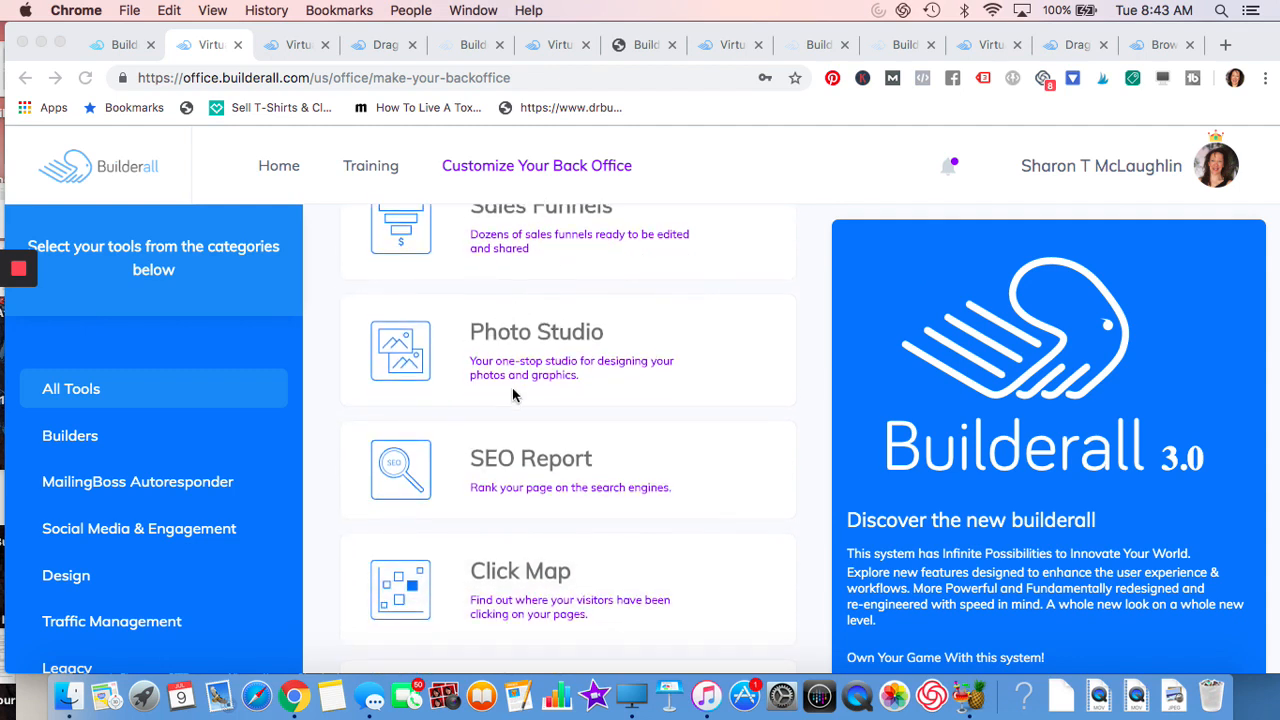
pyautogui.scroll(-3)
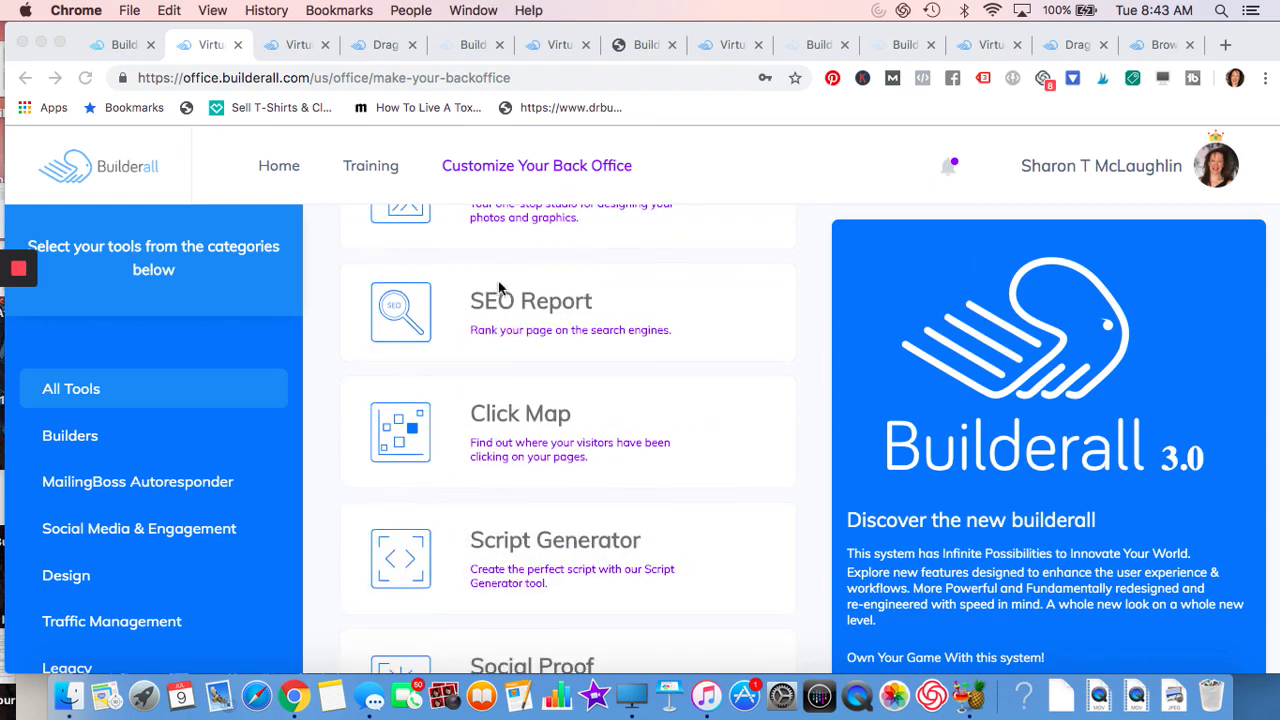
pyautogui.moveTo(498, 316)
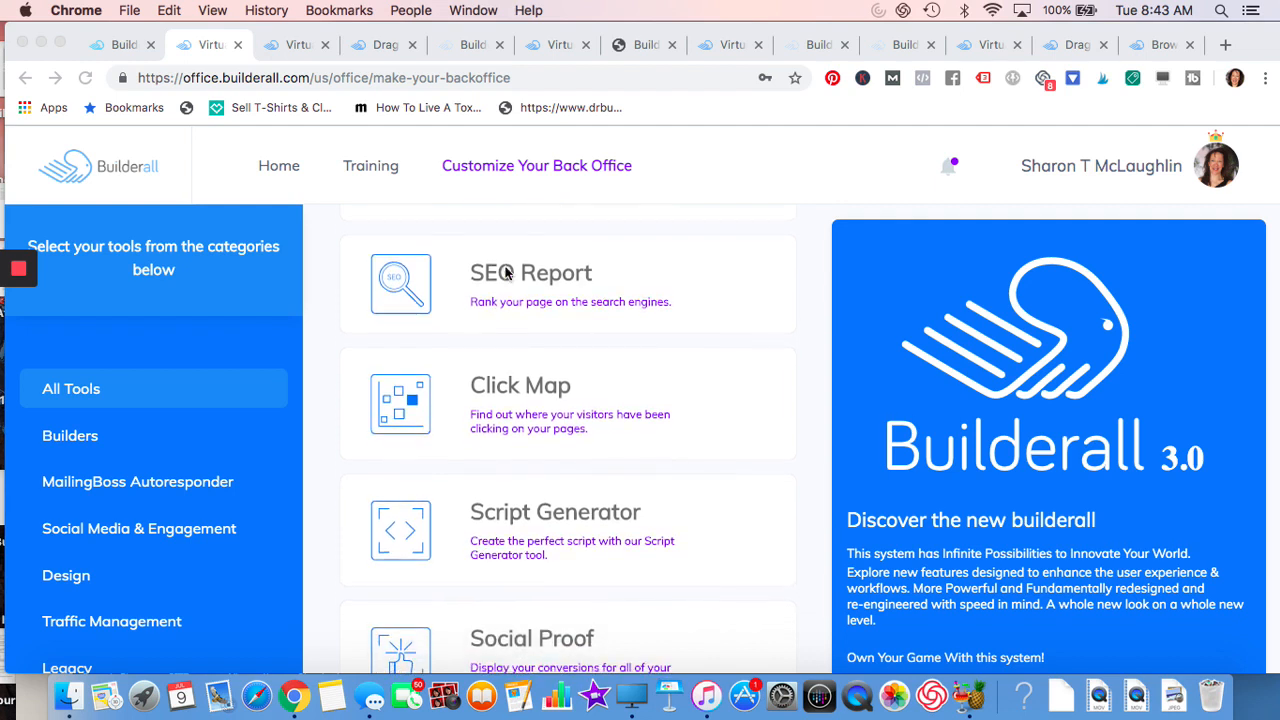
pyautogui.moveTo(484, 396)
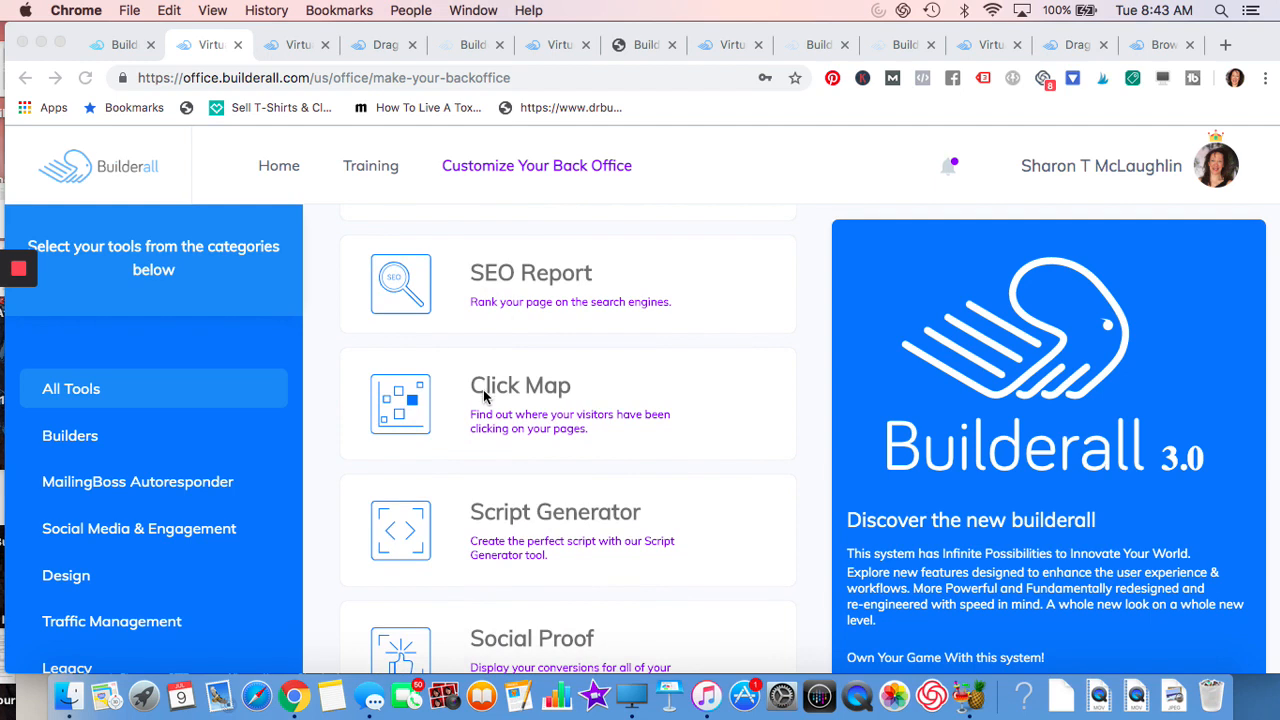
# - Scroll the All Tools list to reveal Roulette and SMS Messaging below Social Proof
pyautogui.scroll(-3)
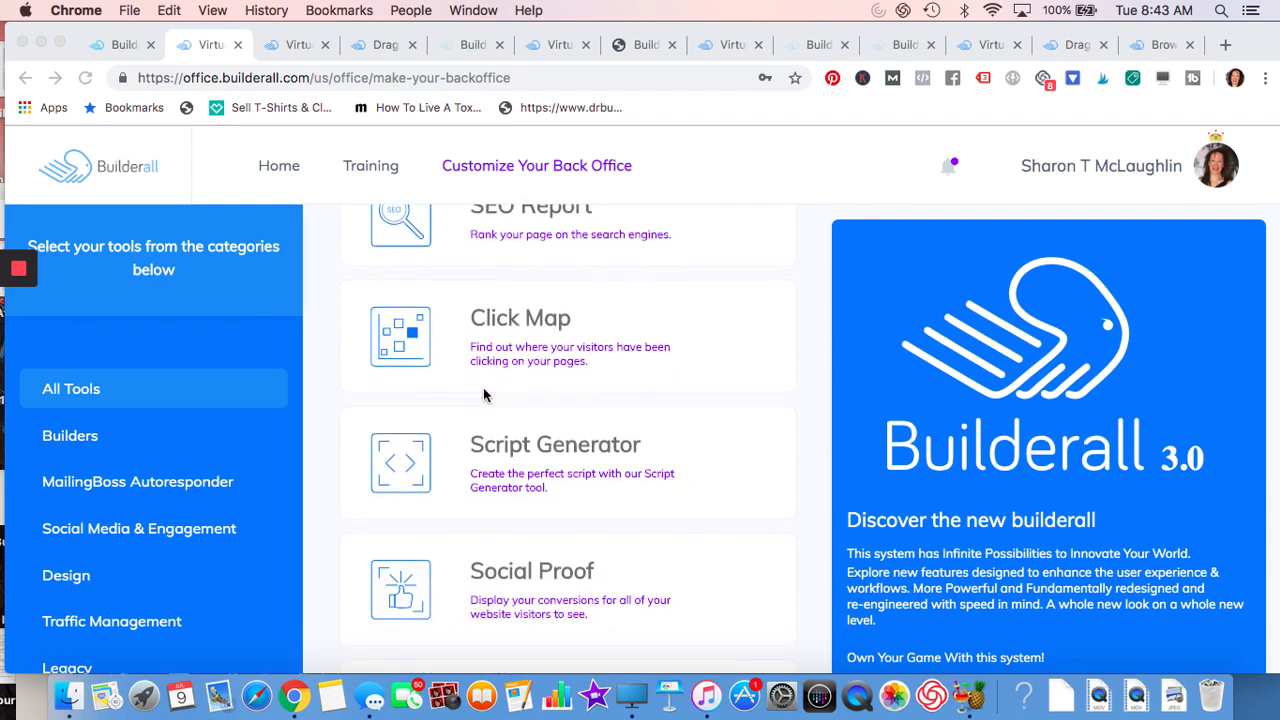
pyautogui.moveTo(510, 548)
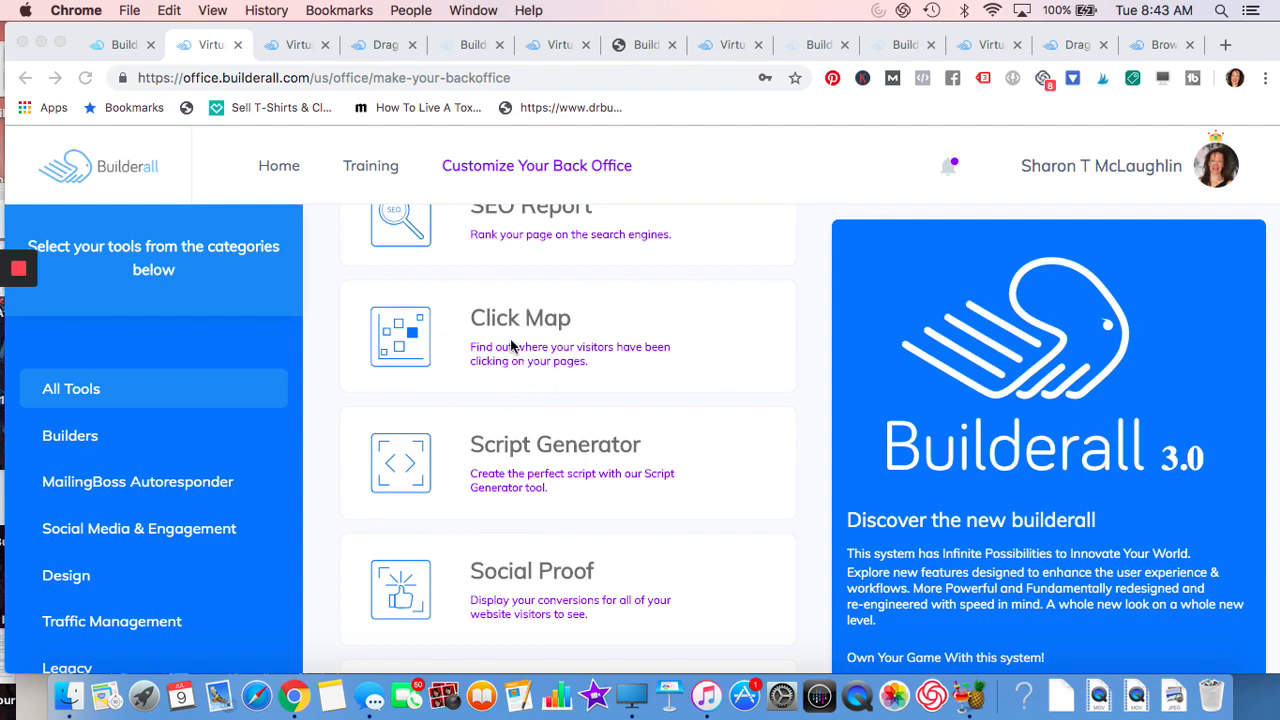
pyautogui.scroll(-3)
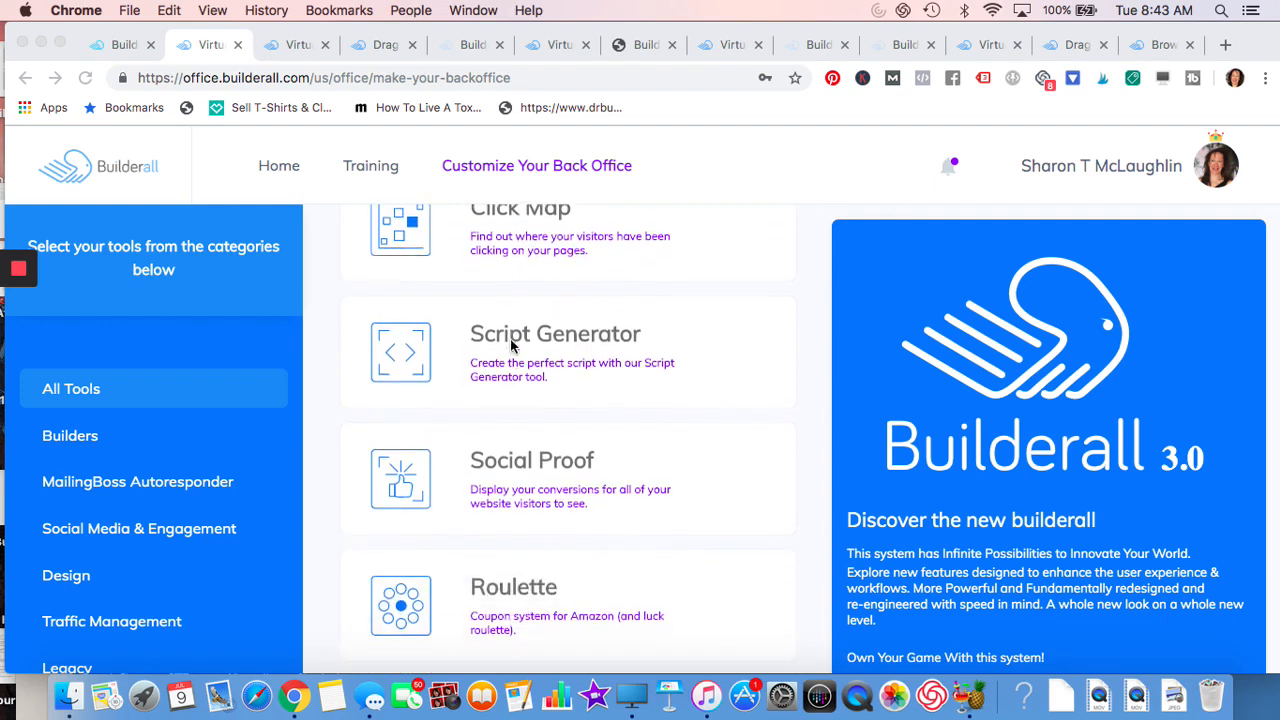
pyautogui.scroll(3)
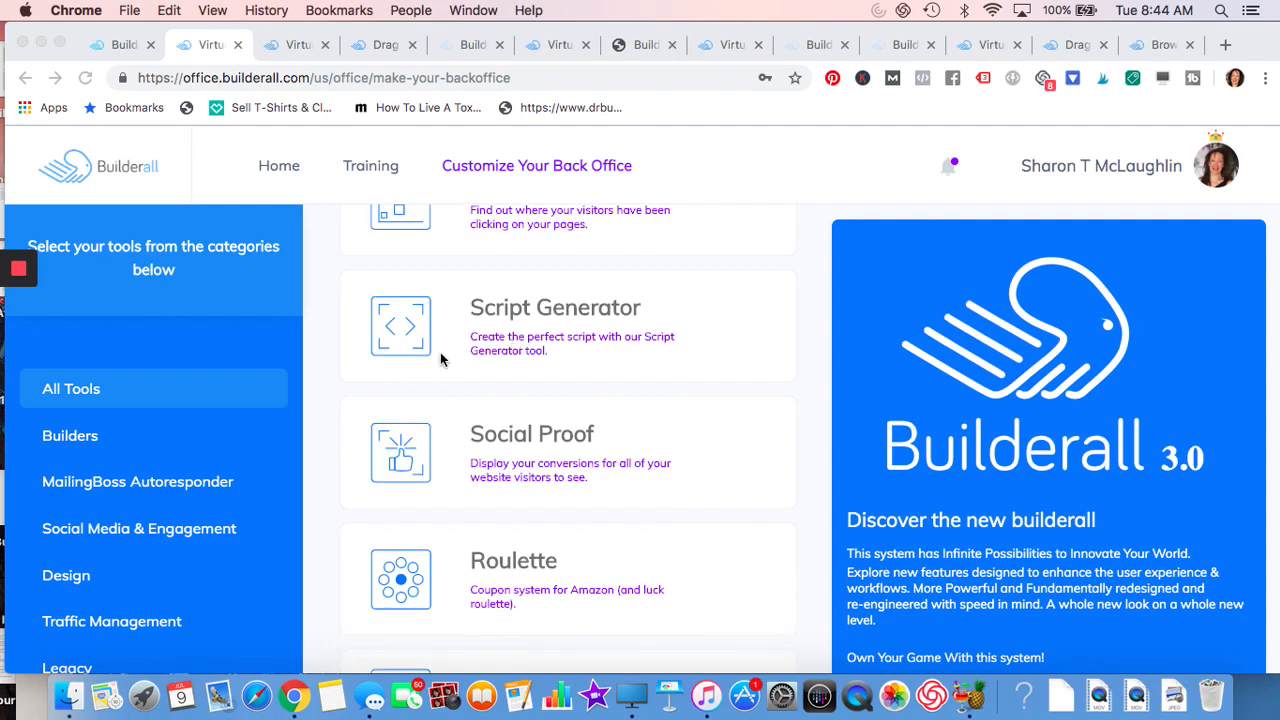
pyautogui.moveTo(476, 360)
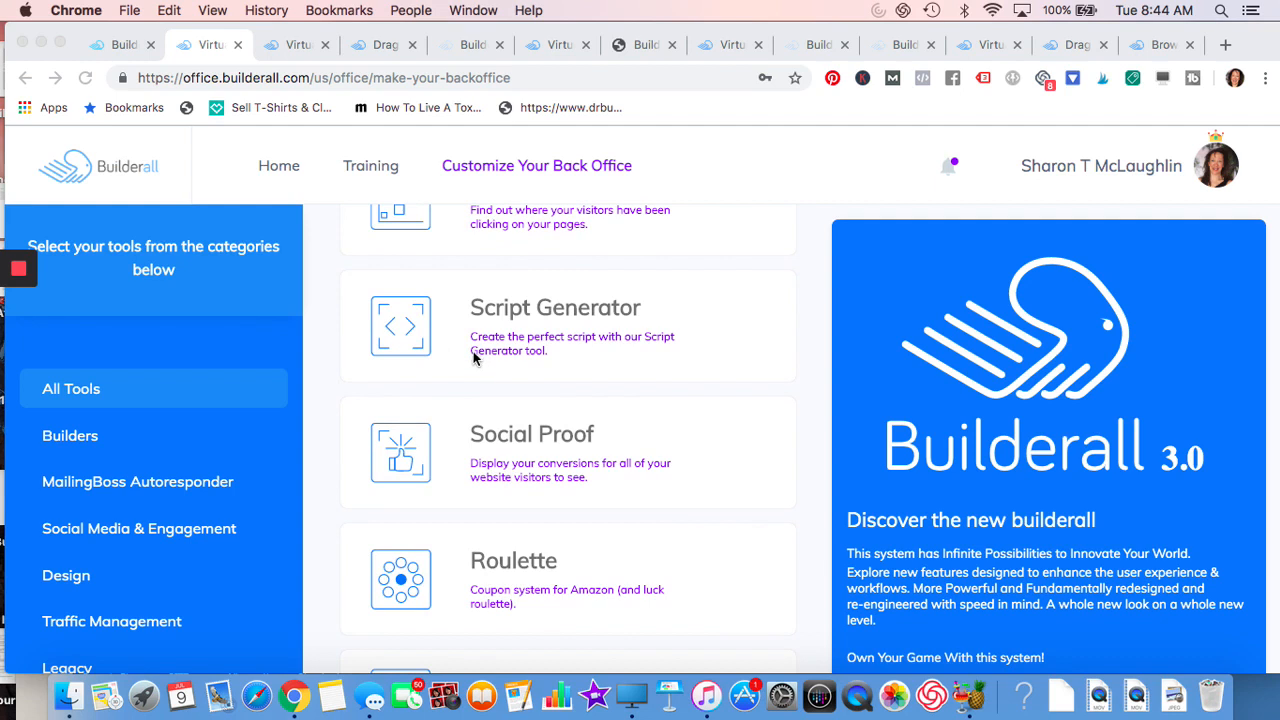
pyautogui.scroll(-3)
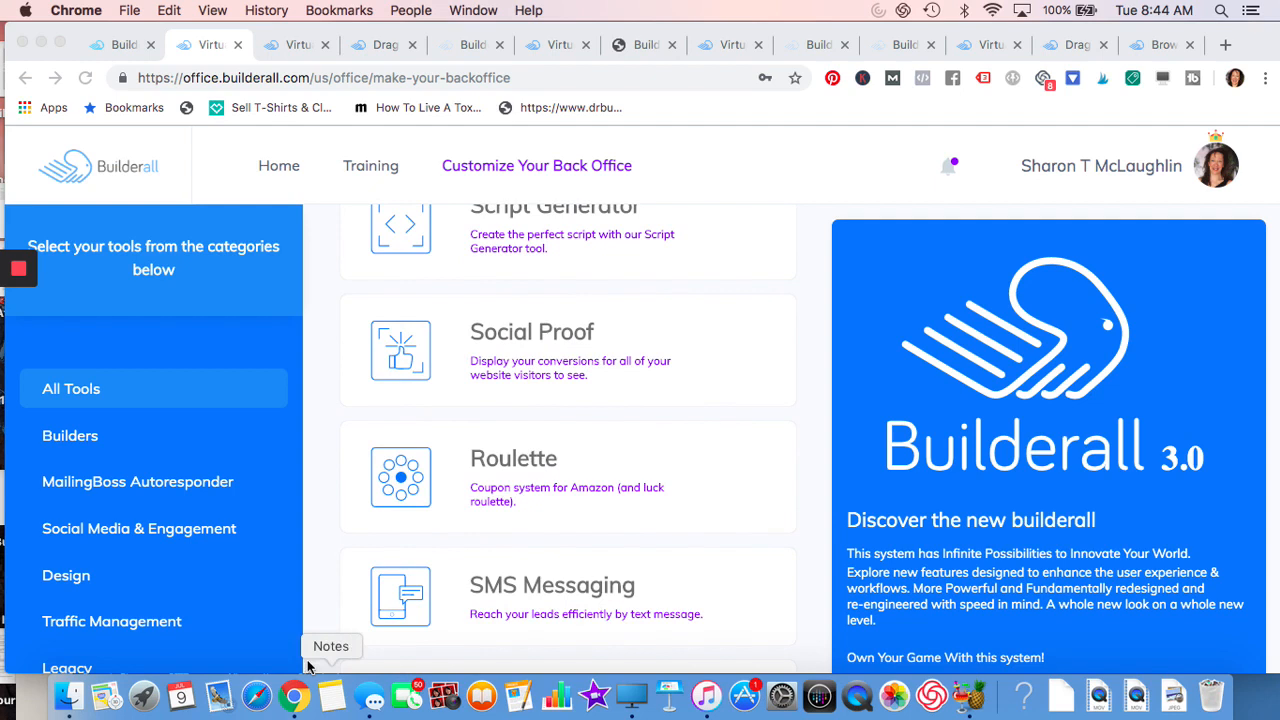
pyautogui.moveTo(228, 644)
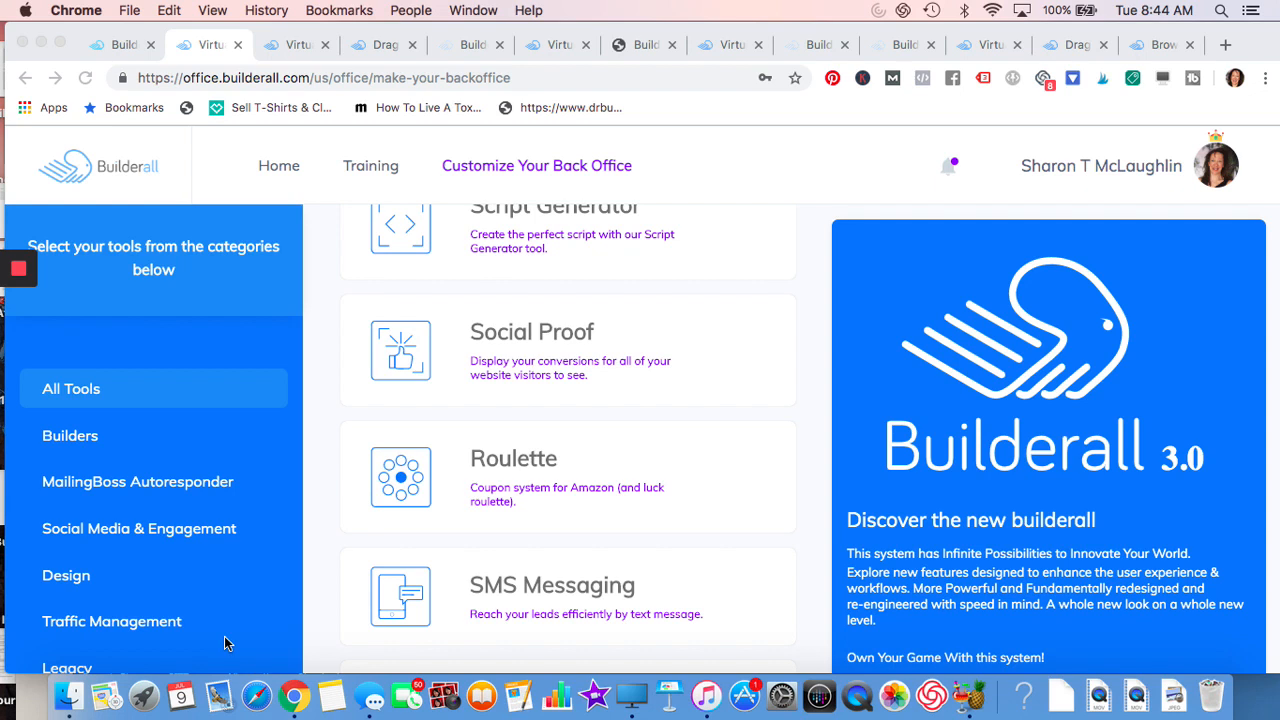
pyautogui.moveTo(554, 312)
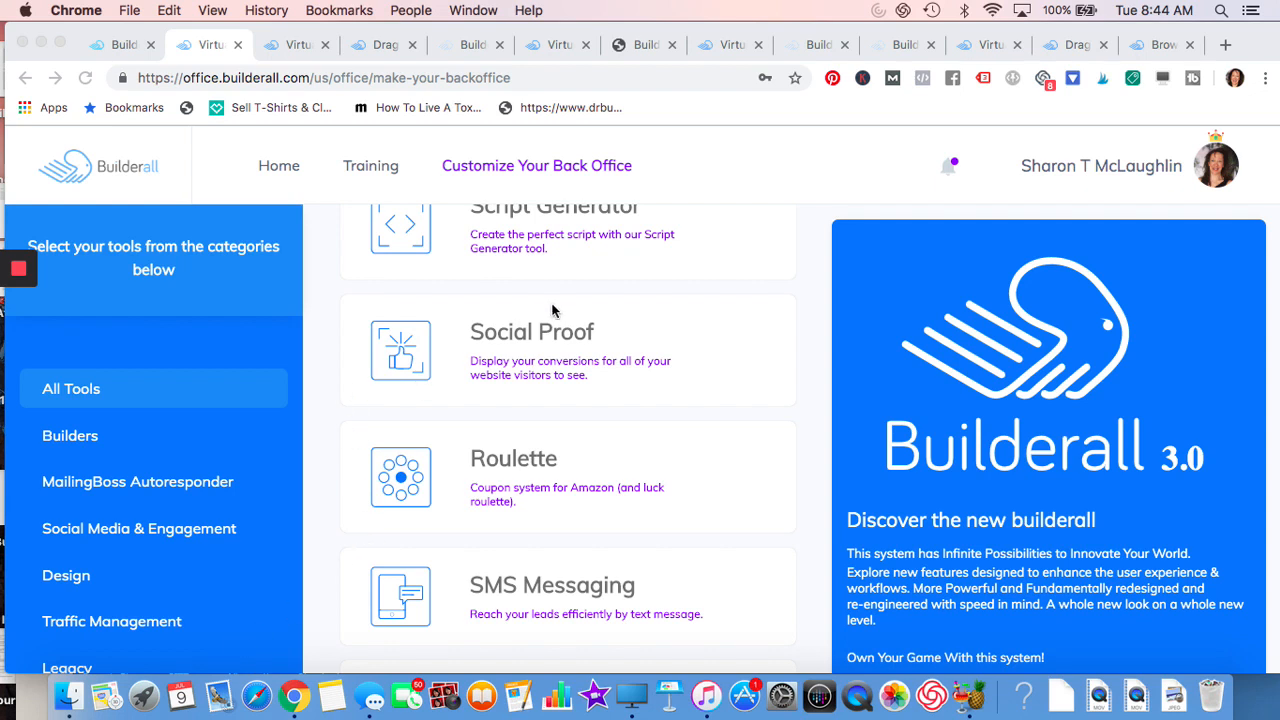
pyautogui.scroll(-3)
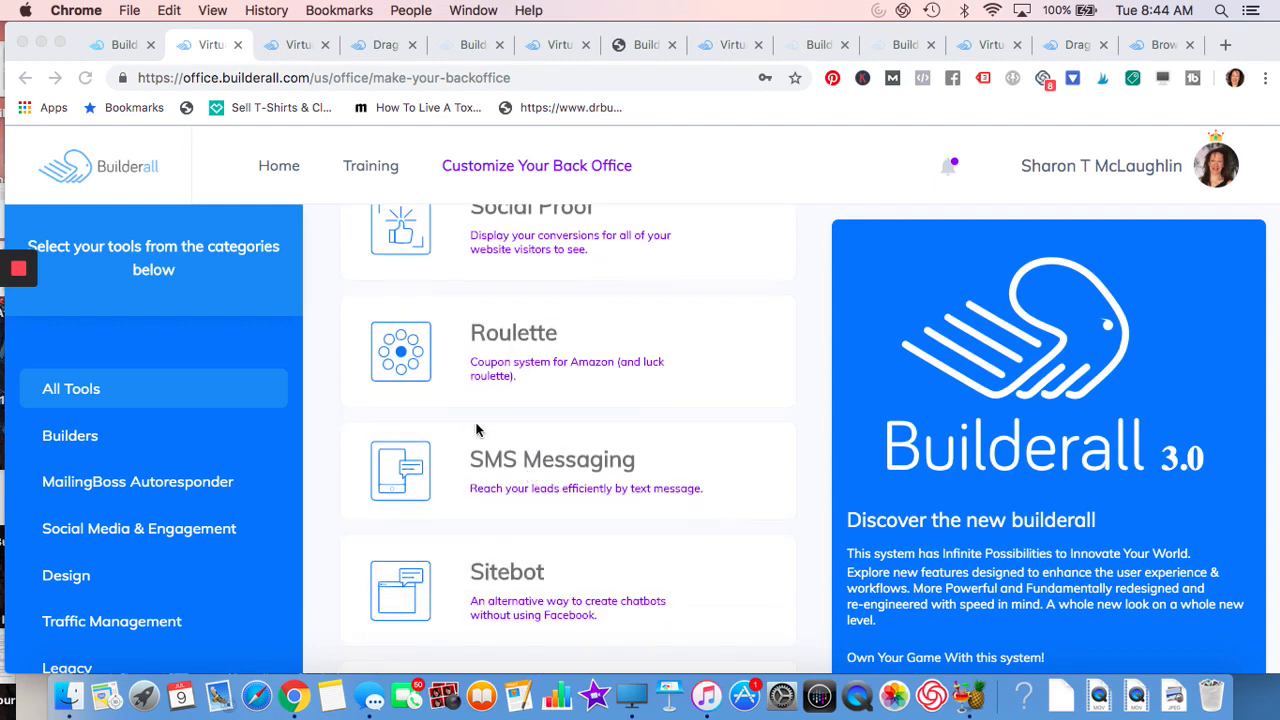
pyautogui.moveTo(462, 384)
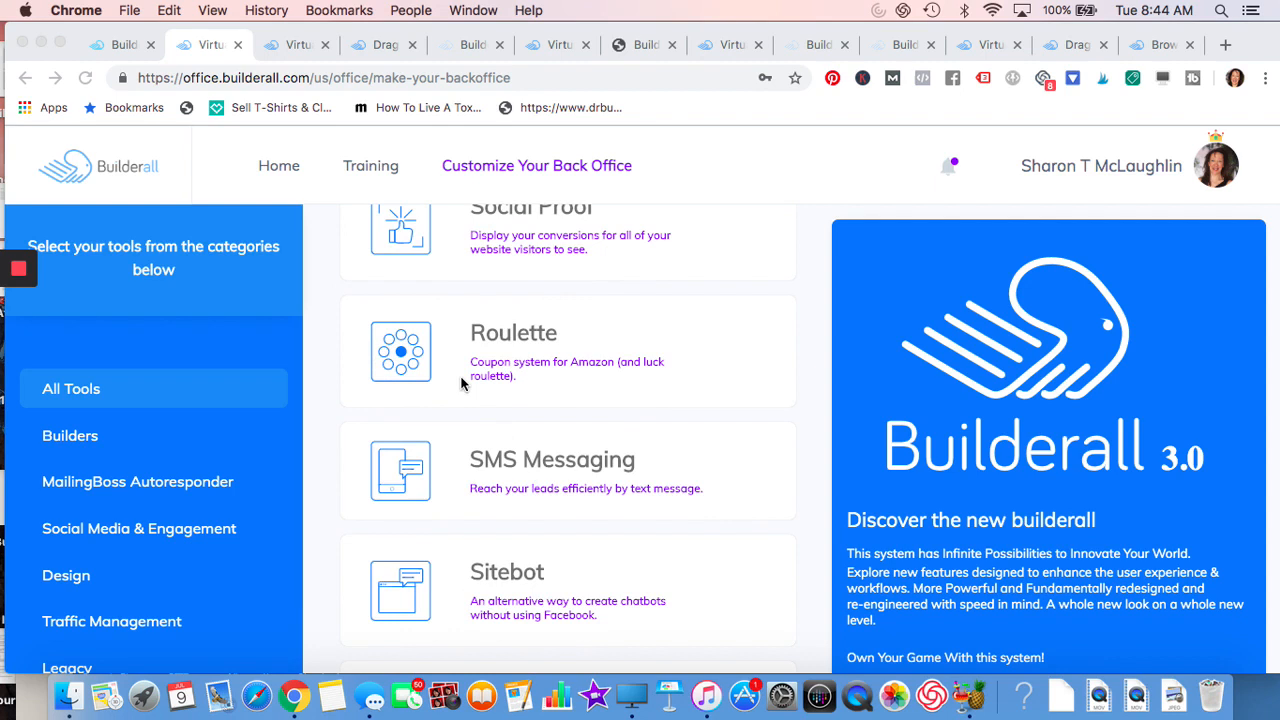
pyautogui.moveTo(508, 372)
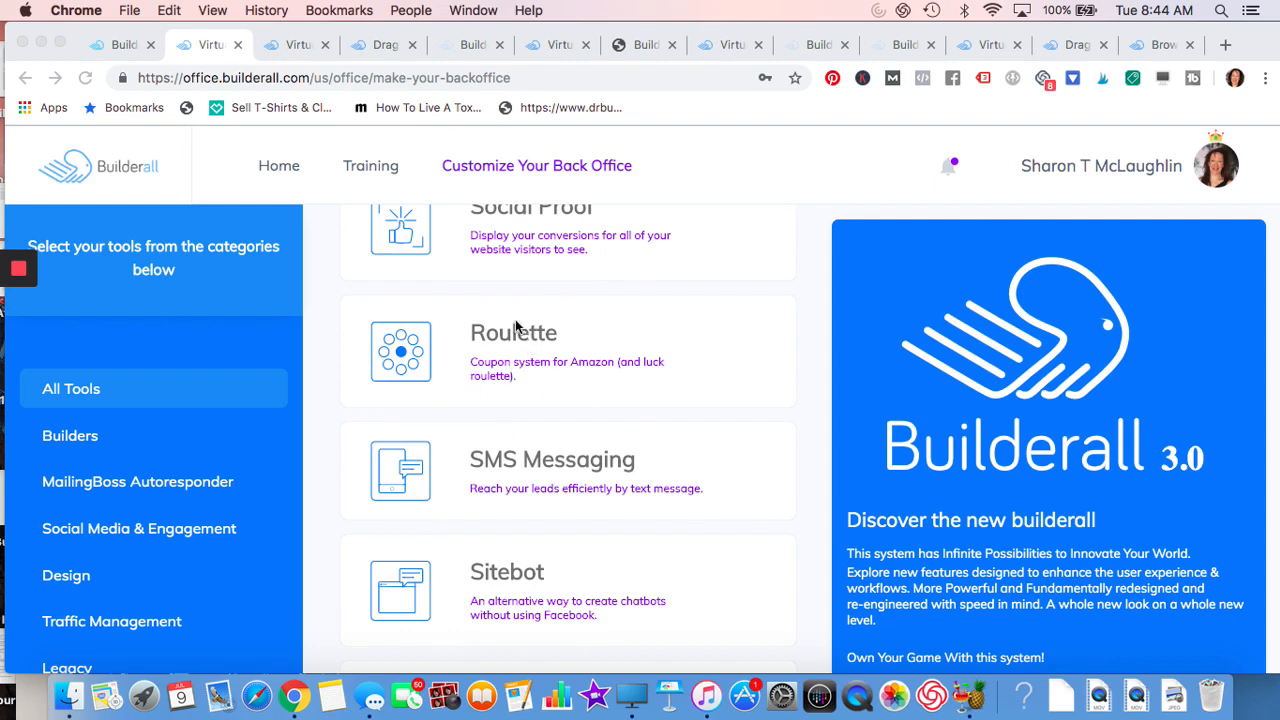
pyautogui.moveTo(540, 286)
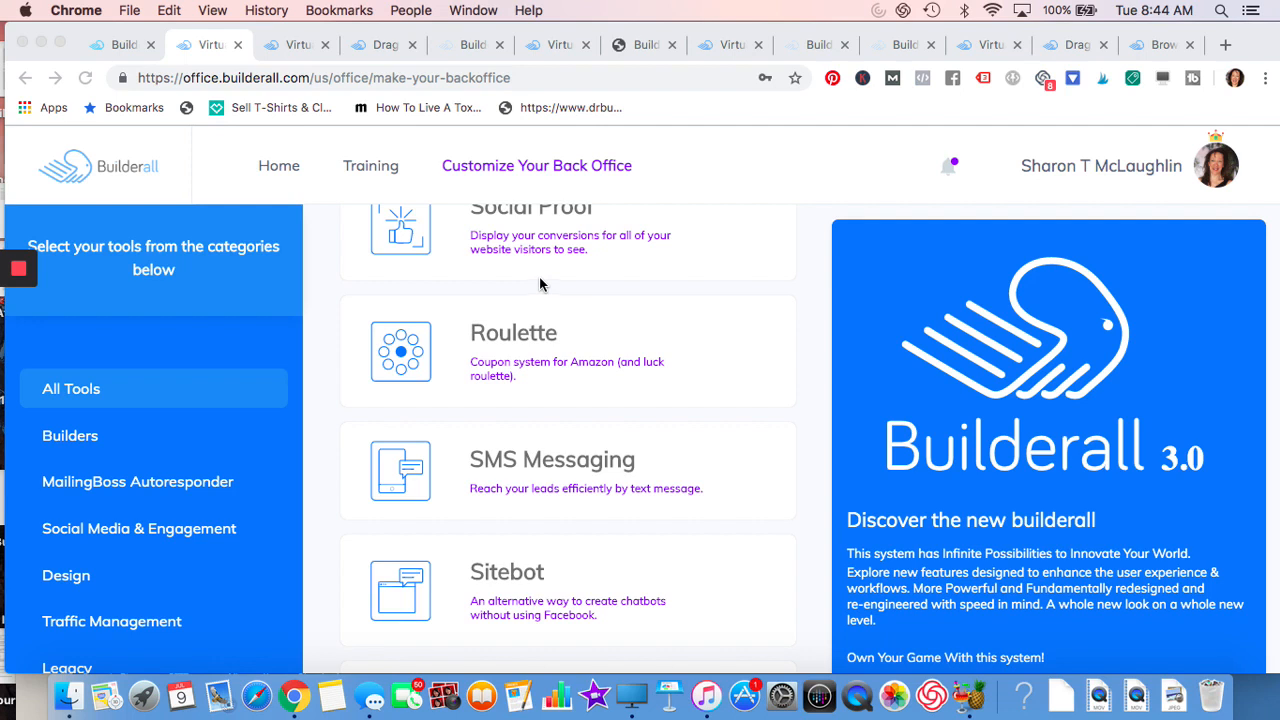
pyautogui.scroll(-3)
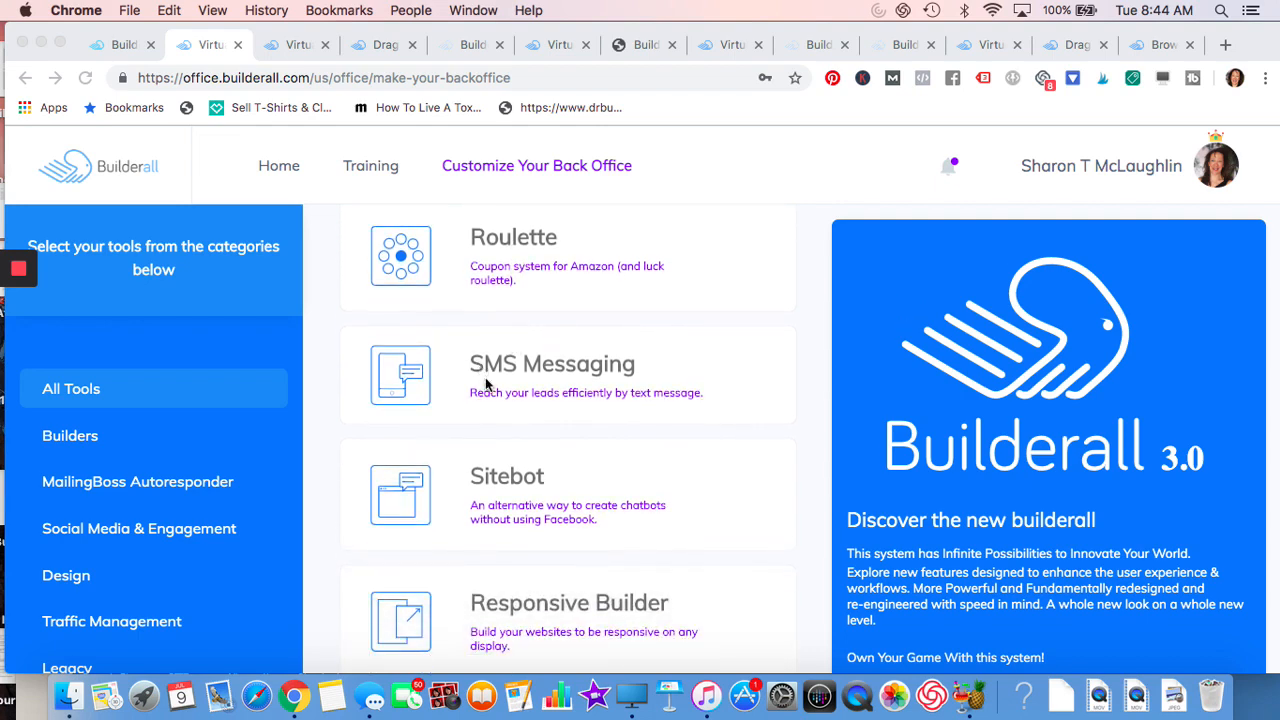
pyautogui.scroll(-3)
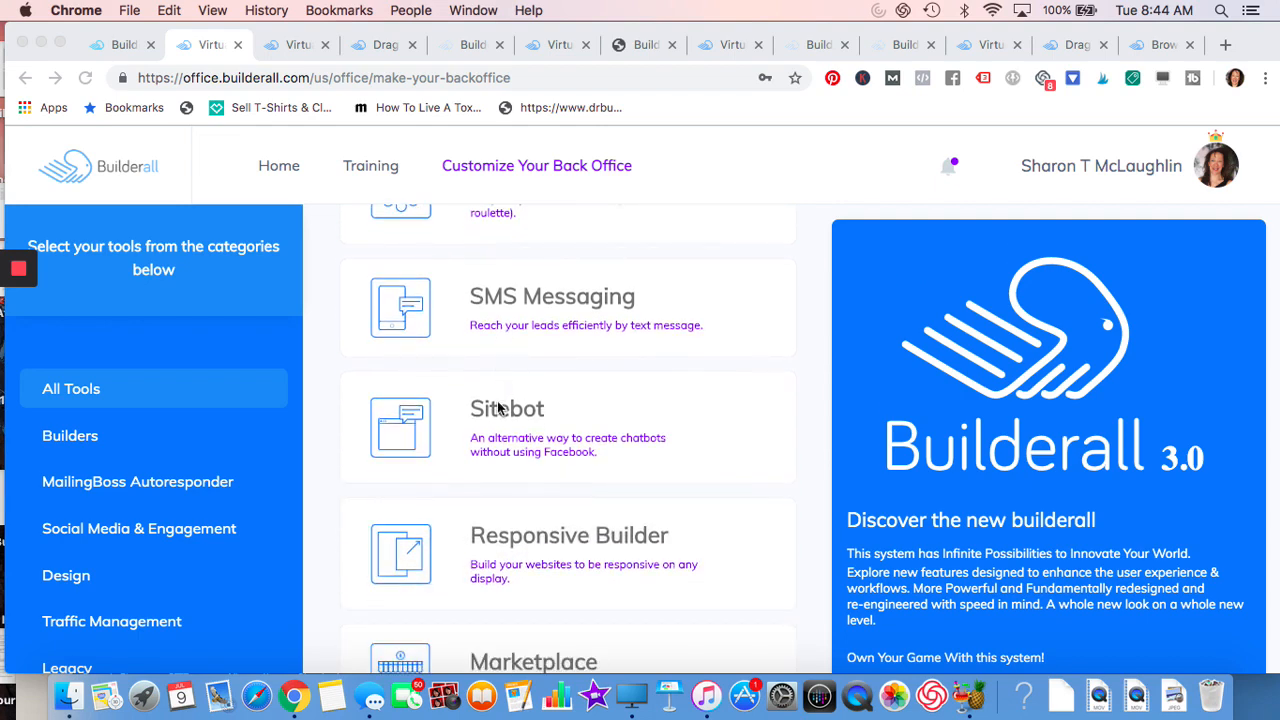
pyautogui.scroll(-3)
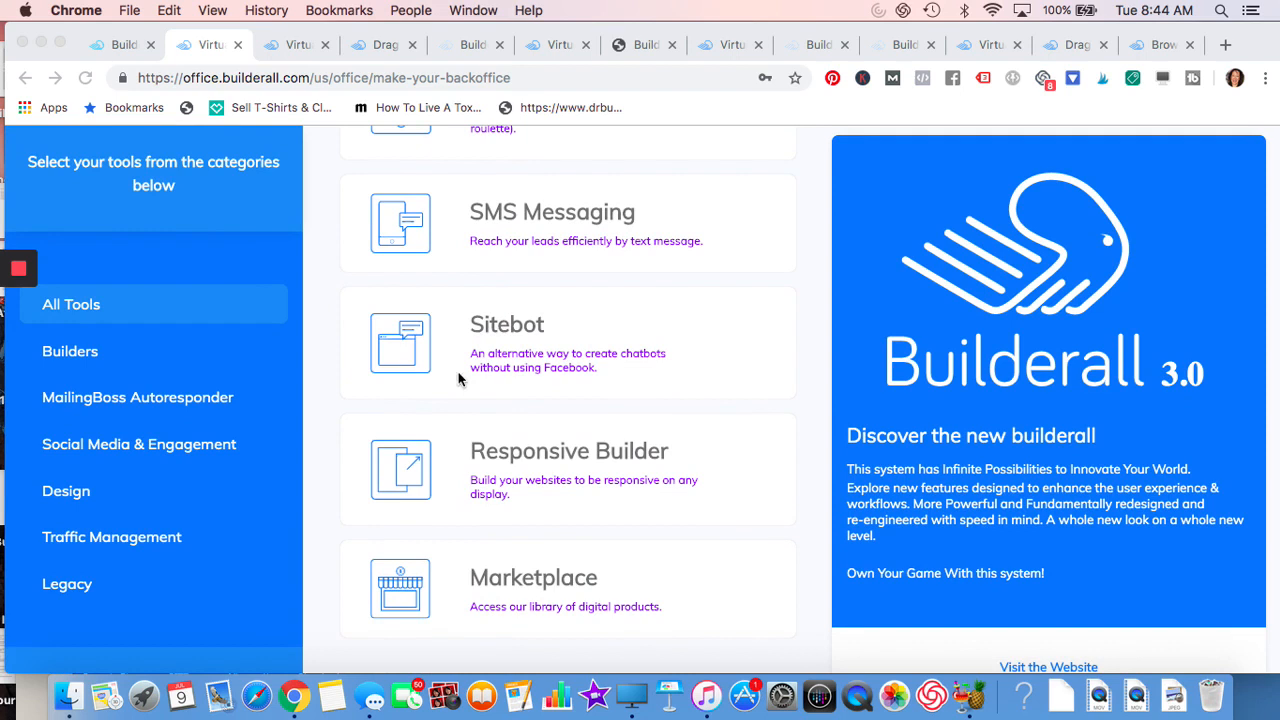
pyautogui.moveTo(490, 364)
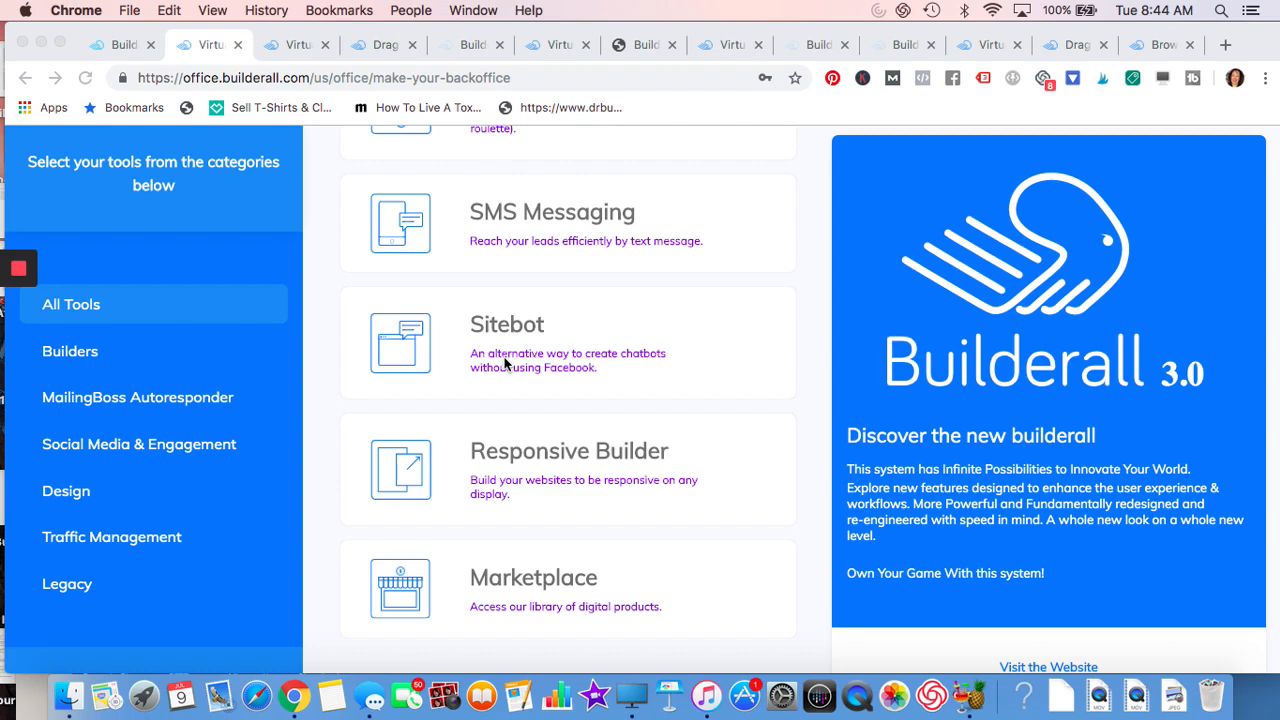
pyautogui.moveTo(472, 384)
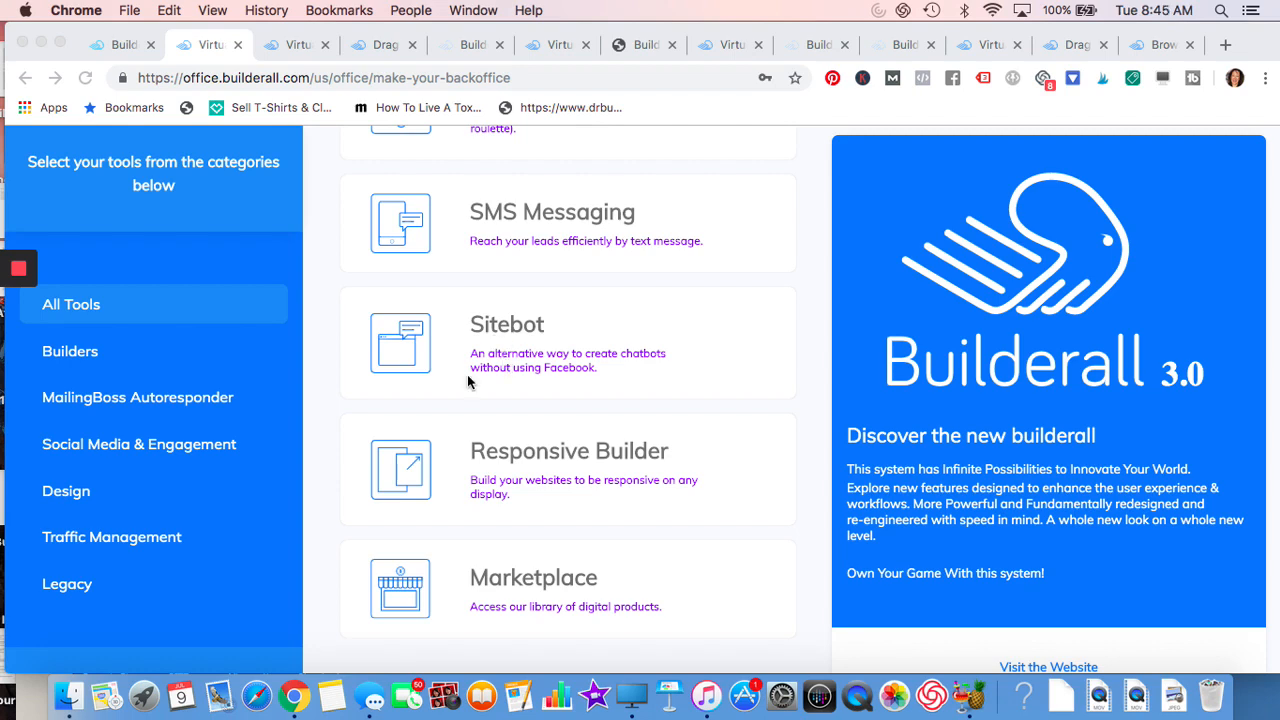
pyautogui.scroll(-3)
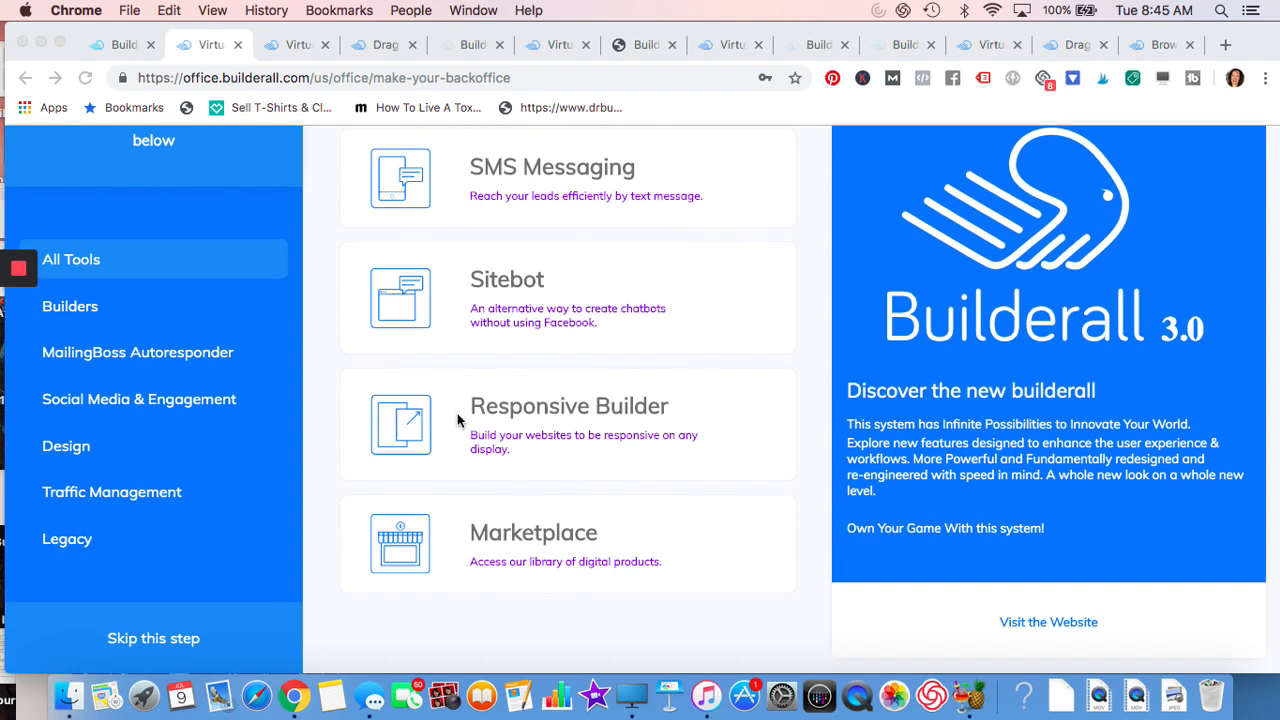
pyautogui.moveTo(512, 548)
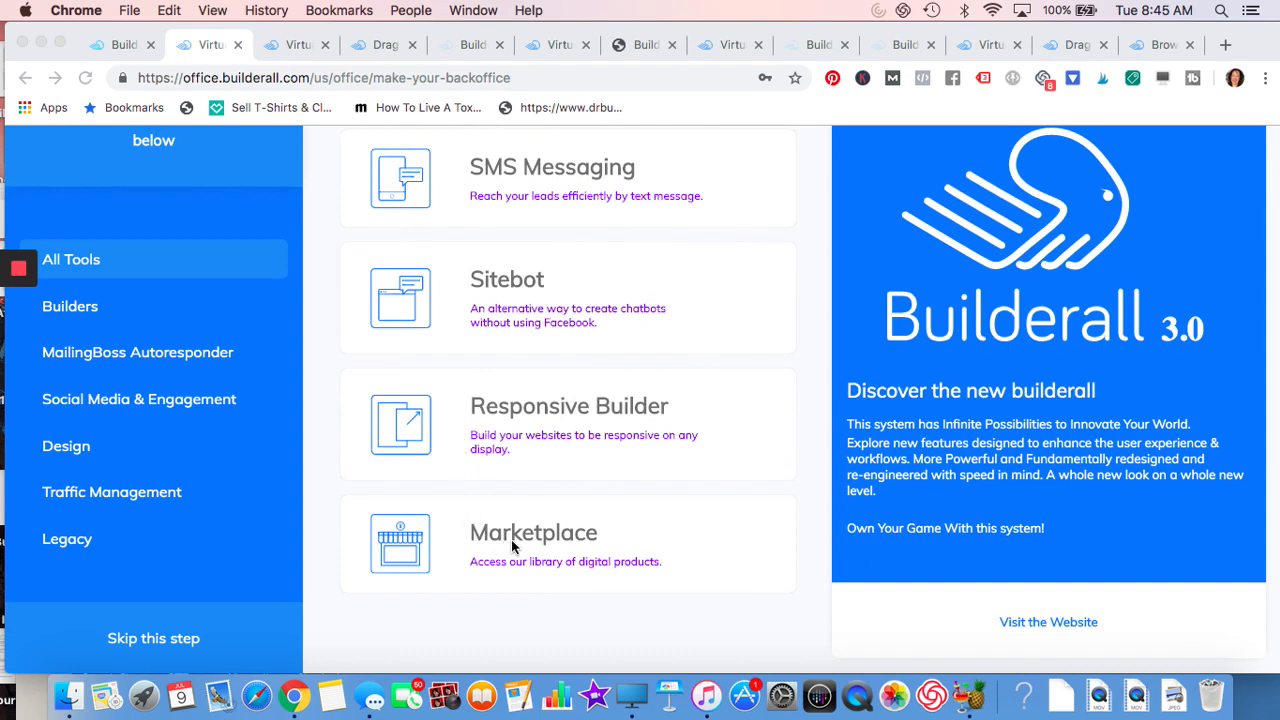
pyautogui.moveTo(528, 580)
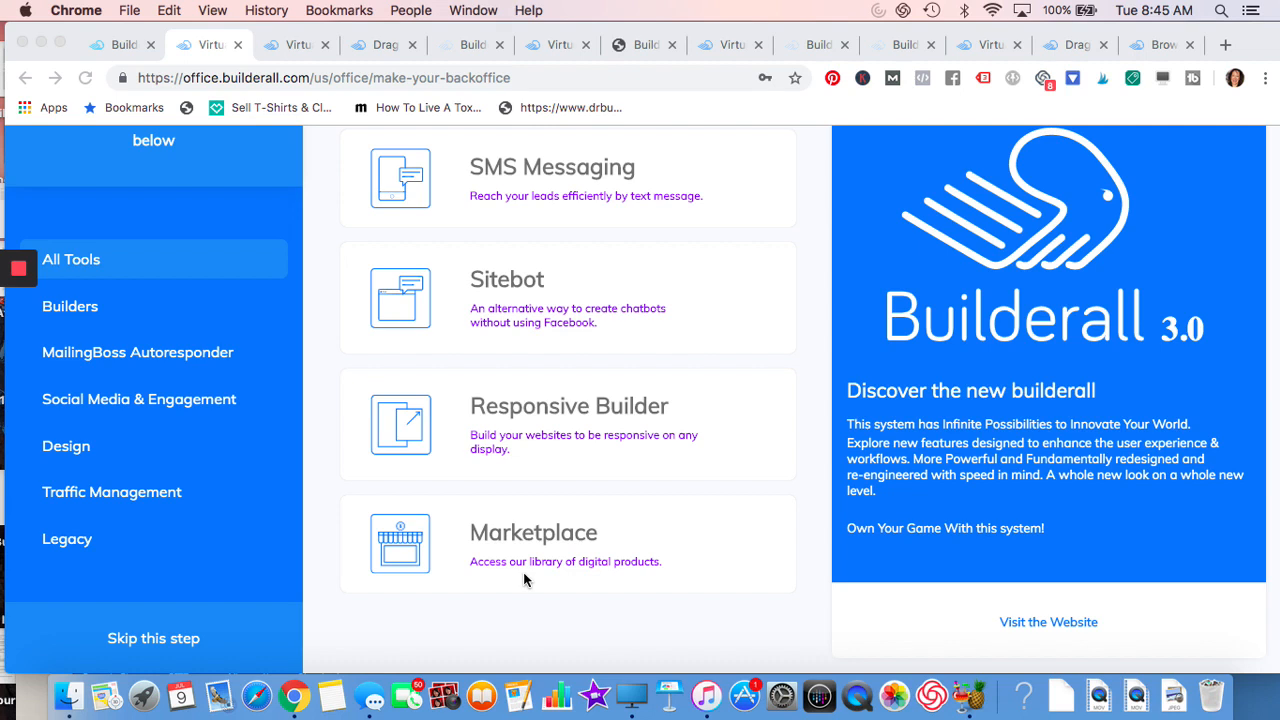
pyautogui.moveTo(420, 406)
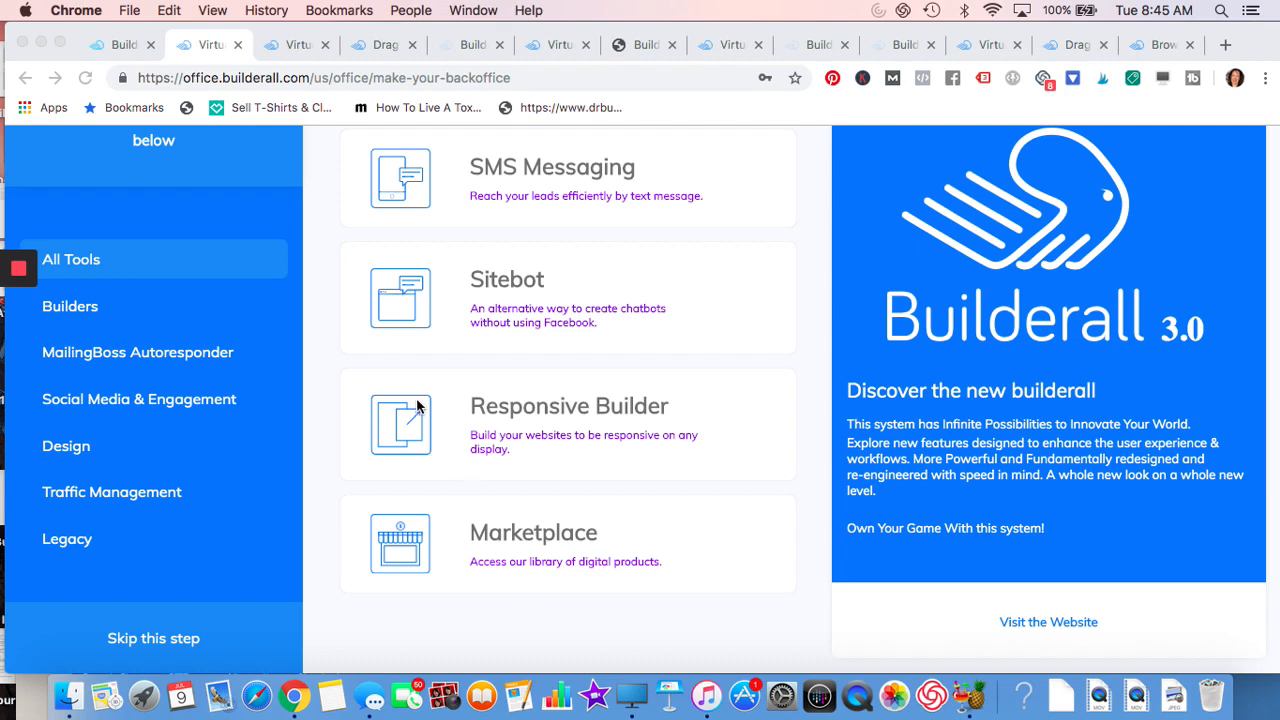
pyautogui.moveTo(368, 296)
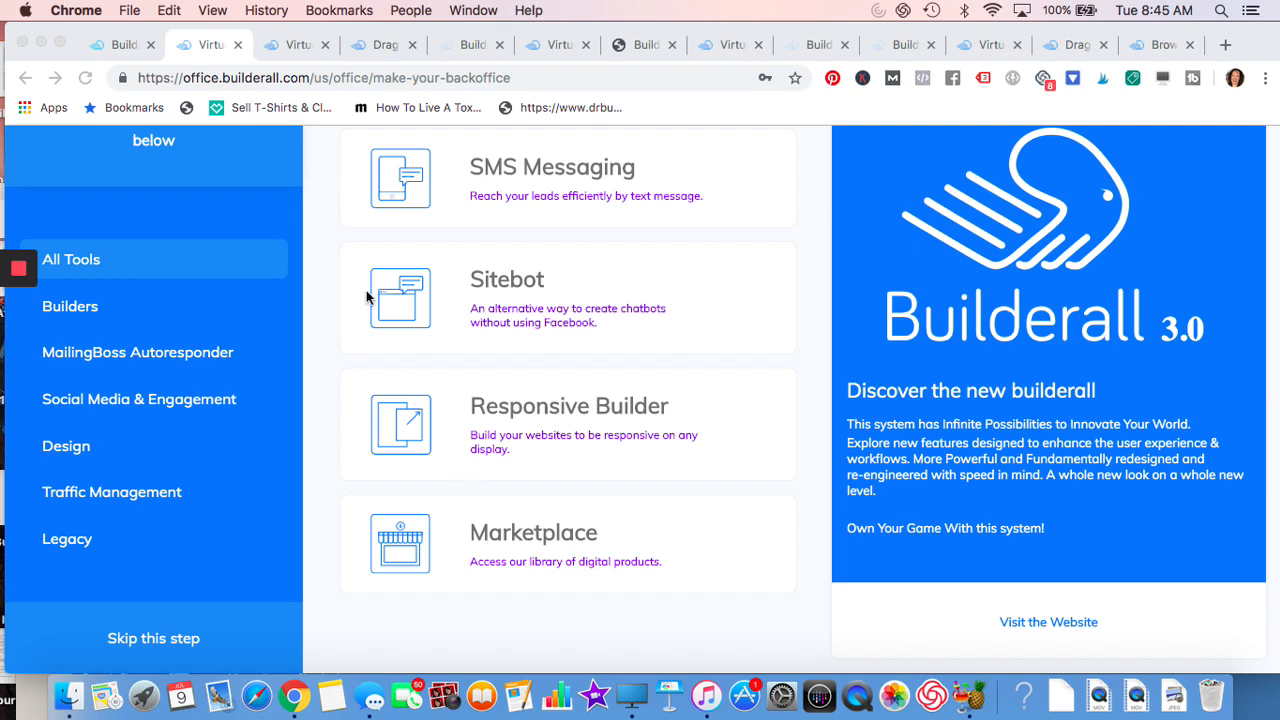
pyautogui.moveTo(296, 46)
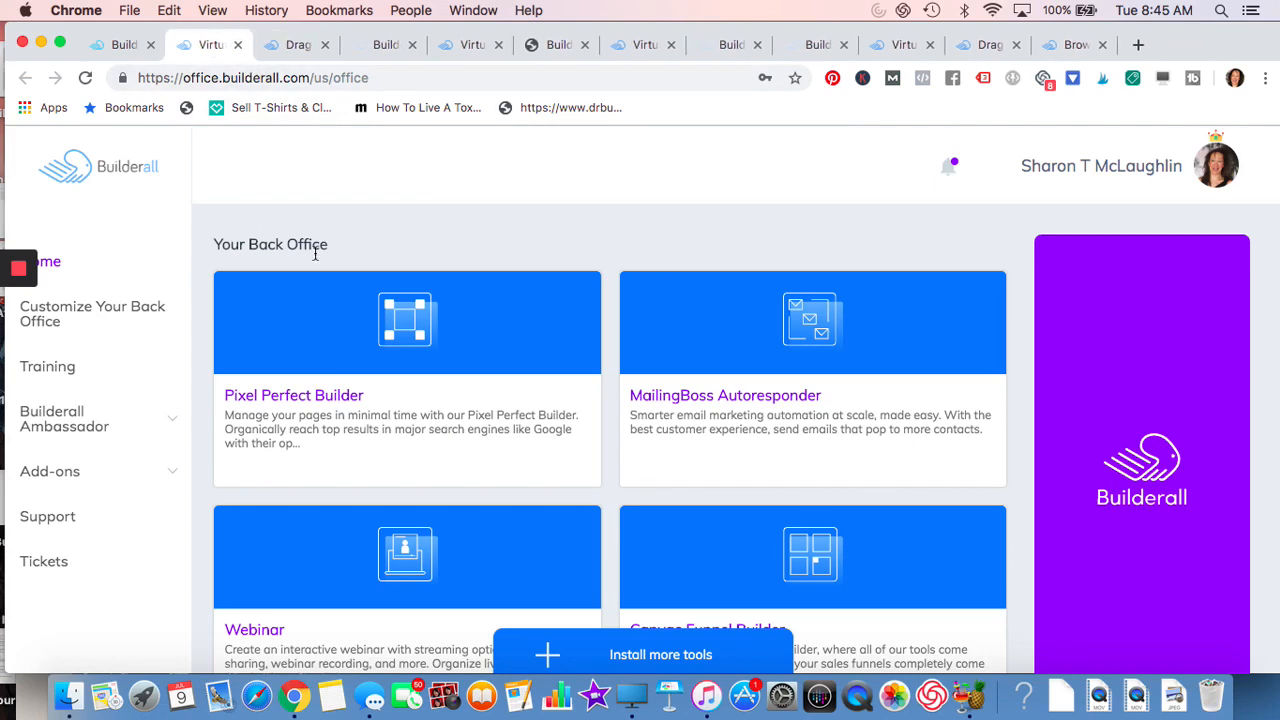
# - Scroll through the back office tools before reaching the site builder's Membership Area templates
pyautogui.scroll(-3)
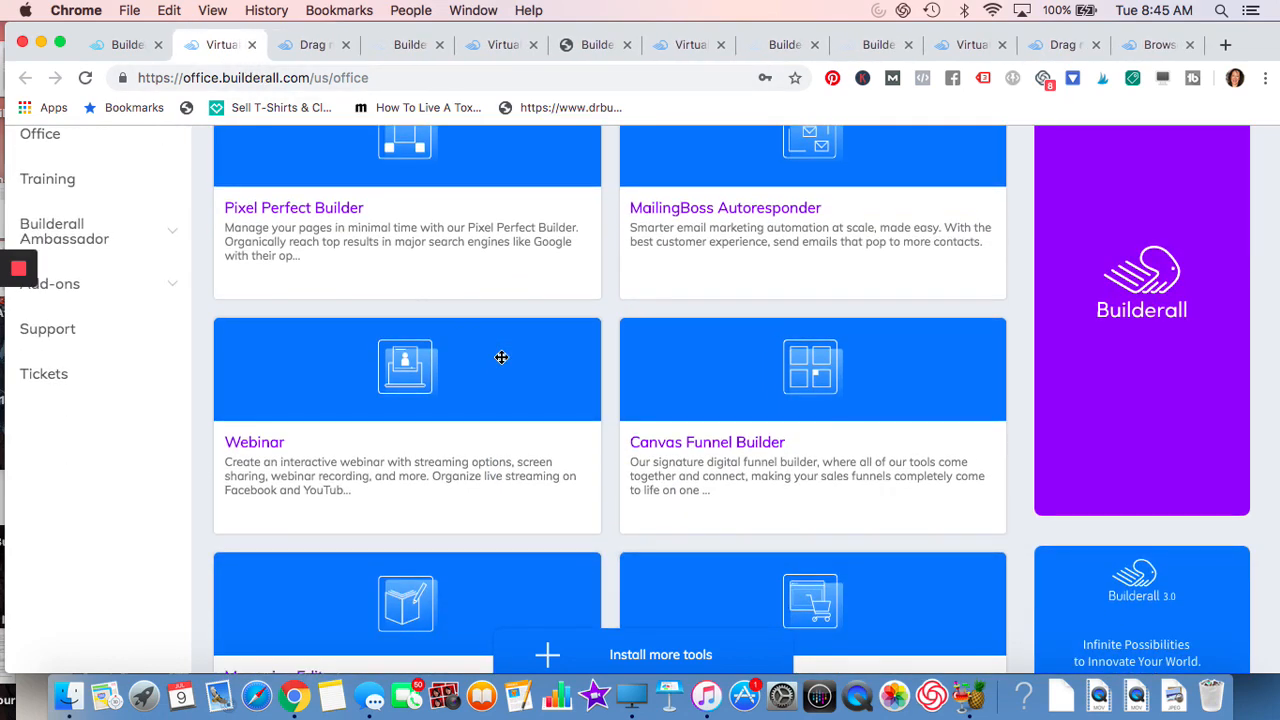
pyautogui.scroll(-3)
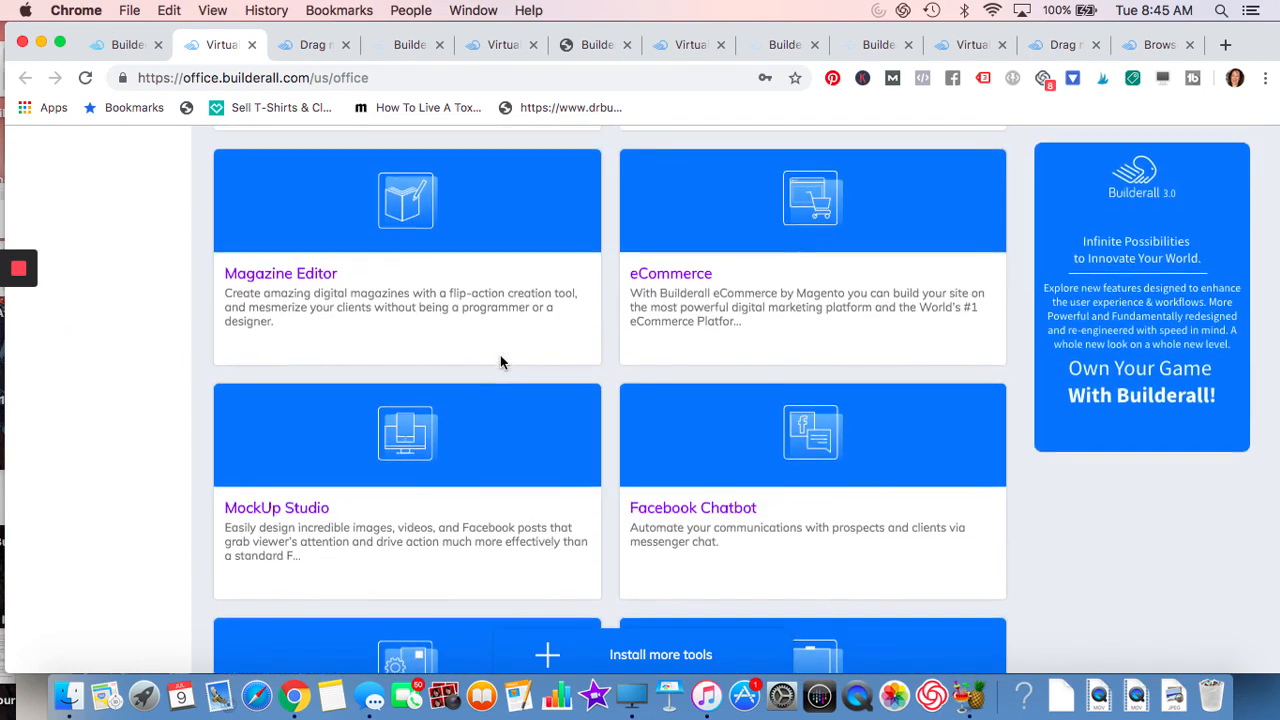
pyautogui.scroll(3)
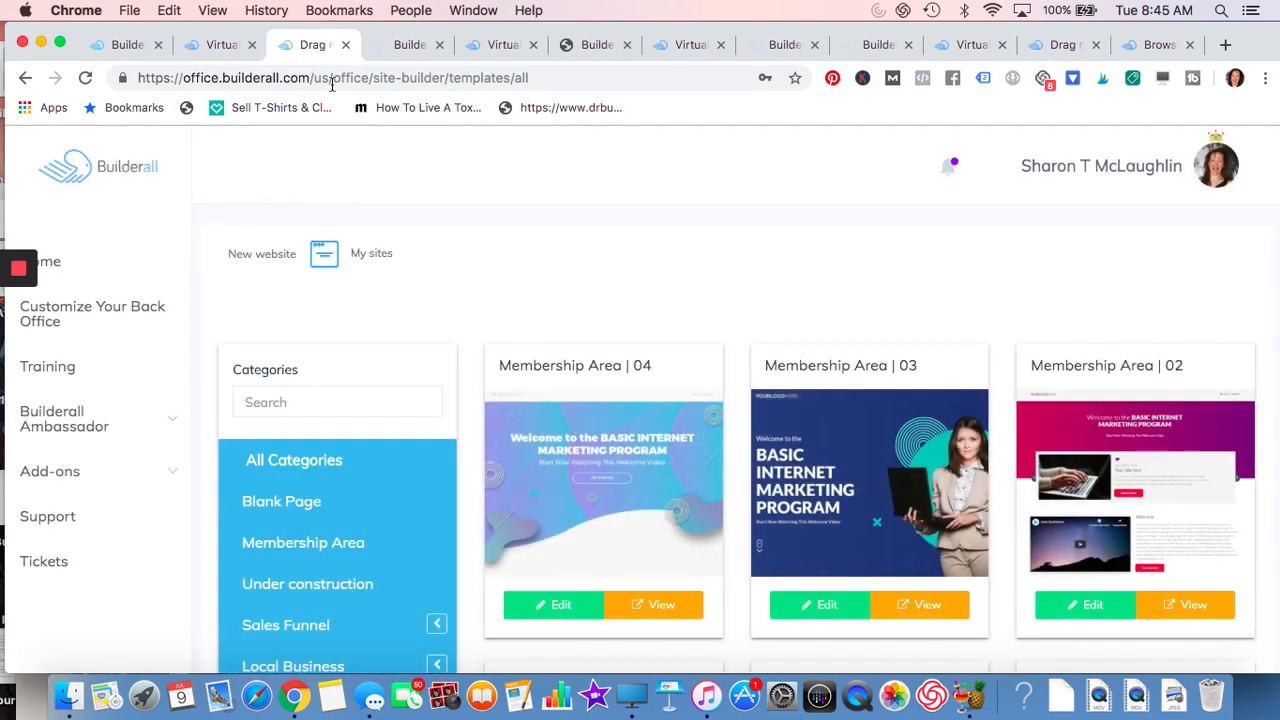
# - Scroll the template gallery to Service Limousine Express and open it in the site editor
pyautogui.scroll(-3)
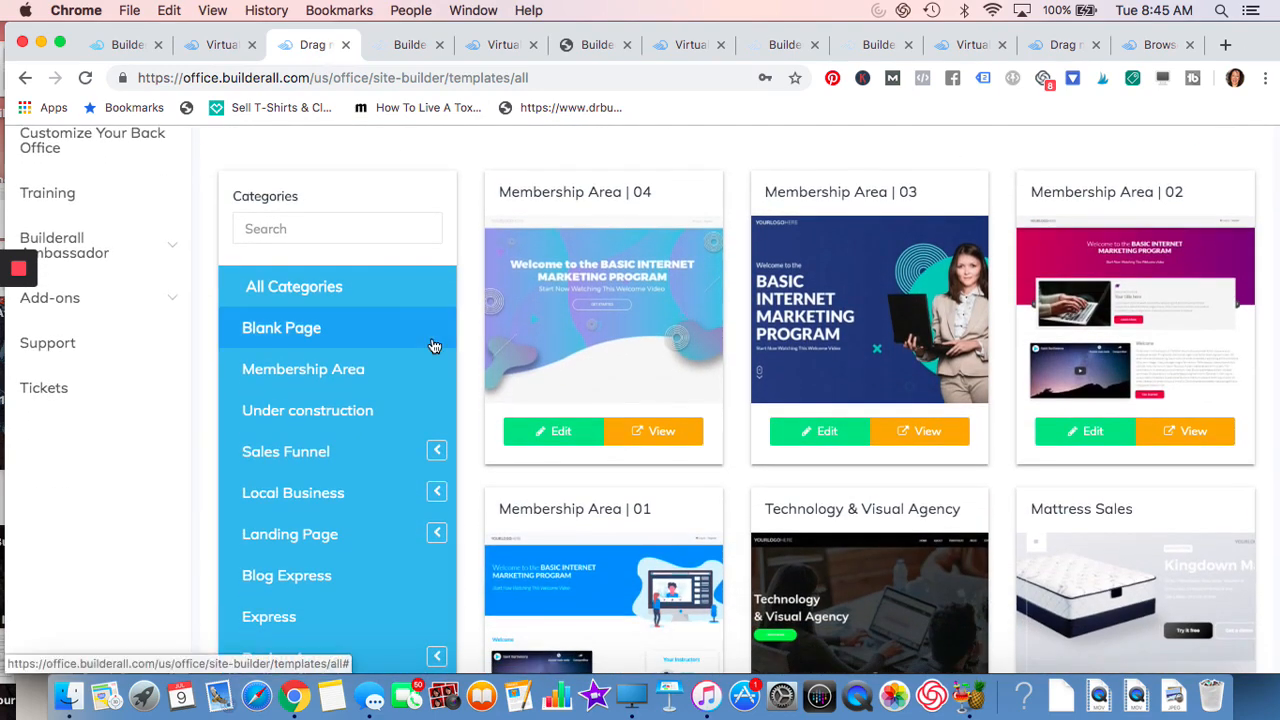
pyautogui.scroll(-3)
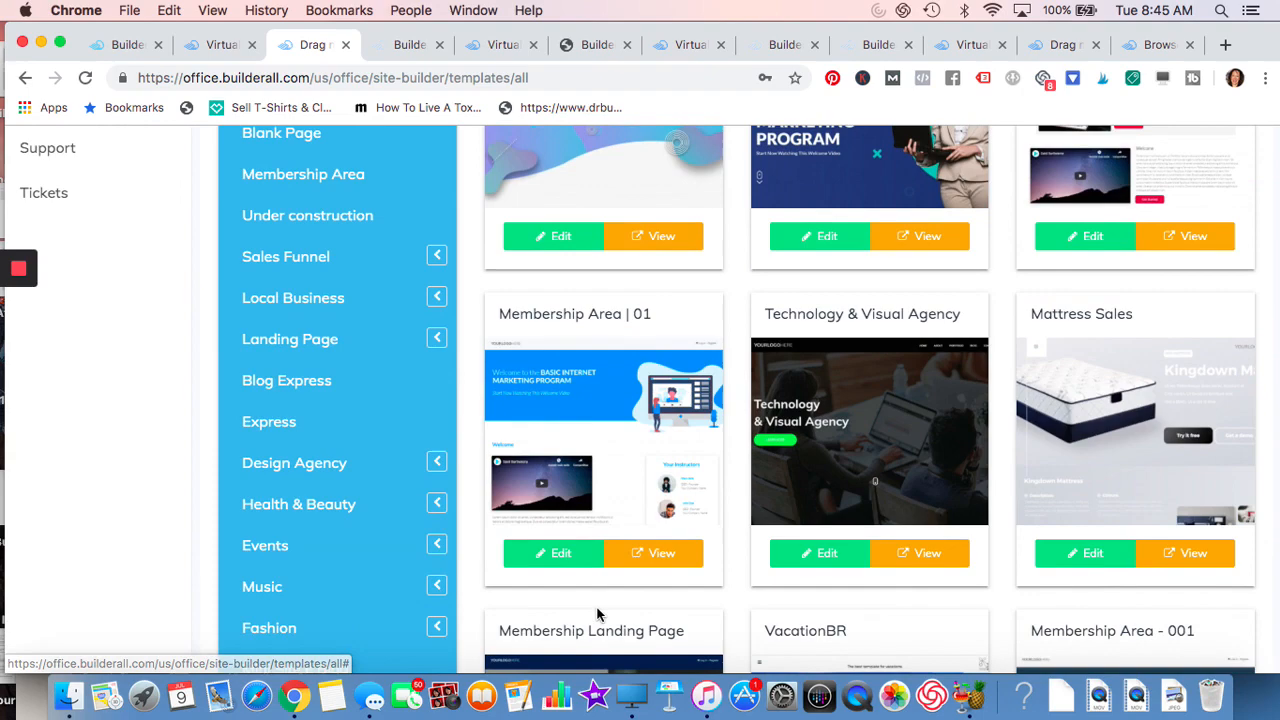
pyautogui.scroll(-3)
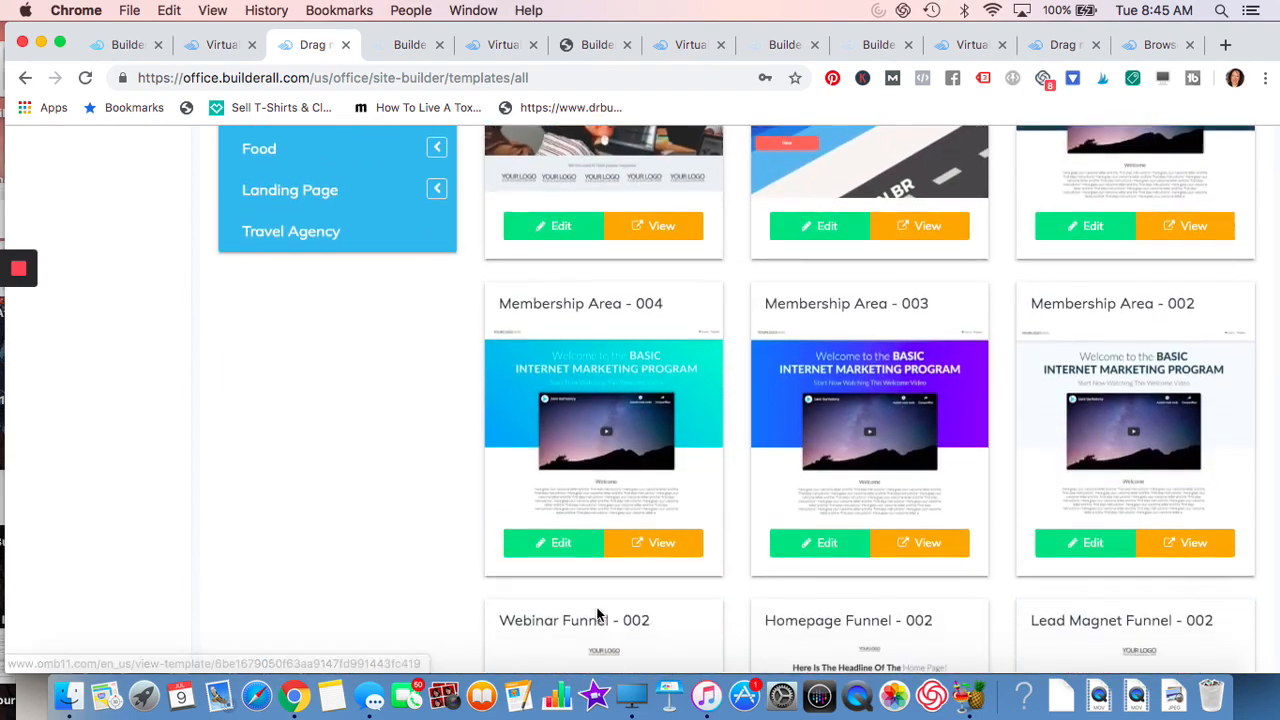
pyautogui.scroll(-3)
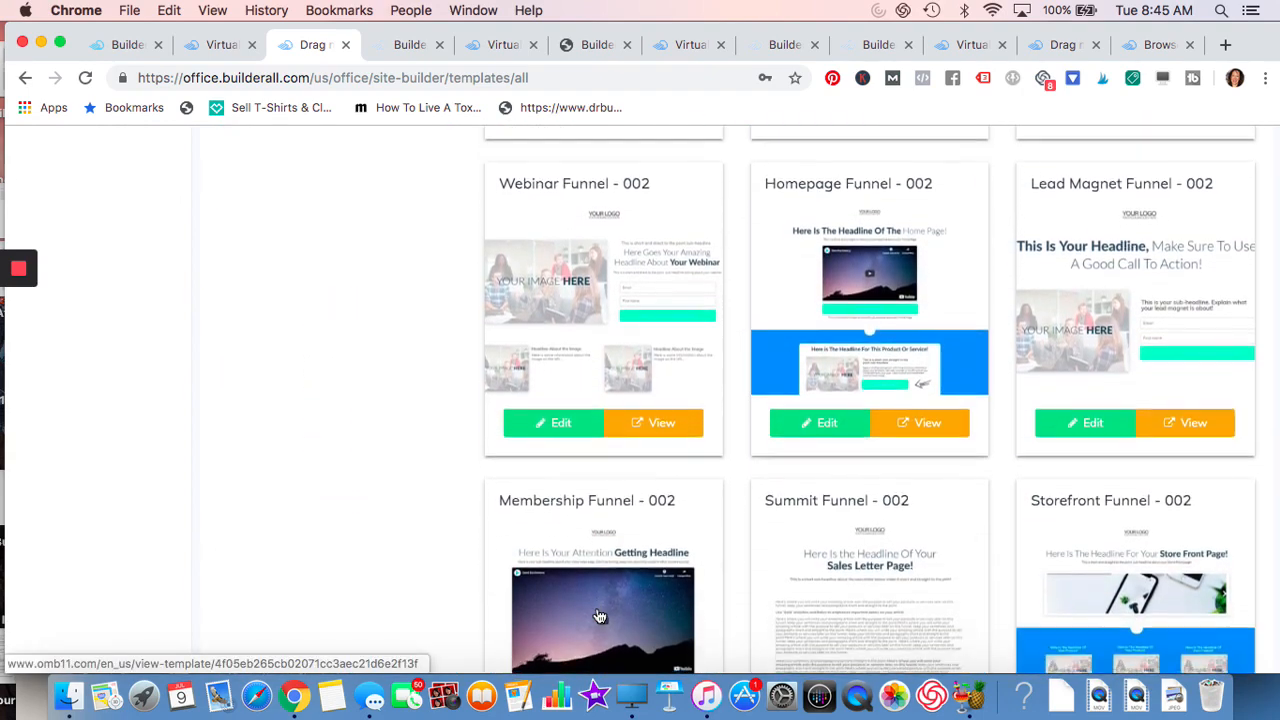
pyautogui.scroll(-3)
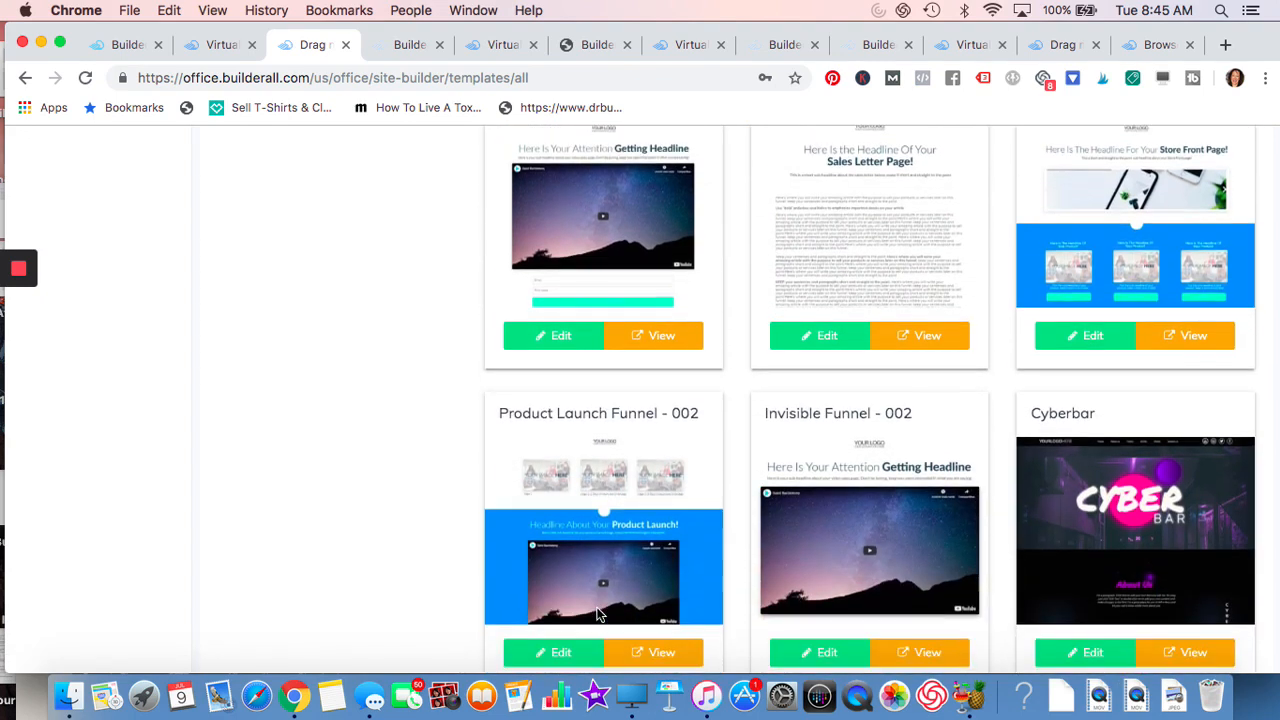
pyautogui.scroll(-3)
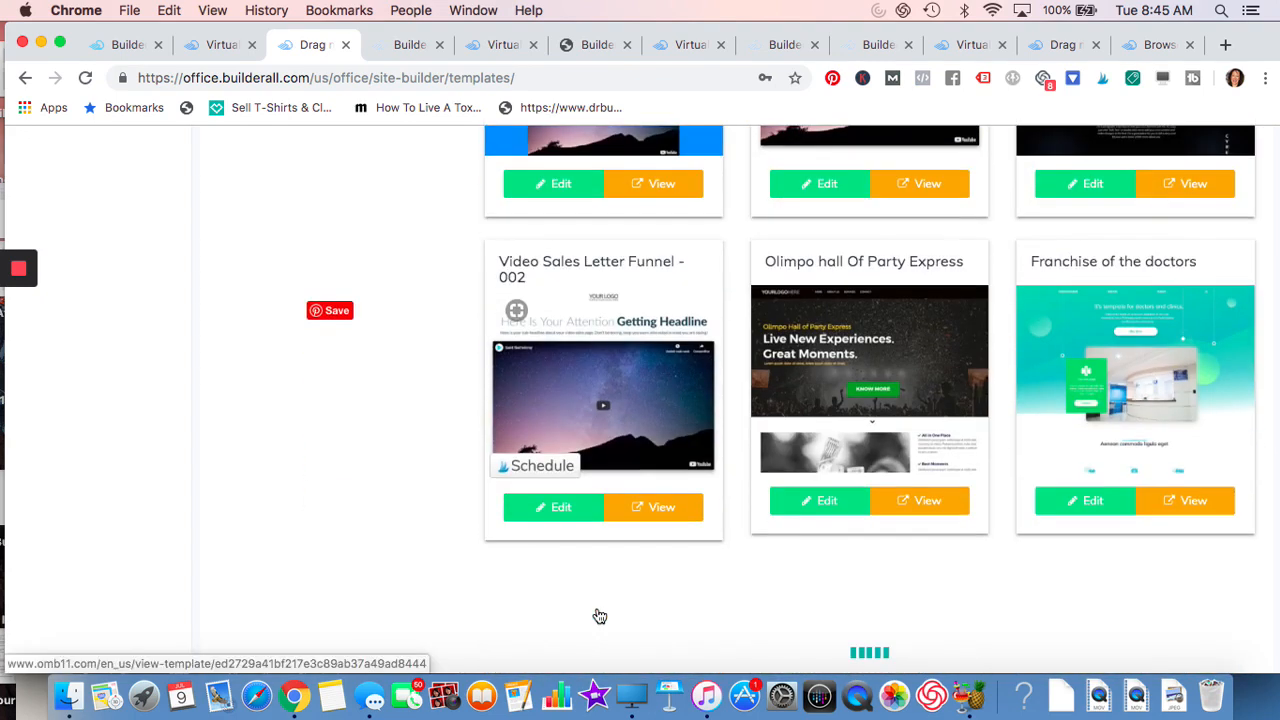
pyautogui.scroll(-3)
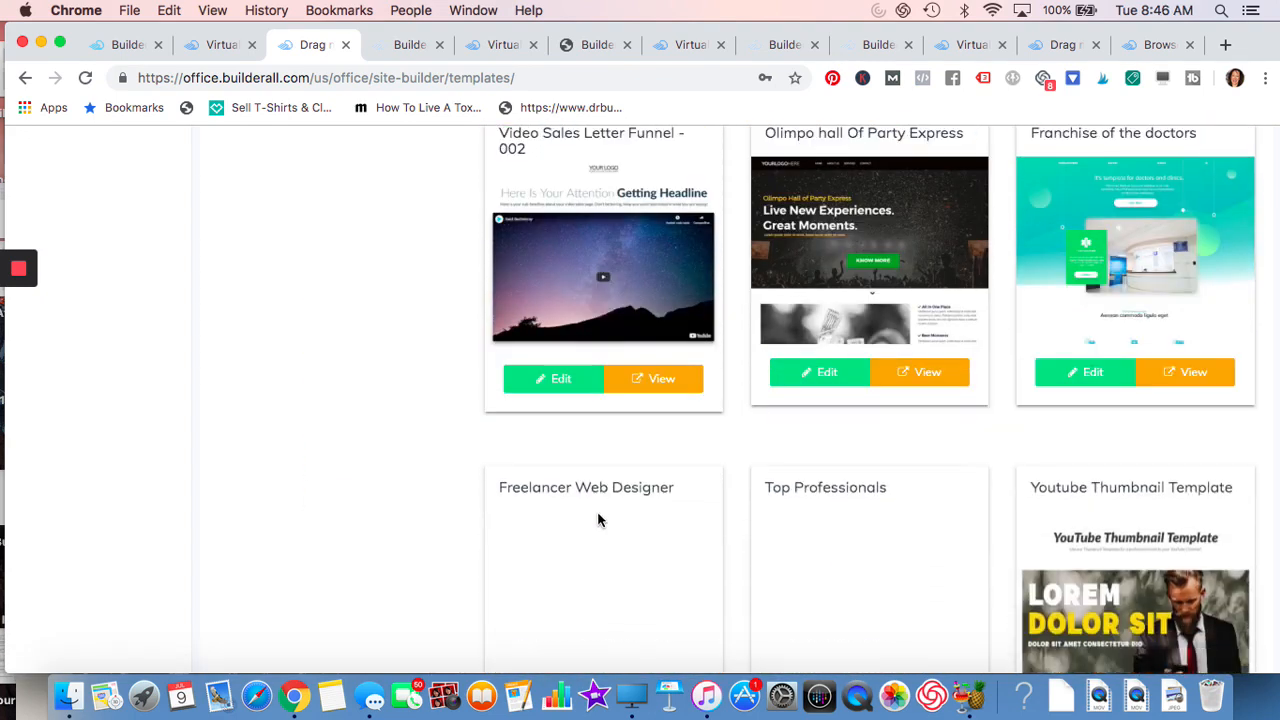
pyautogui.scroll(-3)
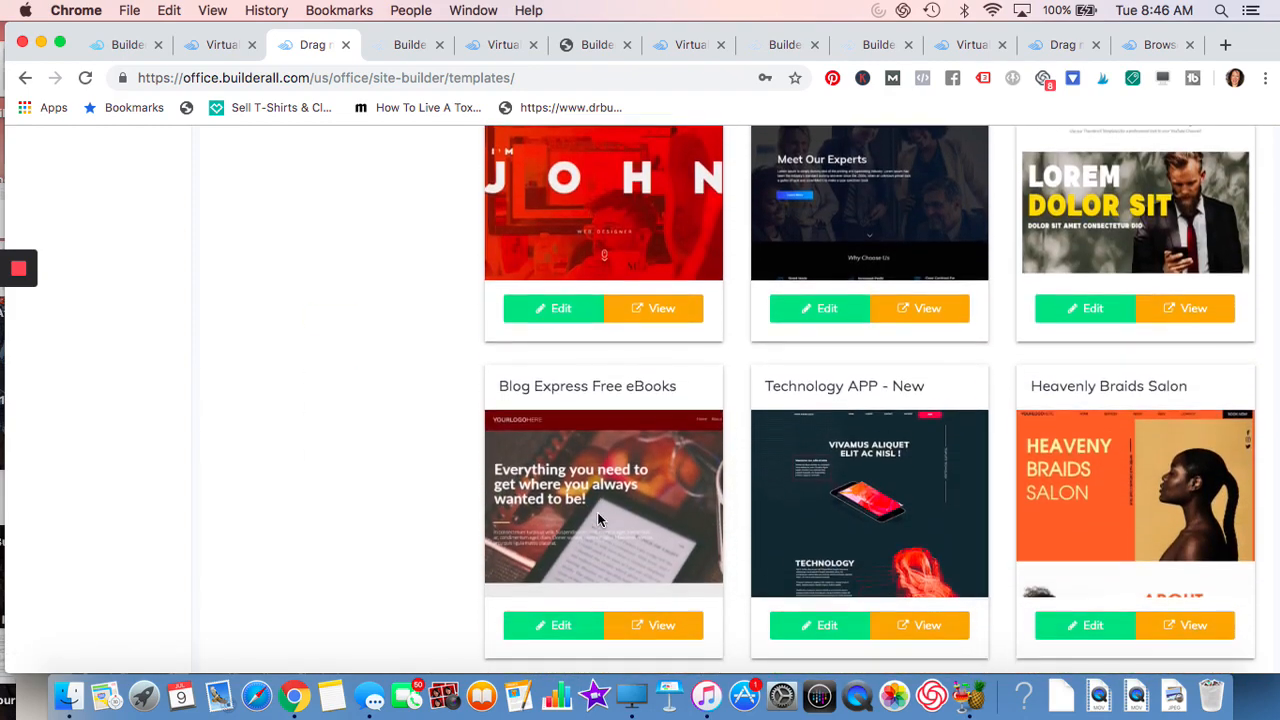
pyautogui.scroll(-3)
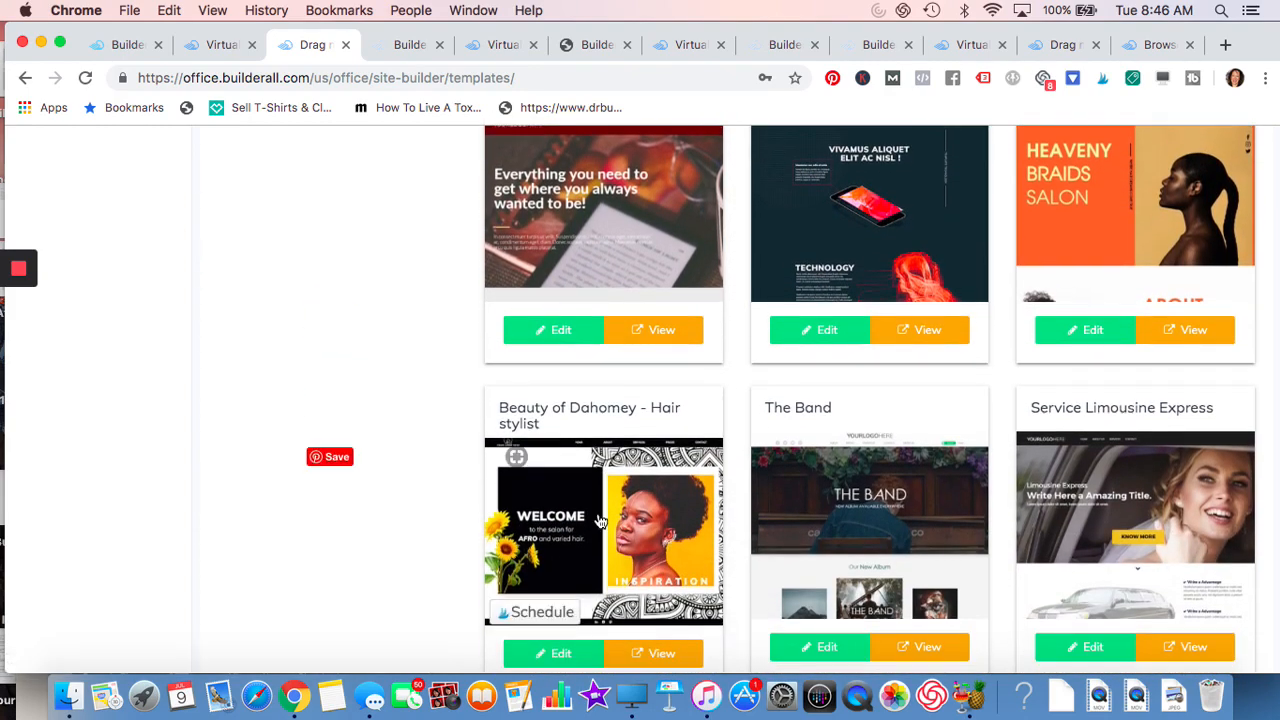
pyautogui.moveTo(792, 620)
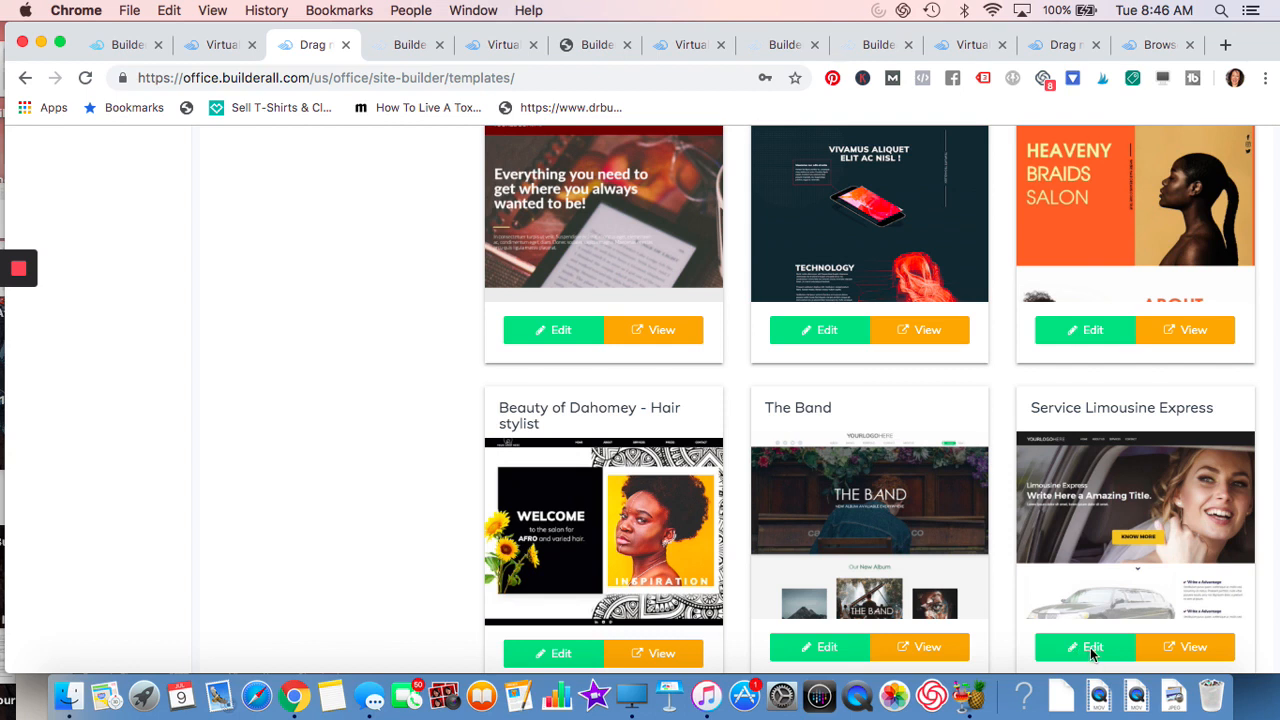
pyautogui.moveTo(1188, 646)
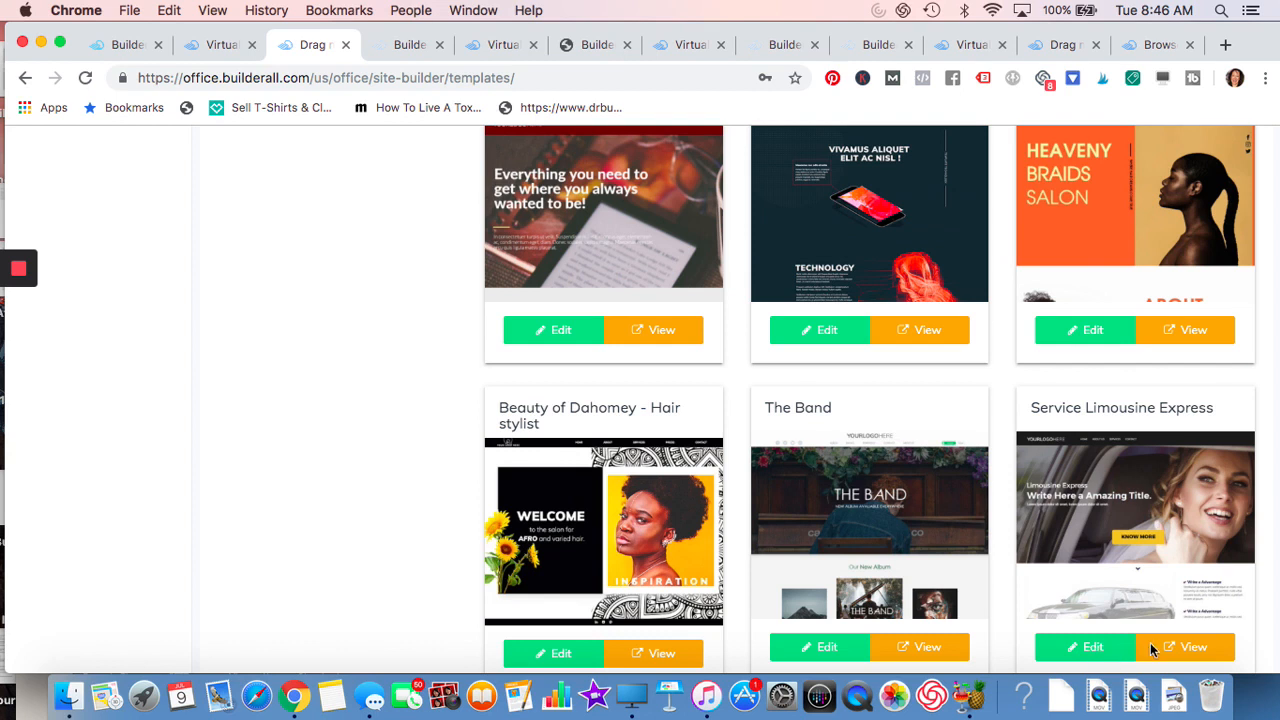
pyautogui.moveTo(1114, 656)
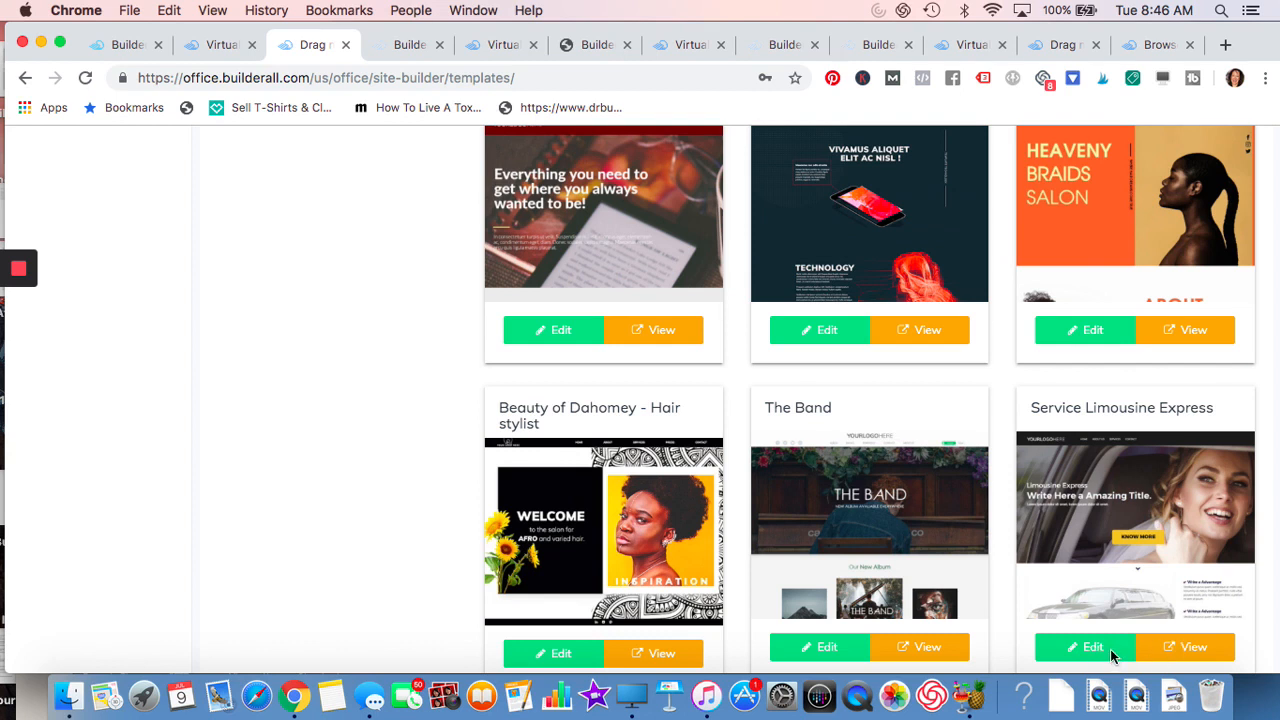
pyautogui.click(1084, 648)
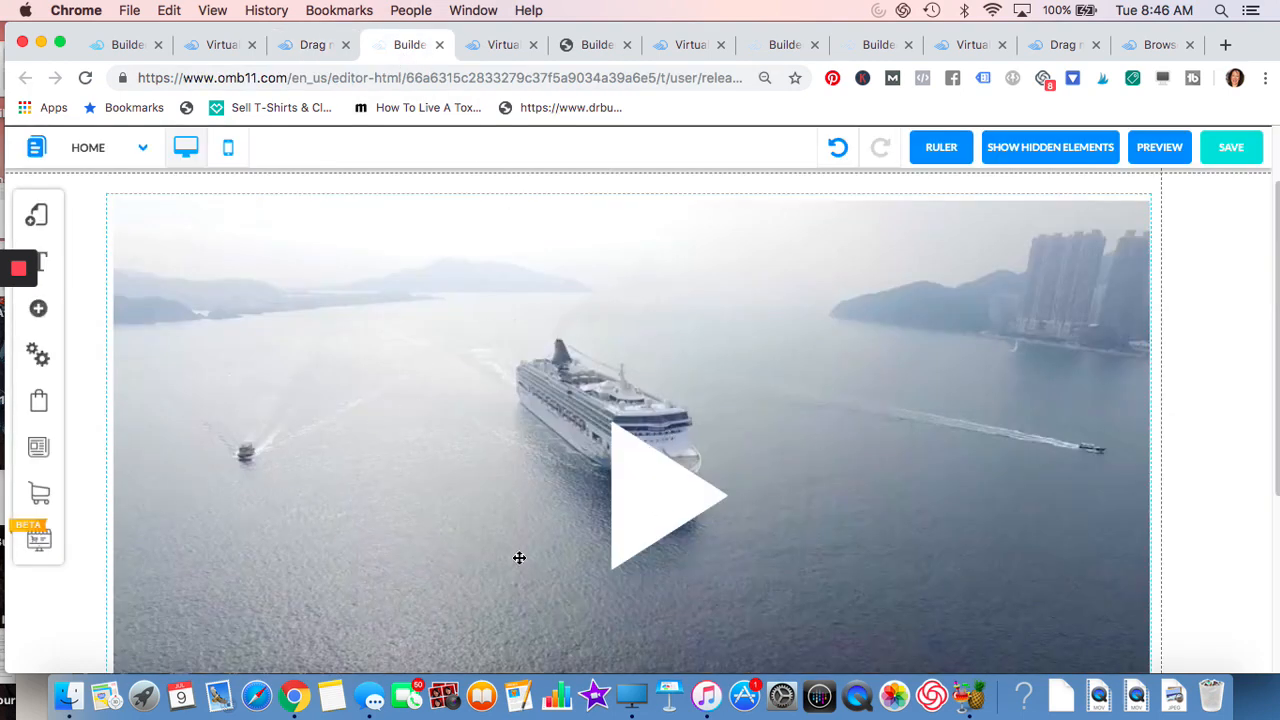
pyautogui.moveTo(672, 580)
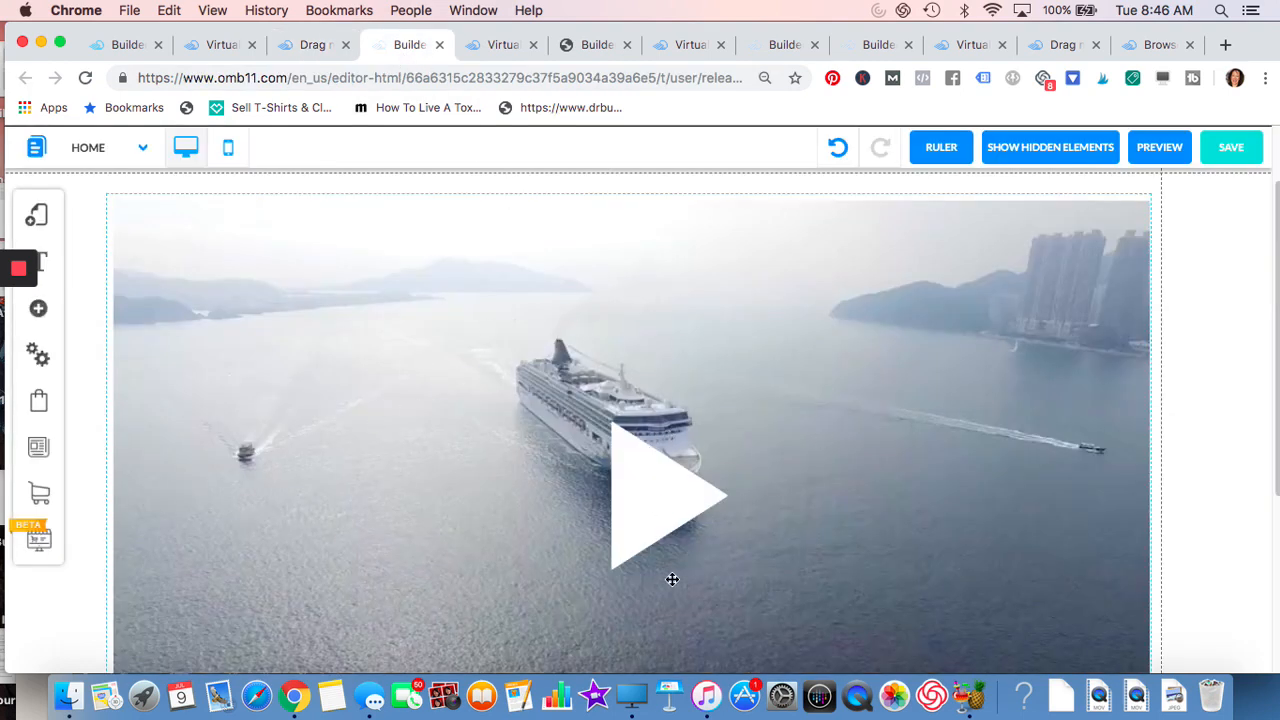
pyautogui.moveTo(676, 528)
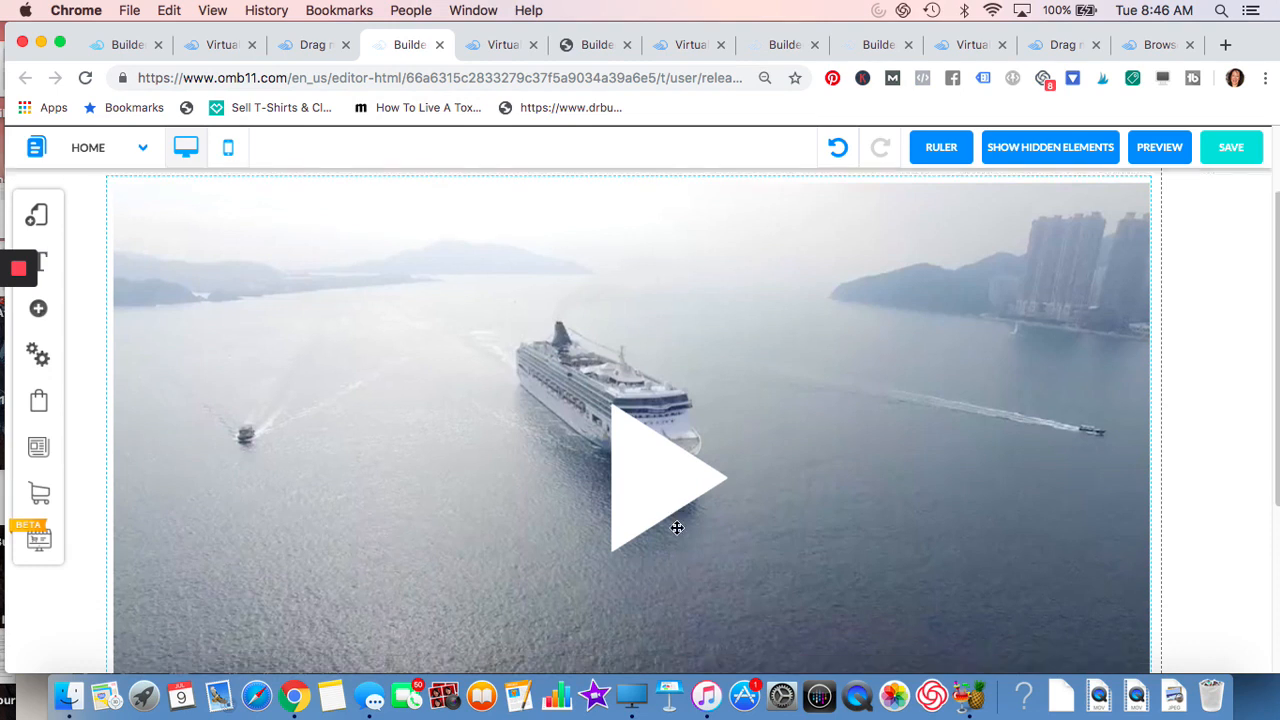
# - Preview the Limousine Express template as visitors see it, then leave the editor without saving
pyautogui.click(1160, 148)
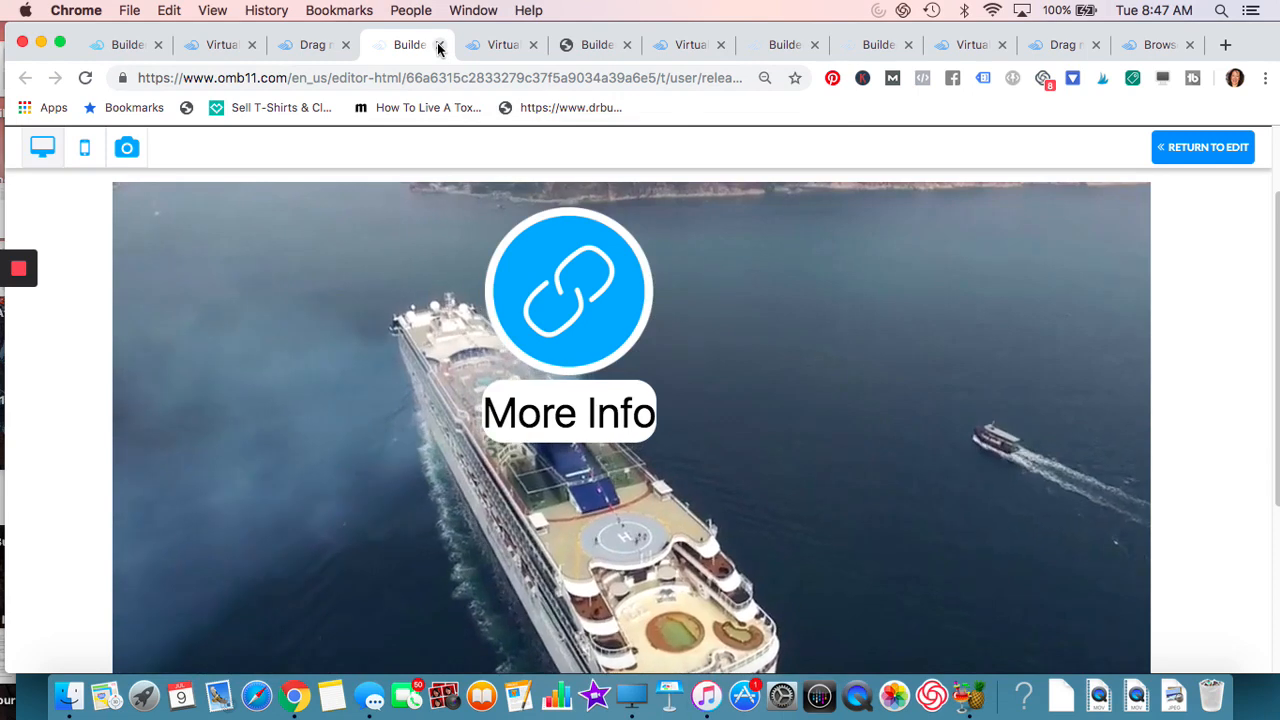
pyautogui.click(440, 44)
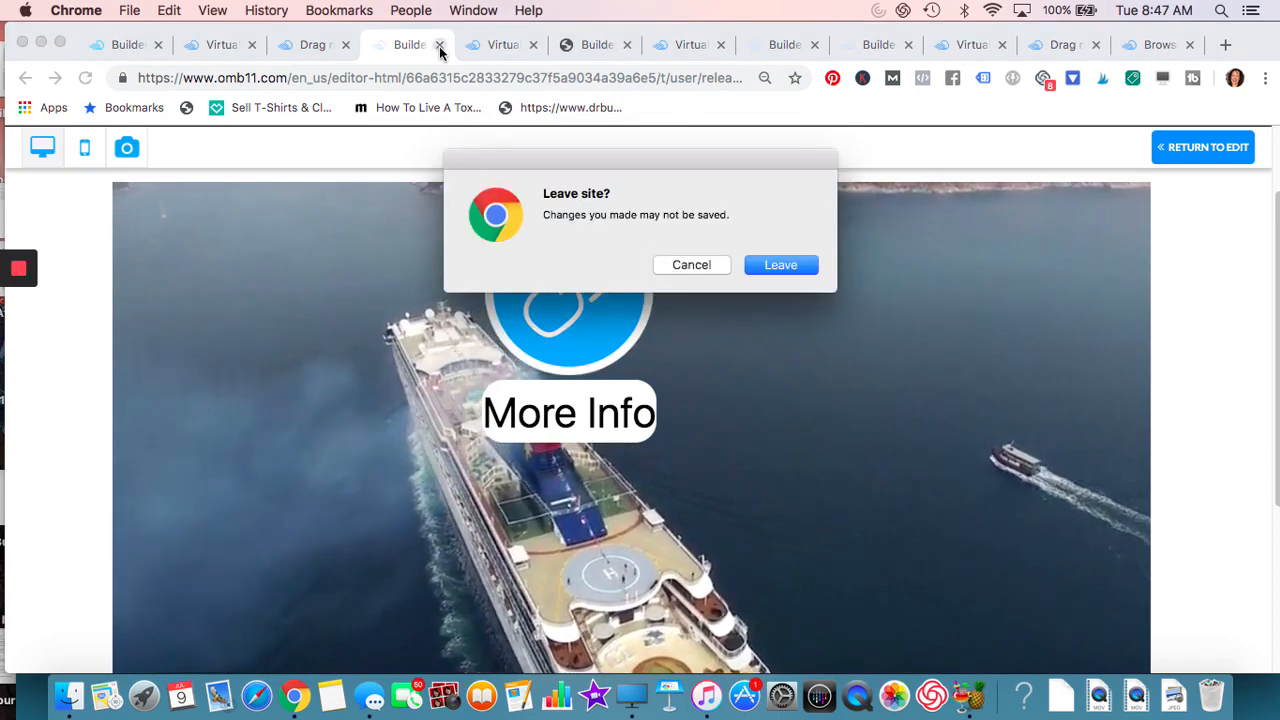
pyautogui.click(780, 264)
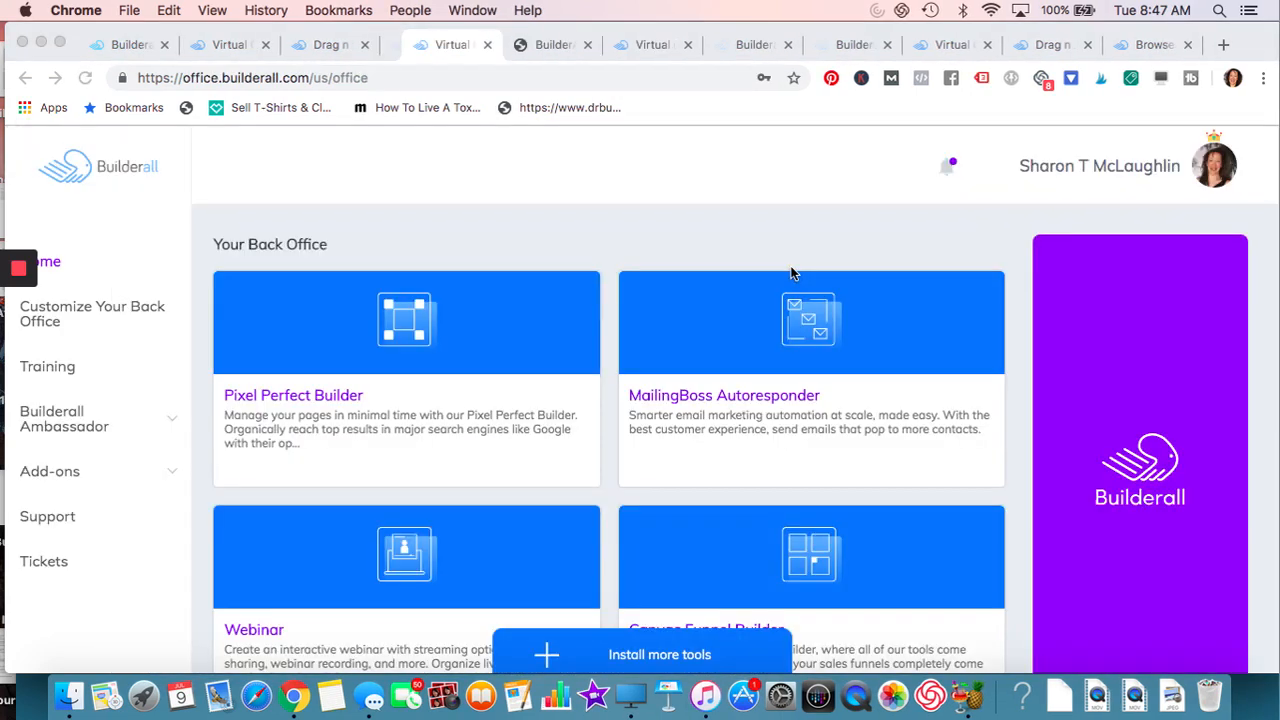
# - Close the back office and Video Tags tabs and browse the Design Studio mockup gallery
pyautogui.click(540, 44)
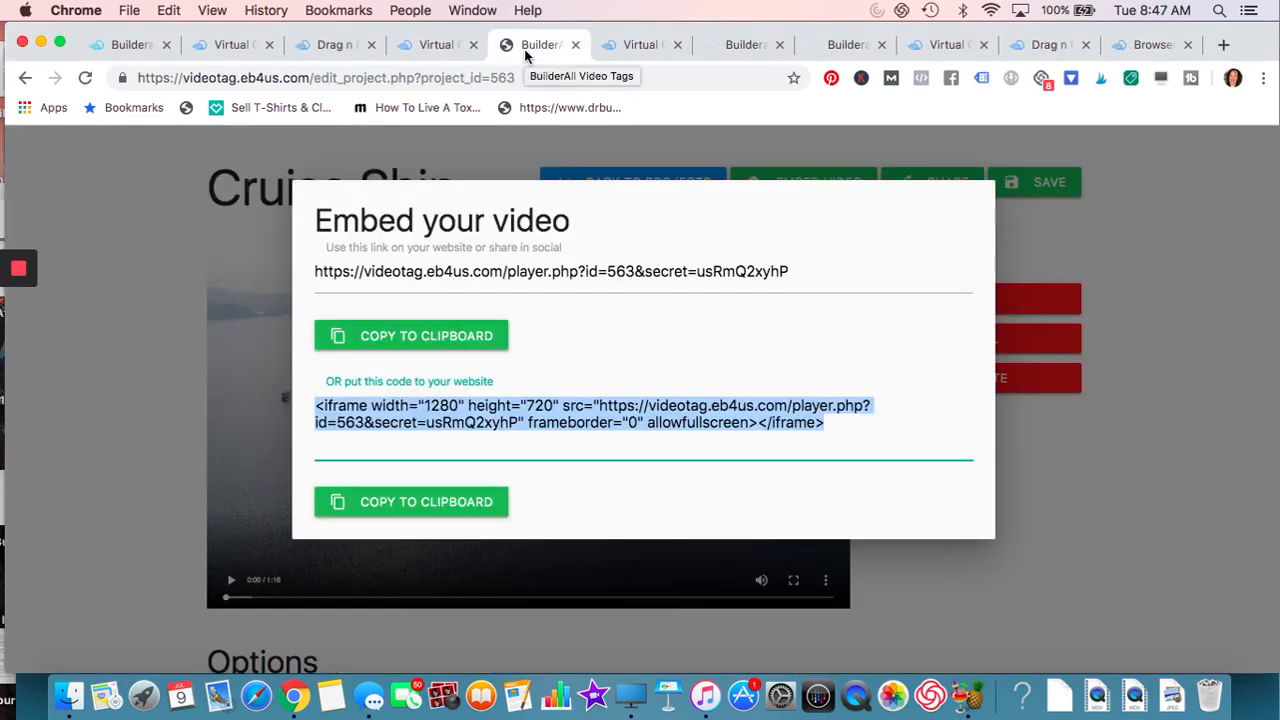
pyautogui.click(540, 44)
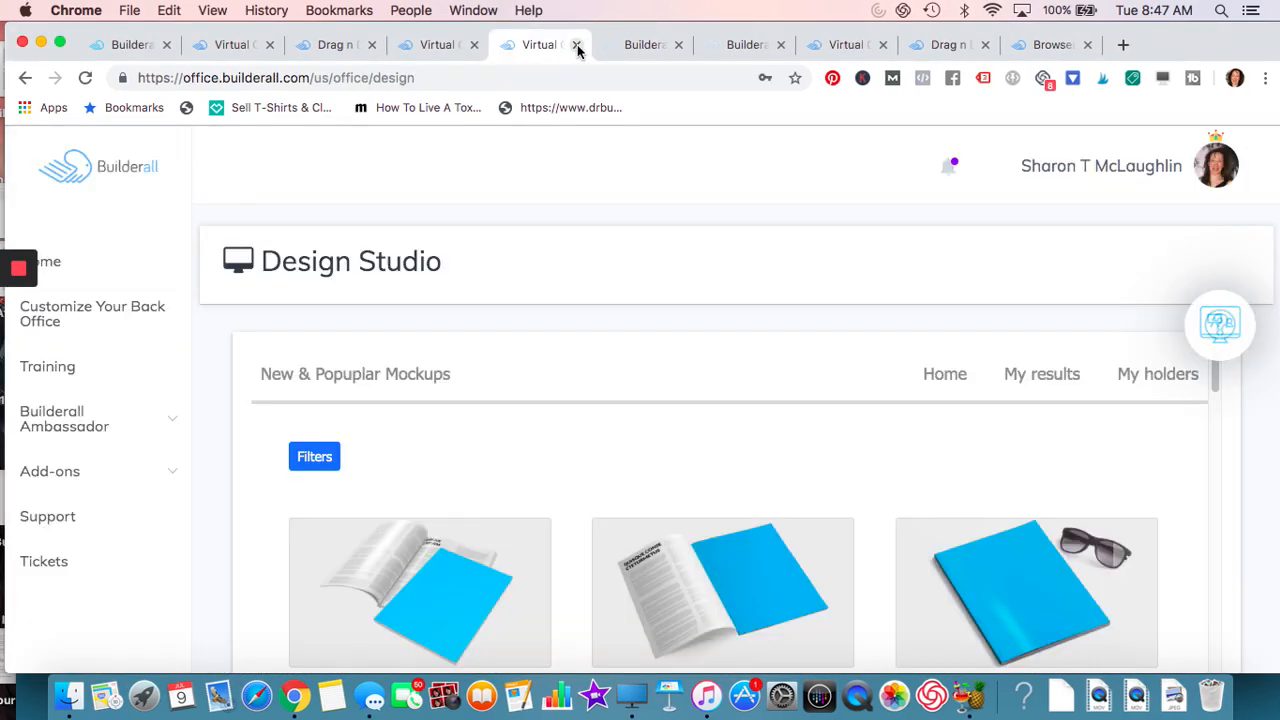
pyautogui.scroll(-3)
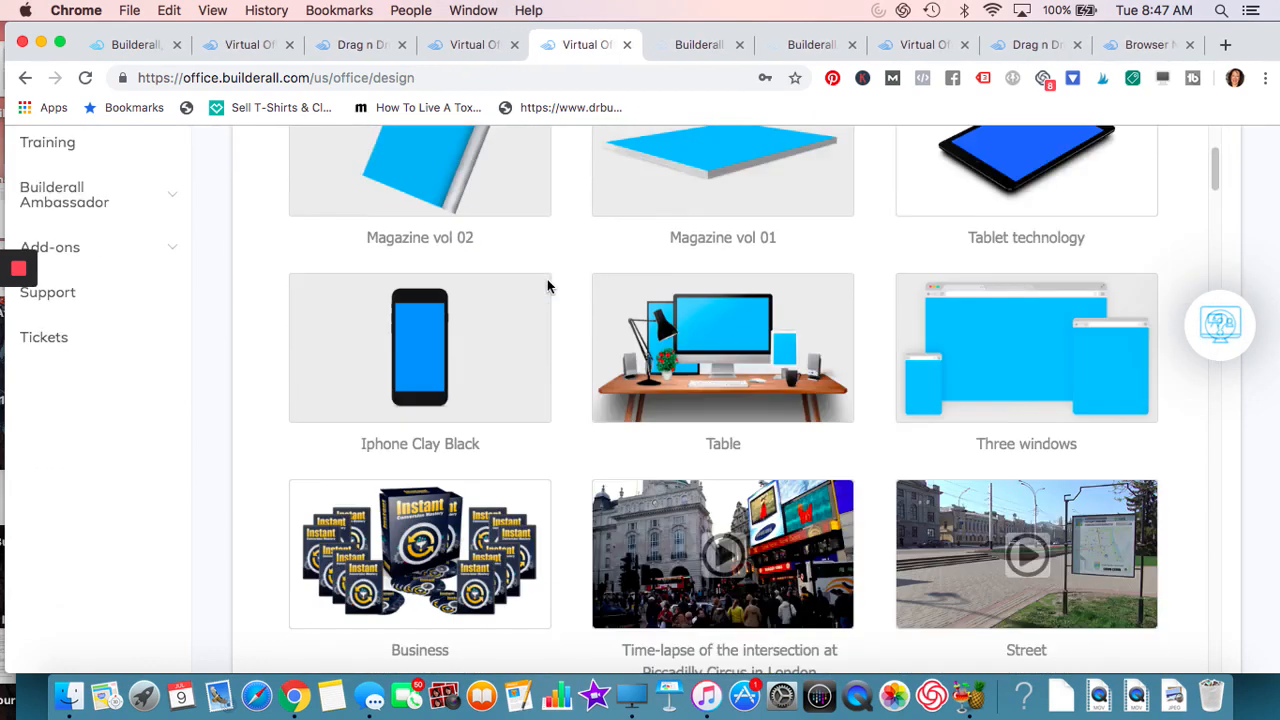
pyautogui.scroll(-3)
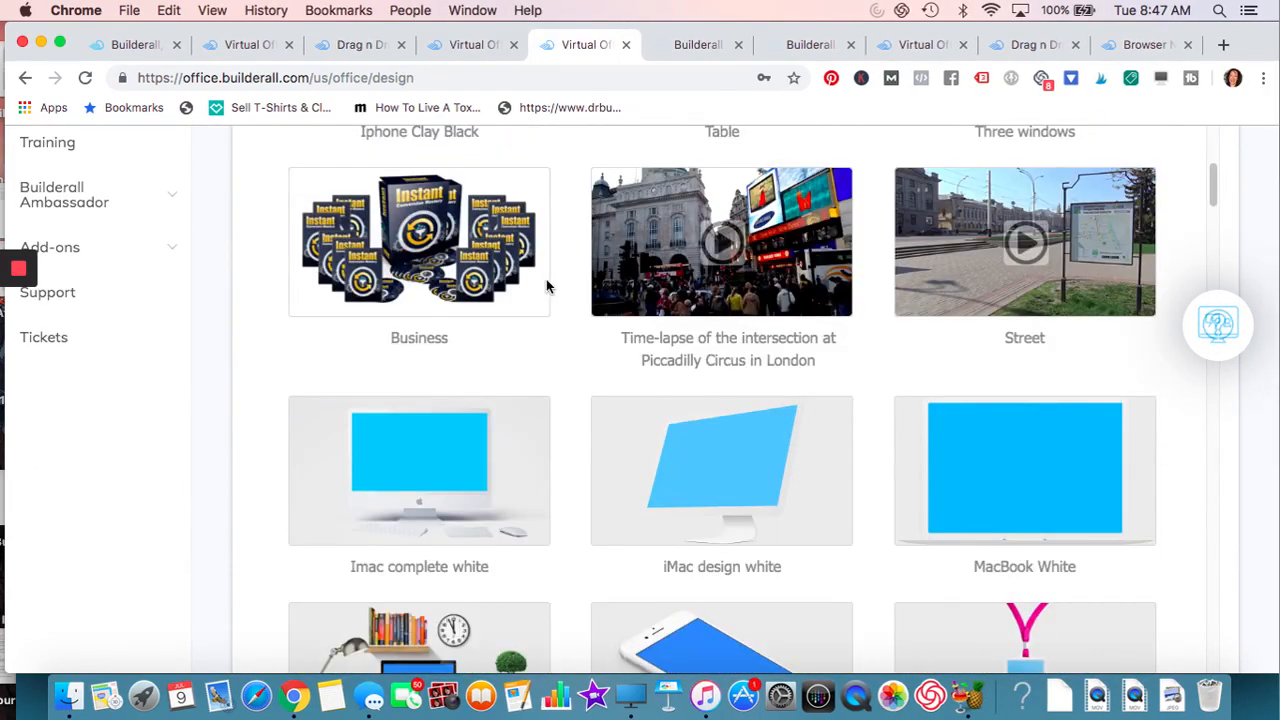
pyautogui.scroll(3)
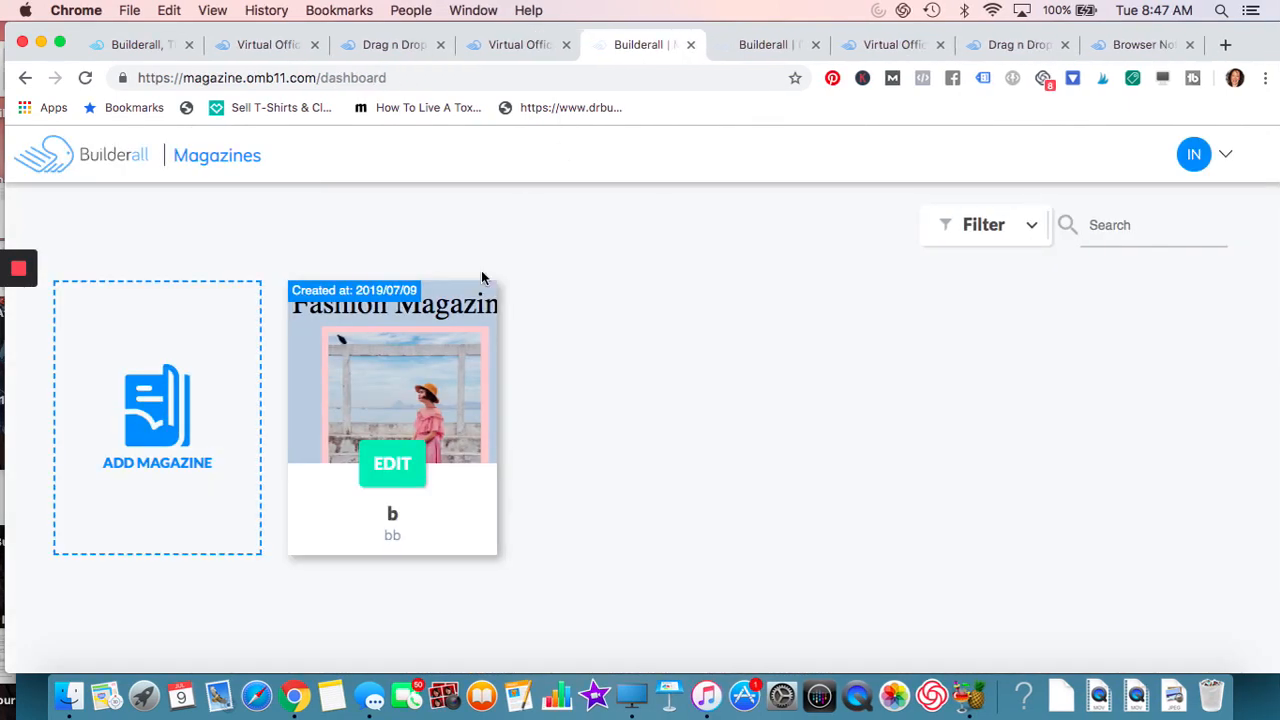
# - Start a new magazine, give it a title and description, and continue to templates
pyautogui.click(156, 414)
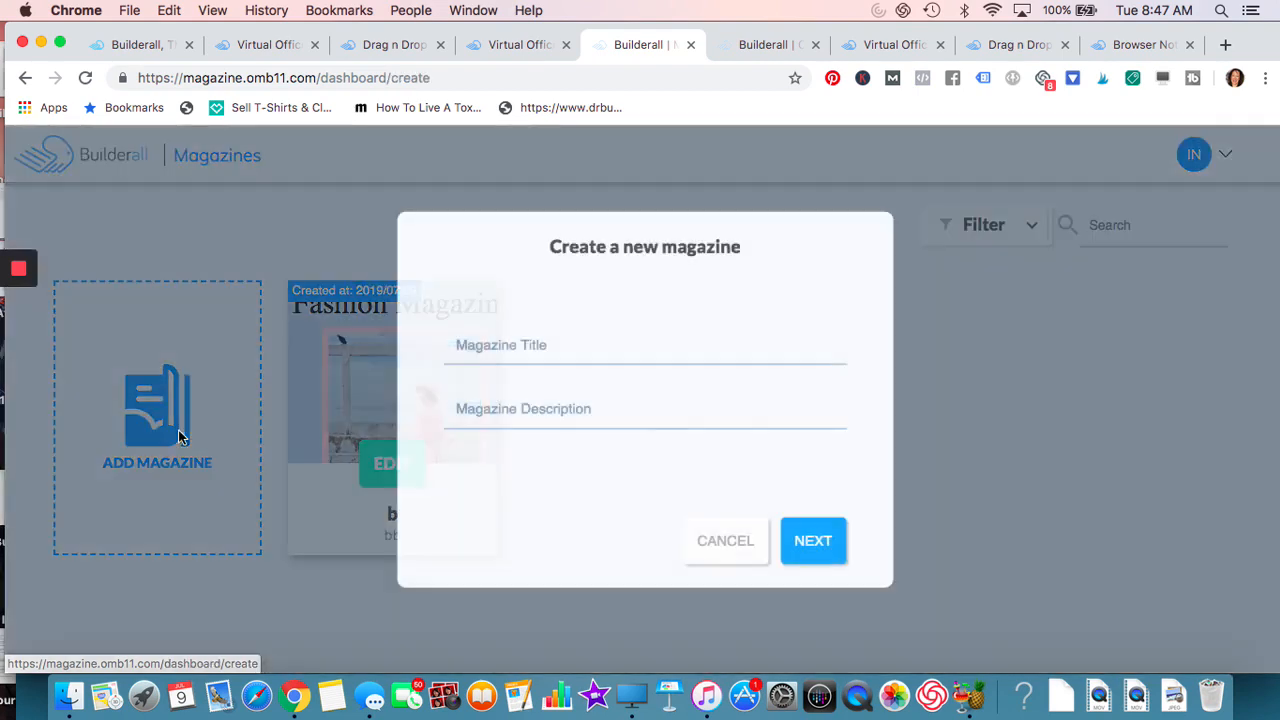
pyautogui.moveTo(632, 468)
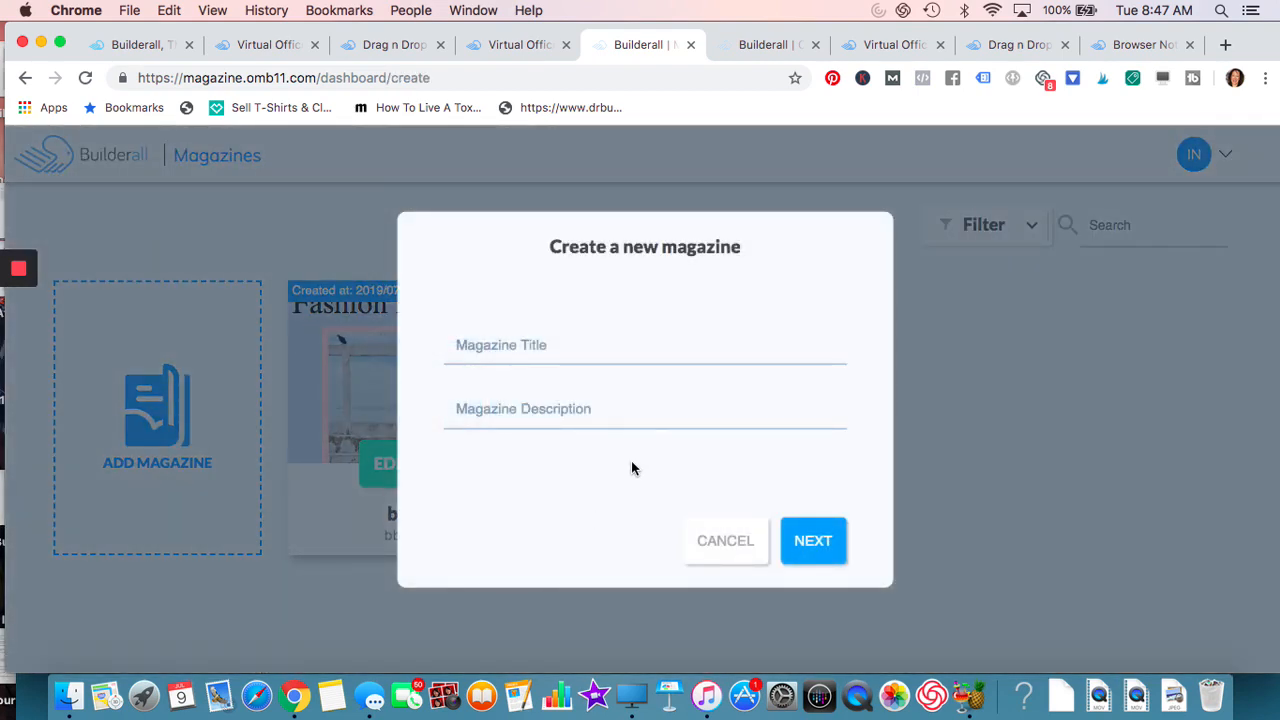
pyautogui.write('n')
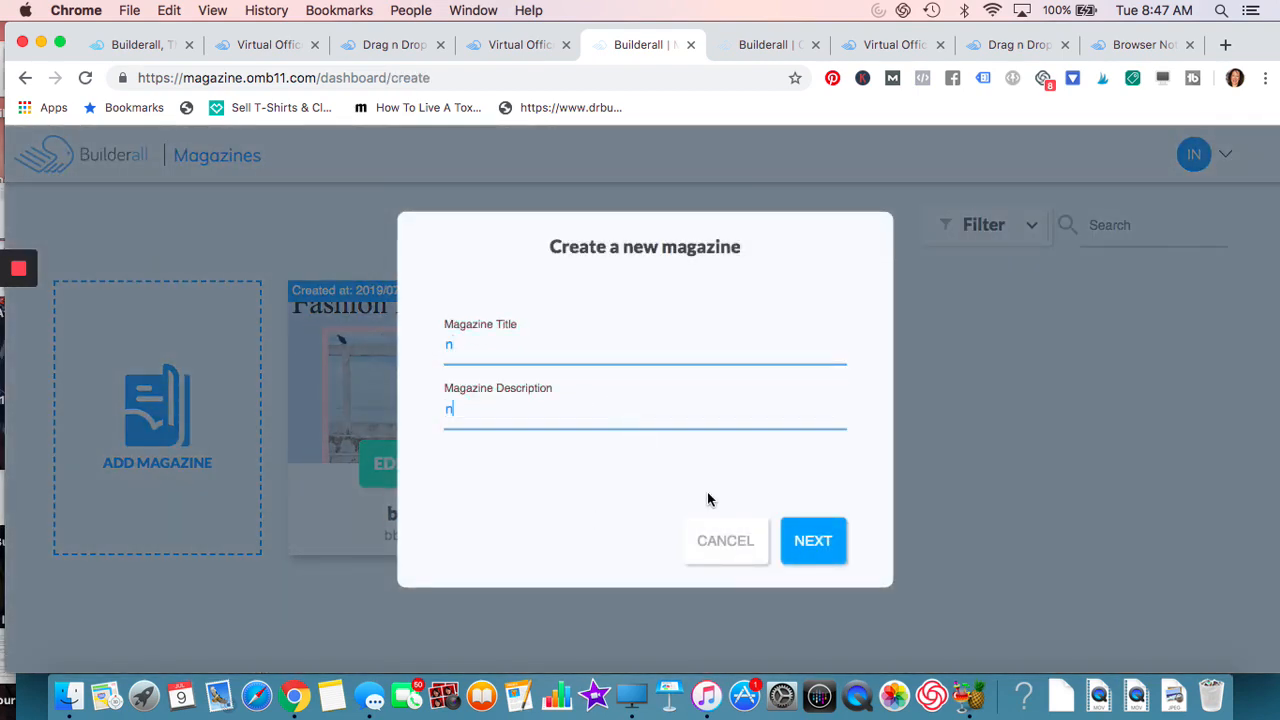
pyautogui.click(812, 540)
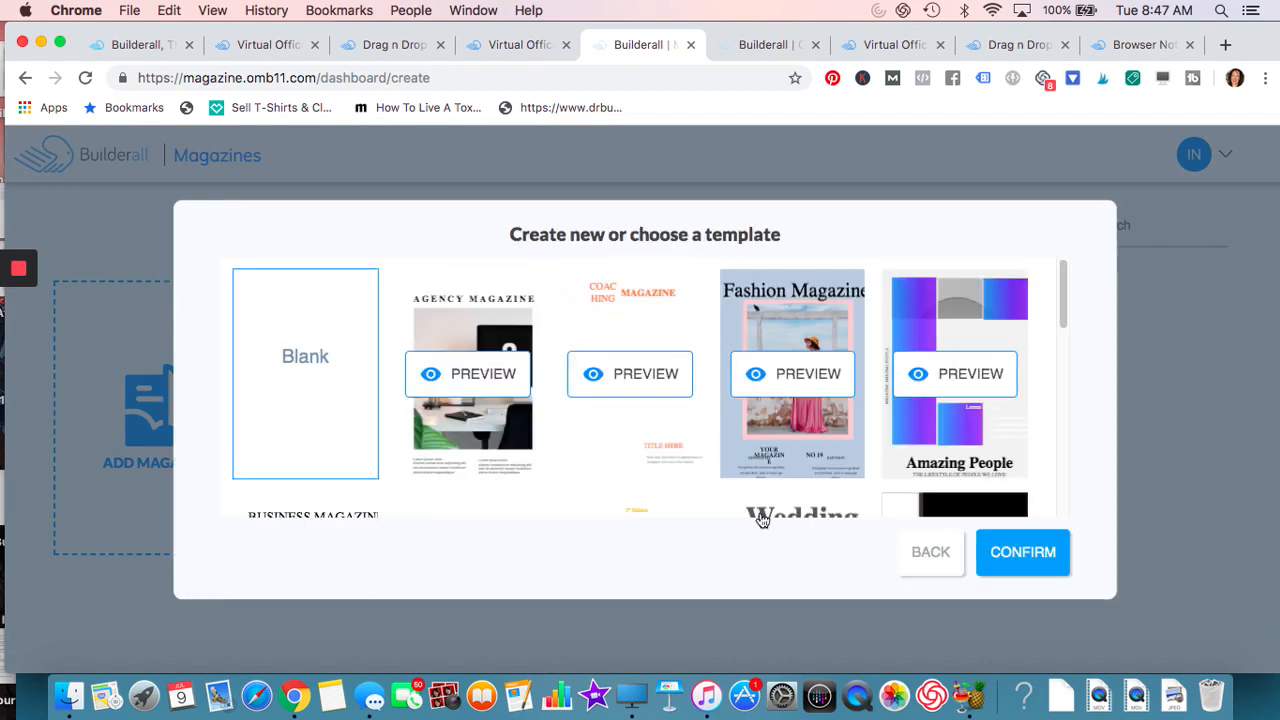
# - Browse down the magazine template gallery toward the Music and Motorcycles designs
pyautogui.scroll(-3)
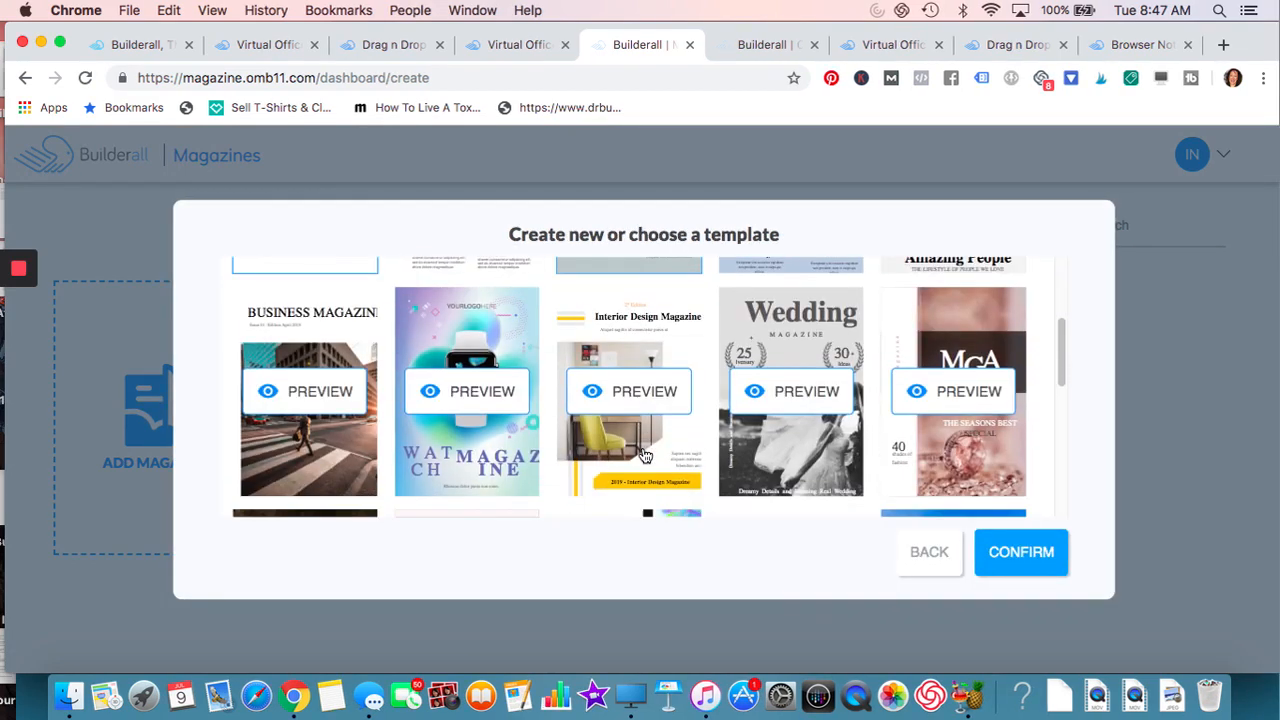
pyautogui.scroll(-3)
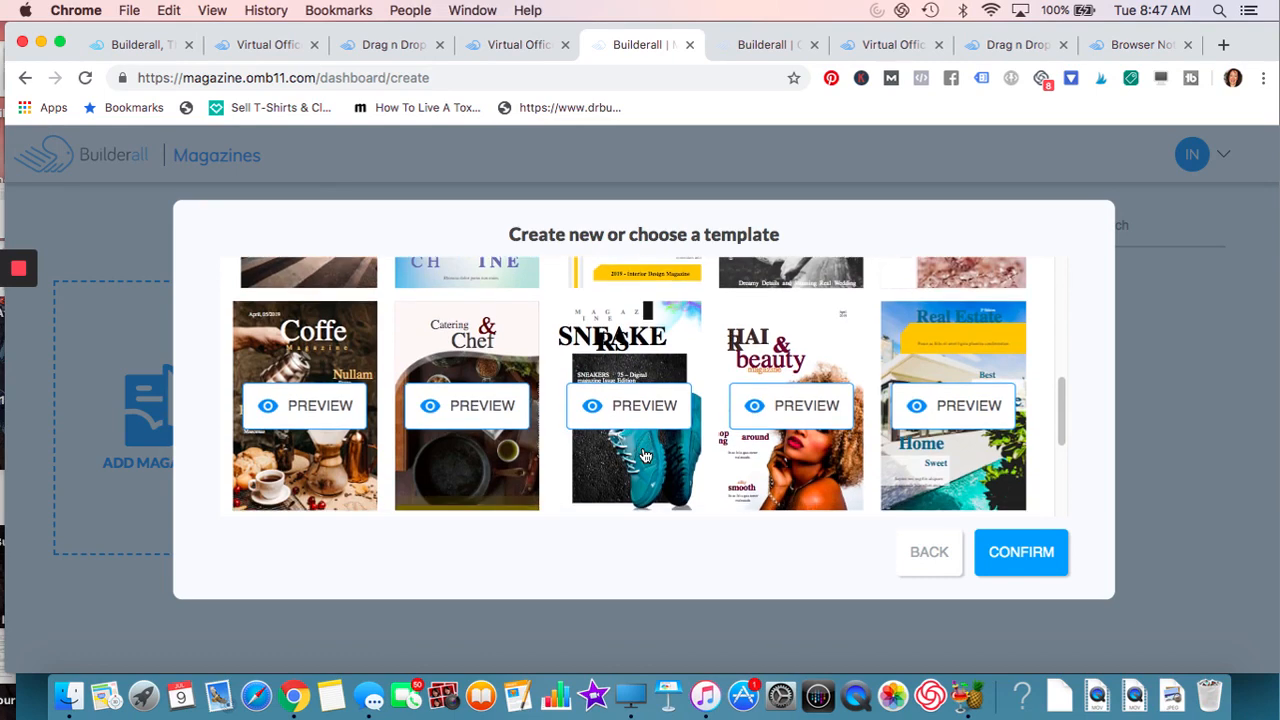
pyautogui.scroll(-3)
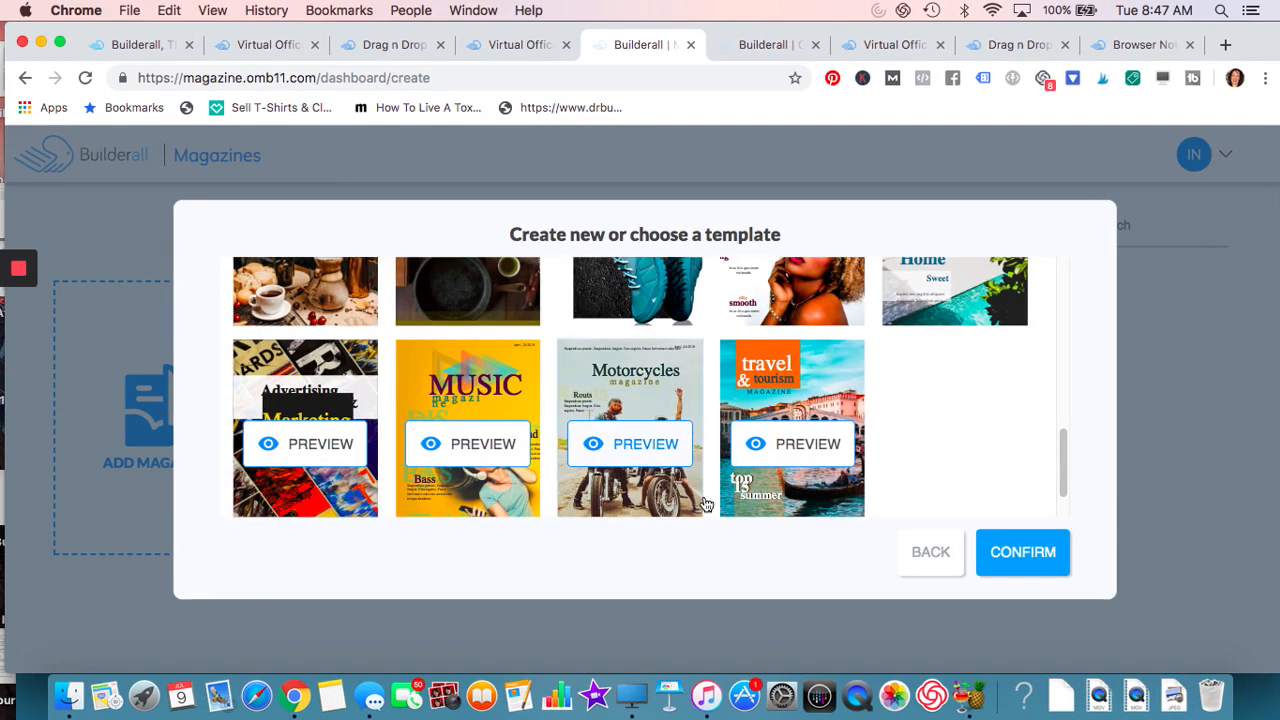
# - Preview the Travel & Tourism magazine template and flip through its page spreads
pyautogui.click(792, 444)
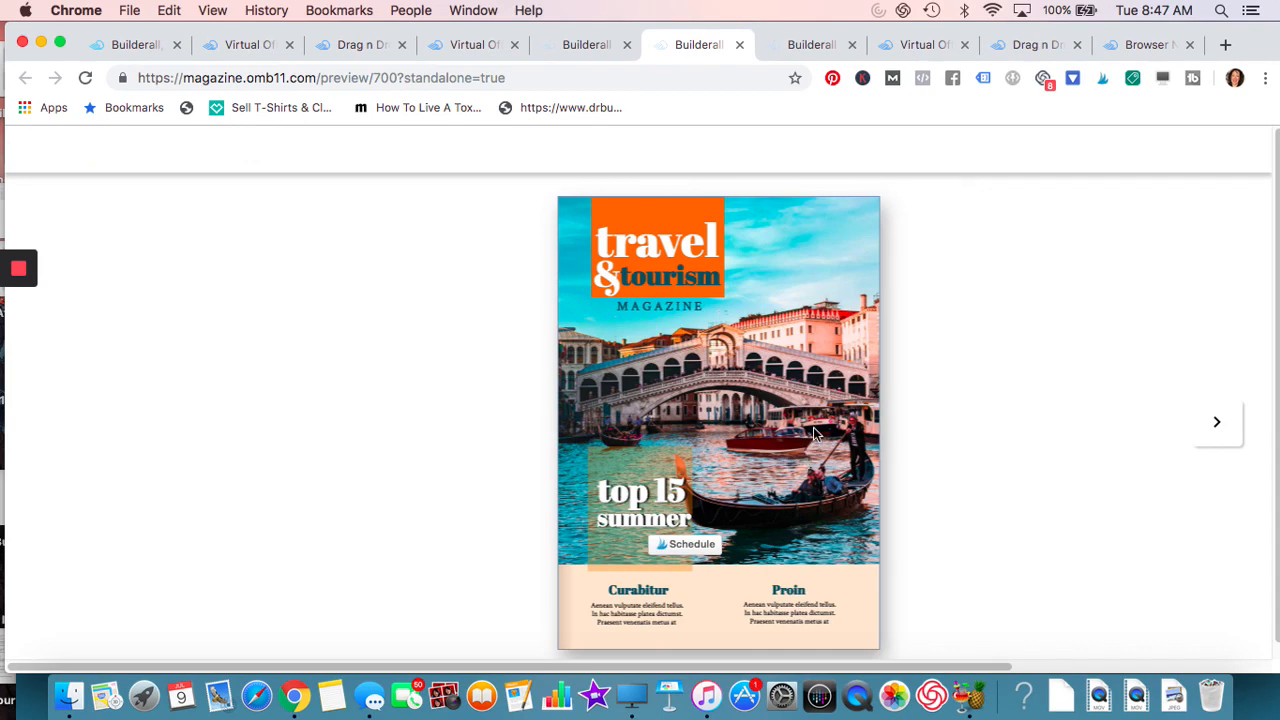
pyautogui.click(1216, 420)
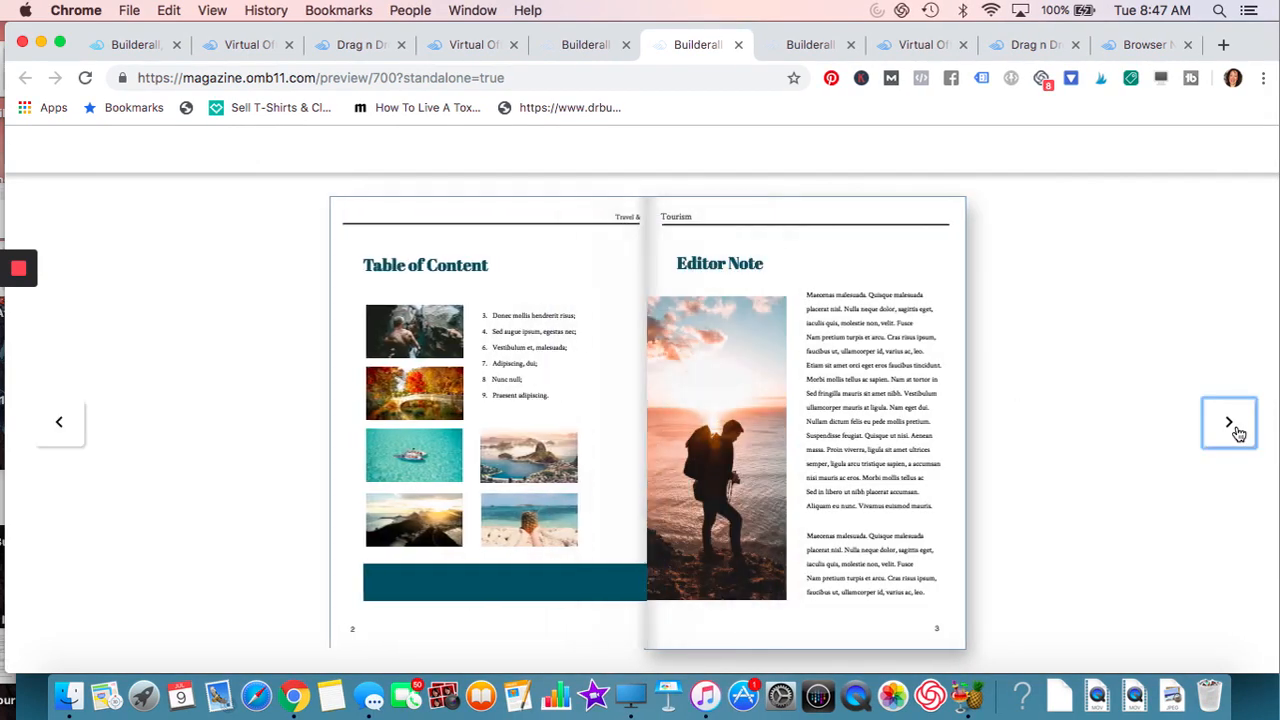
pyautogui.click(1228, 420)
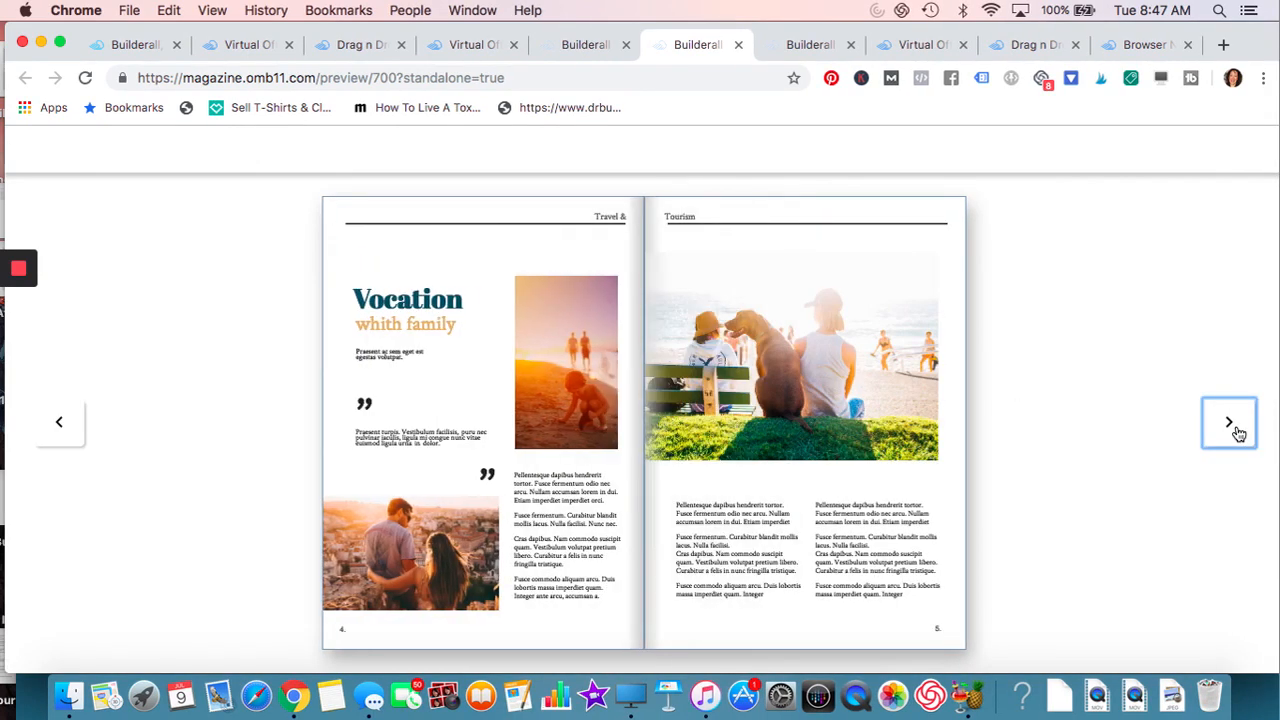
pyautogui.click(1228, 420)
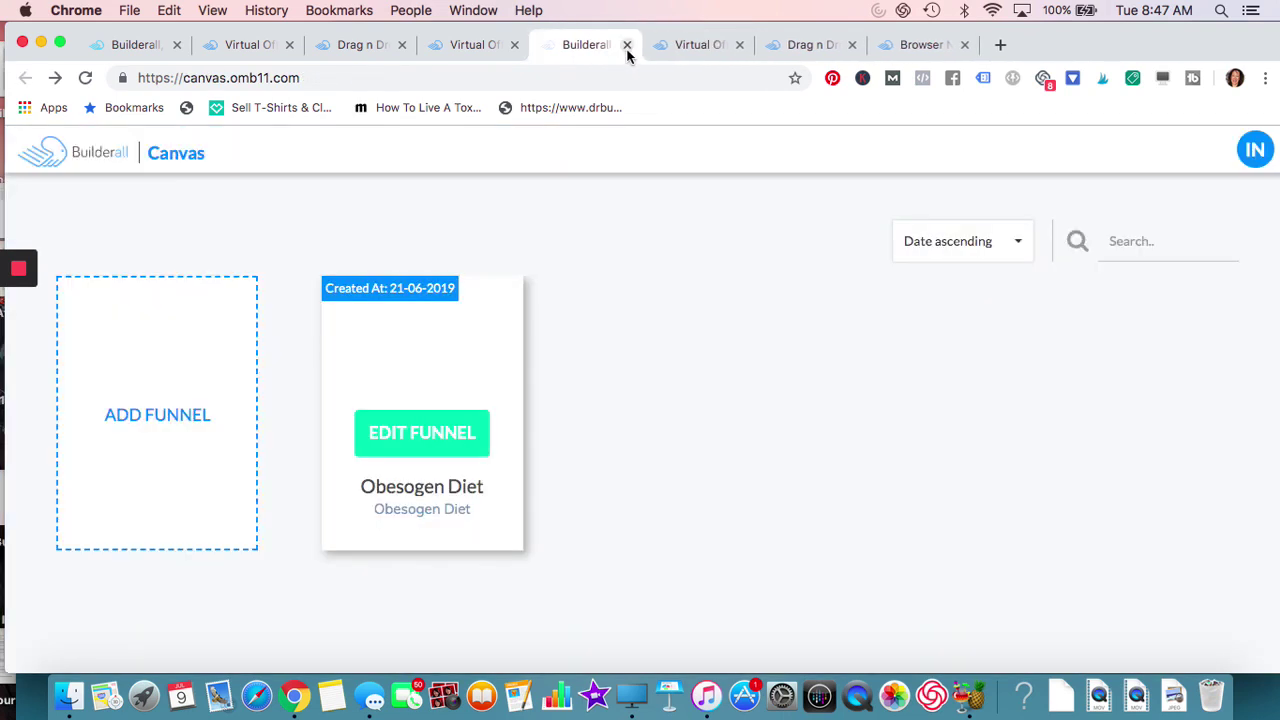
pyautogui.moveTo(604, 56)
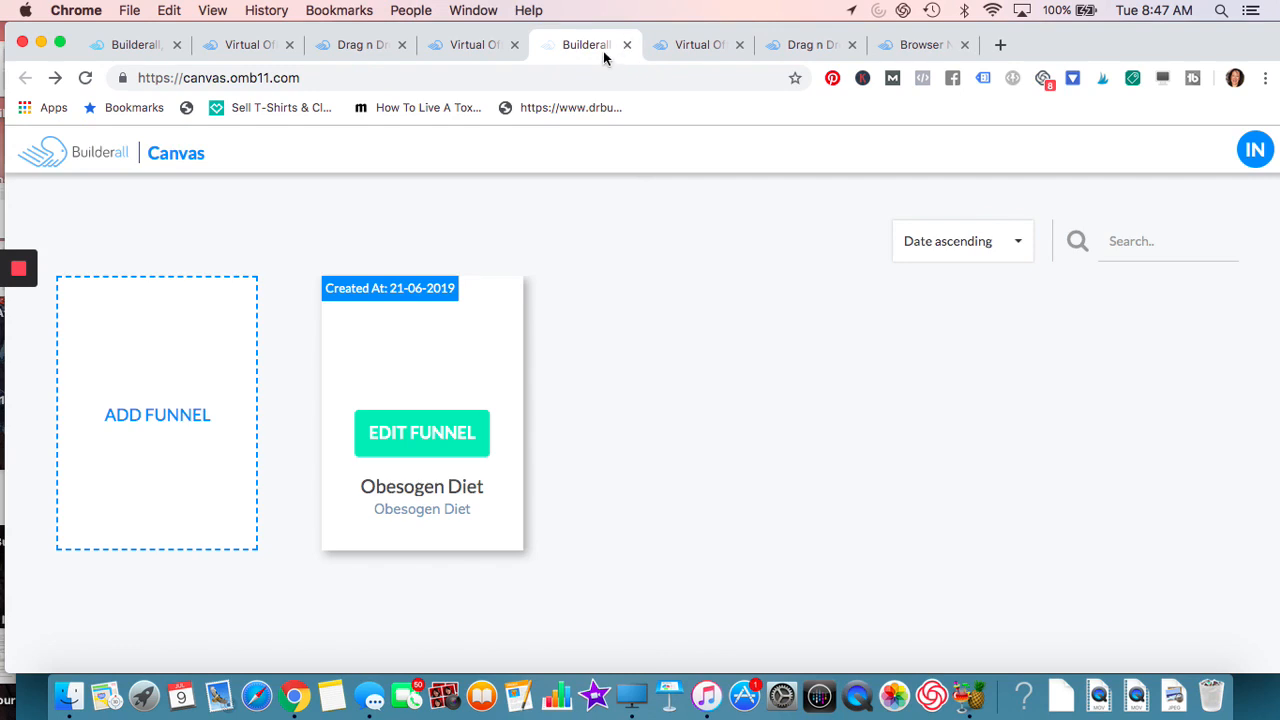
# - Start a new Canvas funnel and begin entering its title in the Create a Funnel dialog
pyautogui.click(156, 414)
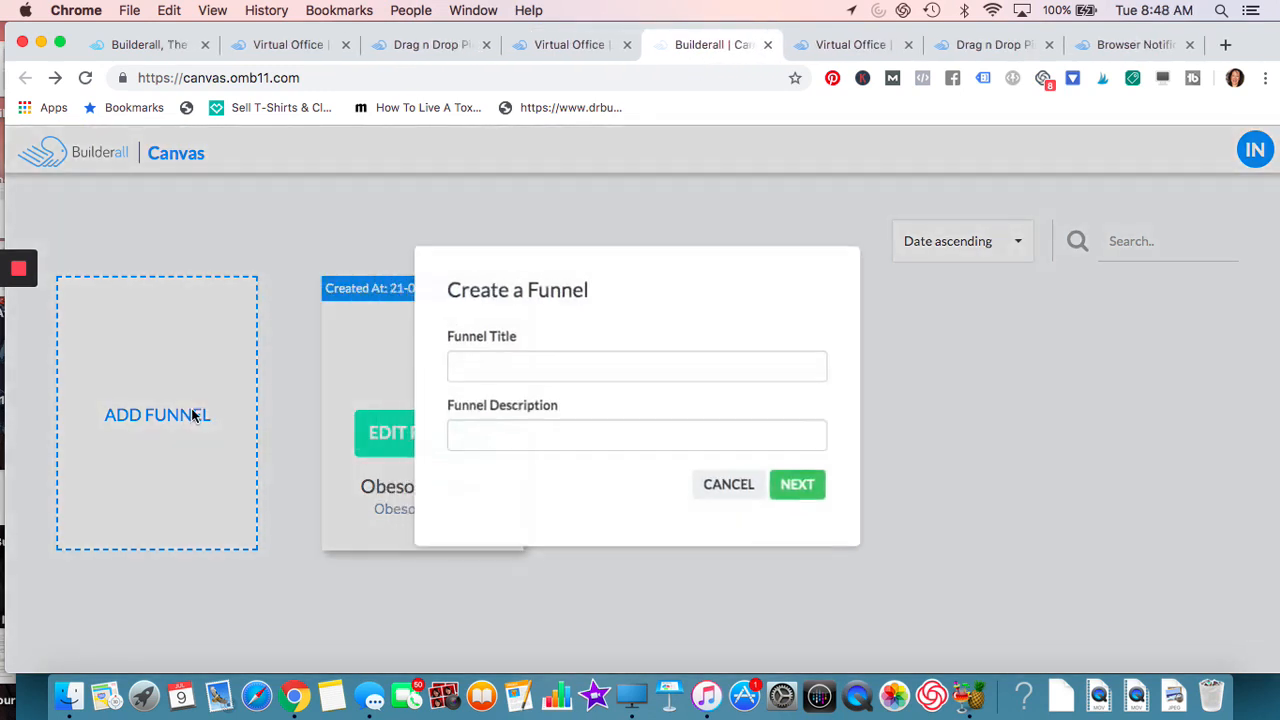
pyautogui.write('n')
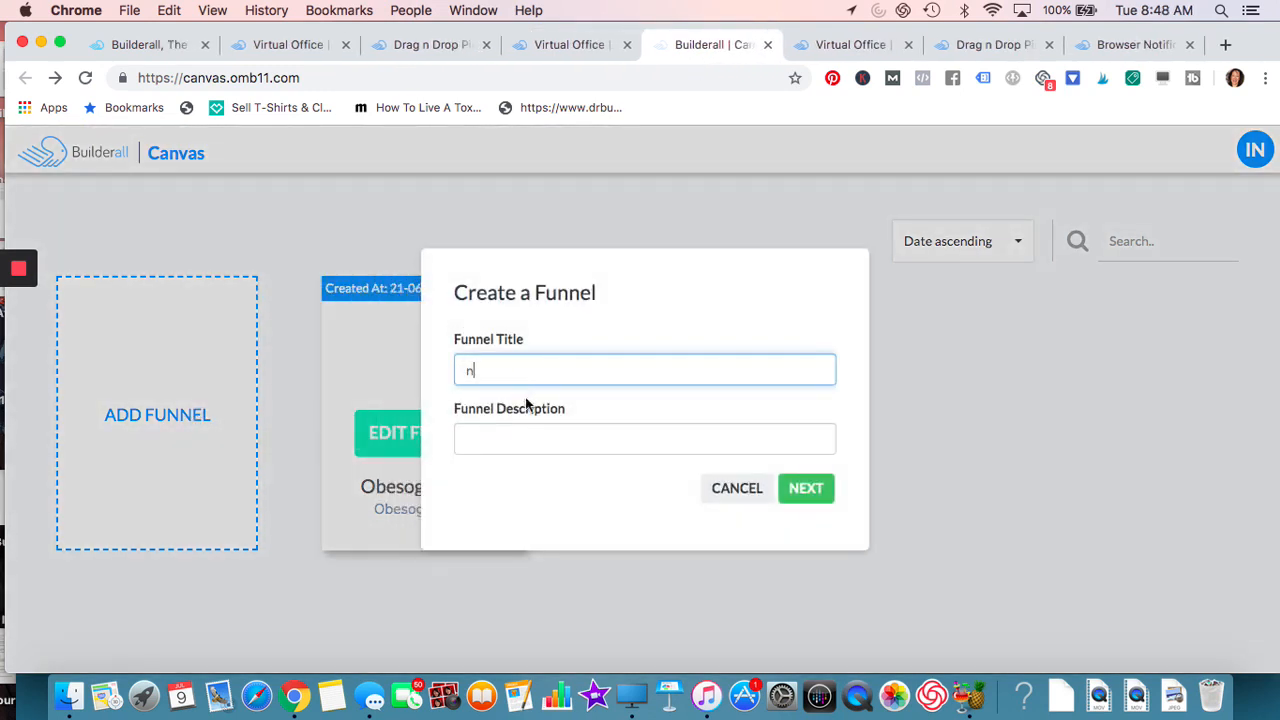
# - Continue to the funnel template gallery and browse Webinar, ebook, Product Launch and Squeeze Funnel templates
pyautogui.click(806, 488)
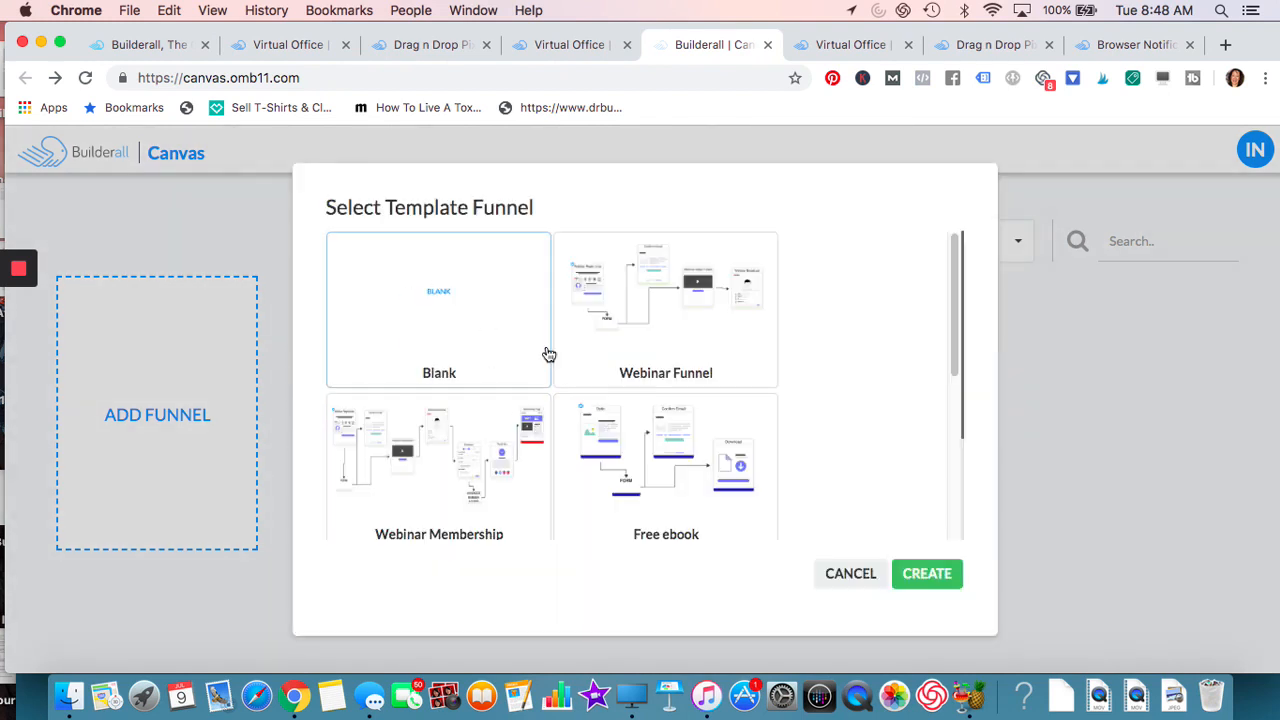
pyautogui.moveTo(500, 328)
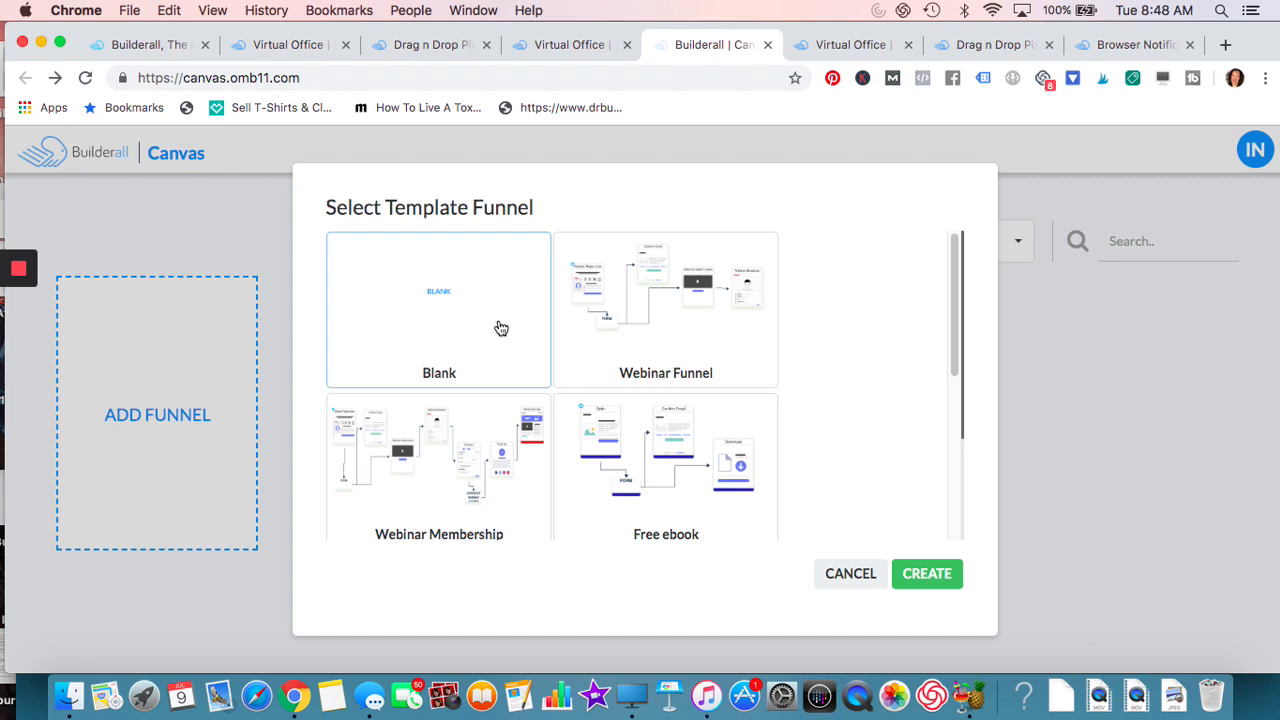
pyautogui.scroll(-3)
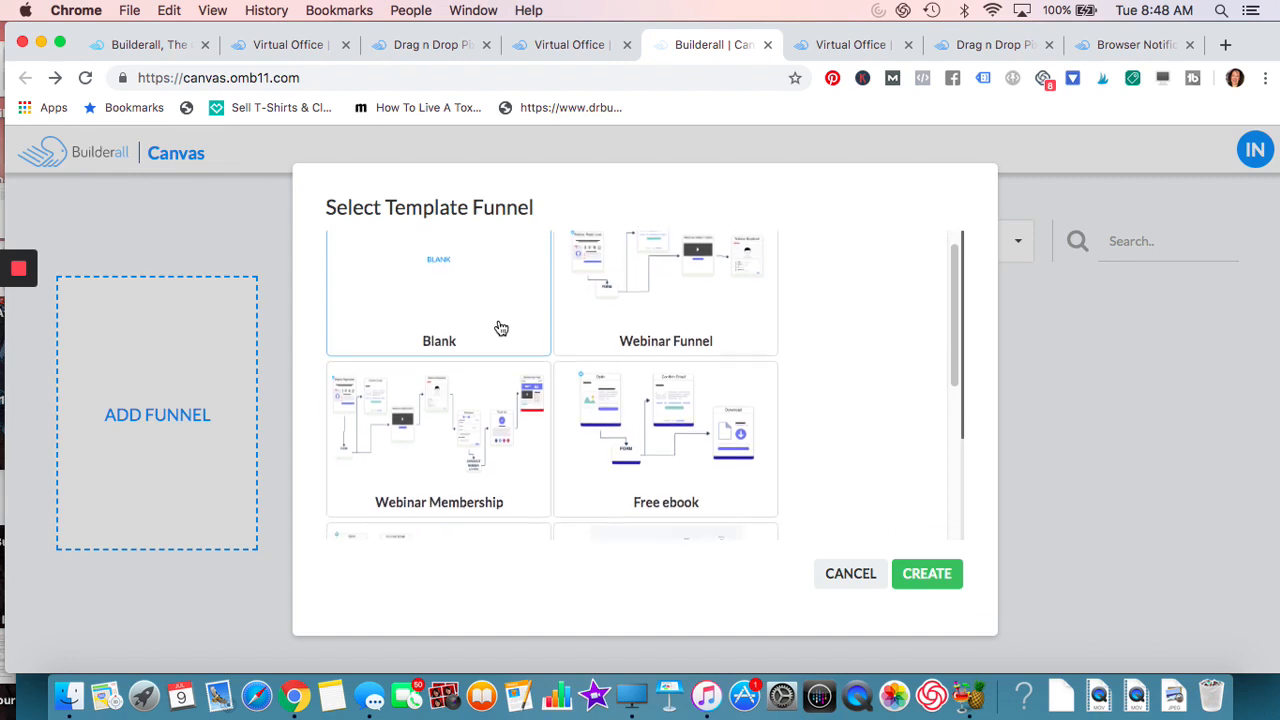
pyautogui.scroll(-3)
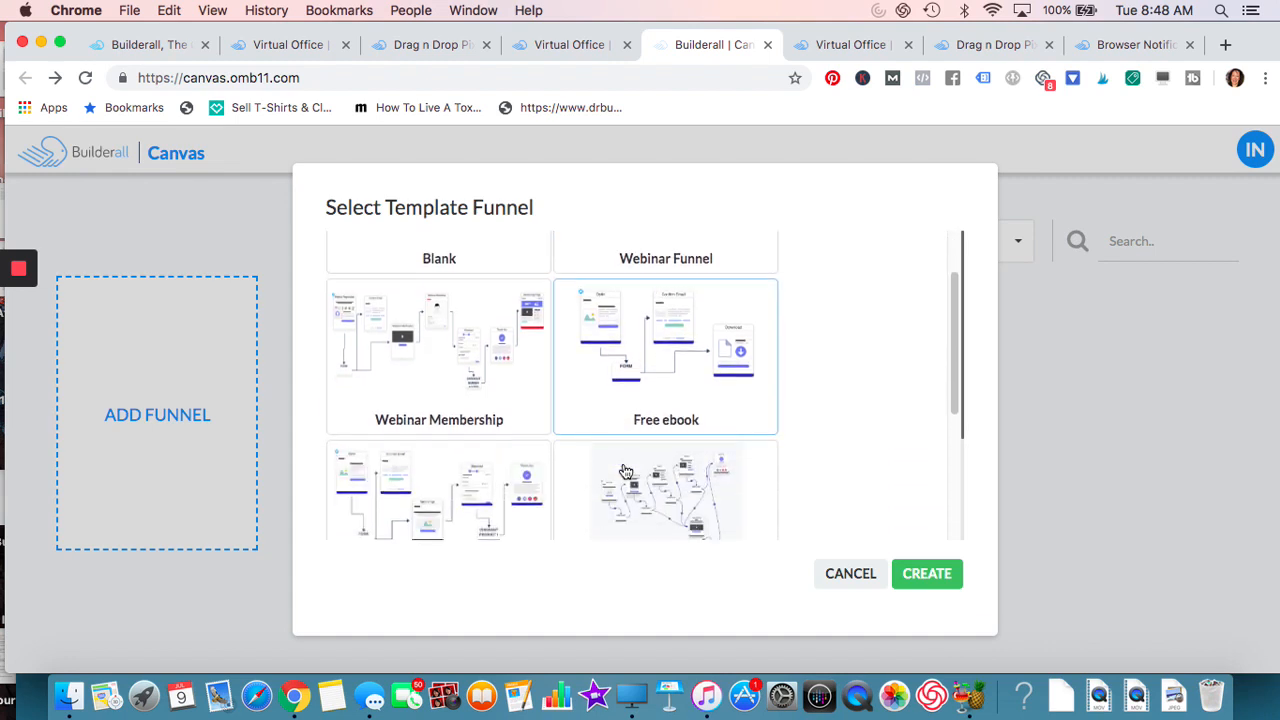
pyautogui.scroll(-3)
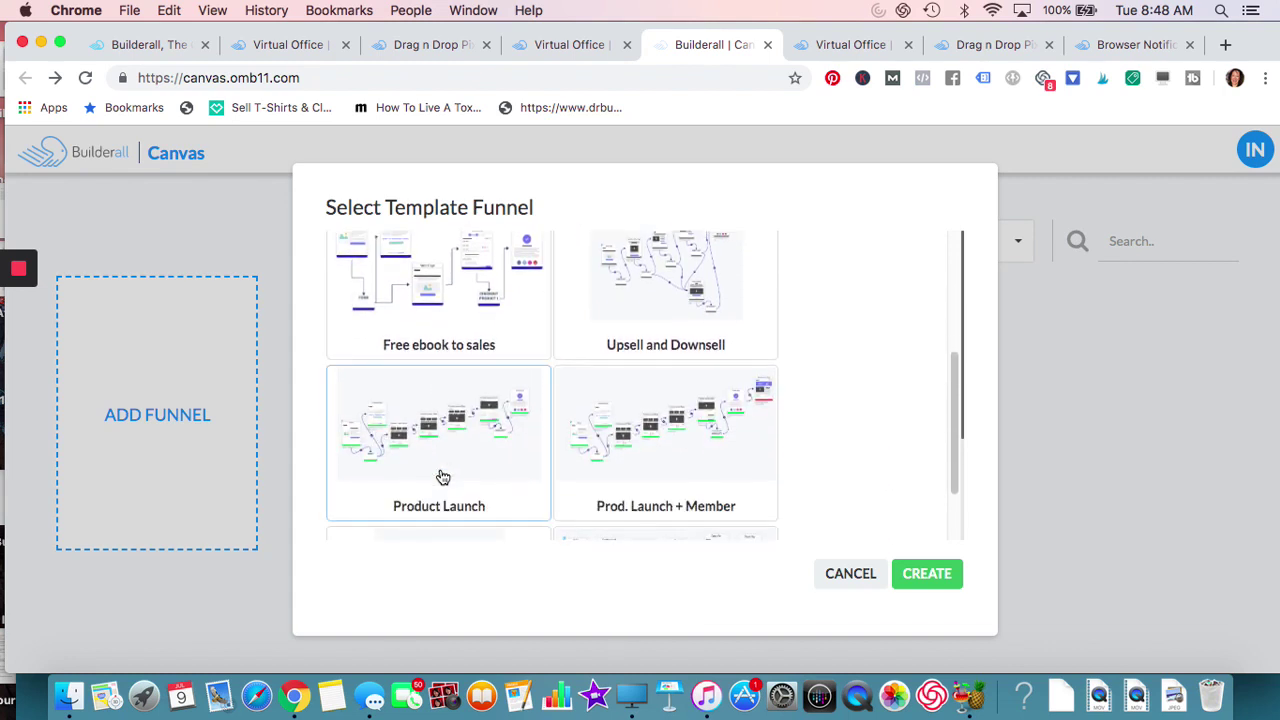
pyautogui.scroll(-3)
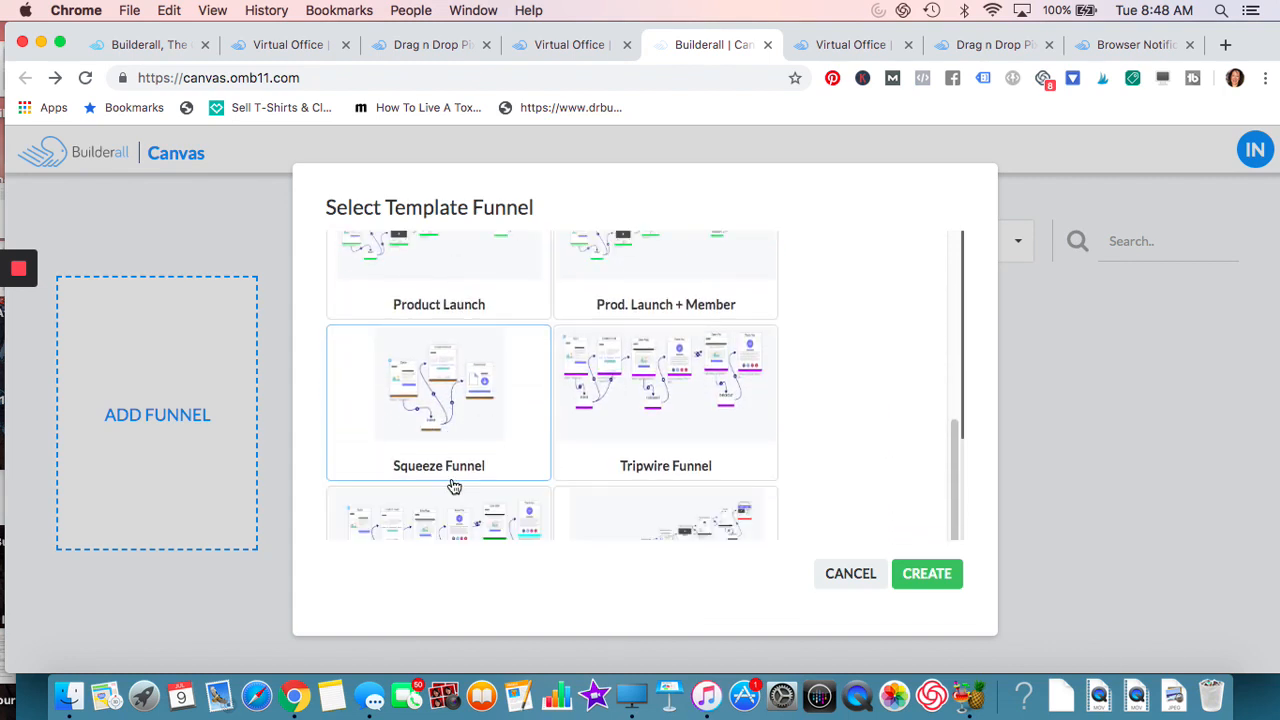
pyautogui.moveTo(548, 442)
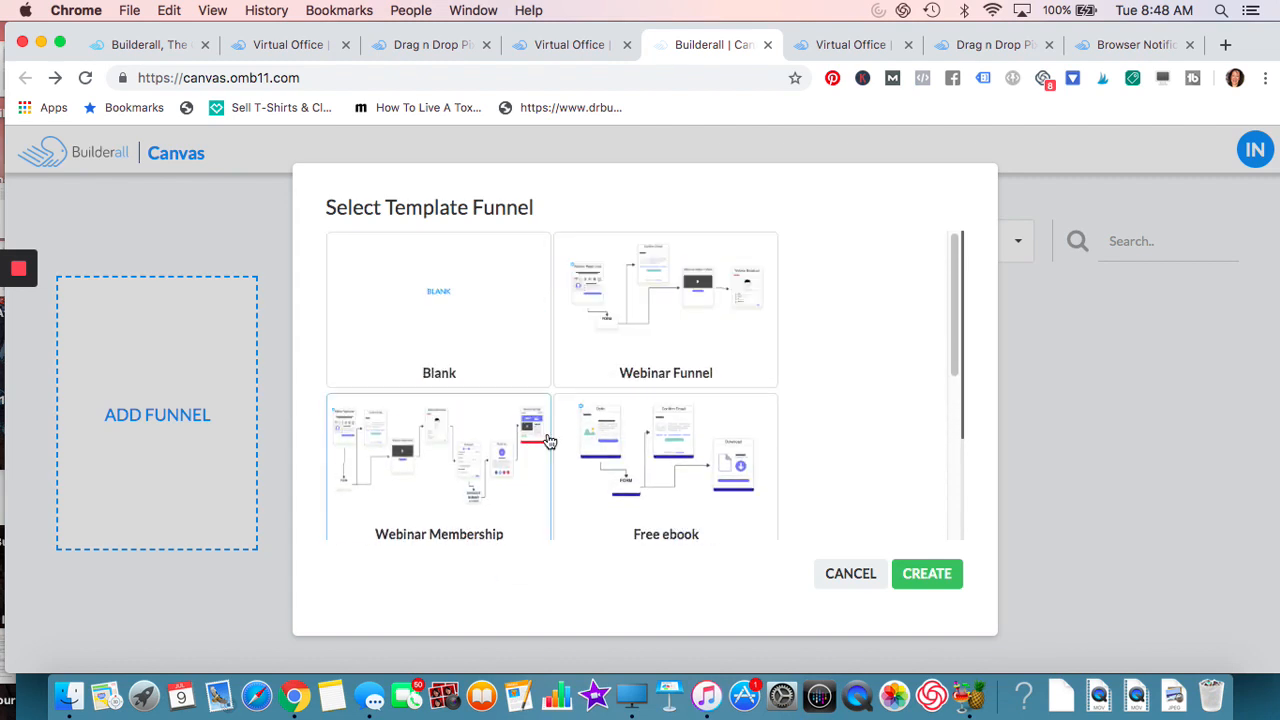
pyautogui.scroll(-3)
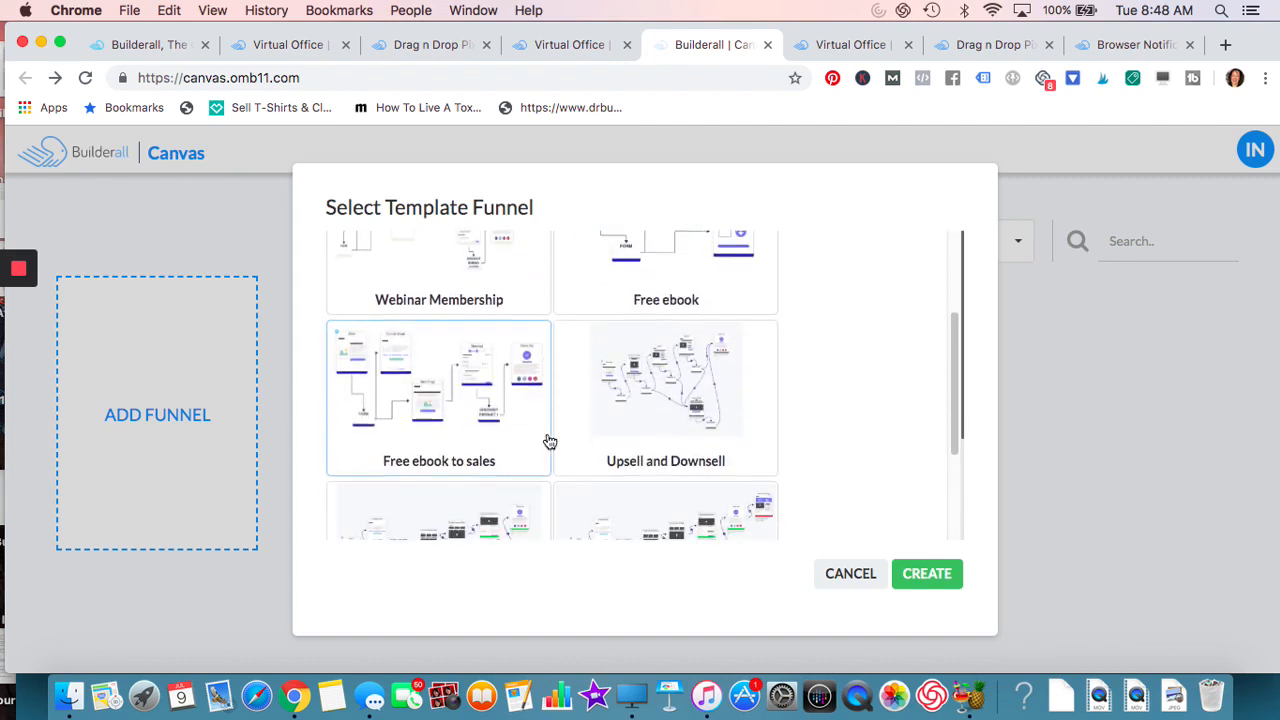
pyautogui.scroll(-3)
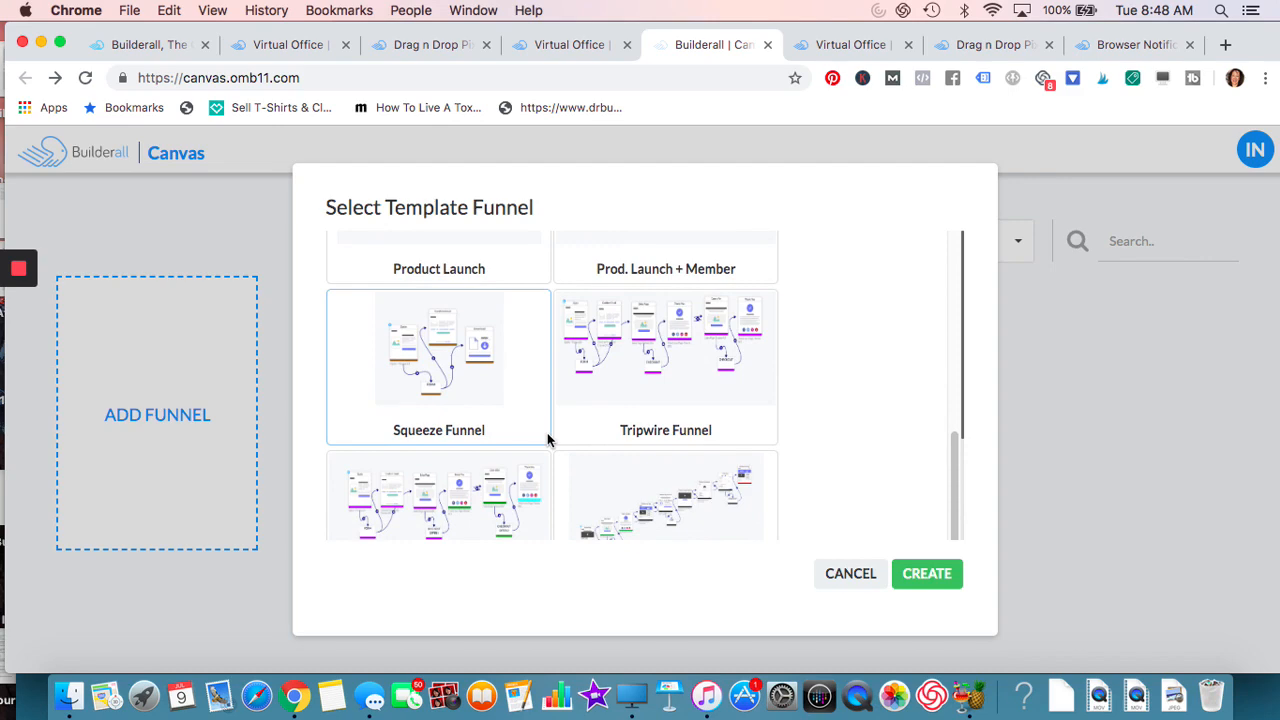
pyautogui.scroll(-3)
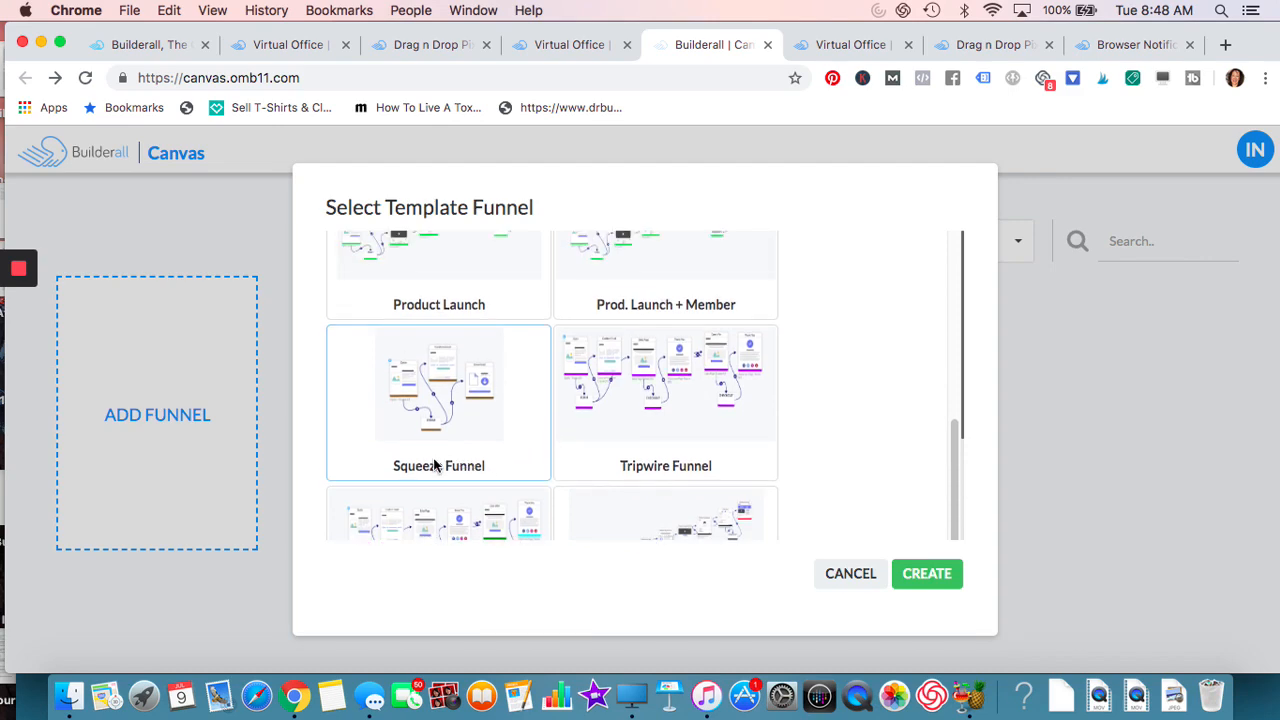
pyautogui.moveTo(926, 572)
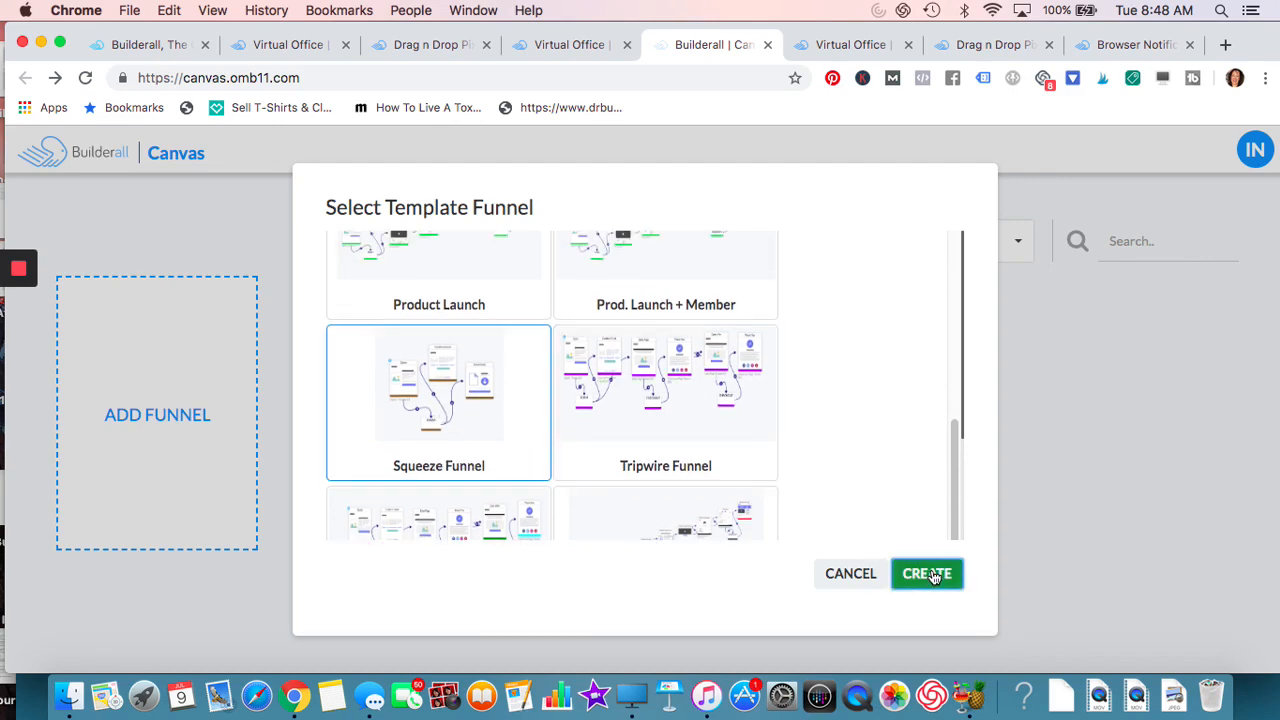
# - Create the funnel from the Squeeze Funnel template and open the Optin page's settings
pyautogui.click(926, 572)
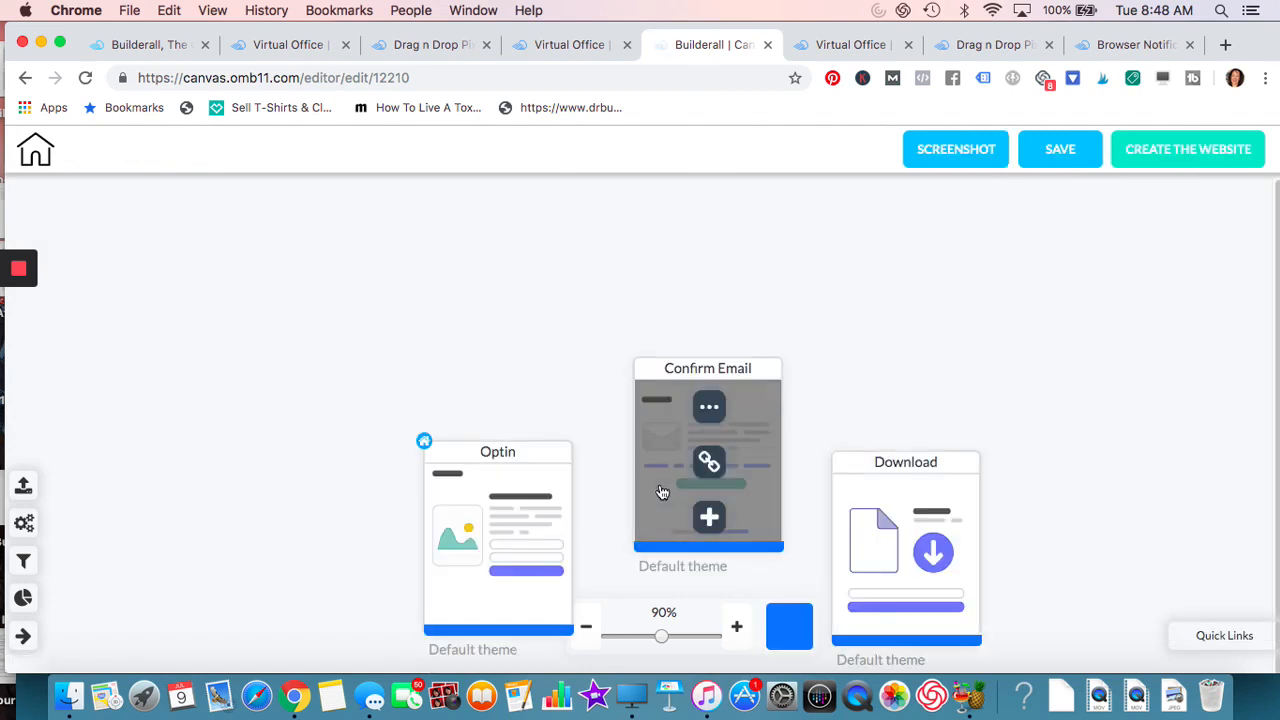
pyautogui.click(584, 628)
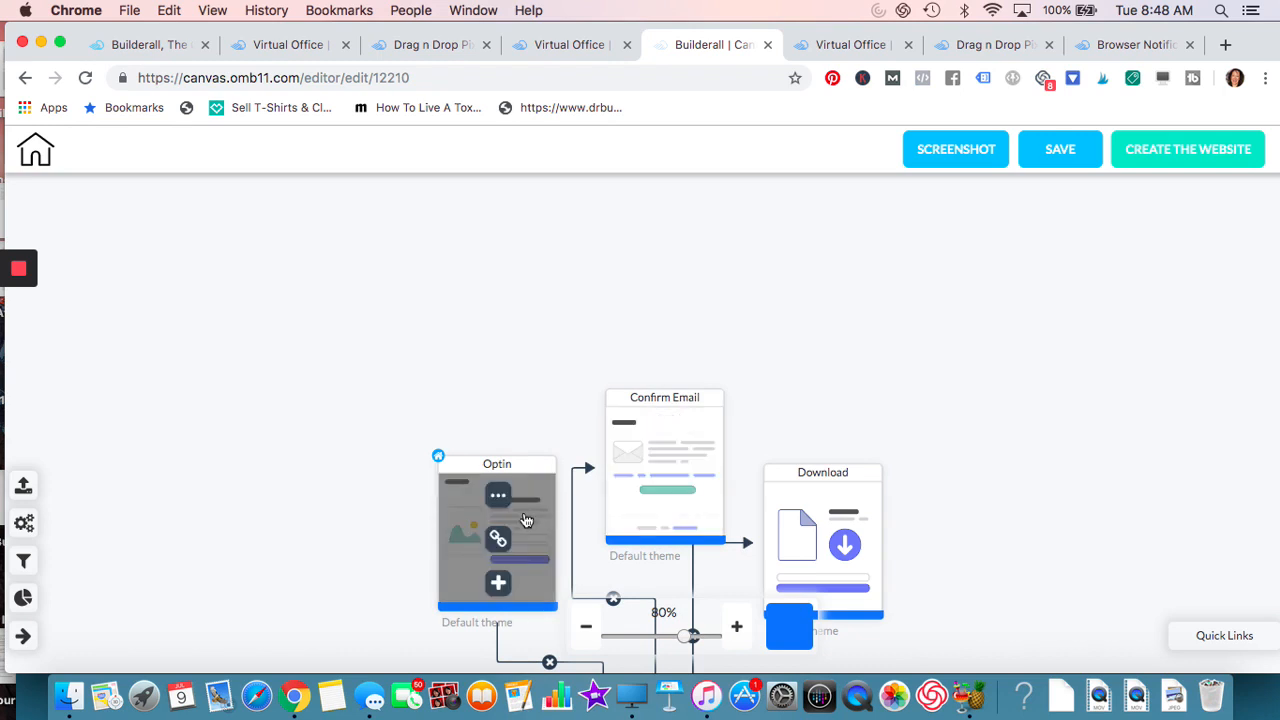
pyautogui.moveTo(498, 584)
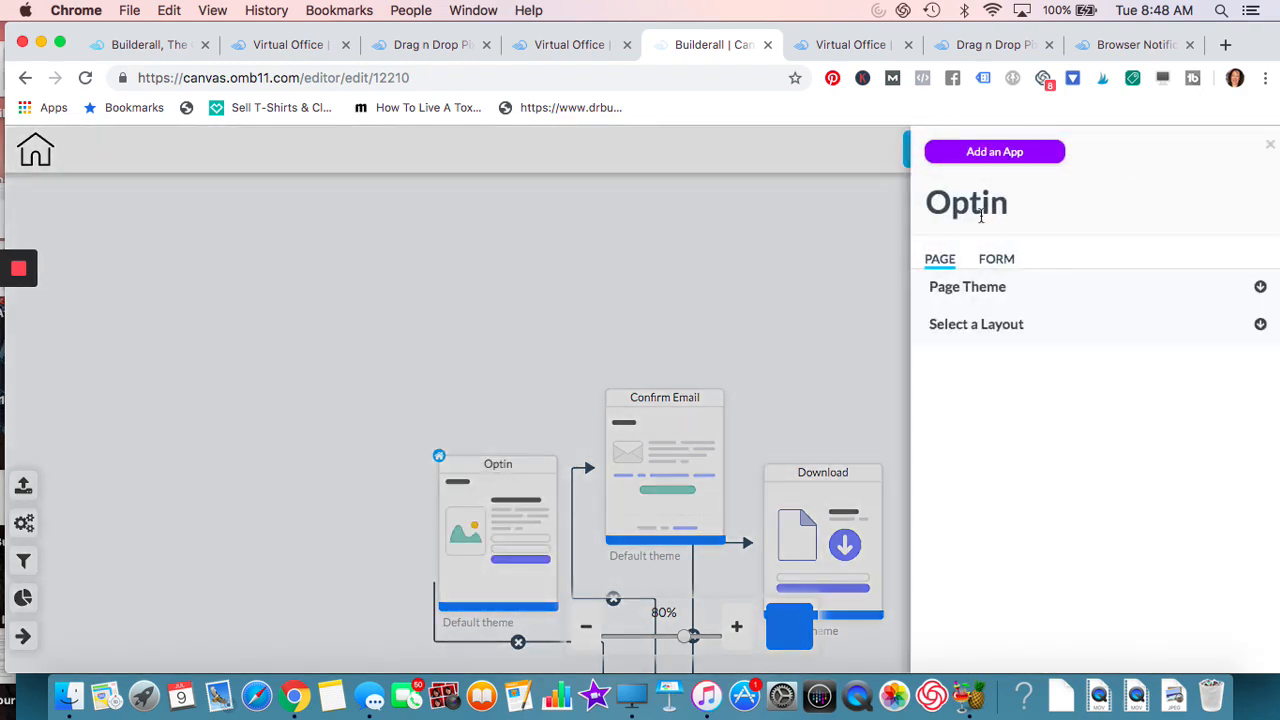
# - Browse the Optin page's form settings and page themes without changes, then close its settings panel
pyautogui.click(996, 258)
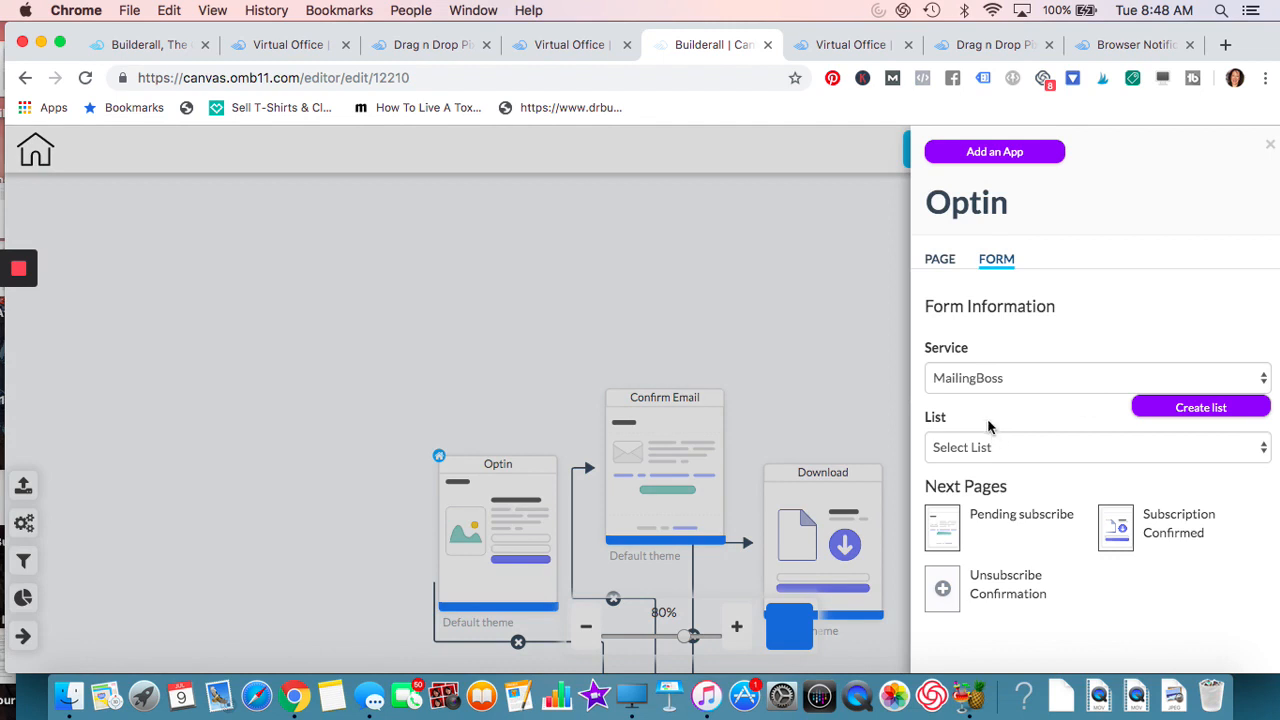
pyautogui.click(940, 260)
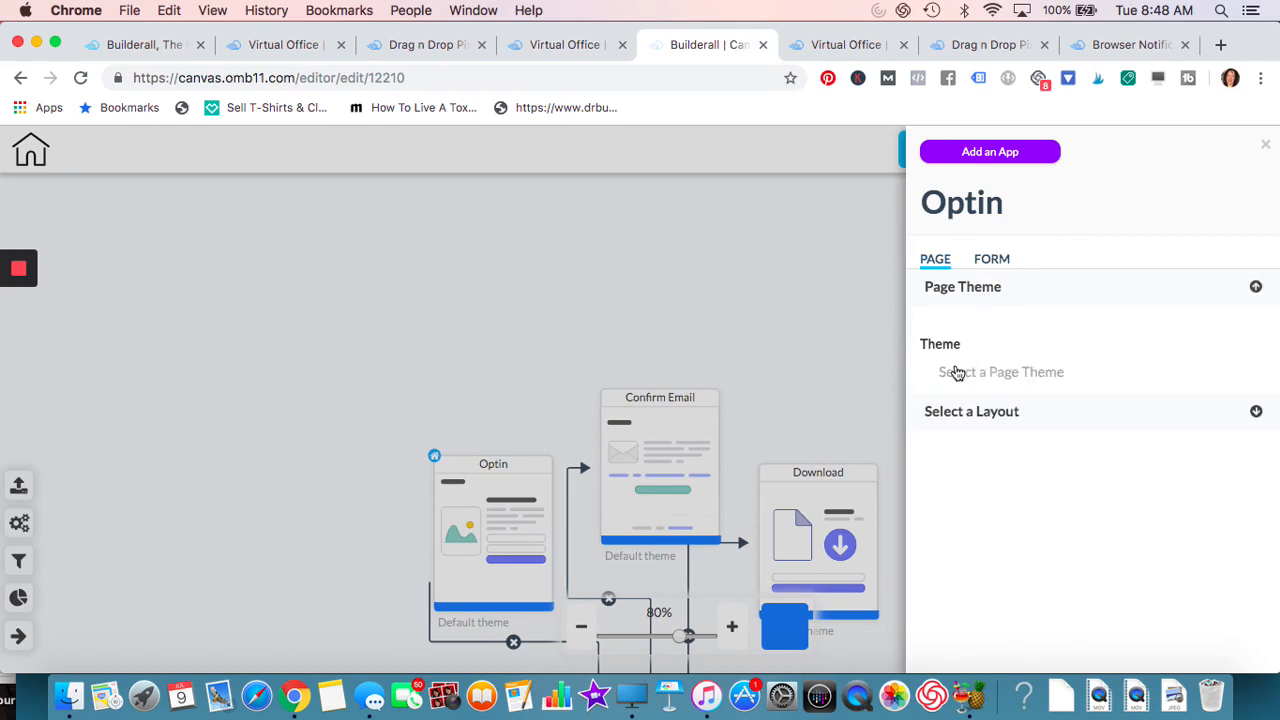
pyautogui.click(1000, 370)
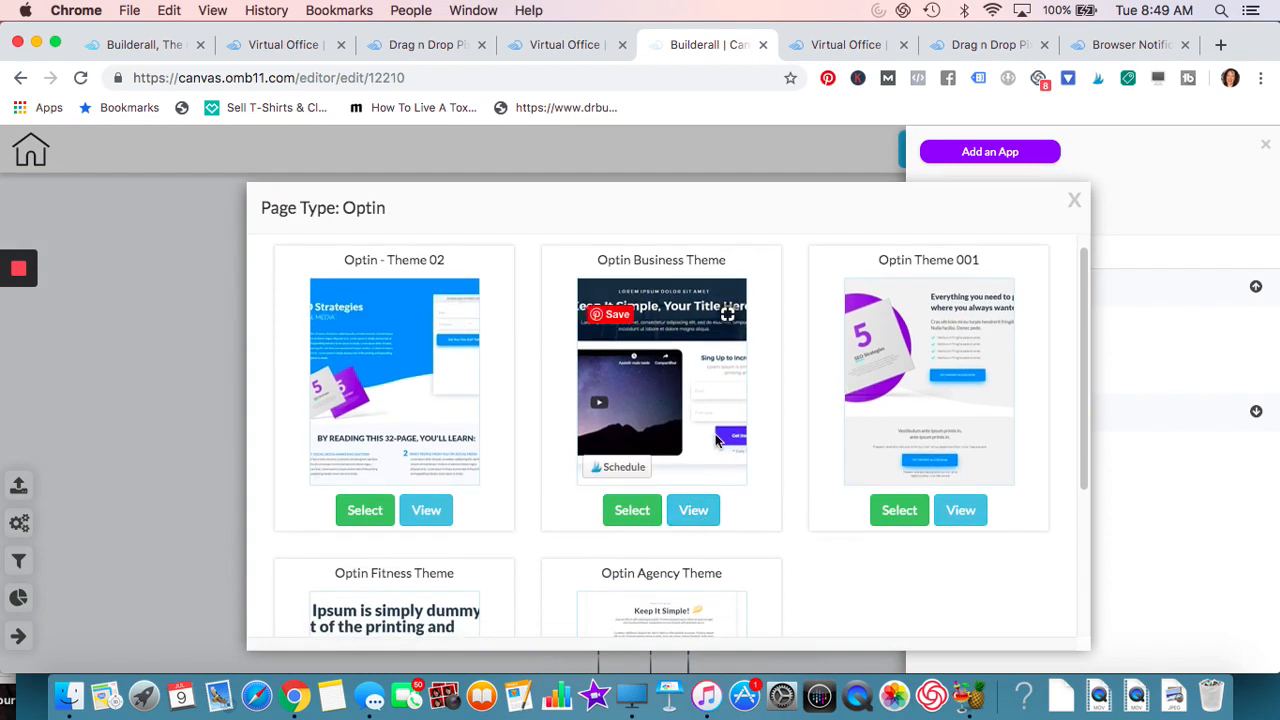
pyautogui.moveTo(1096, 228)
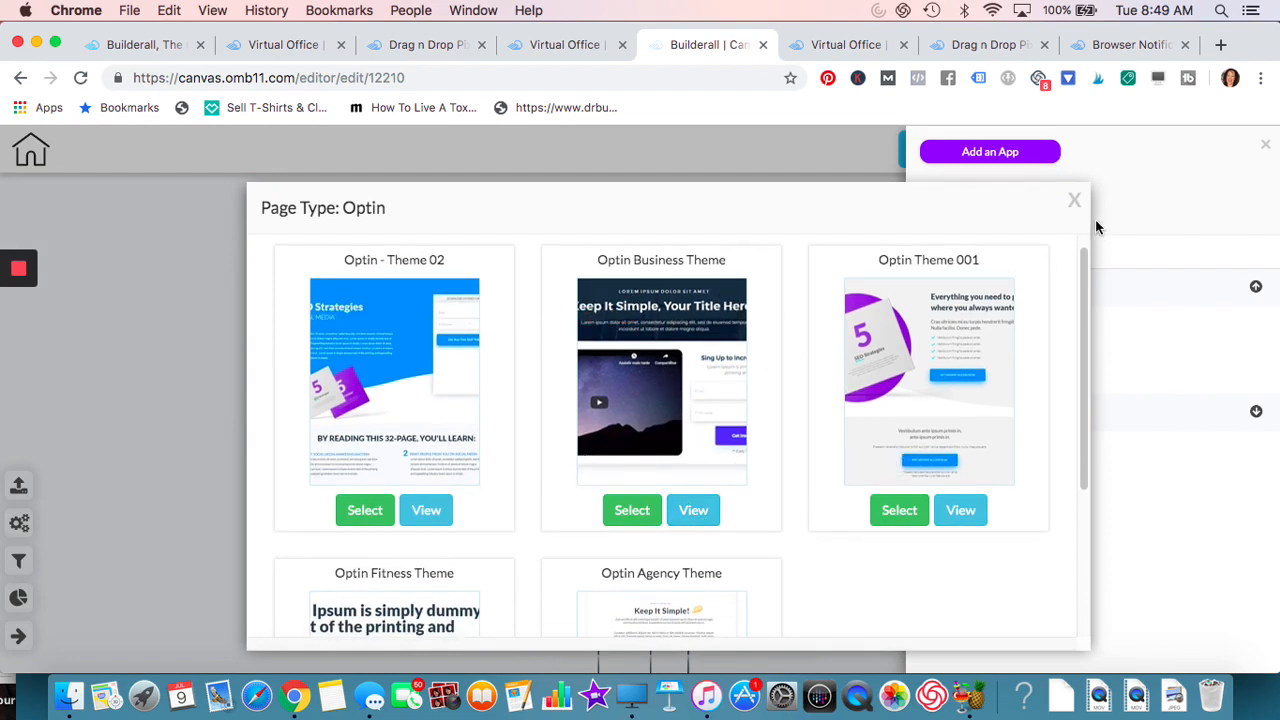
pyautogui.click(1074, 200)
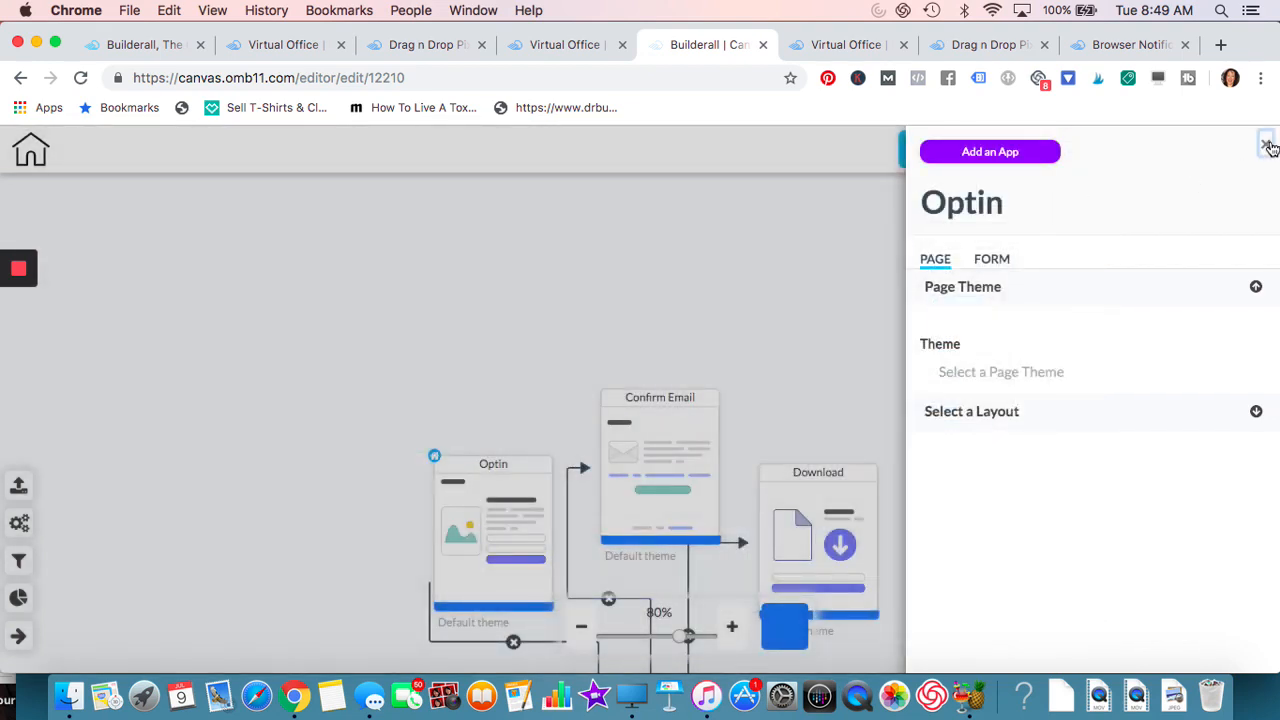
pyautogui.click(1268, 144)
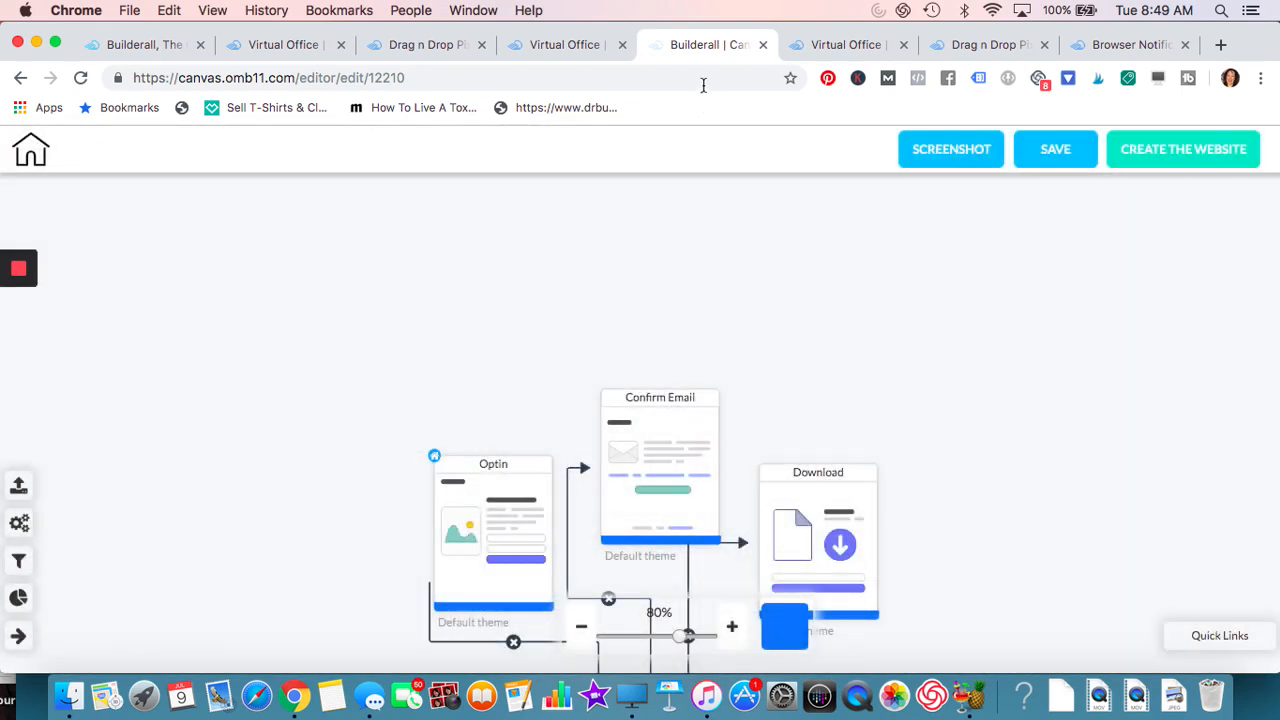
# - Return to the back office and enter the Canvas Funnel Builder
pyautogui.click(564, 44)
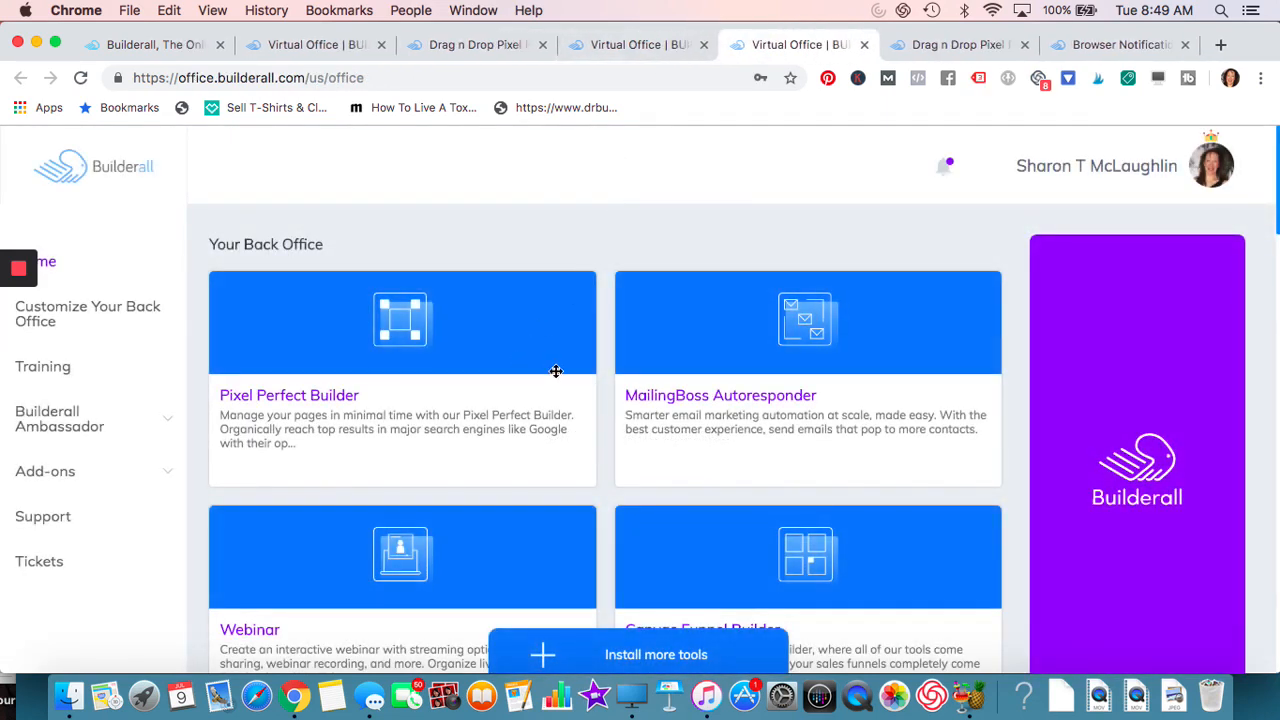
pyautogui.scroll(-3)
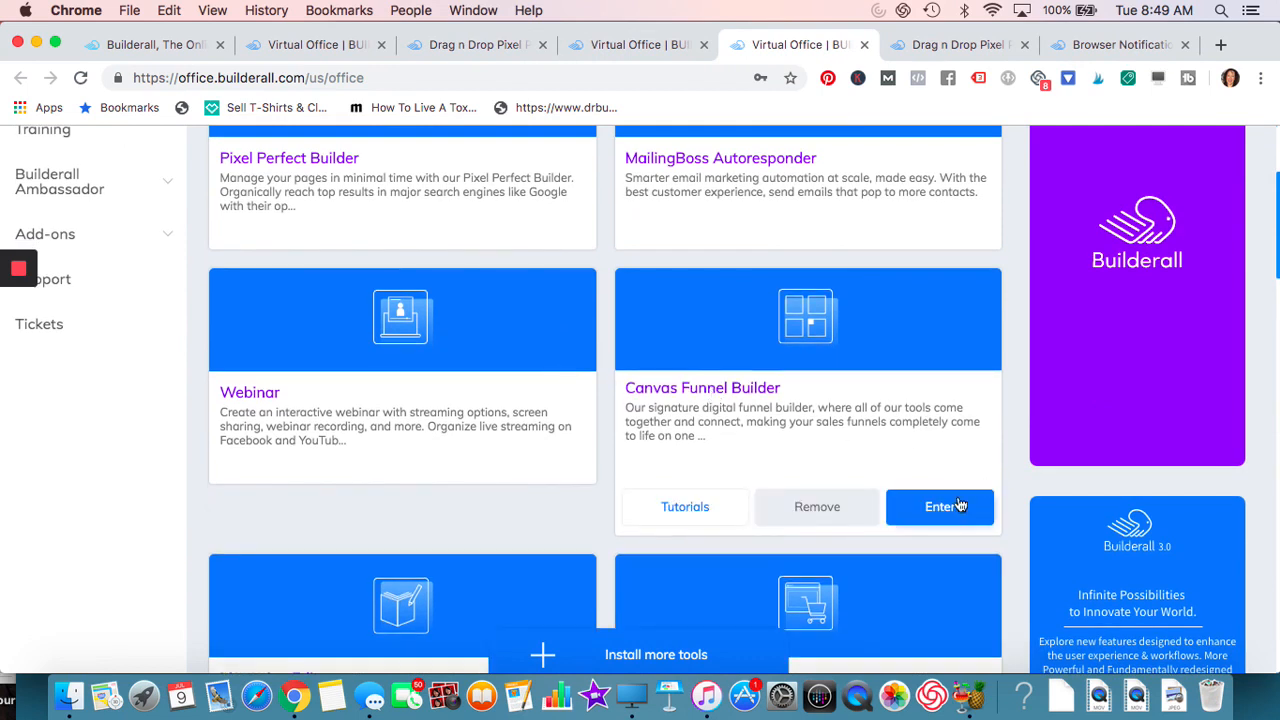
pyautogui.click(940, 506)
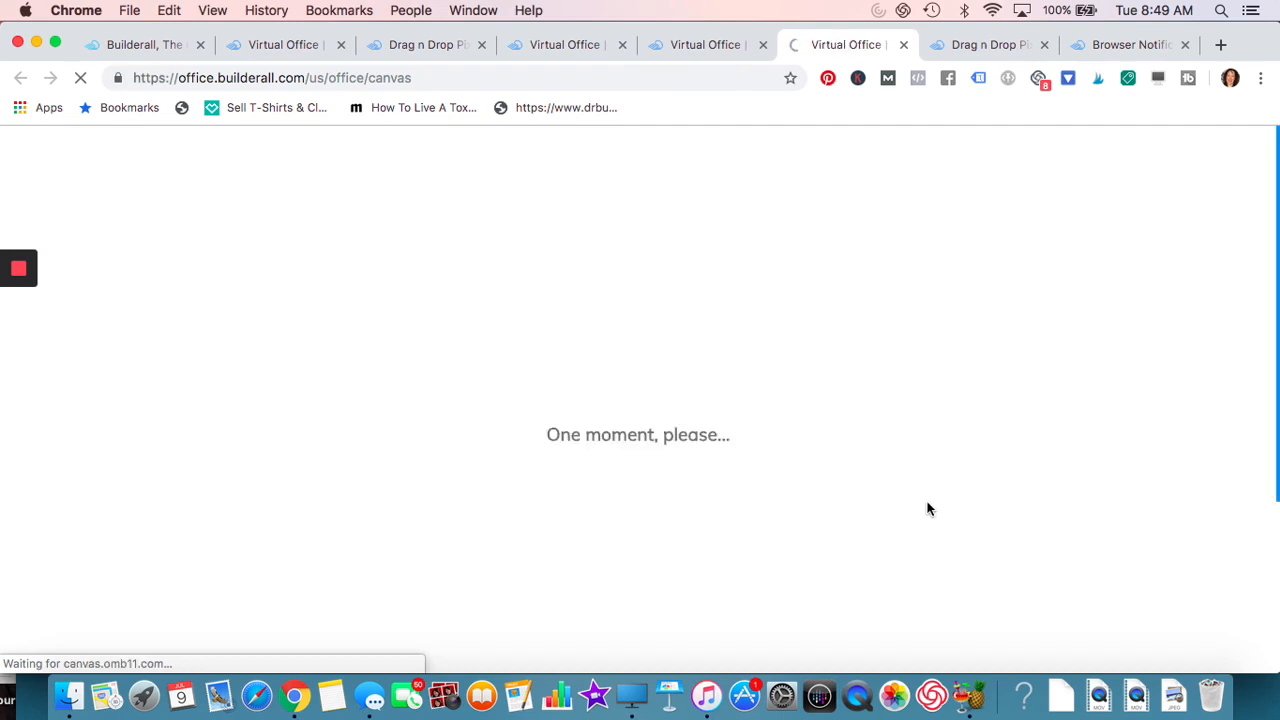
# - Start another funnel with a title and description and continue to the template gallery
pyautogui.click(152, 414)
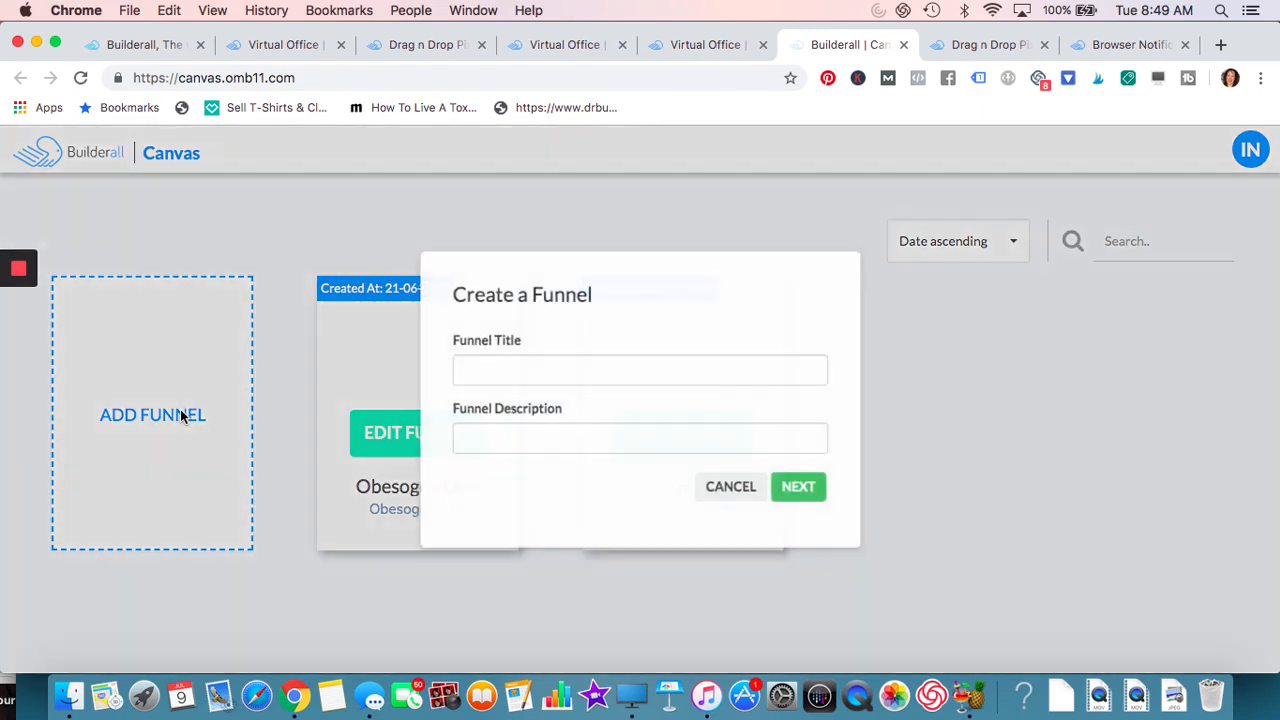
pyautogui.write('n')
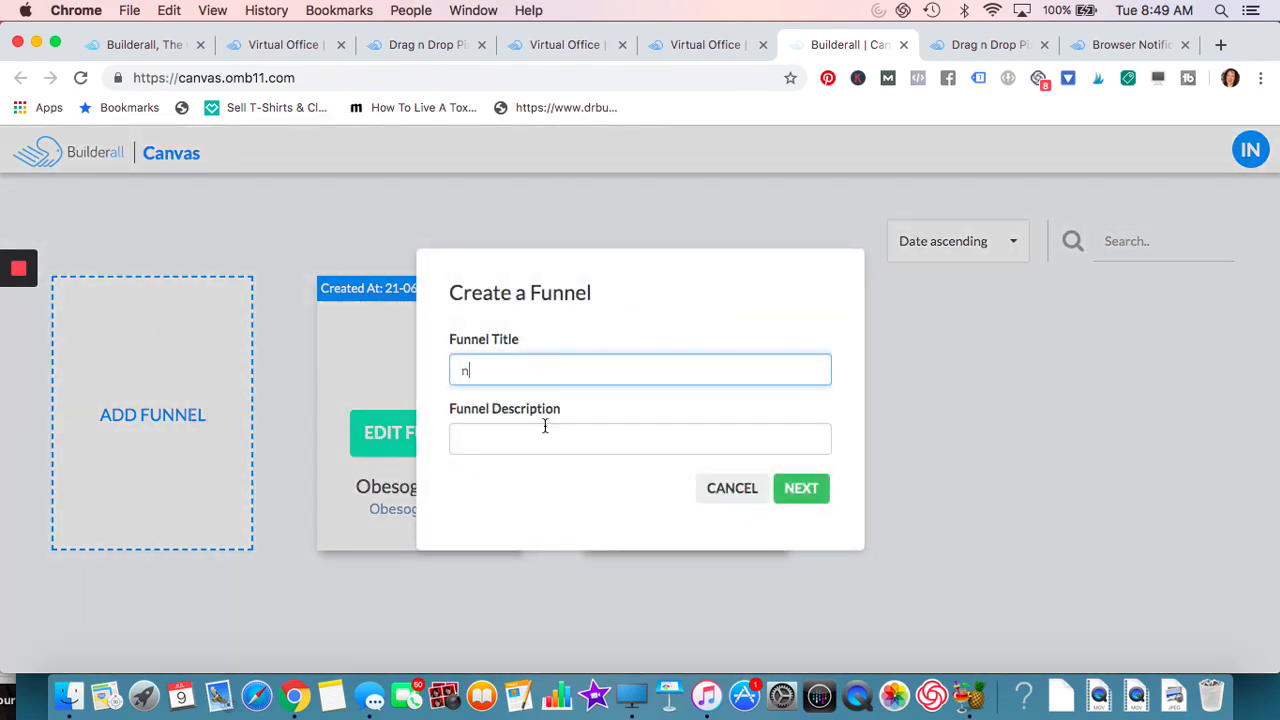
pyautogui.write('b')
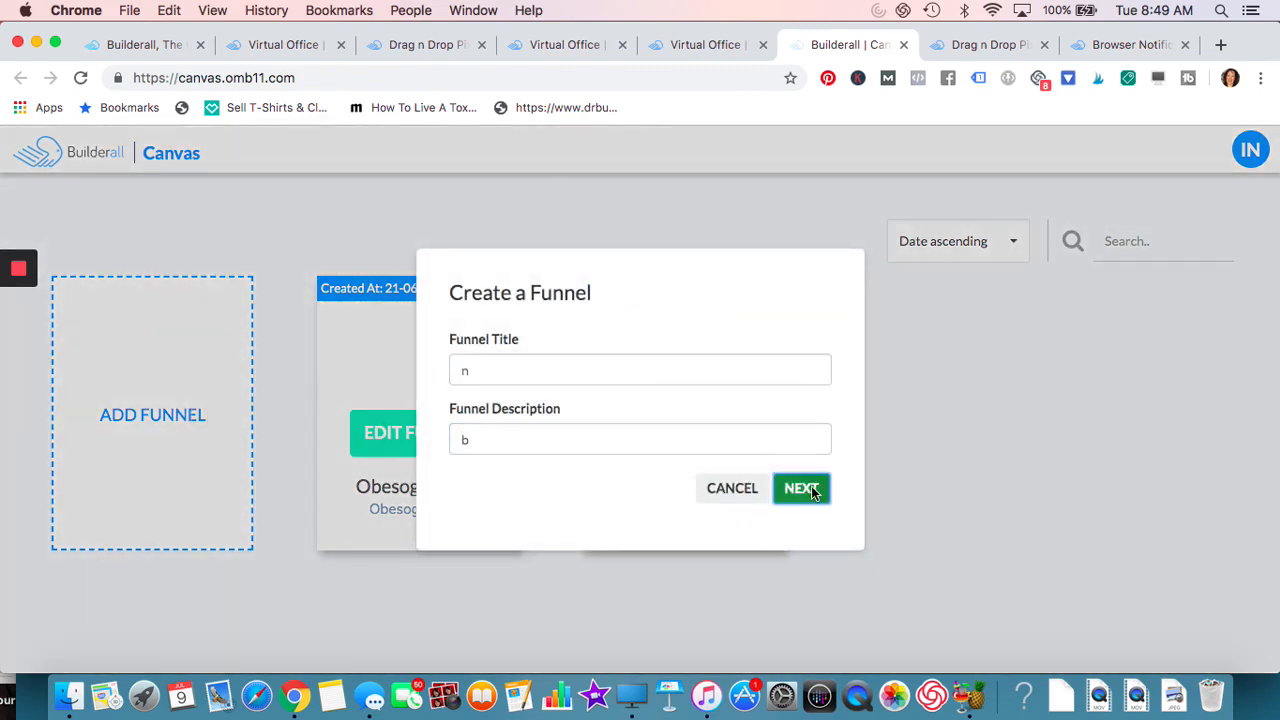
pyautogui.click(800, 488)
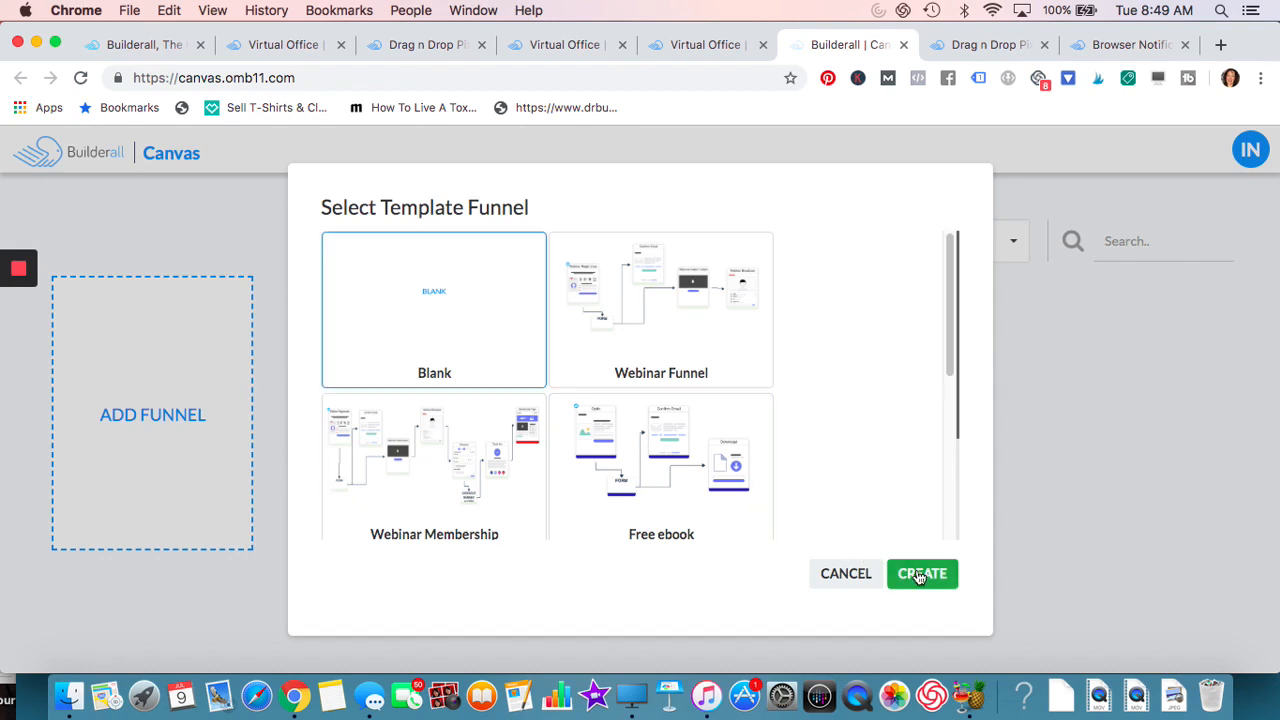
# - Create the funnel from the Blank template and browse the Available Pages catalogue
pyautogui.click(920, 572)
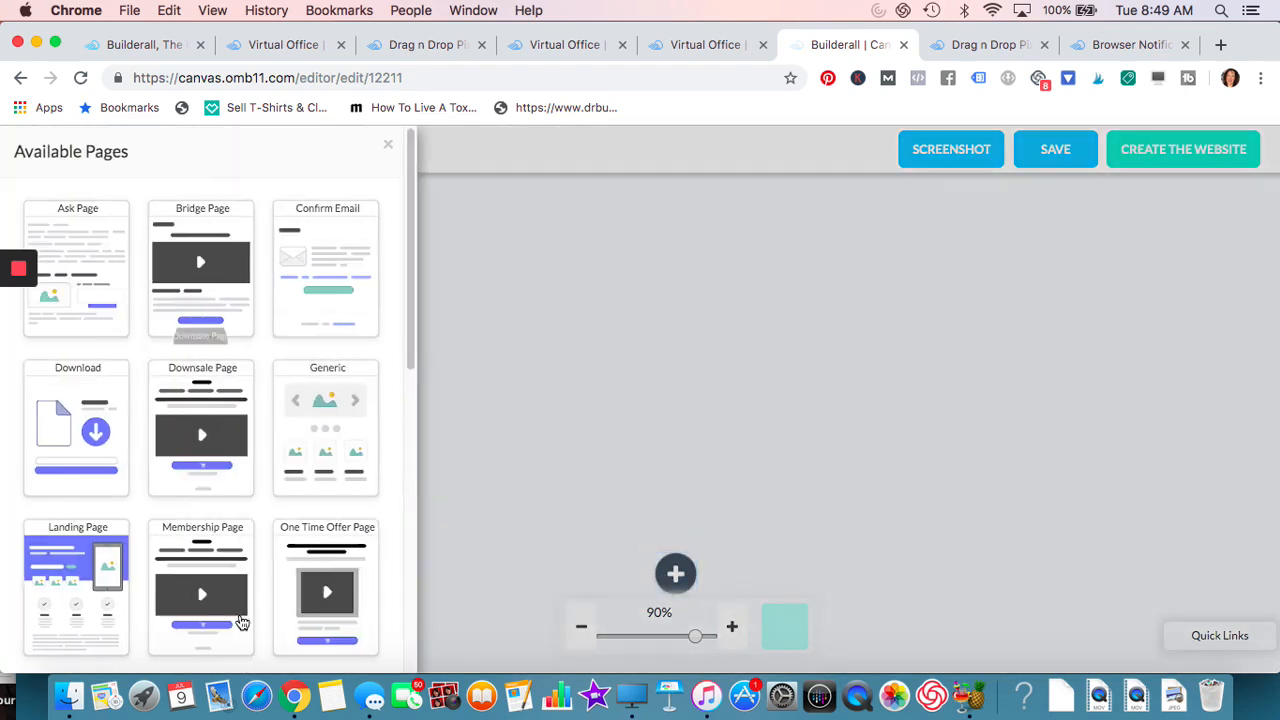
pyautogui.scroll(-3)
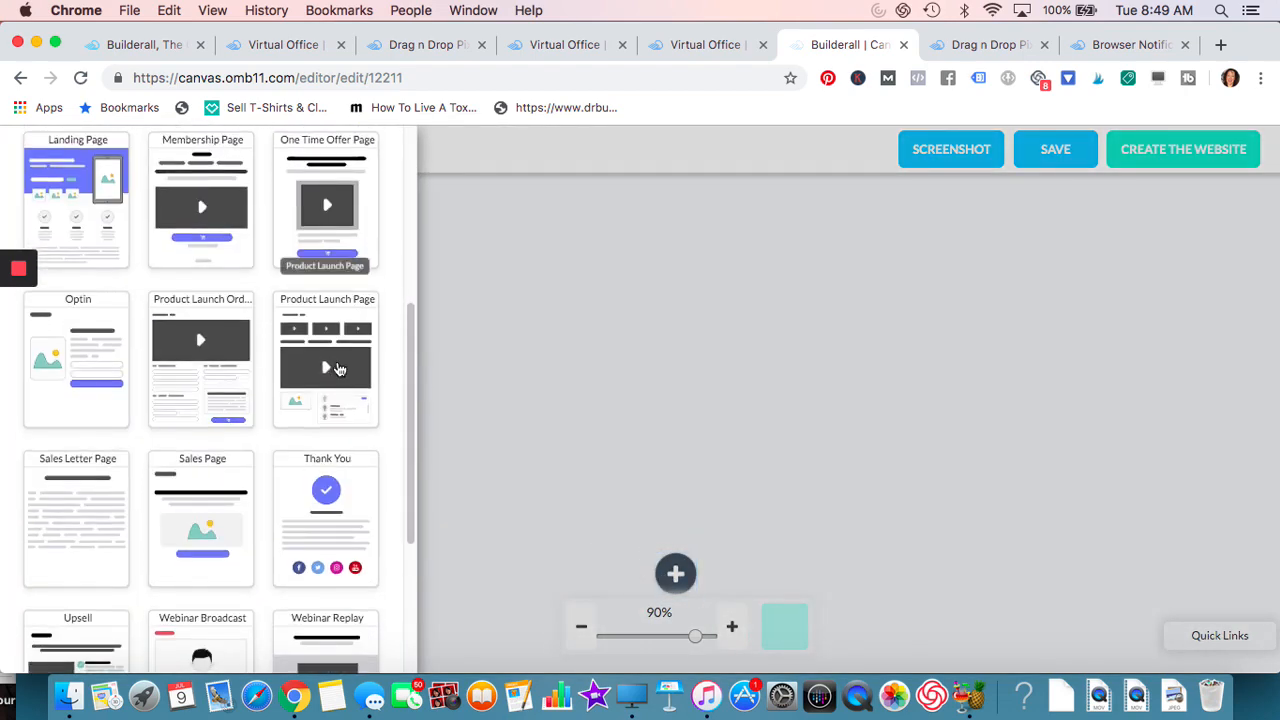
pyautogui.scroll(-3)
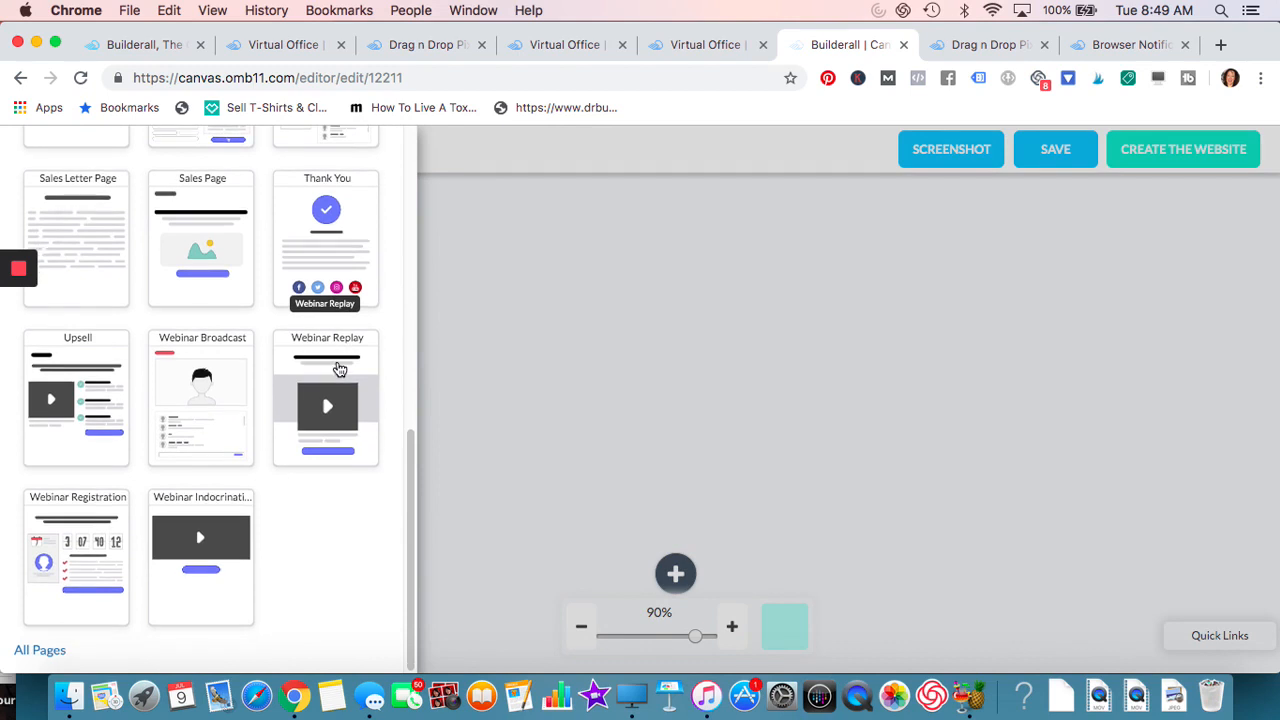
pyautogui.scroll(3)
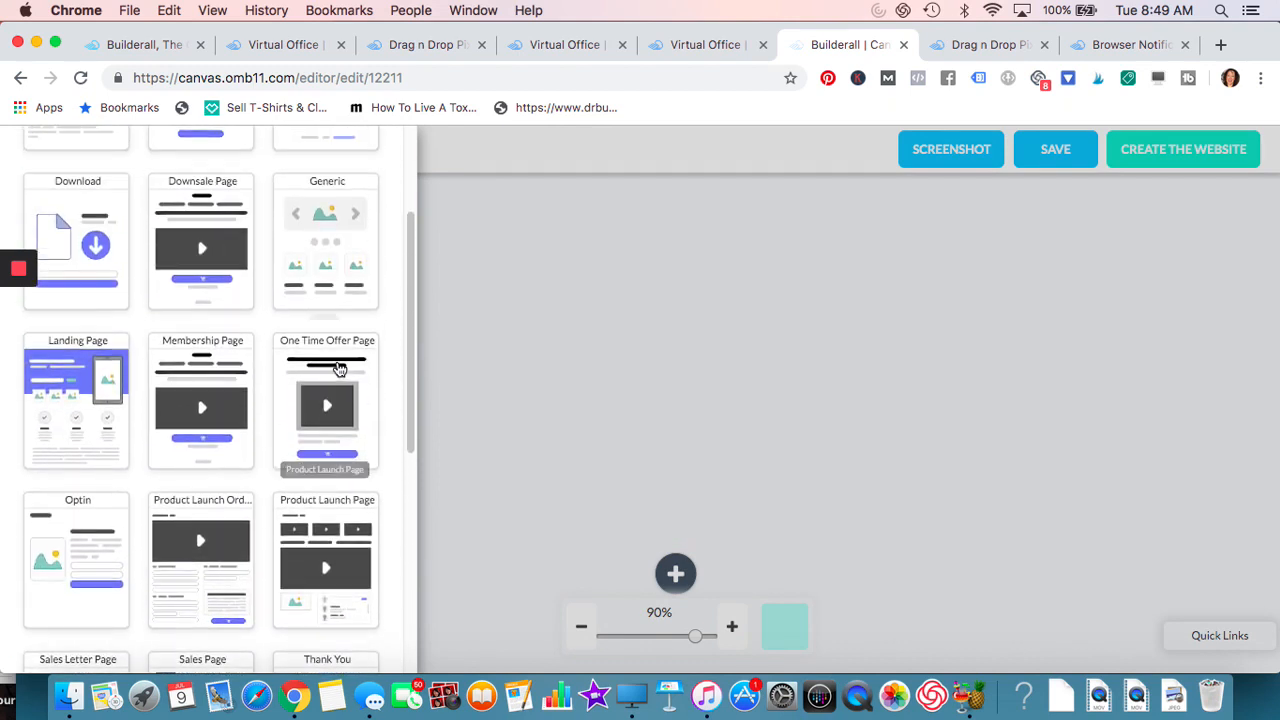
pyautogui.scroll(3)
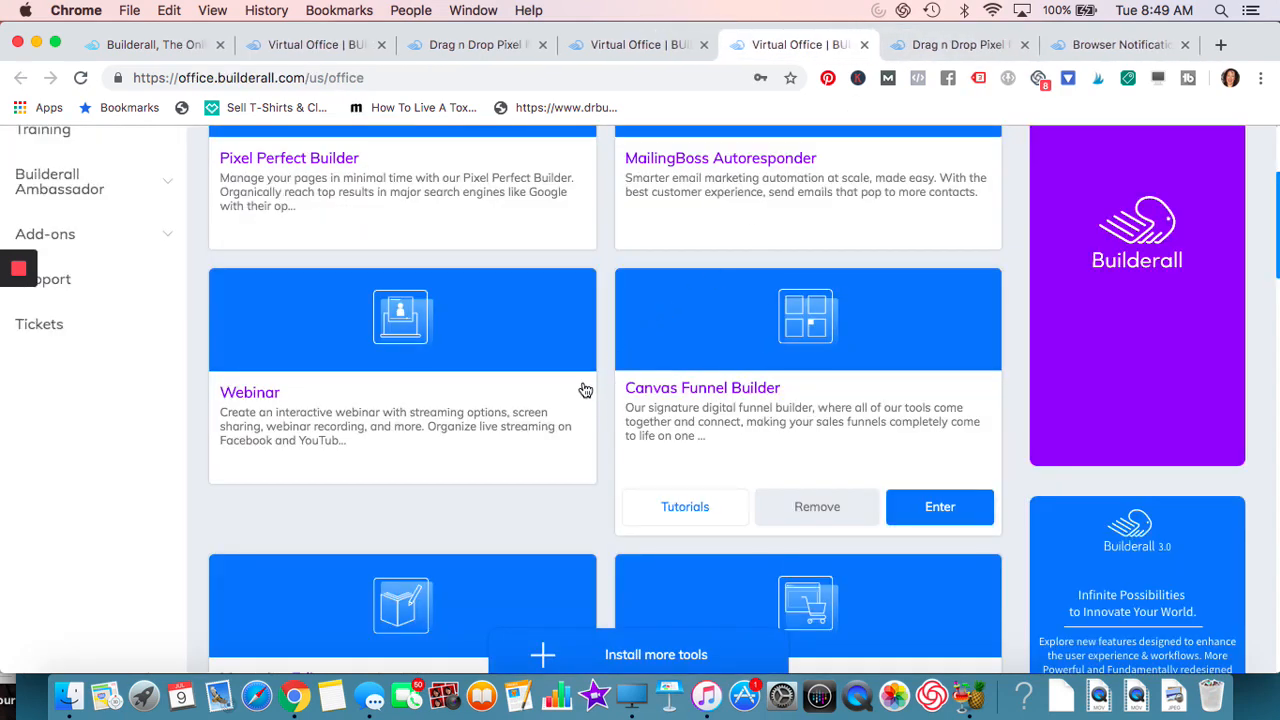
pyautogui.moveTo(604, 364)
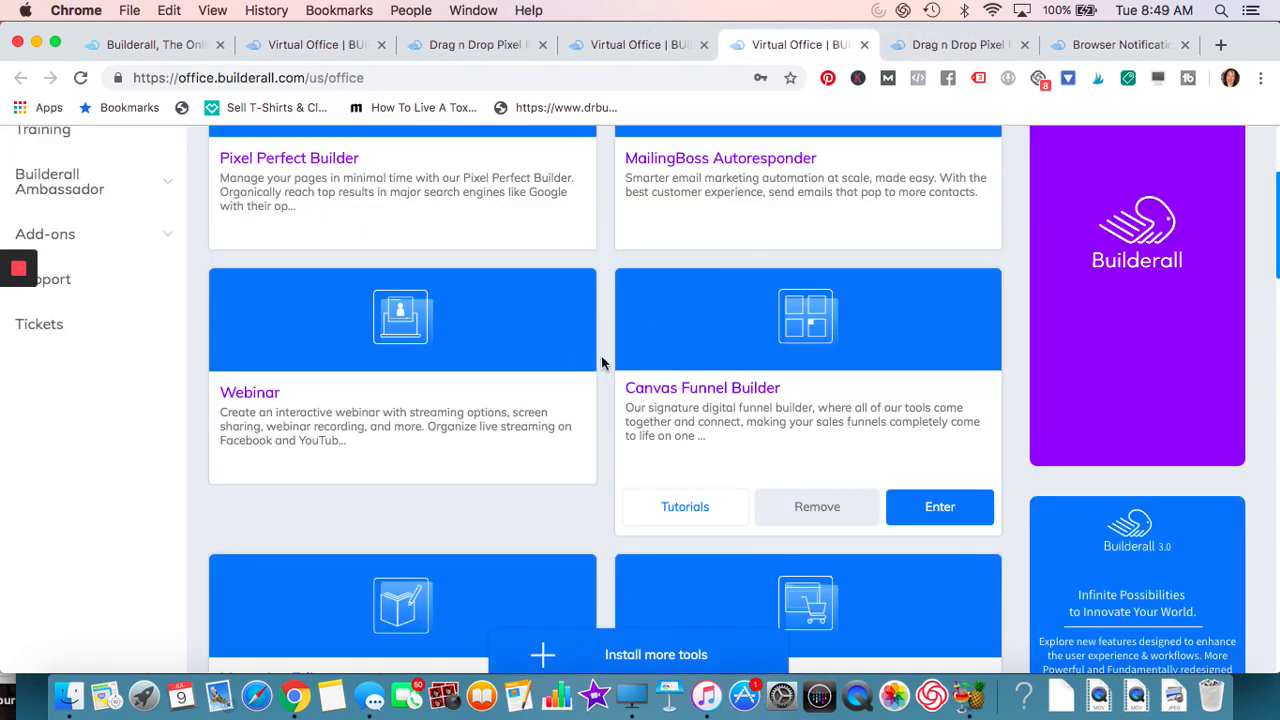
# - Open the Service Limousine Express site builder template for editing, then switch to the live website window
pyautogui.scroll(-3)
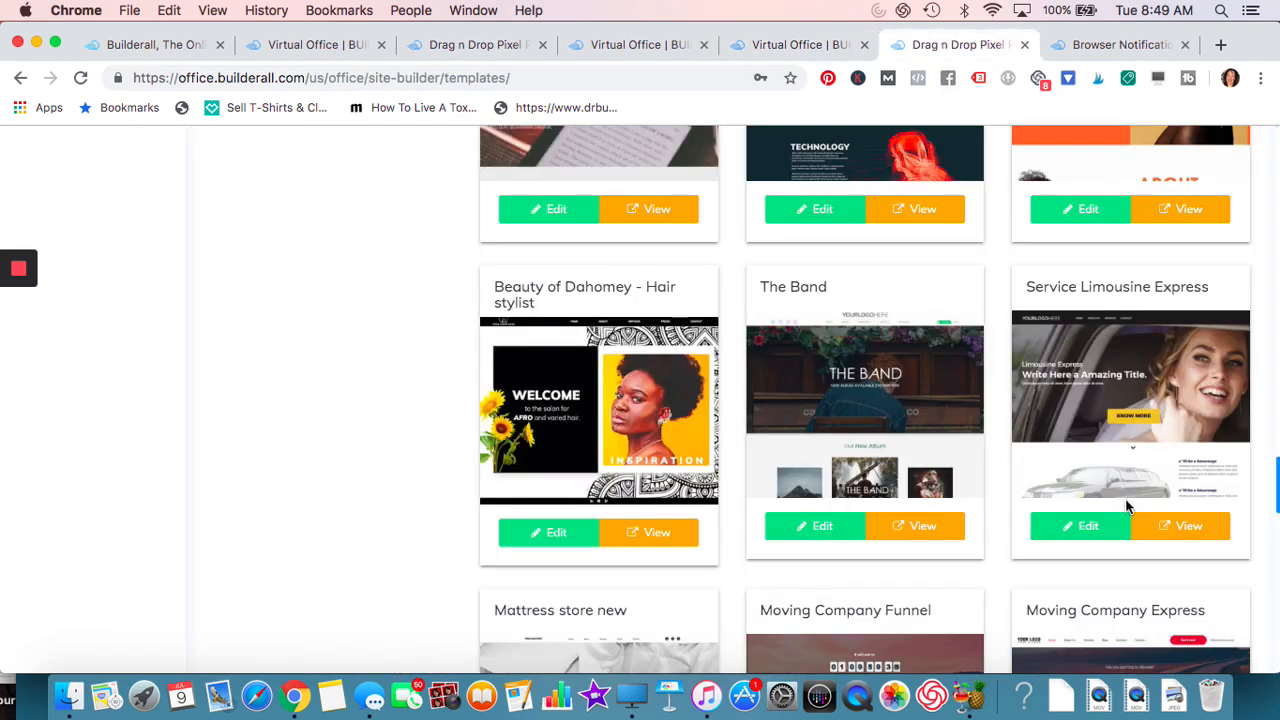
pyautogui.click(1078, 524)
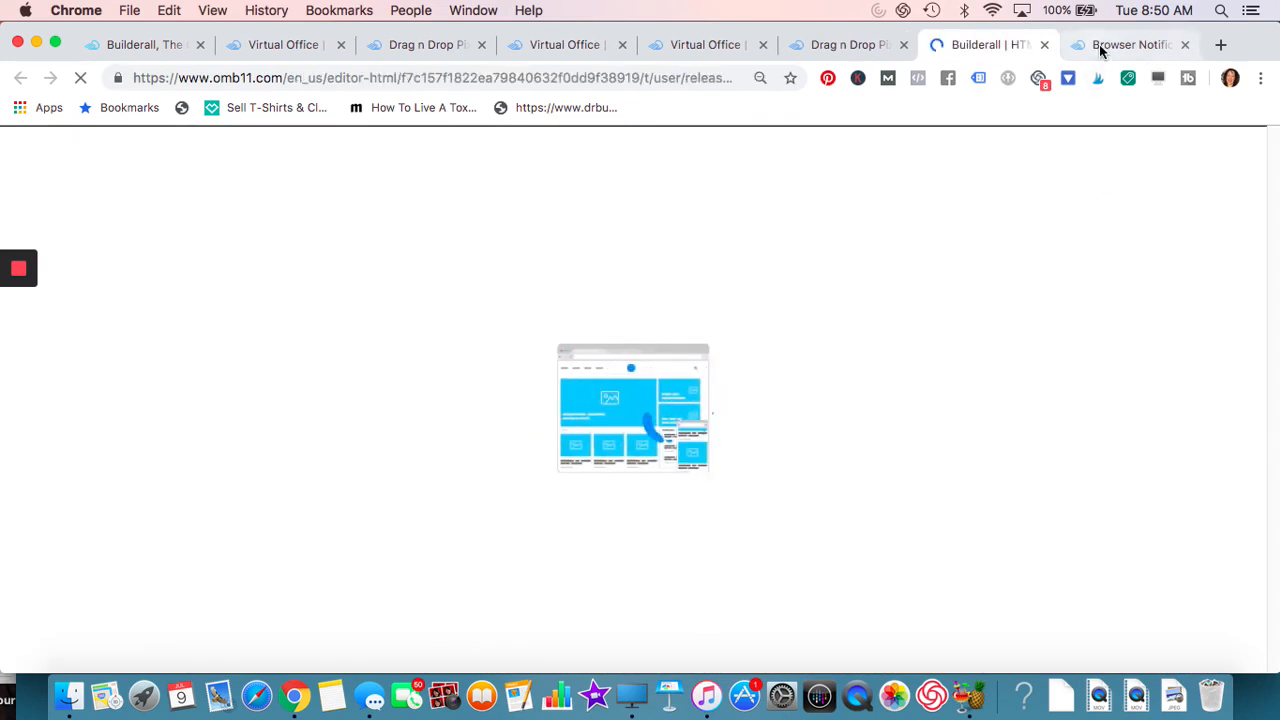
pyautogui.click(1128, 44)
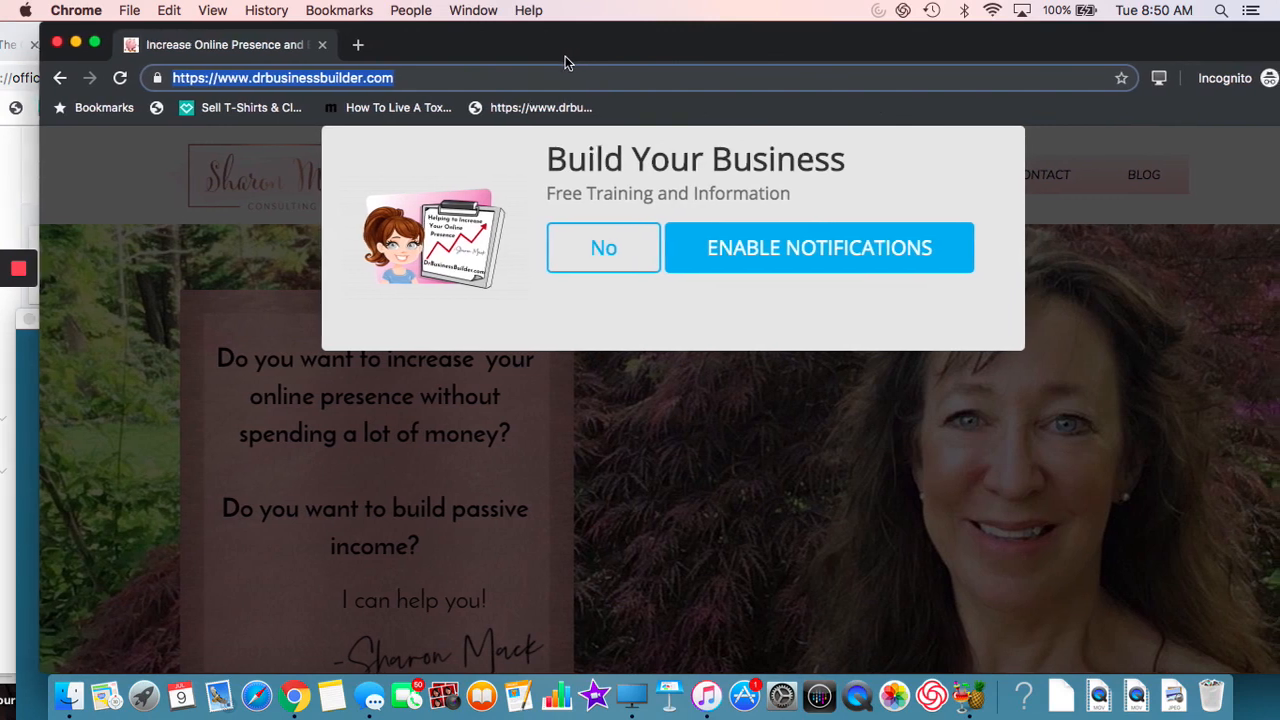
pyautogui.moveTo(704, 240)
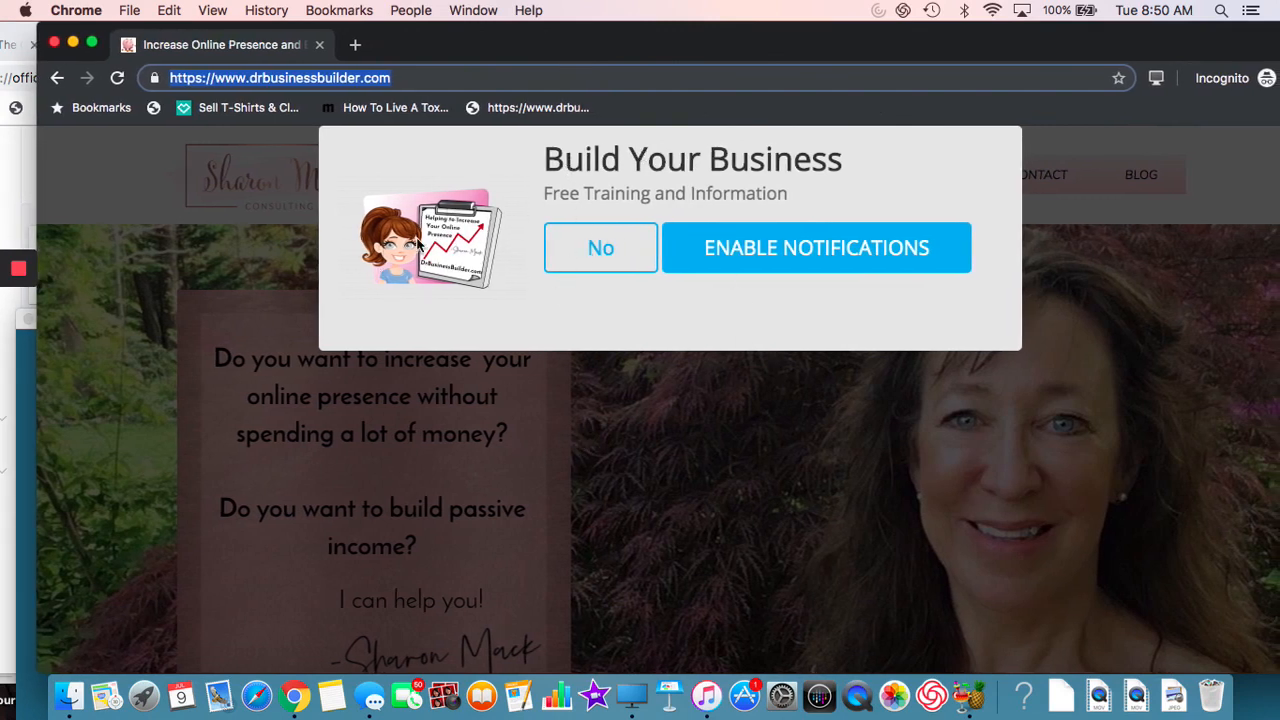
pyautogui.moveTo(596, 218)
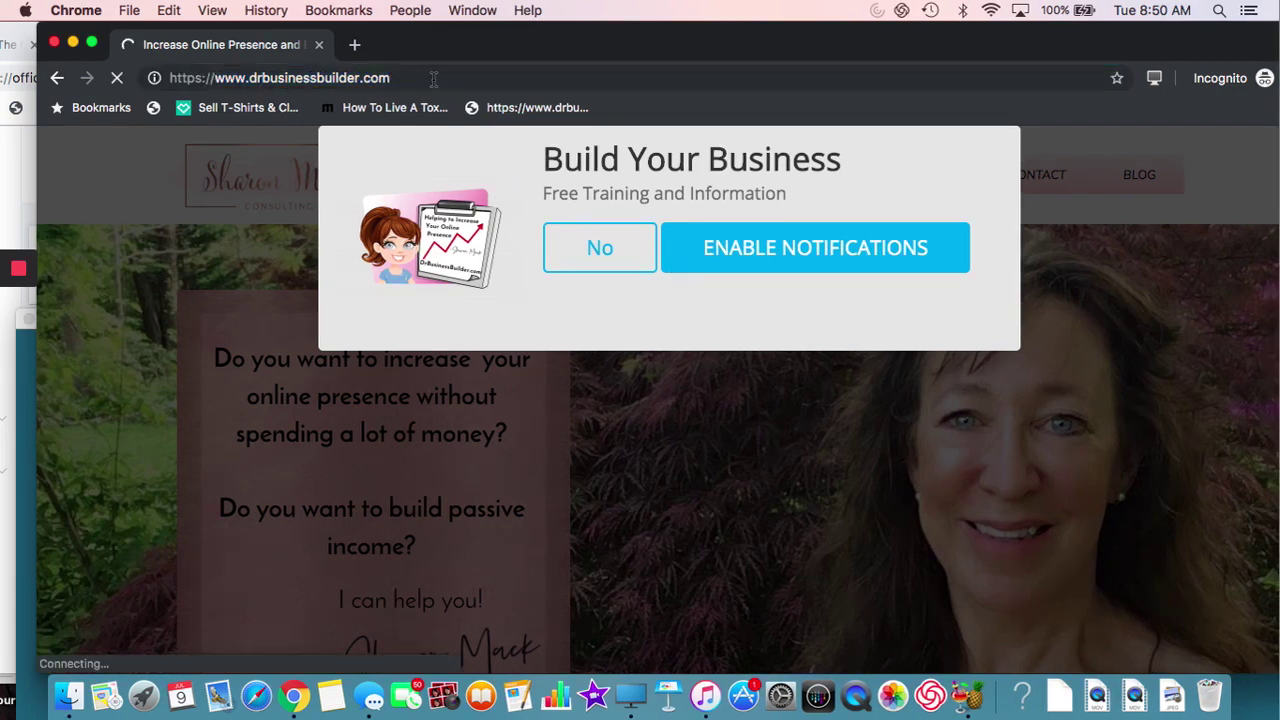
# - Reload drbusinessbuilder.com so the Build Your Business notification prompt reappears
pyautogui.click(600, 248)
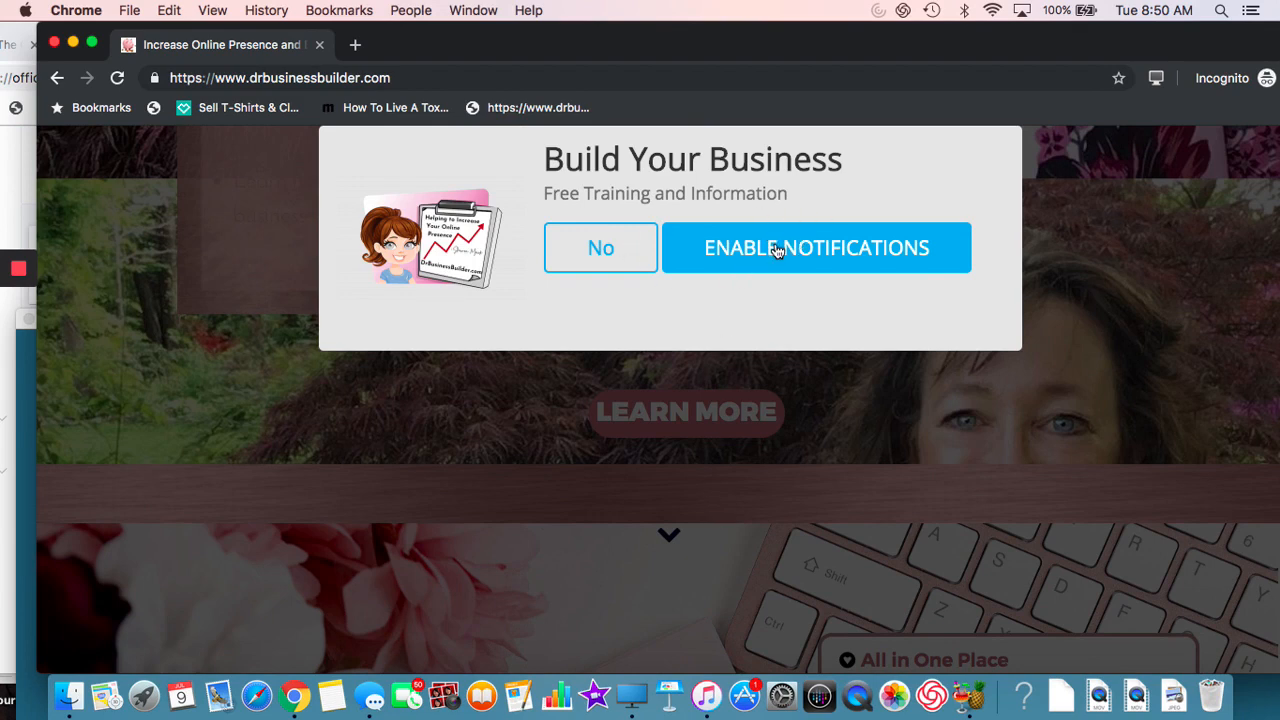
# - Enable notifications on the business site, browse it, and close the Push Notification popup to return to the editor
pyautogui.click(816, 248)
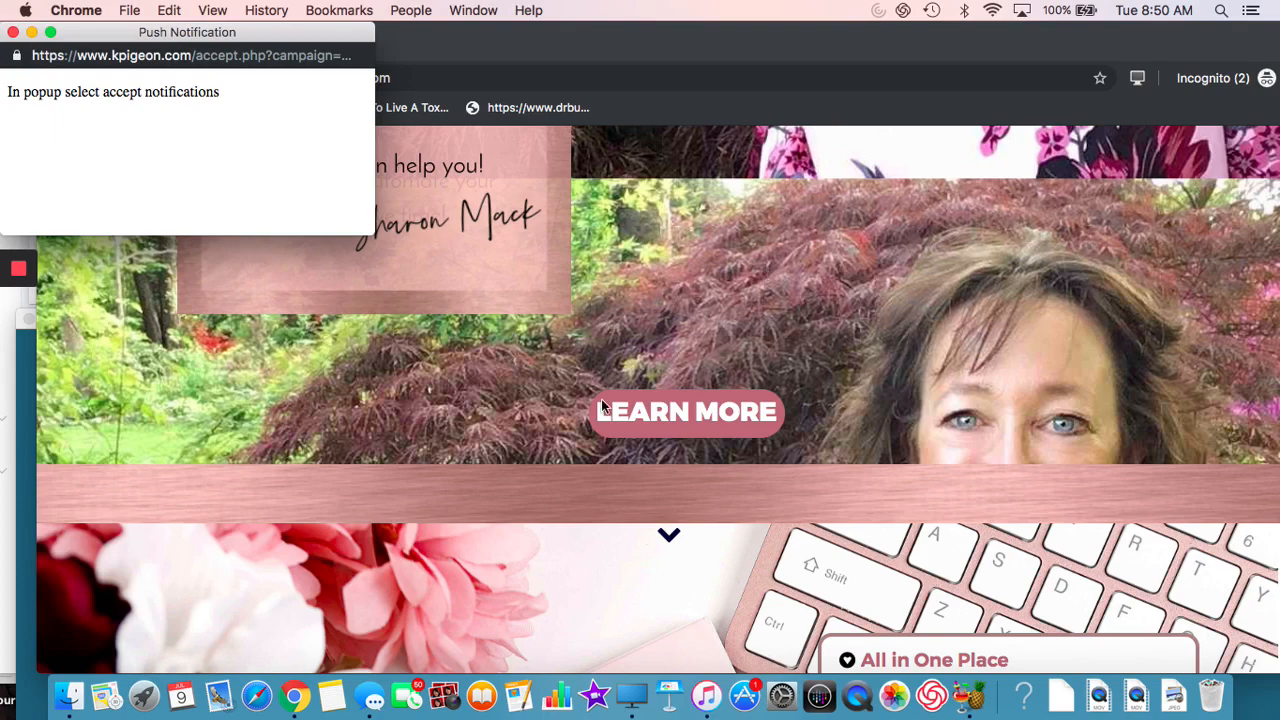
pyautogui.scroll(-3)
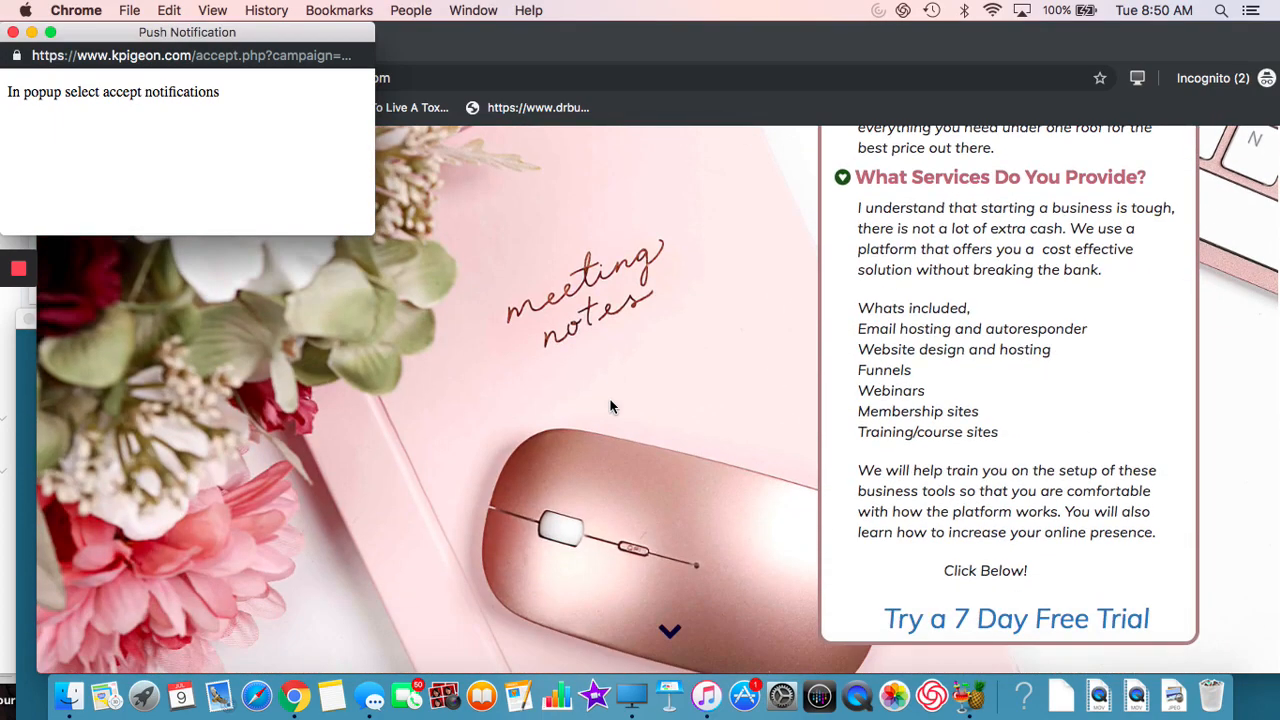
pyautogui.scroll(-3)
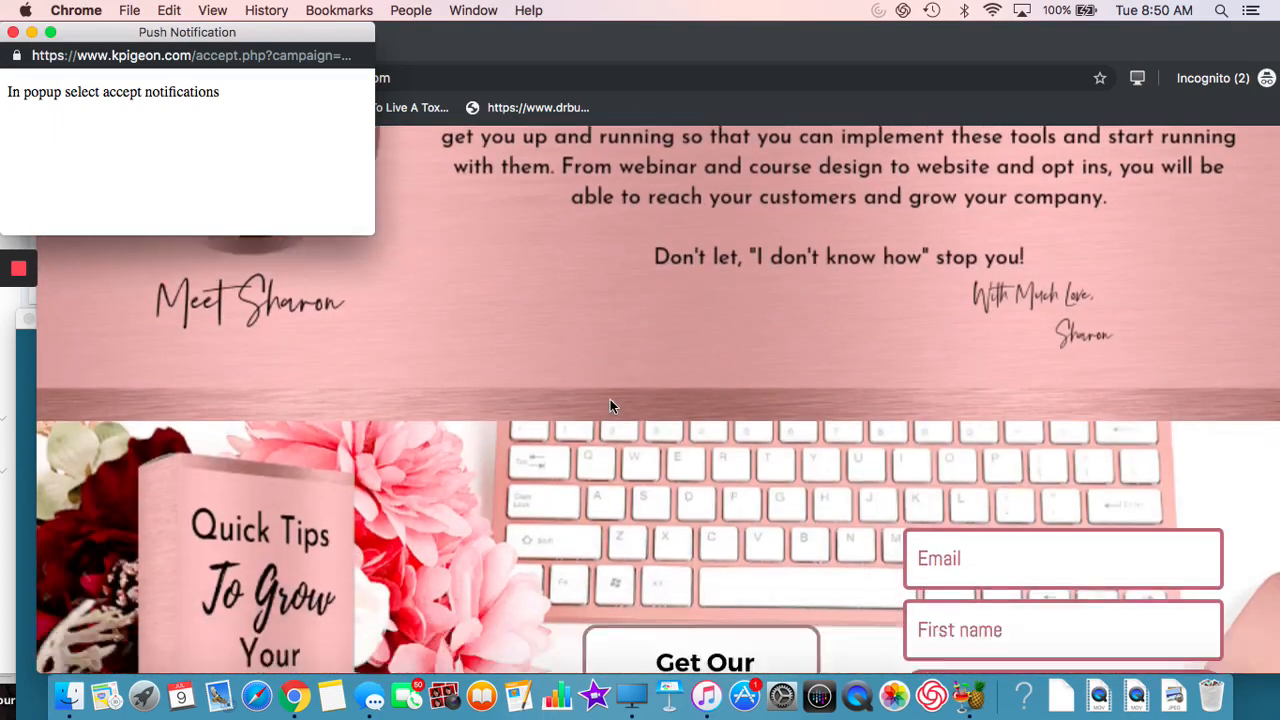
pyautogui.scroll(-3)
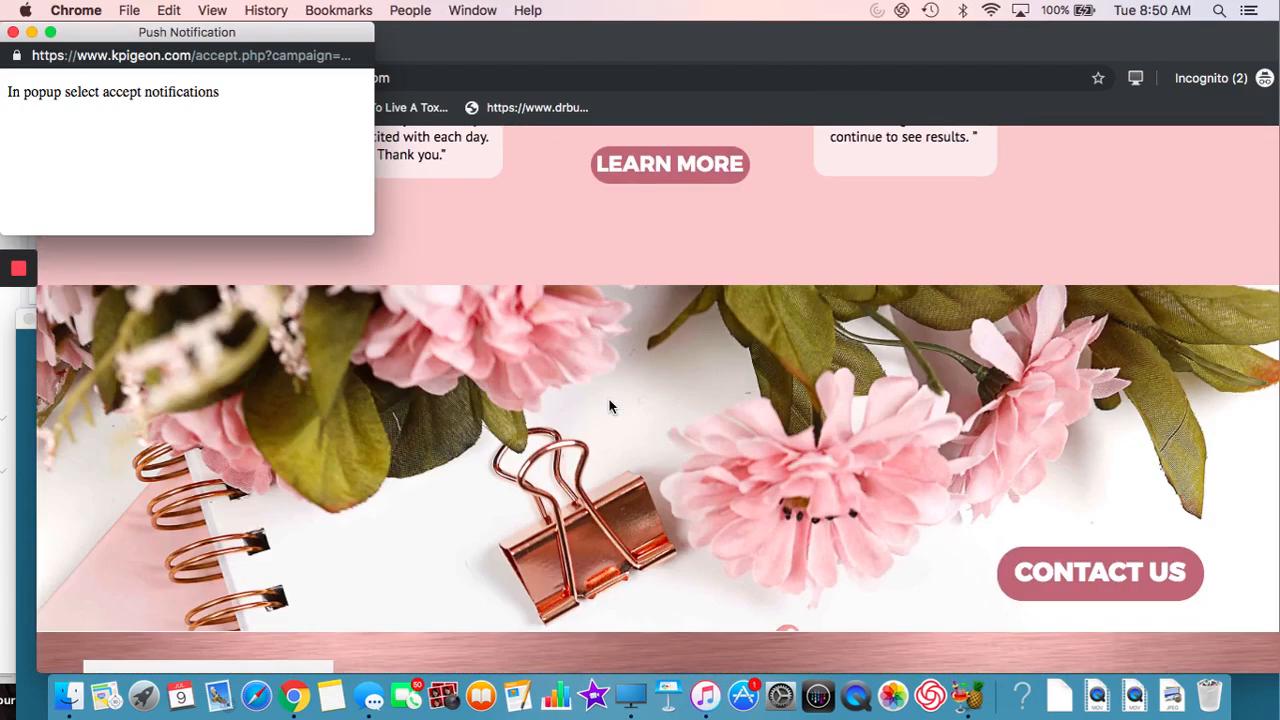
pyautogui.scroll(-3)
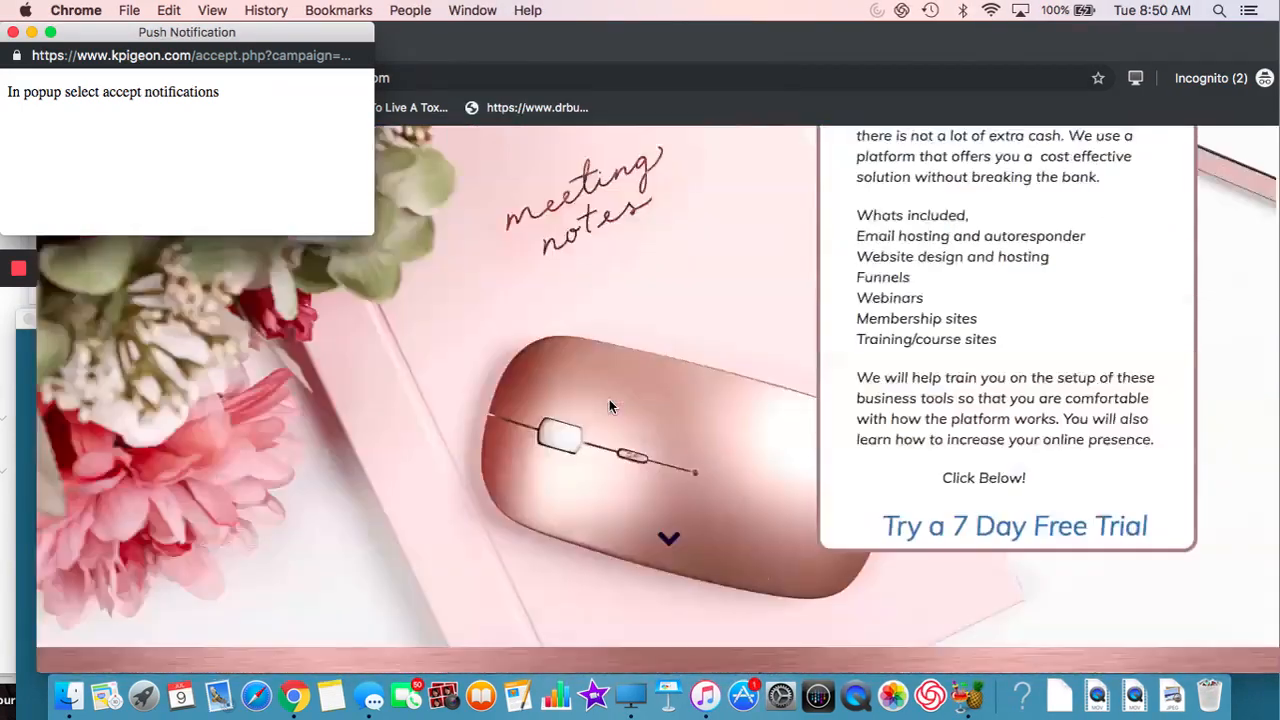
pyautogui.scroll(3)
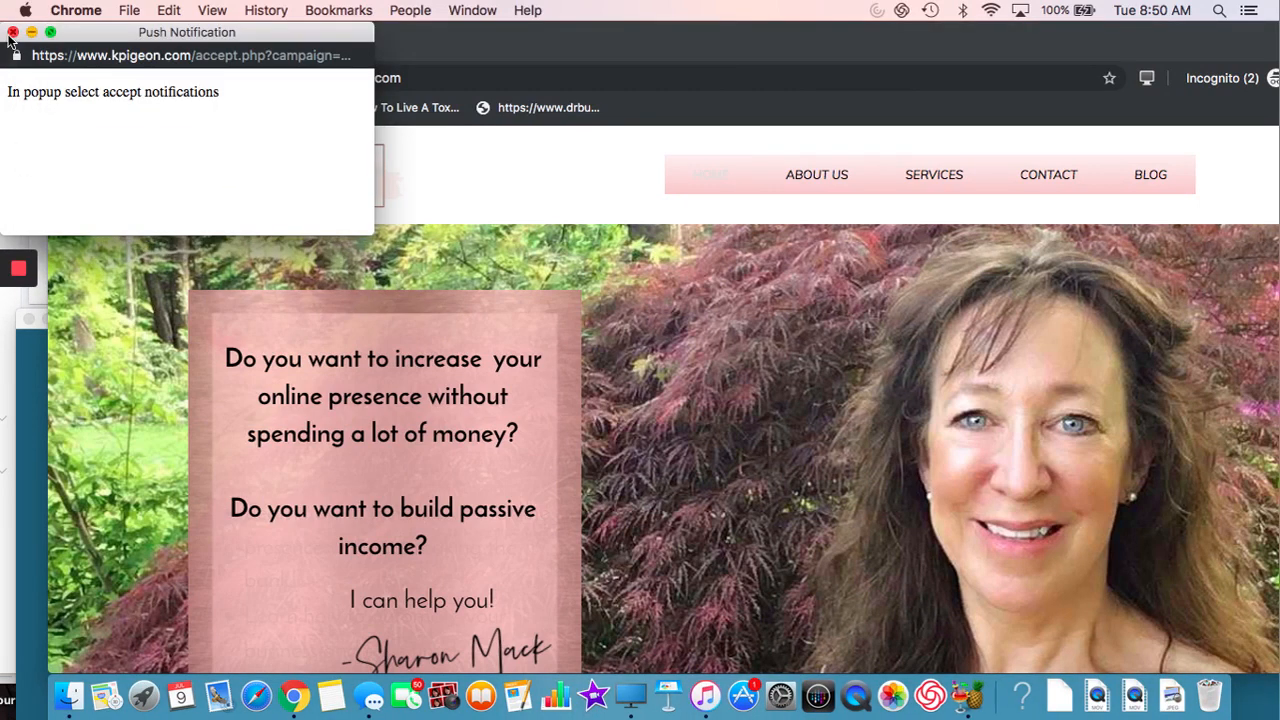
pyautogui.click(12, 32)
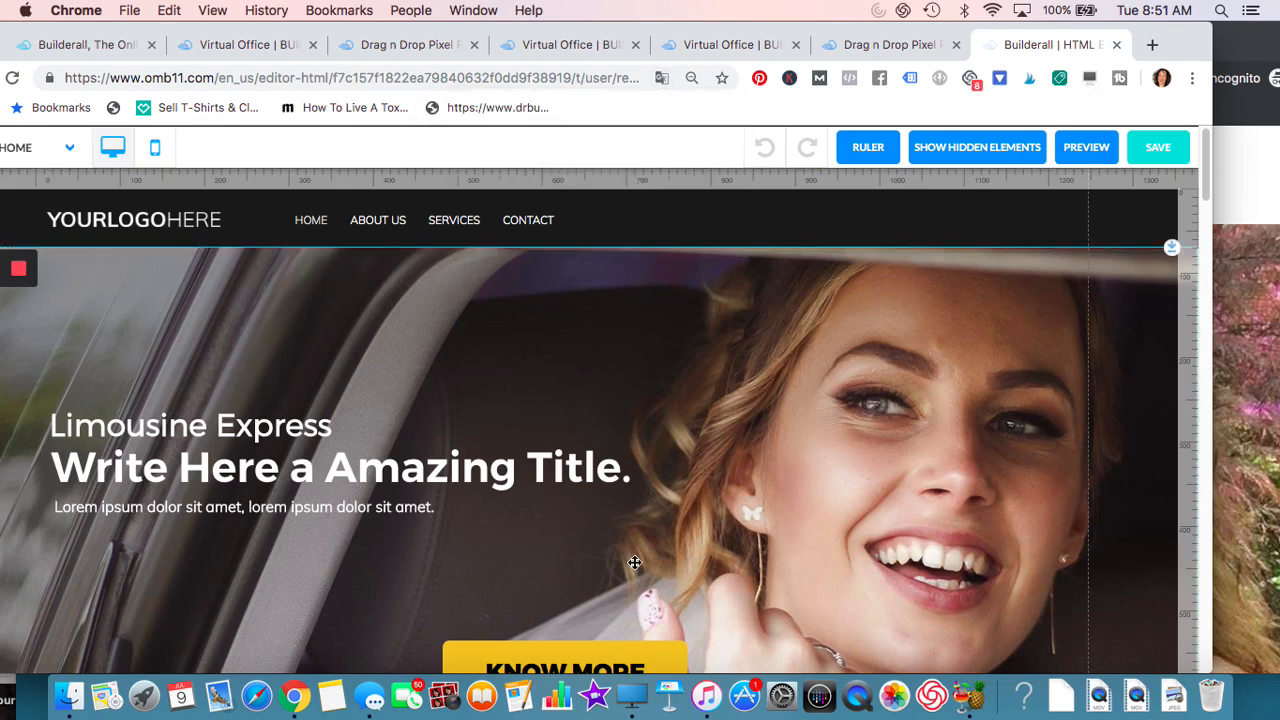
# - View the Customize fonts presets in the left toolbar, then select the Limousine Express hero heading's text options
pyautogui.scroll(-3)
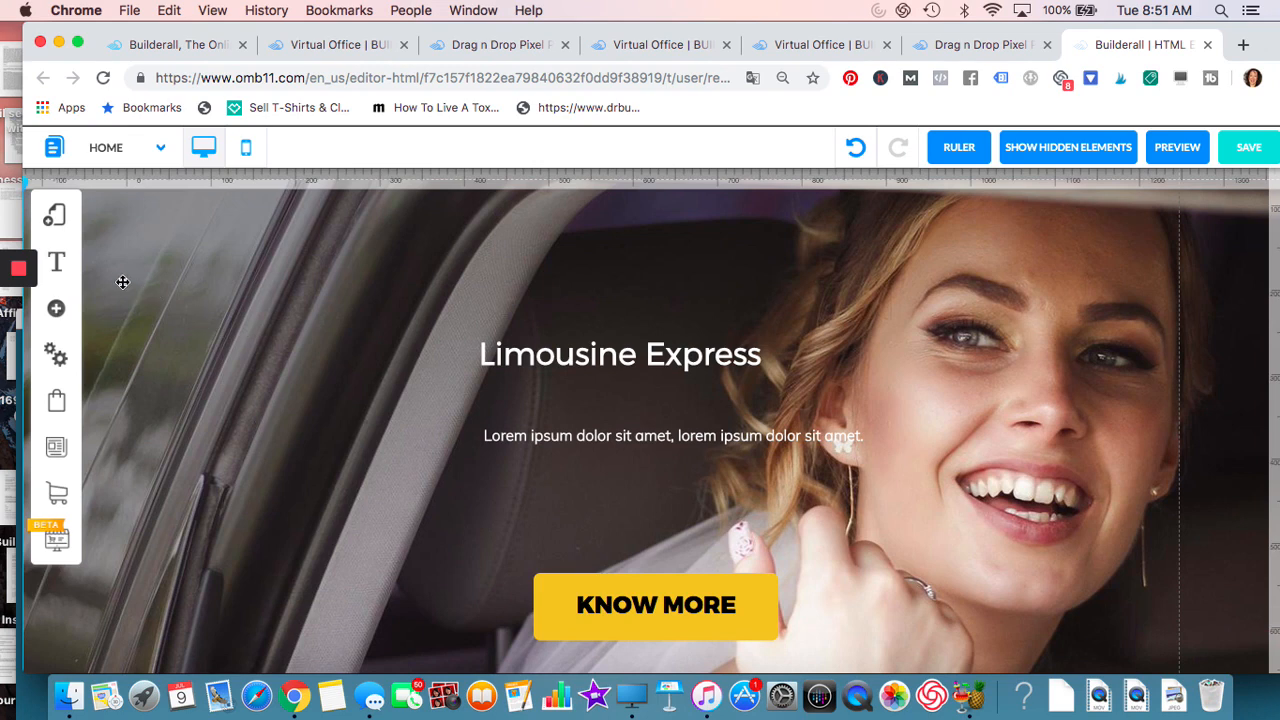
pyautogui.click(56, 214)
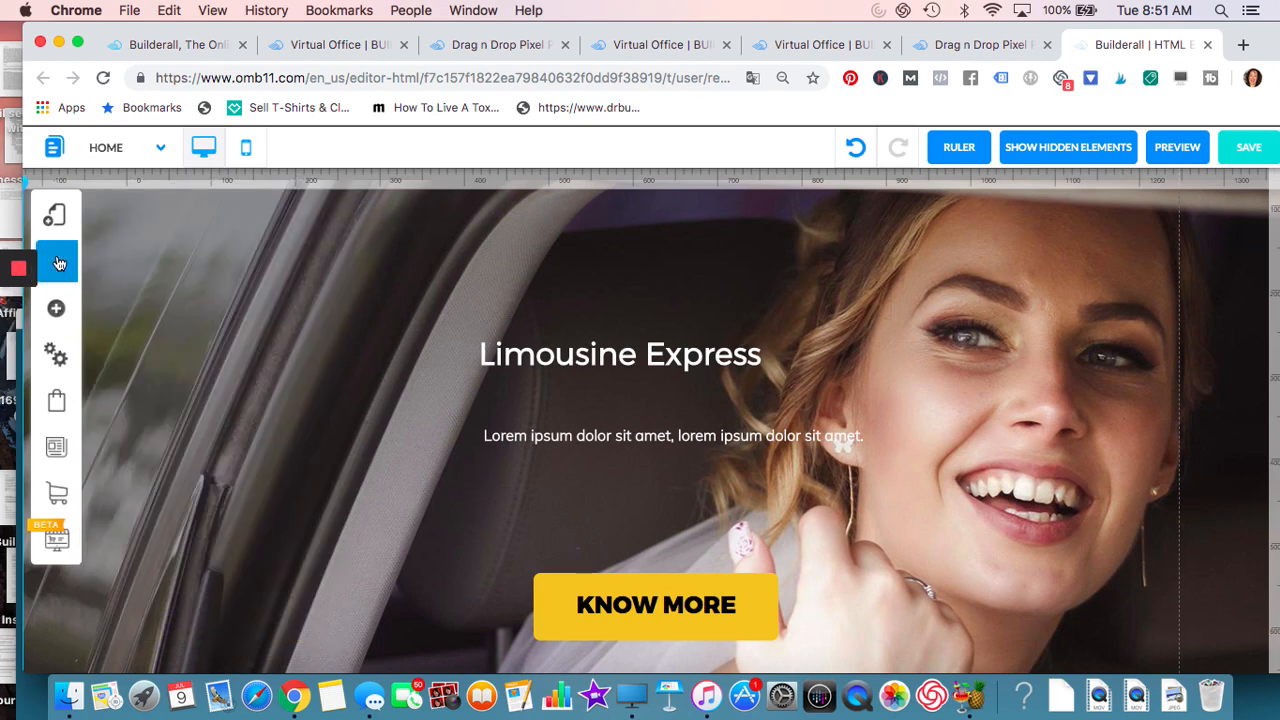
pyautogui.click(56, 260)
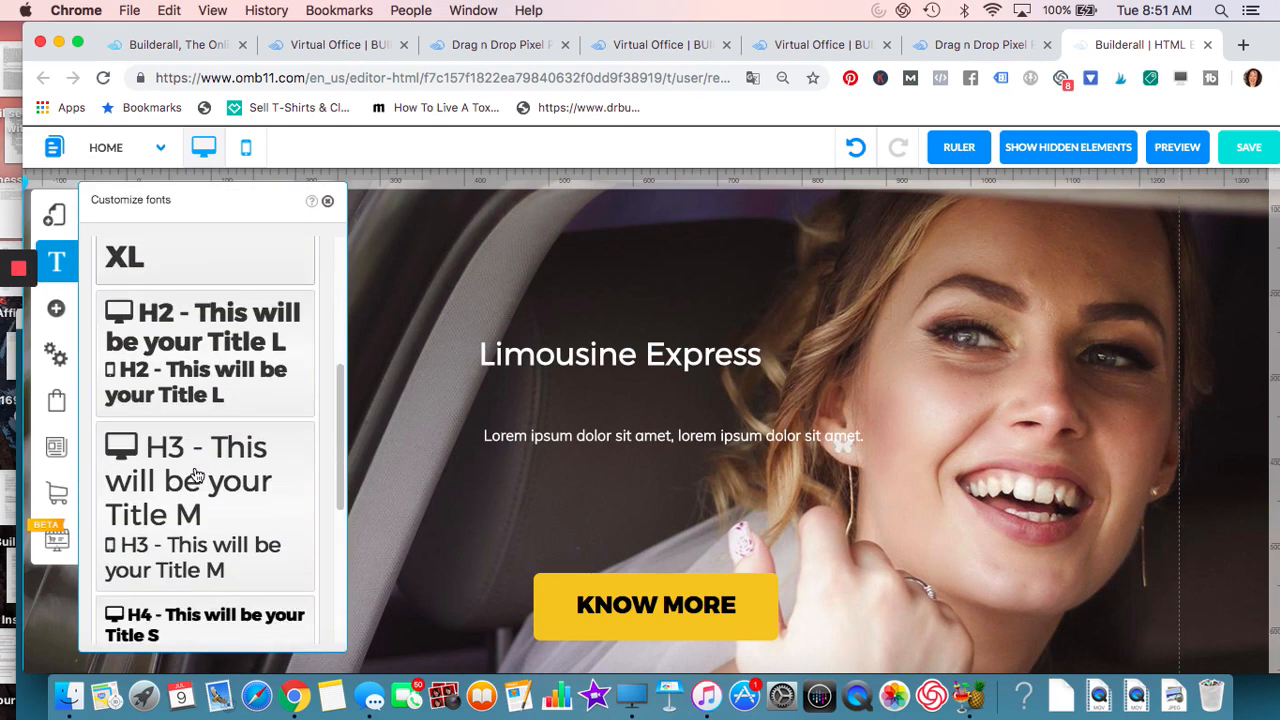
pyautogui.scroll(-3)
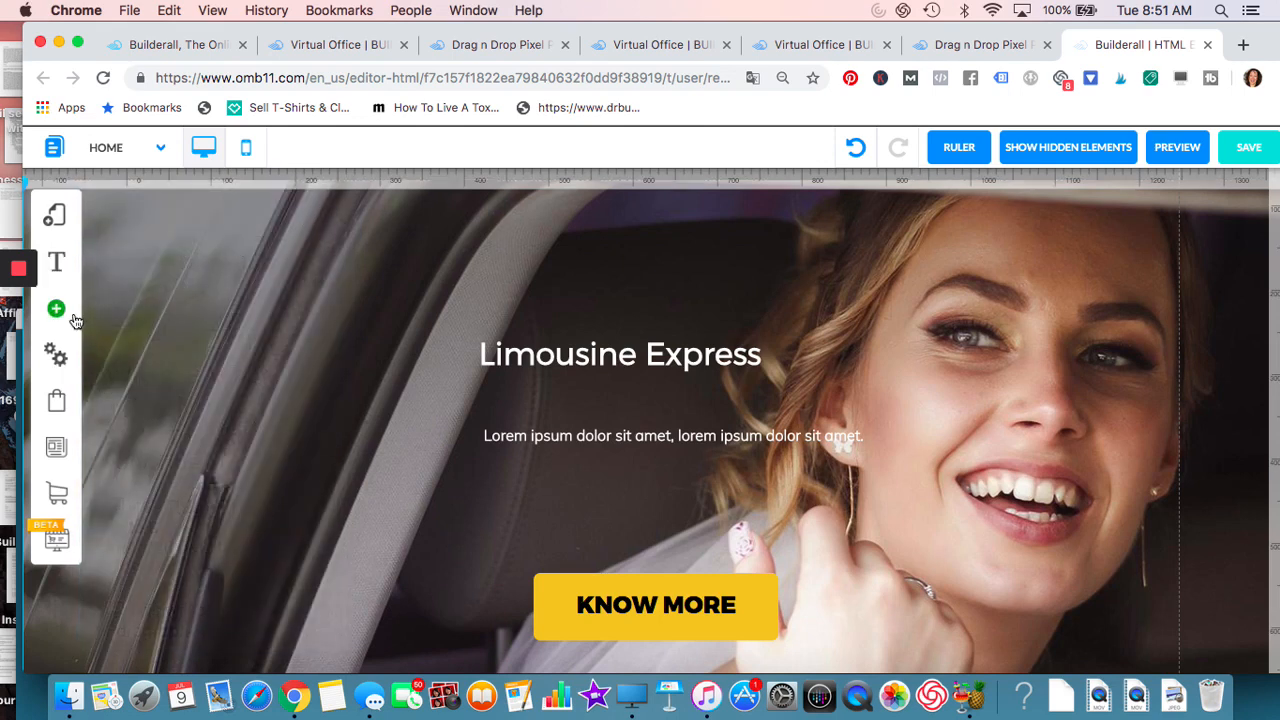
pyautogui.click(620, 354)
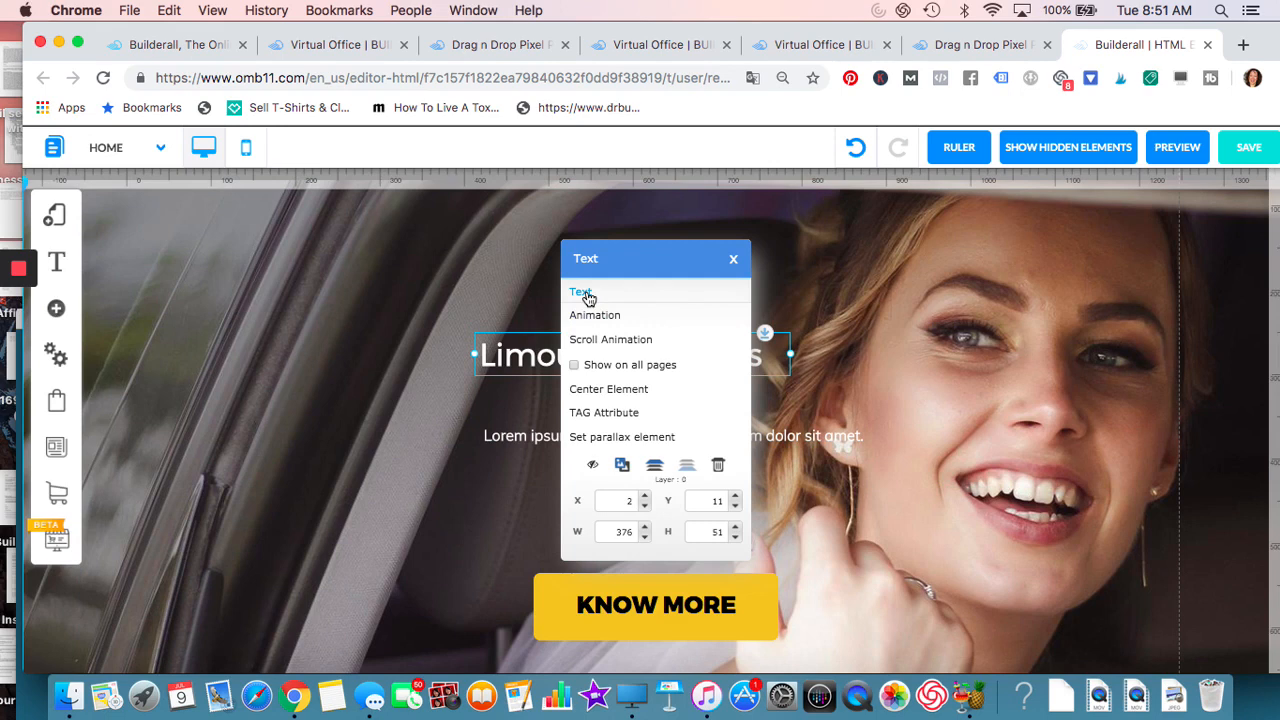
pyautogui.click(580, 292)
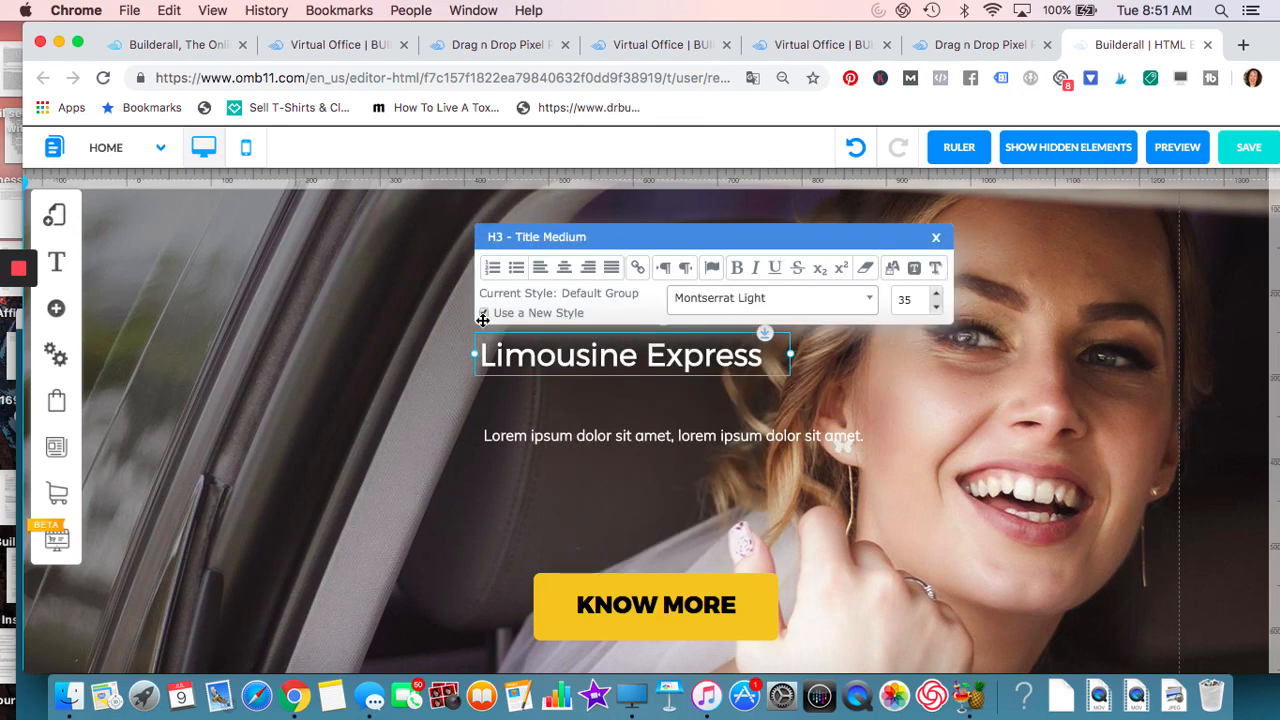
pyautogui.click(484, 312)
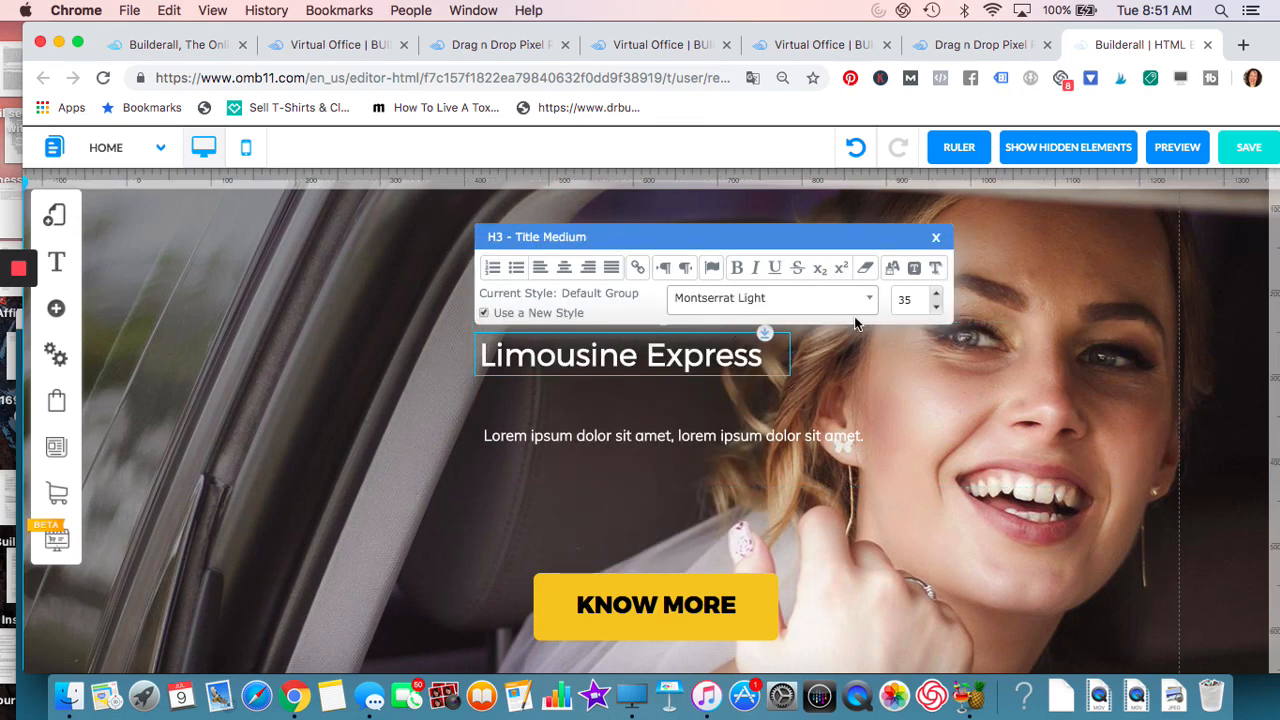
pyautogui.click(868, 298)
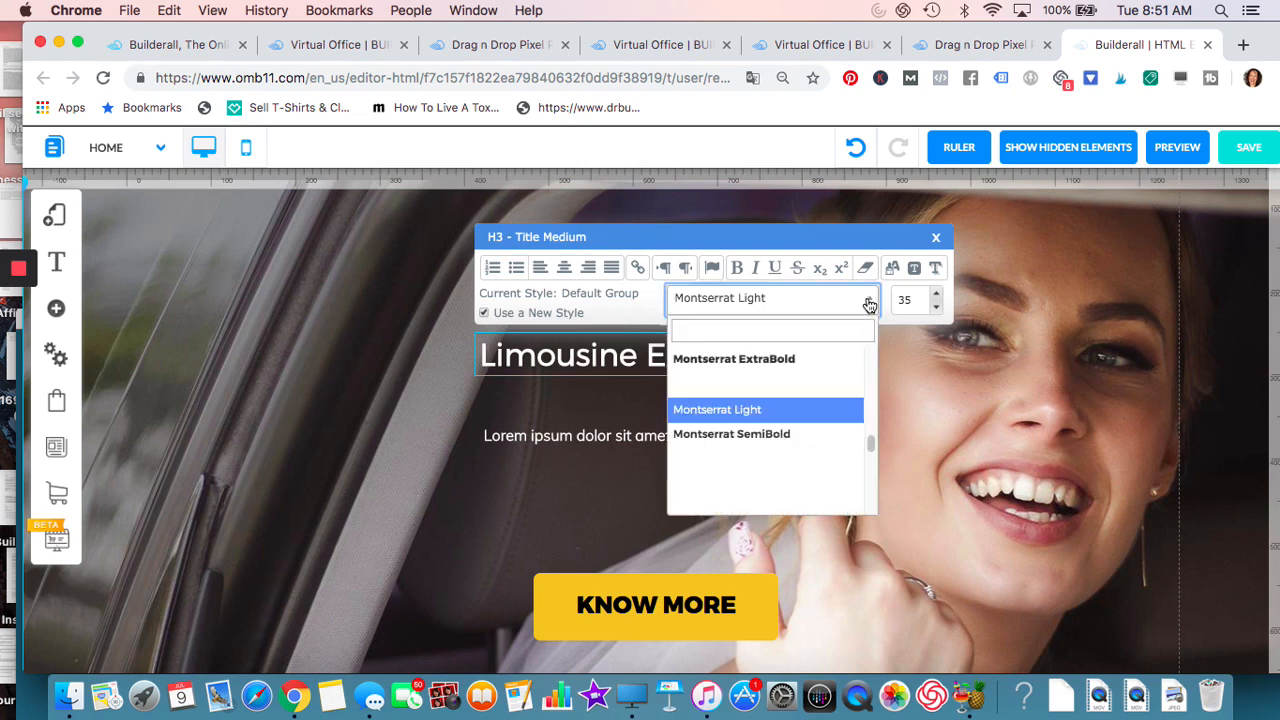
pyautogui.click(716, 408)
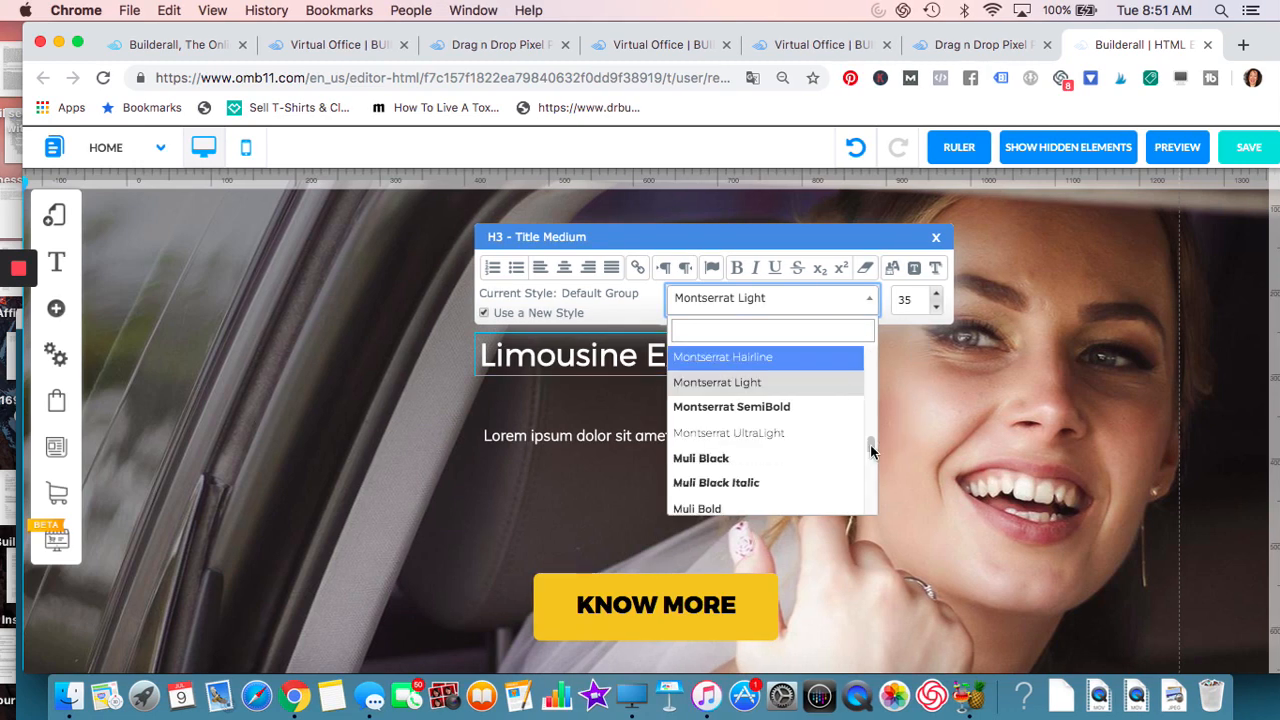
pyautogui.scroll(3)
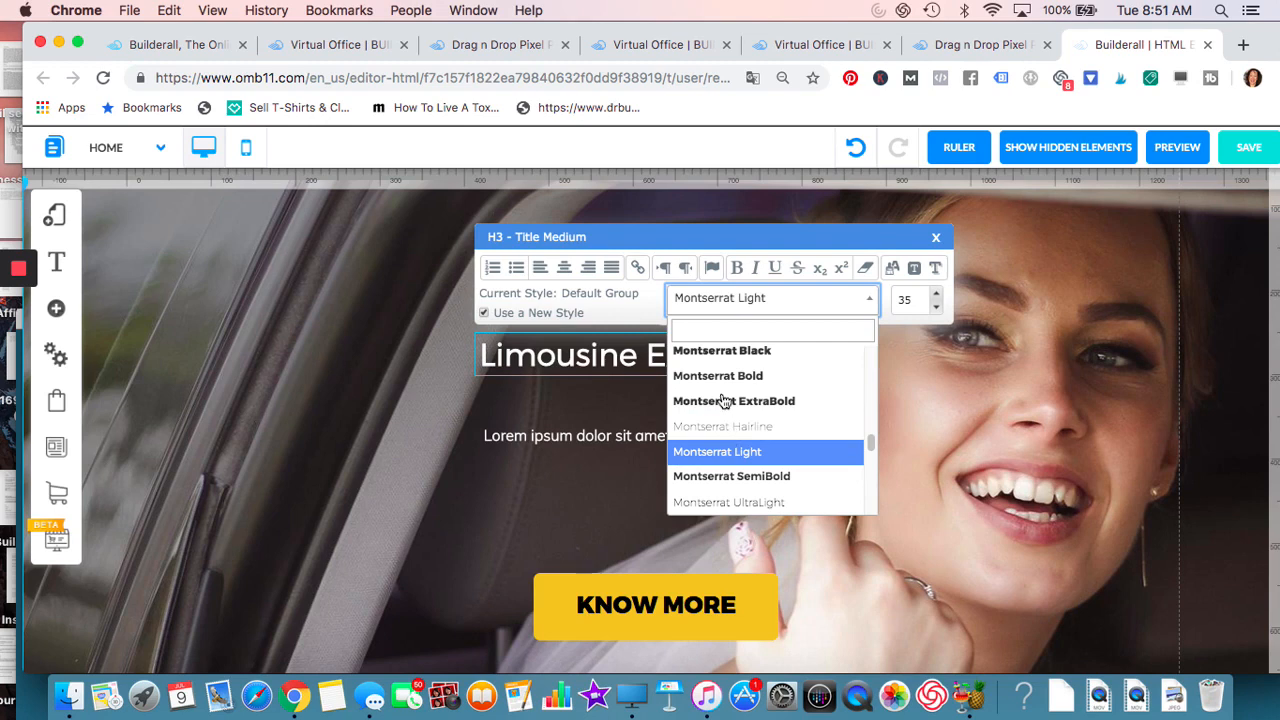
pyautogui.scroll(-3)
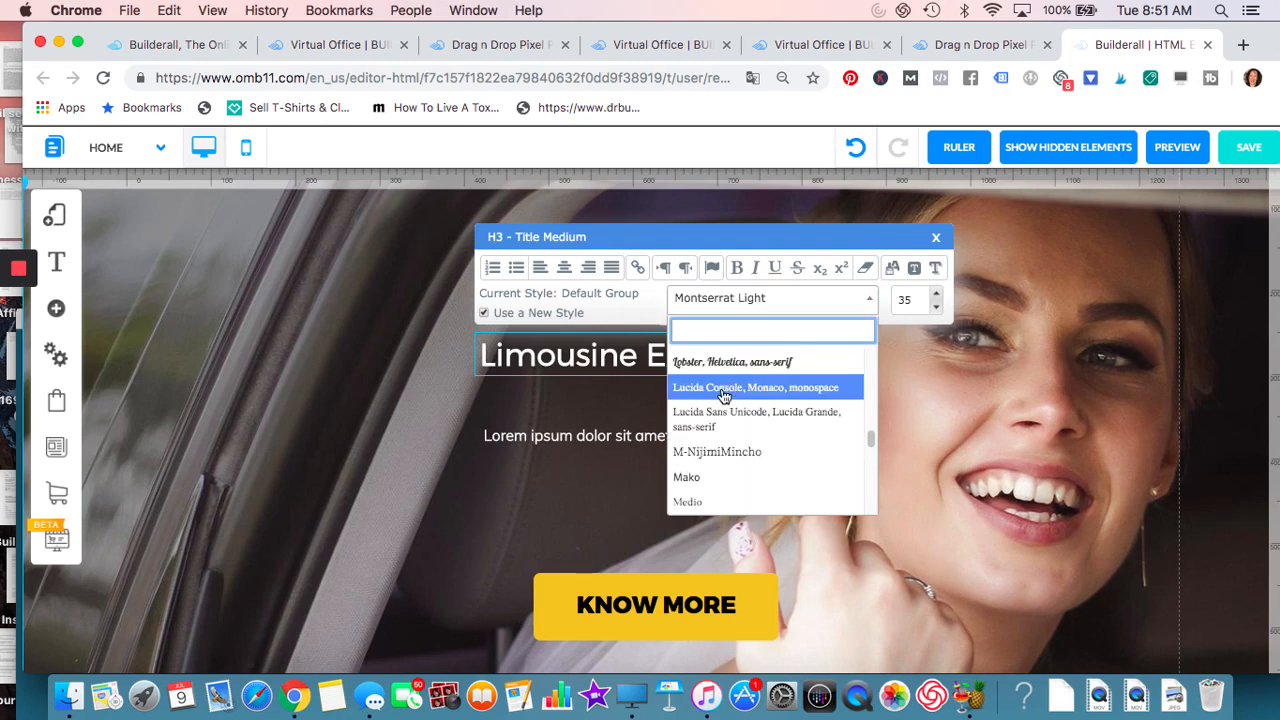
pyautogui.scroll(-3)
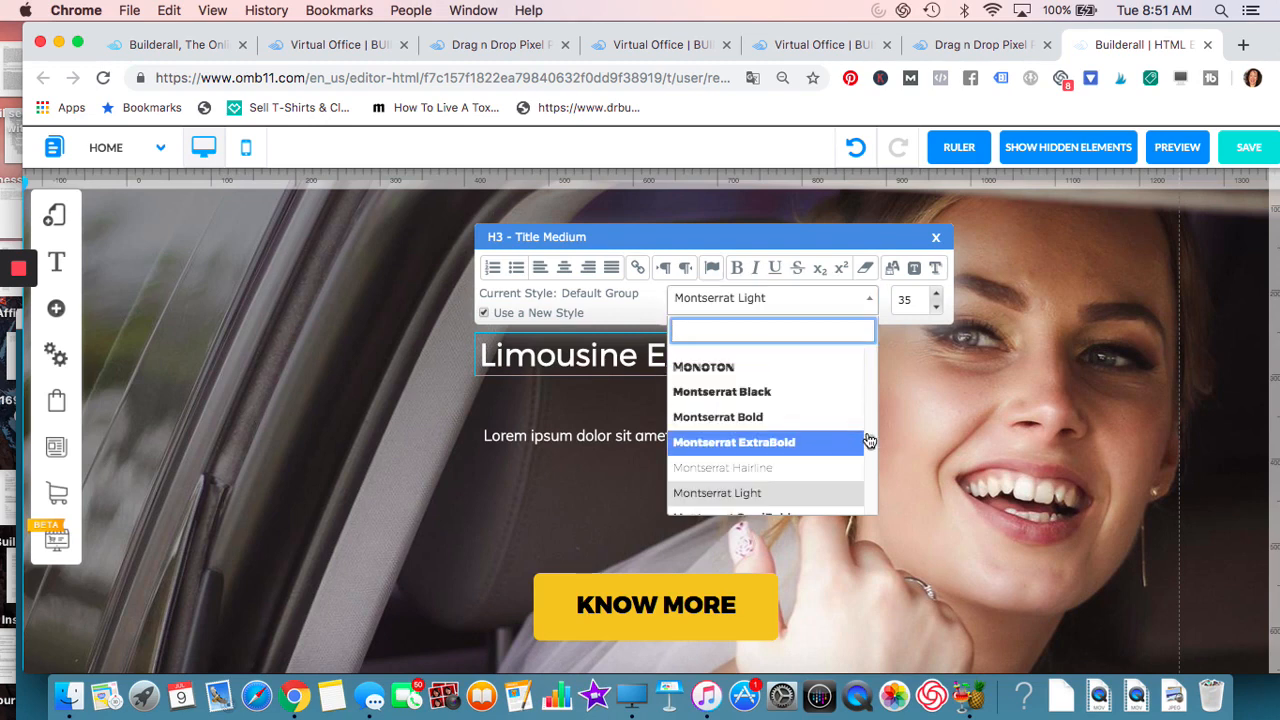
pyautogui.scroll(3)
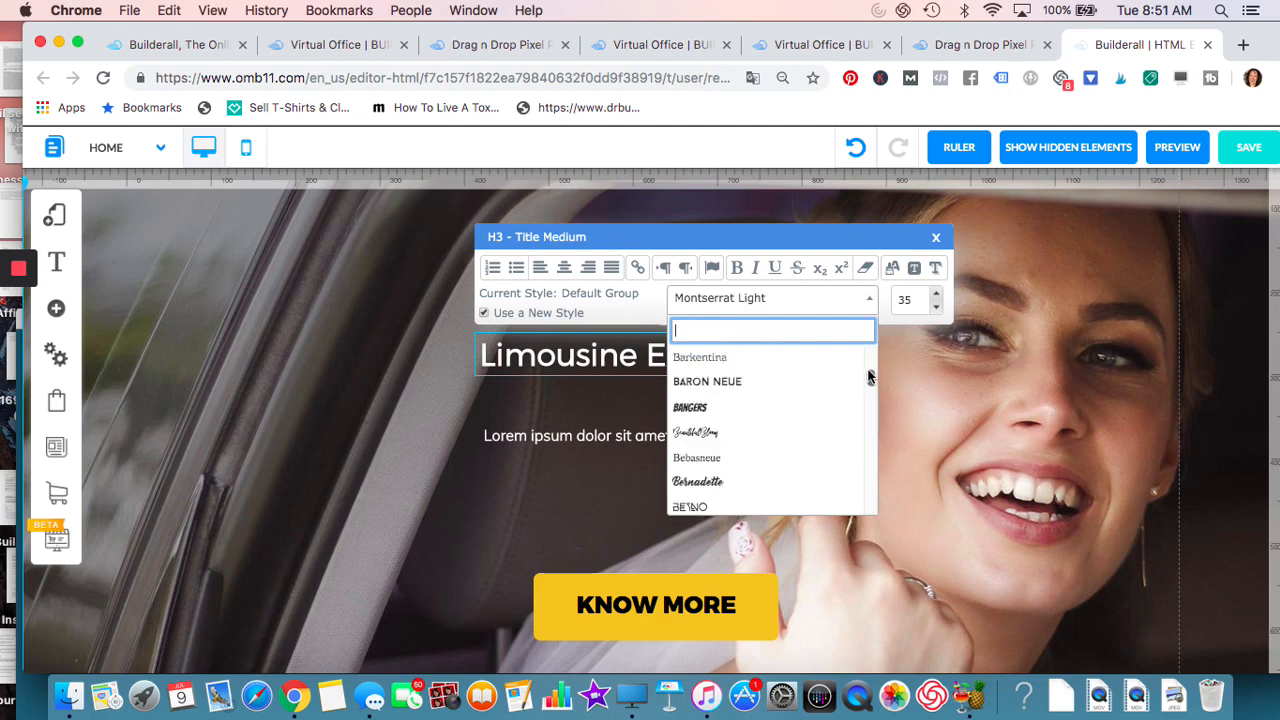
pyautogui.scroll(-3)
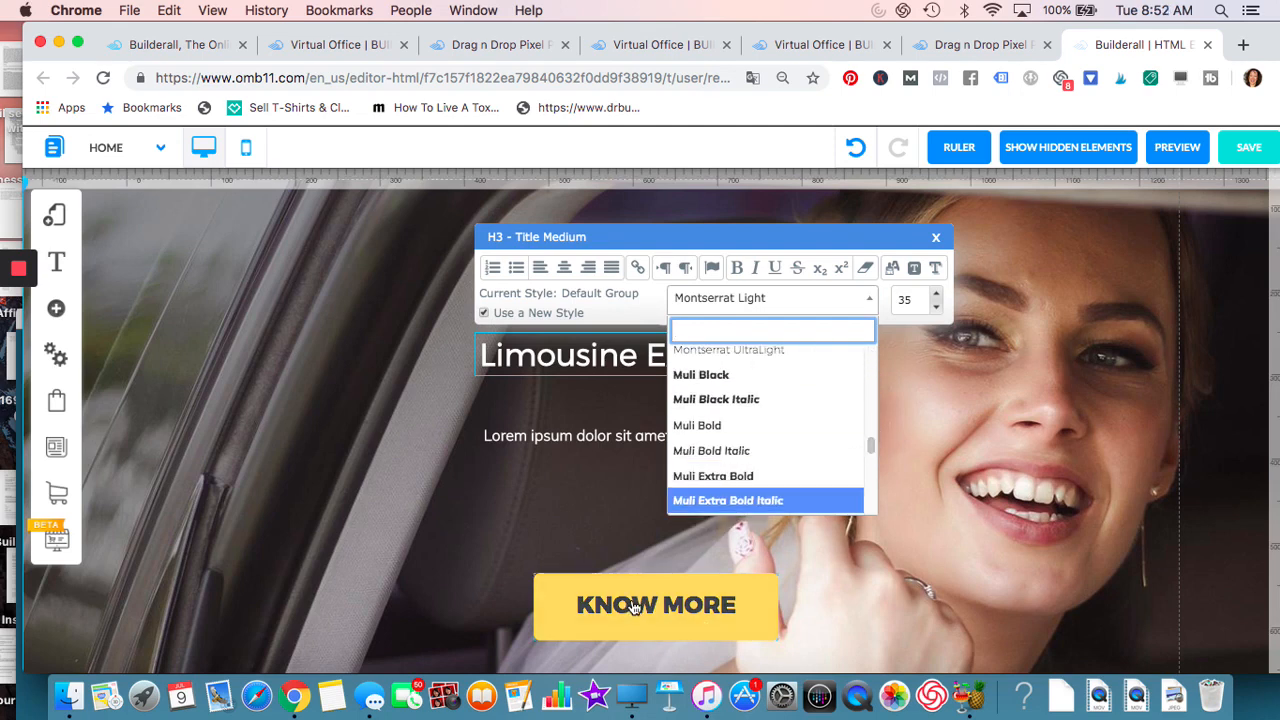
pyautogui.click(936, 236)
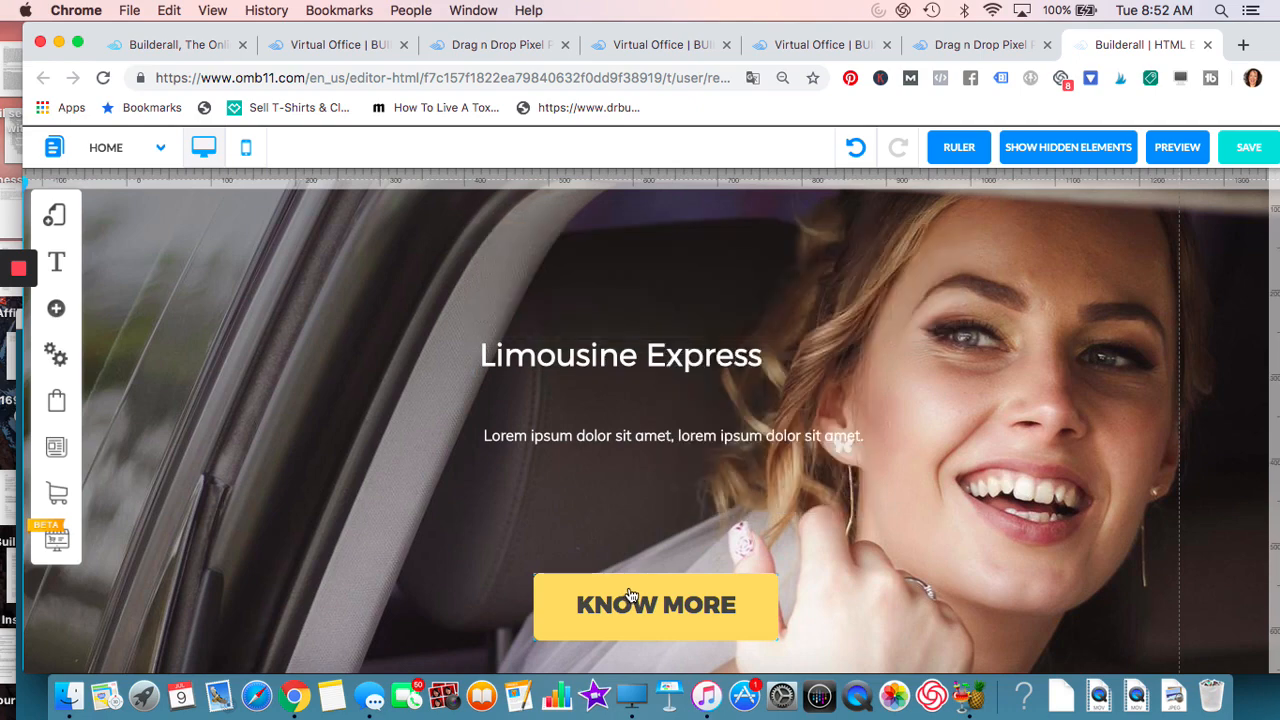
# - Add a 'We Are Awesome At Our Work' statistics section to the Limousine Express page
pyautogui.click(656, 604)
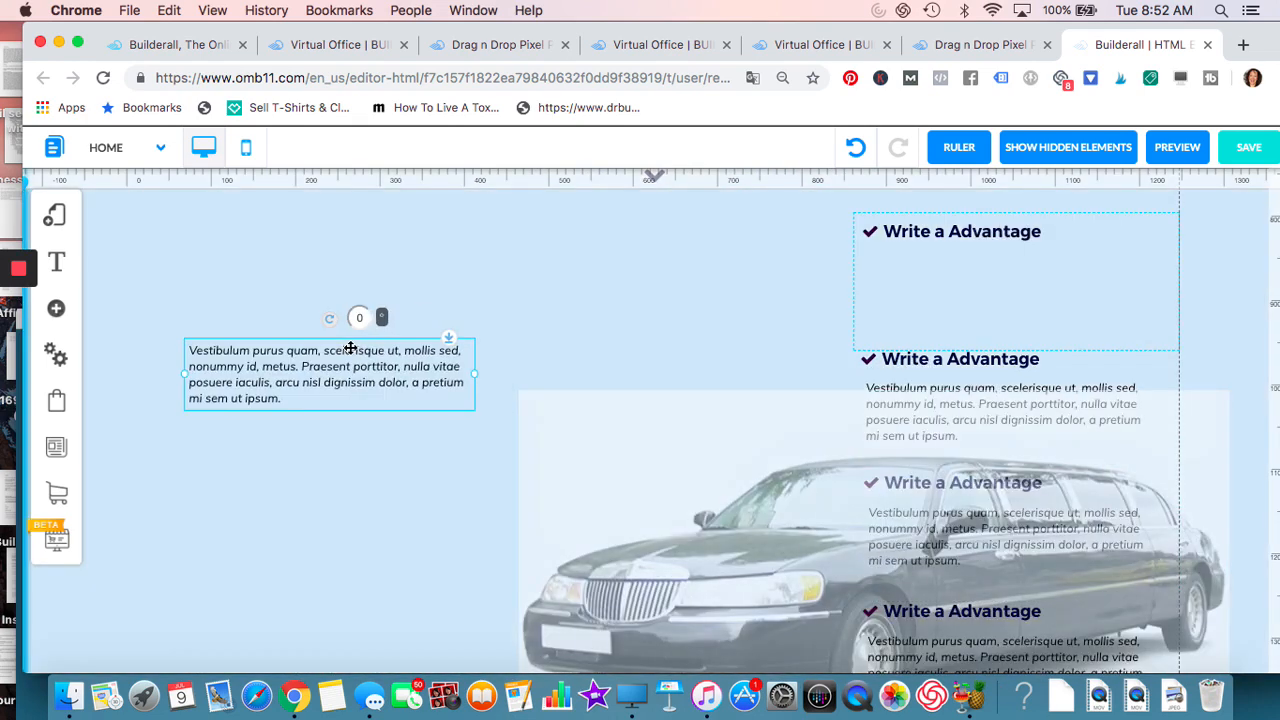
pyautogui.scroll(-3)
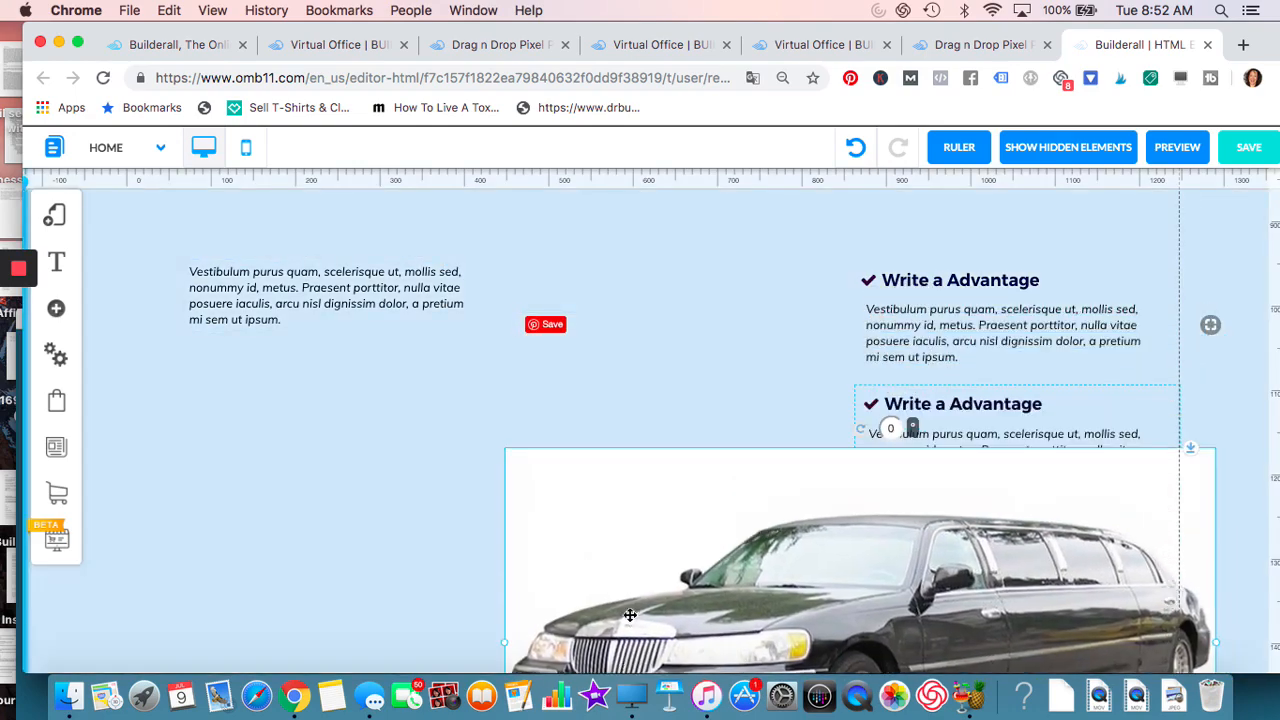
pyautogui.scroll(-3)
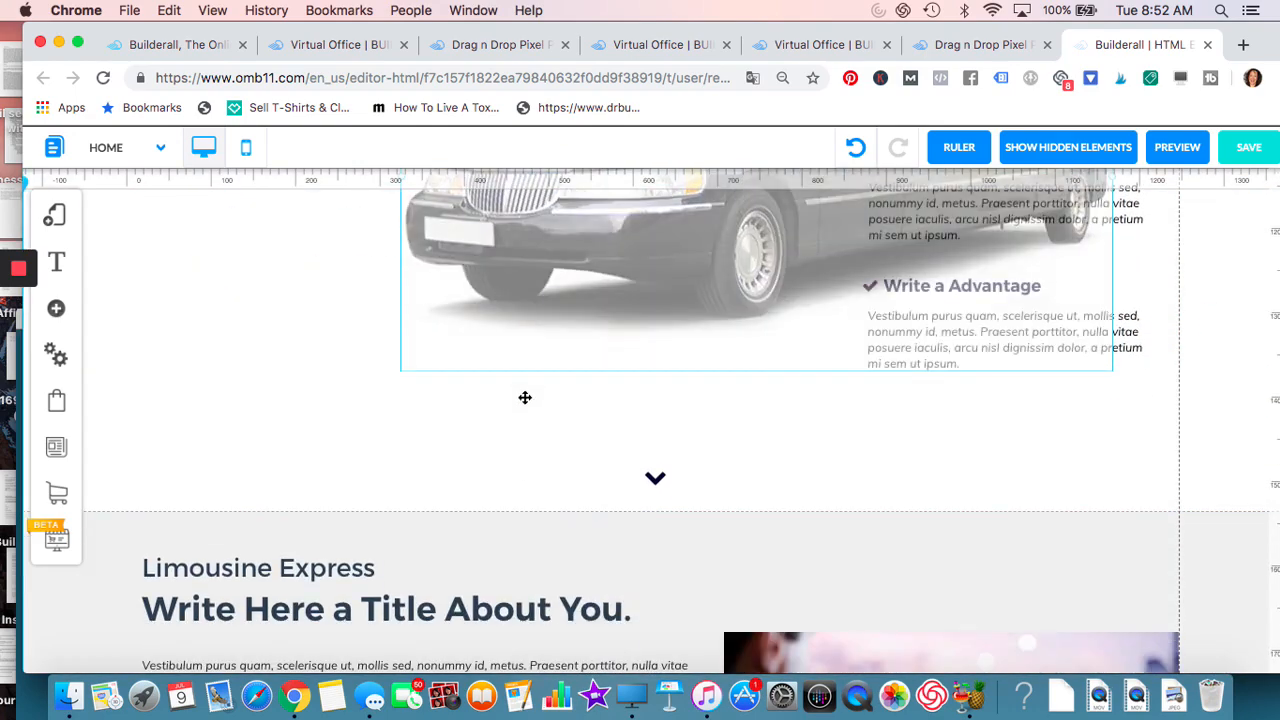
pyautogui.click(640, 280)
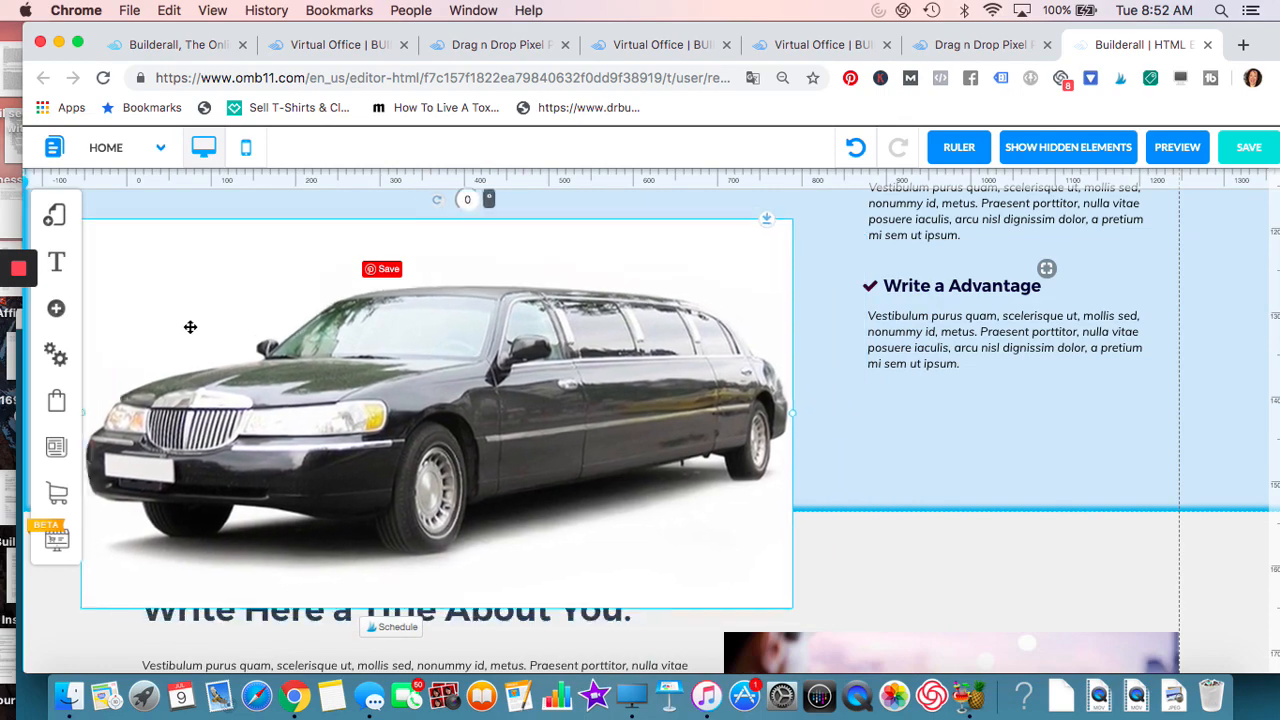
pyautogui.scroll(-3)
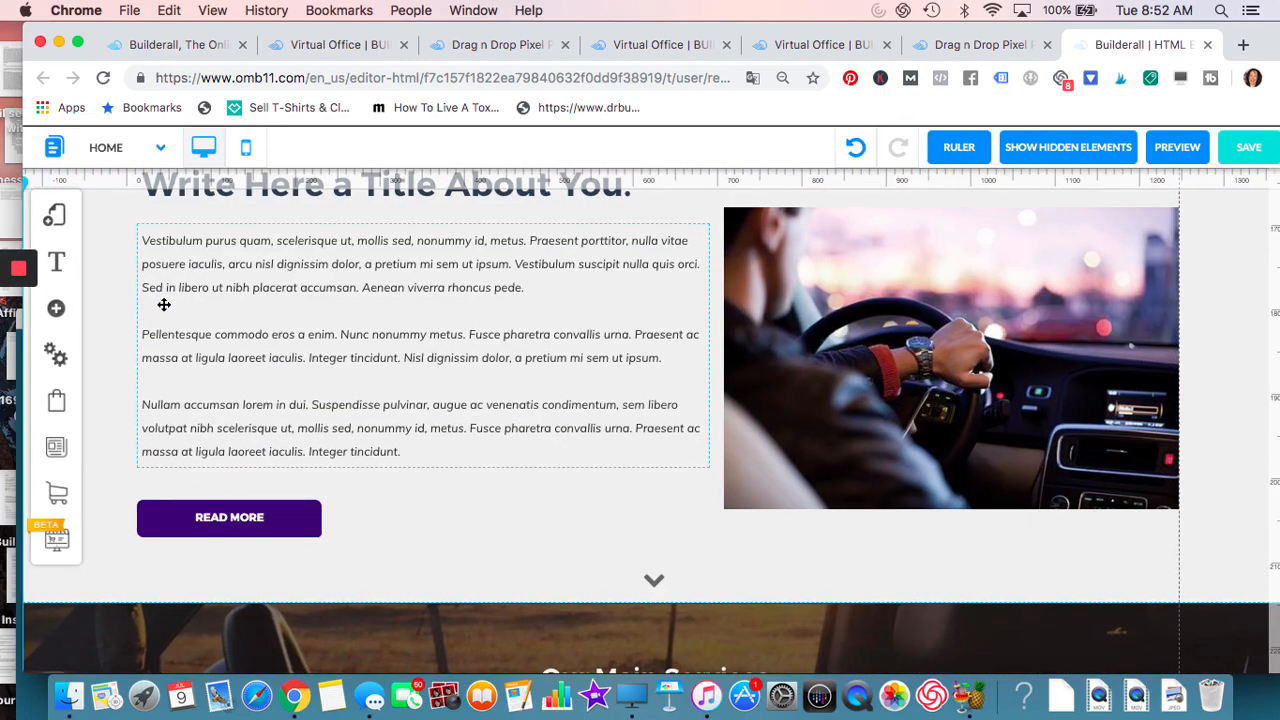
pyautogui.scroll(-3)
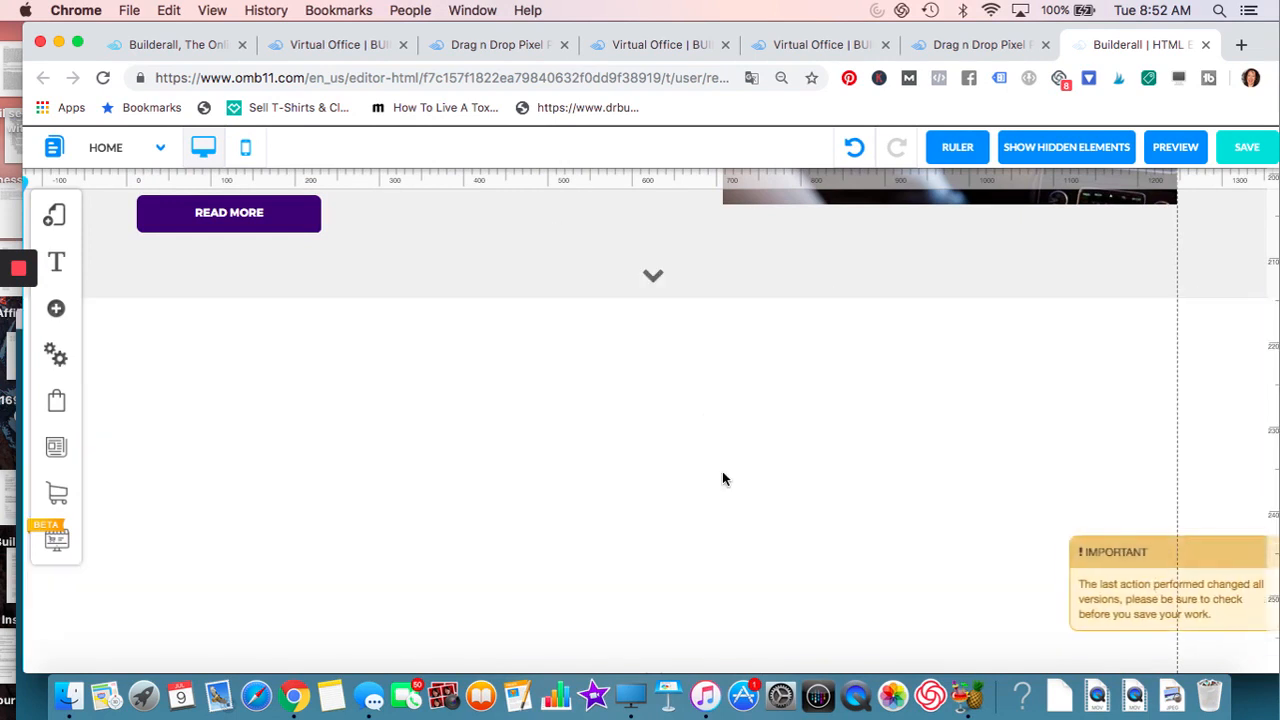
pyautogui.moveTo(490, 418)
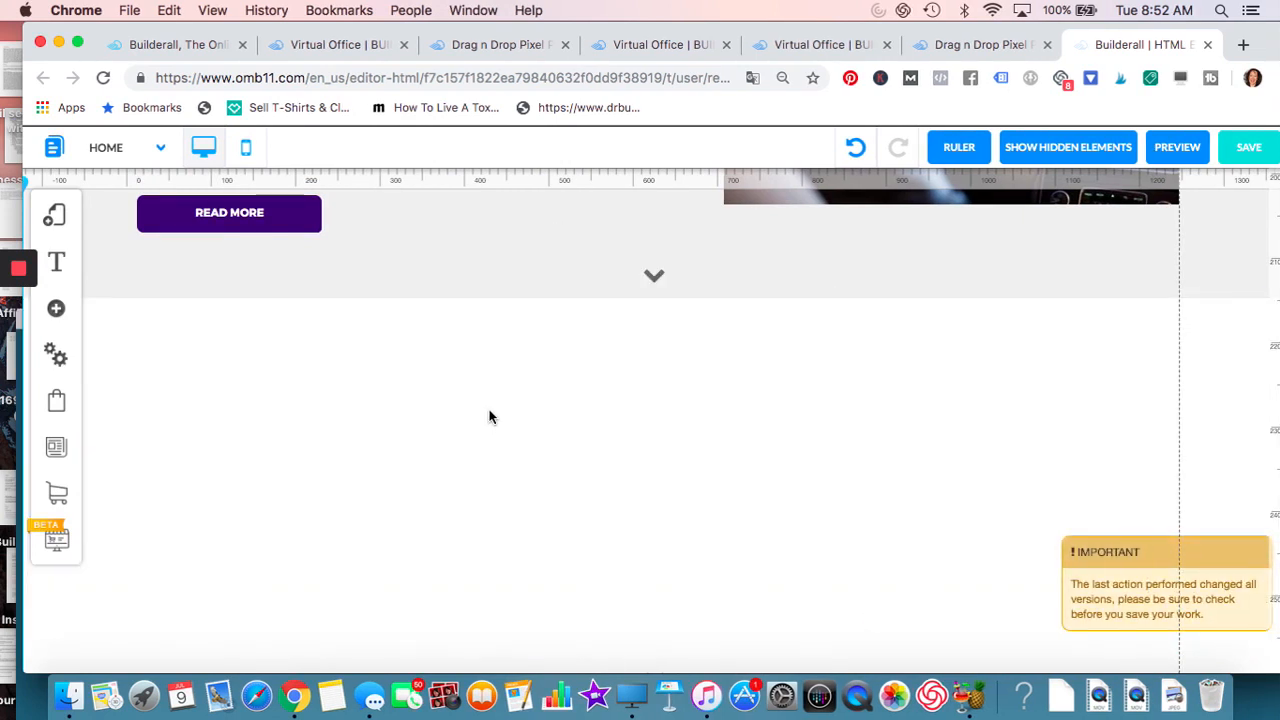
# - Review the page and switch to the Chrome tab showing the site-builder template gallery
pyautogui.scroll(-3)
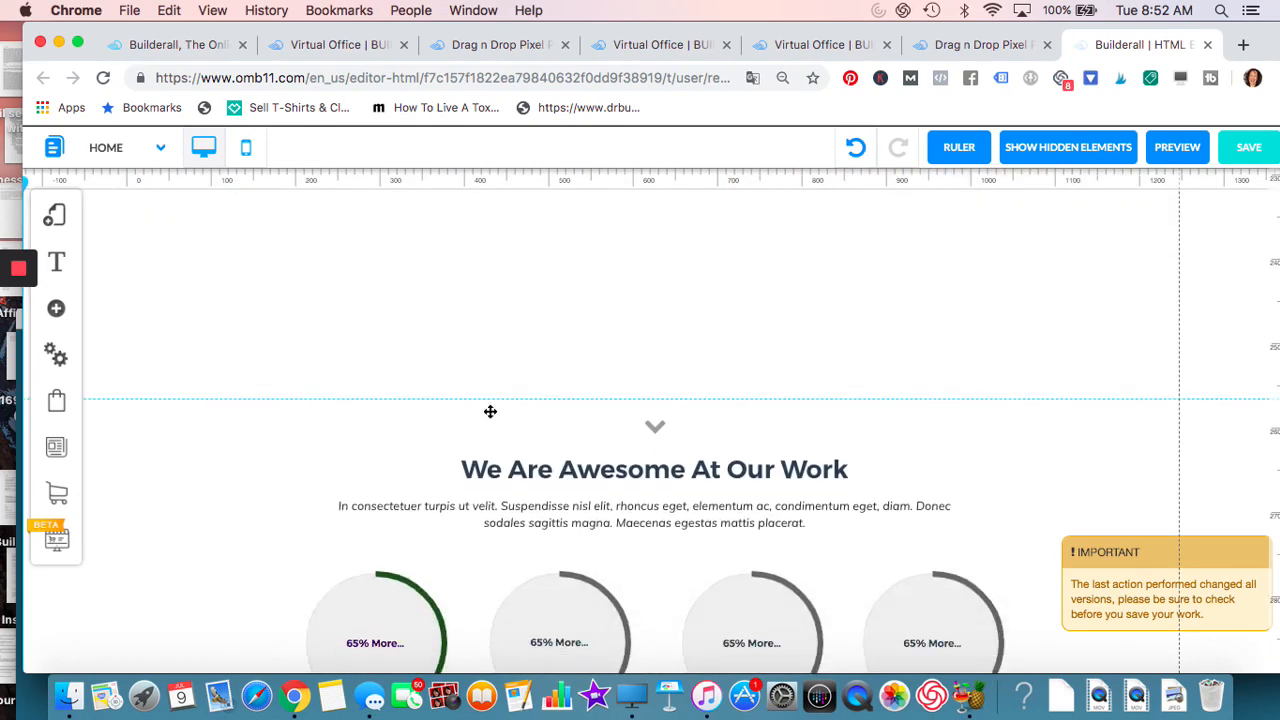
pyautogui.scroll(-3)
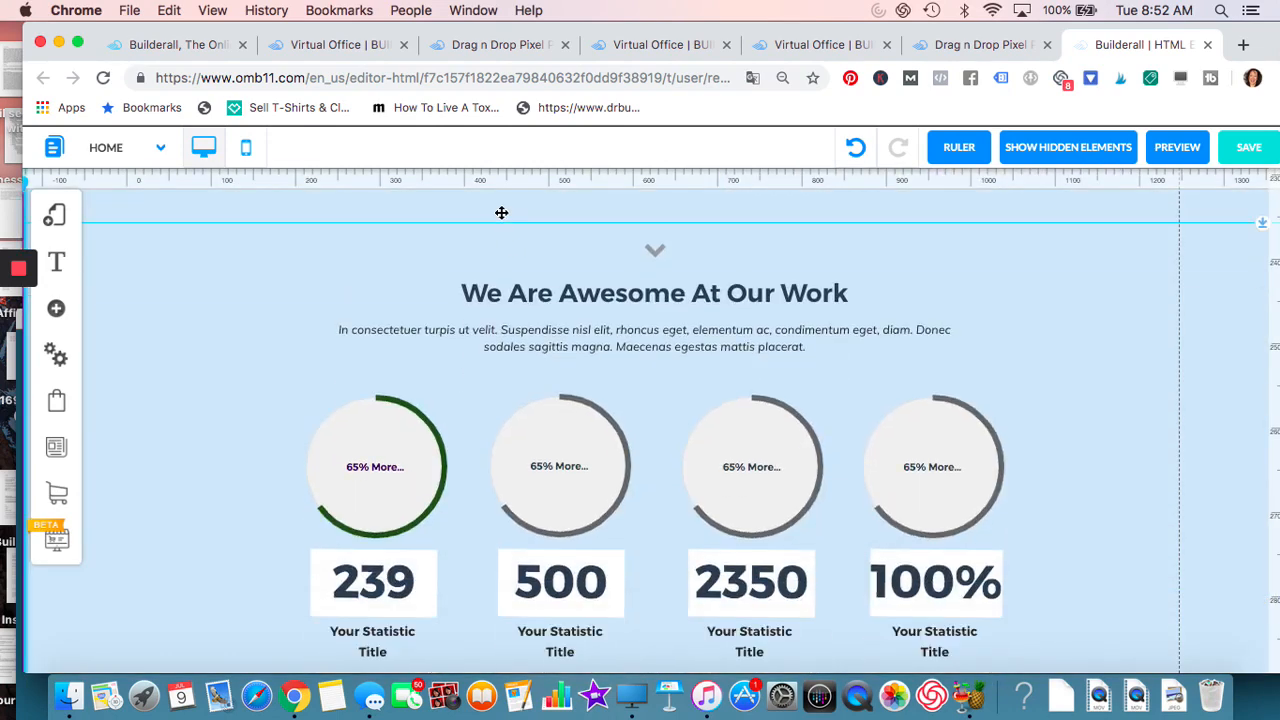
pyautogui.scroll(3)
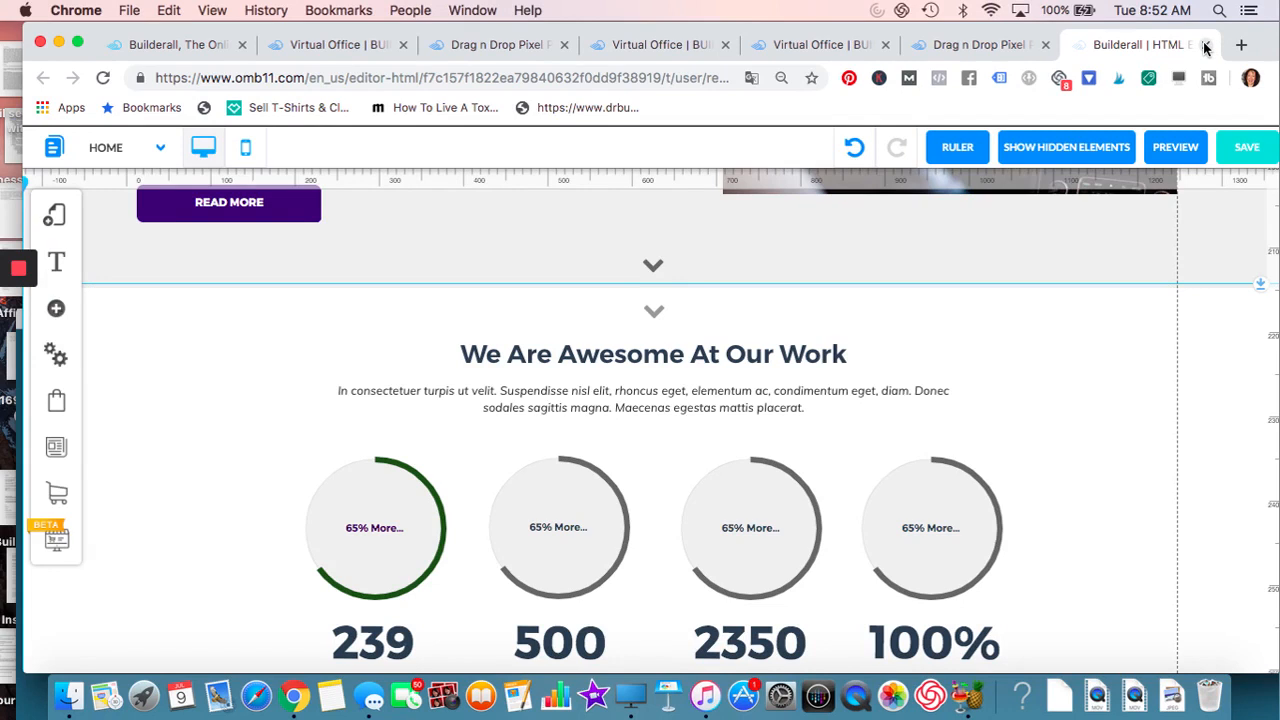
pyautogui.click(1208, 44)
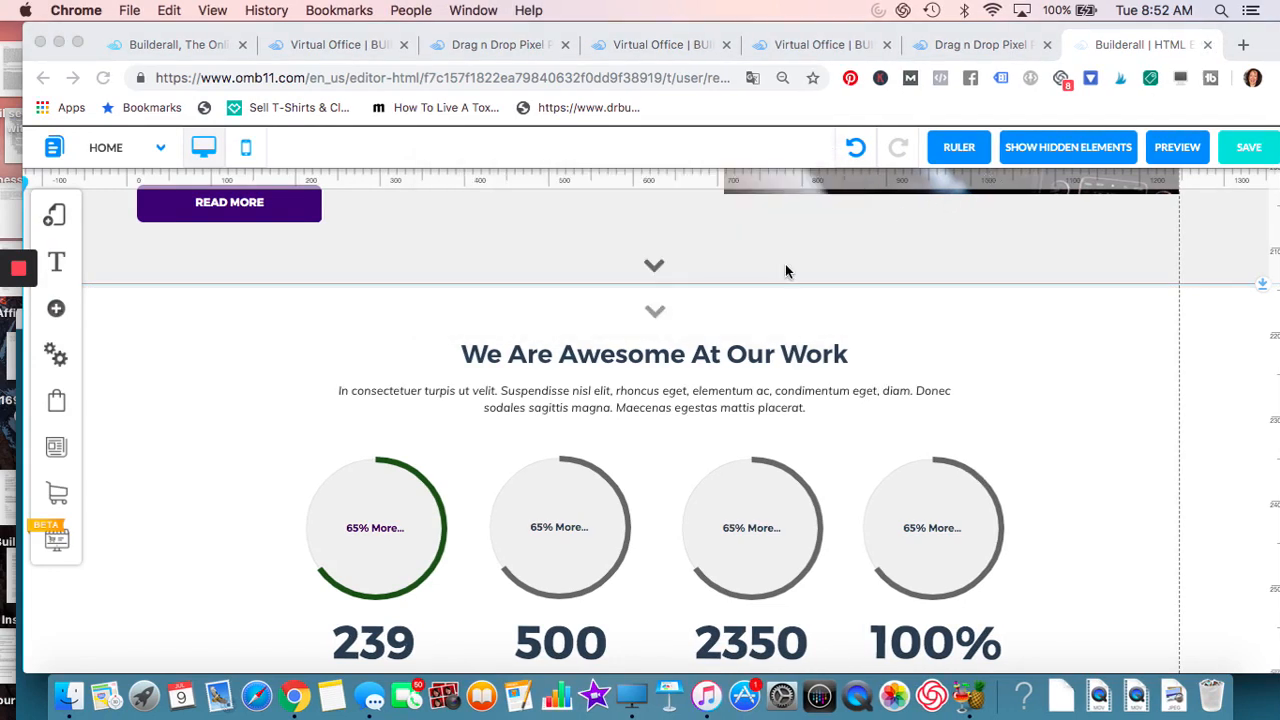
pyautogui.click(1120, 44)
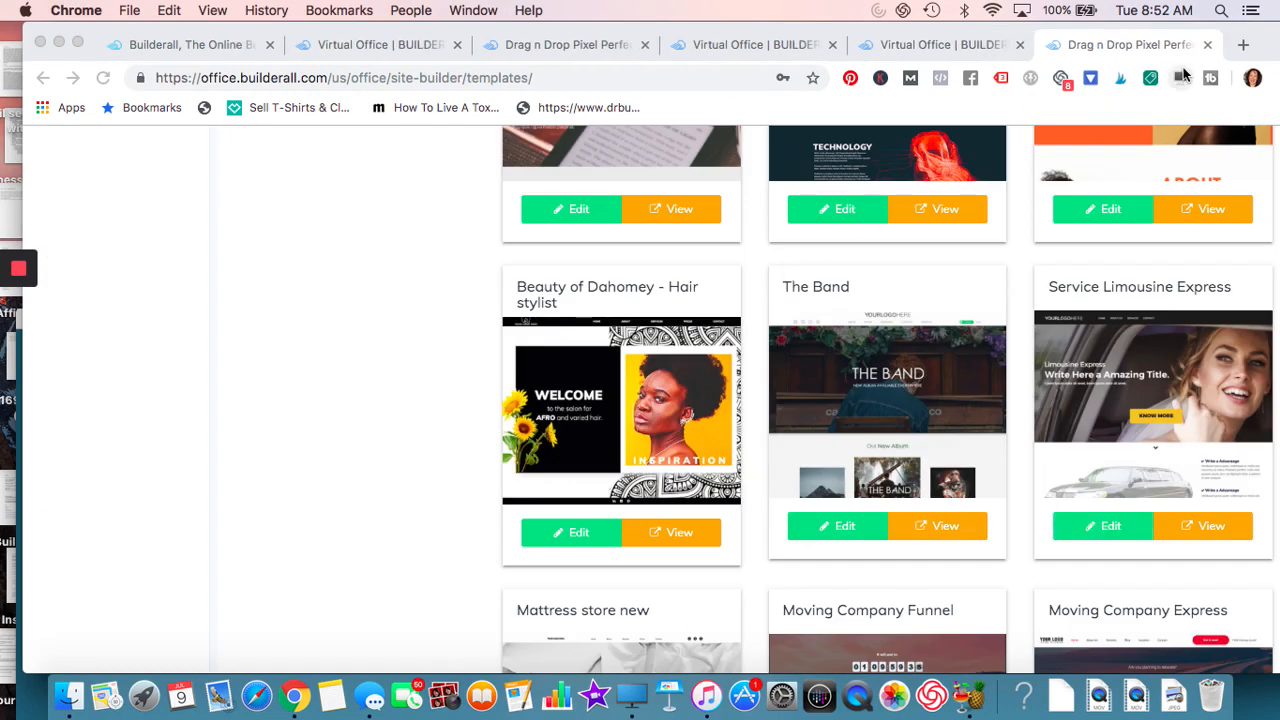
pyautogui.moveTo(1180, 78)
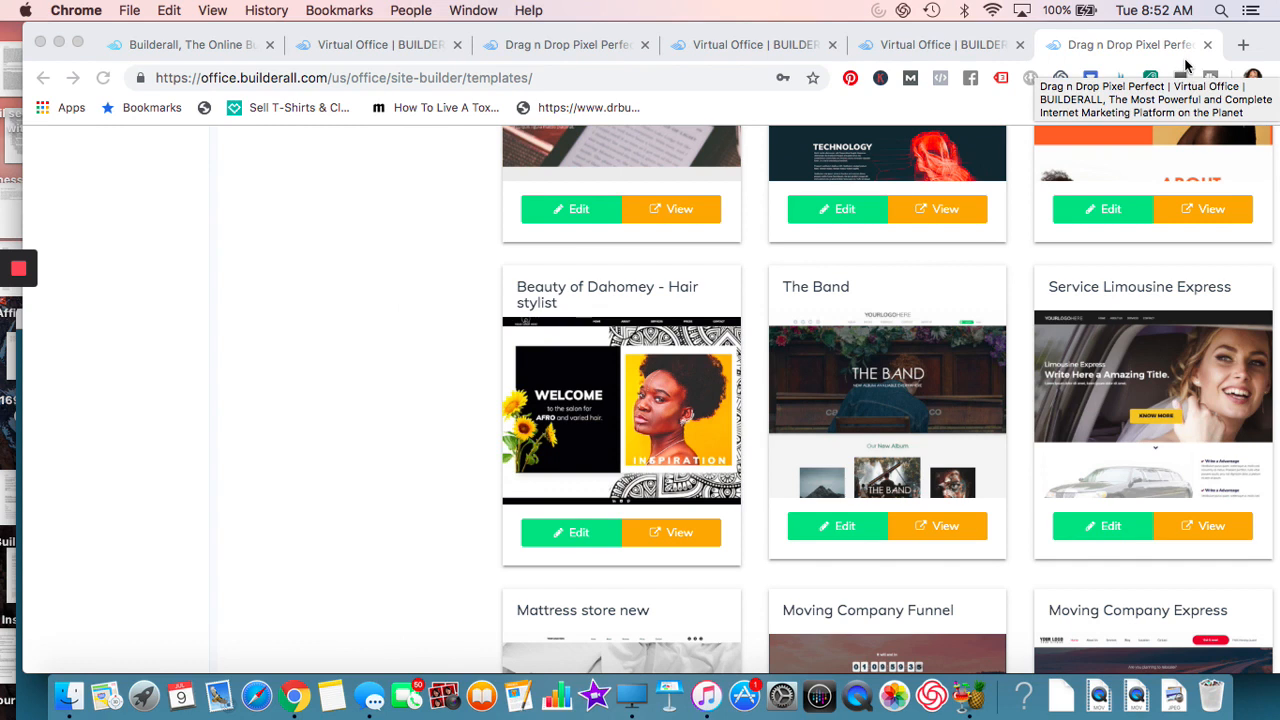
pyautogui.moveTo(1186, 62)
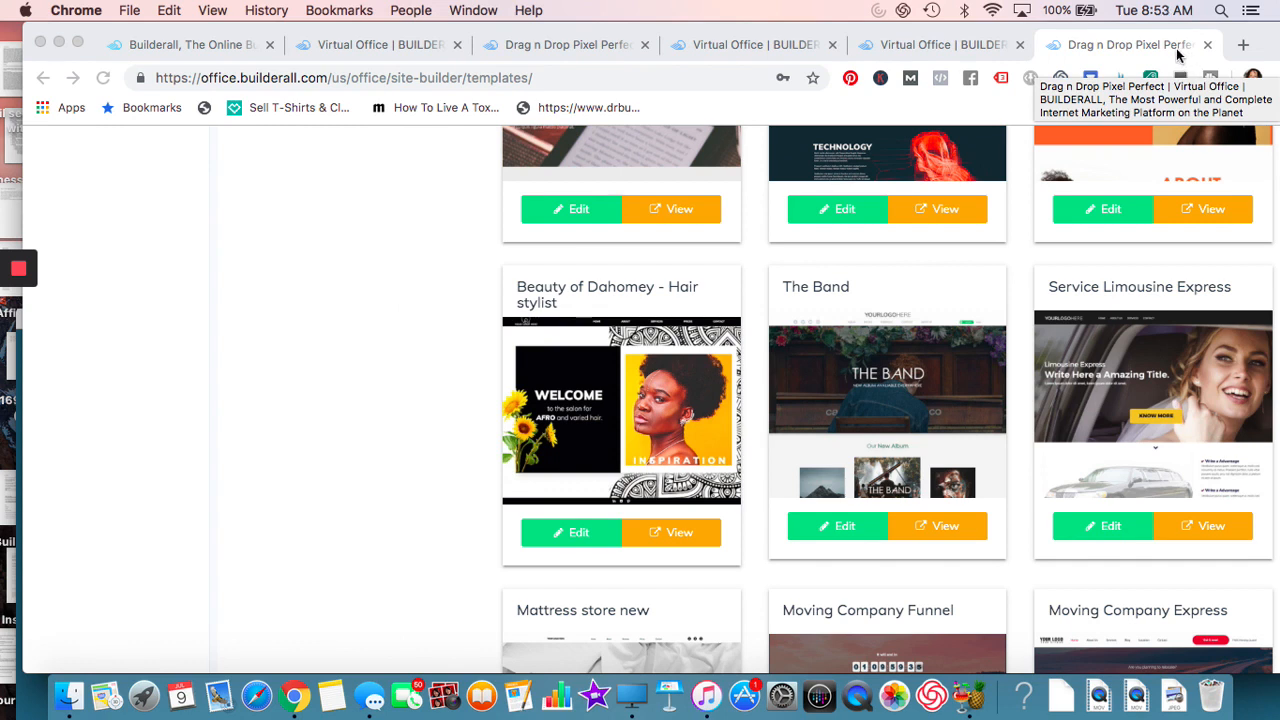
pyautogui.moveTo(1212, 50)
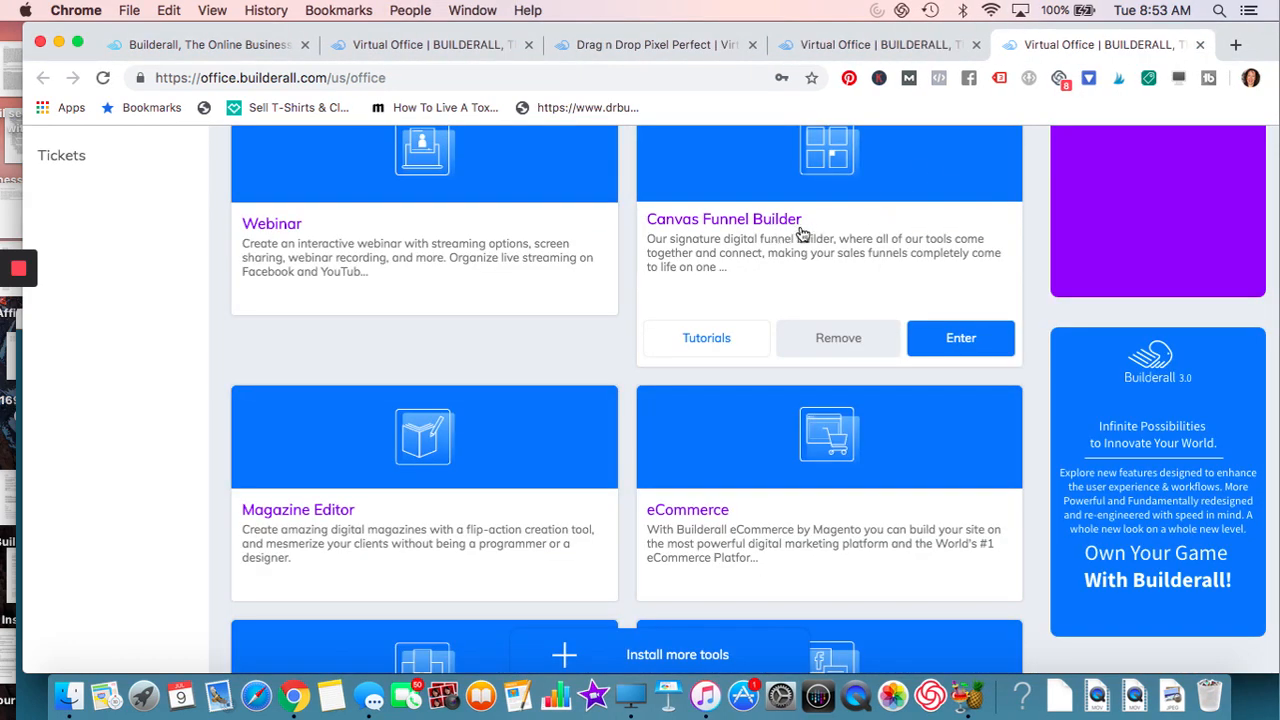
pyautogui.scroll(-3)
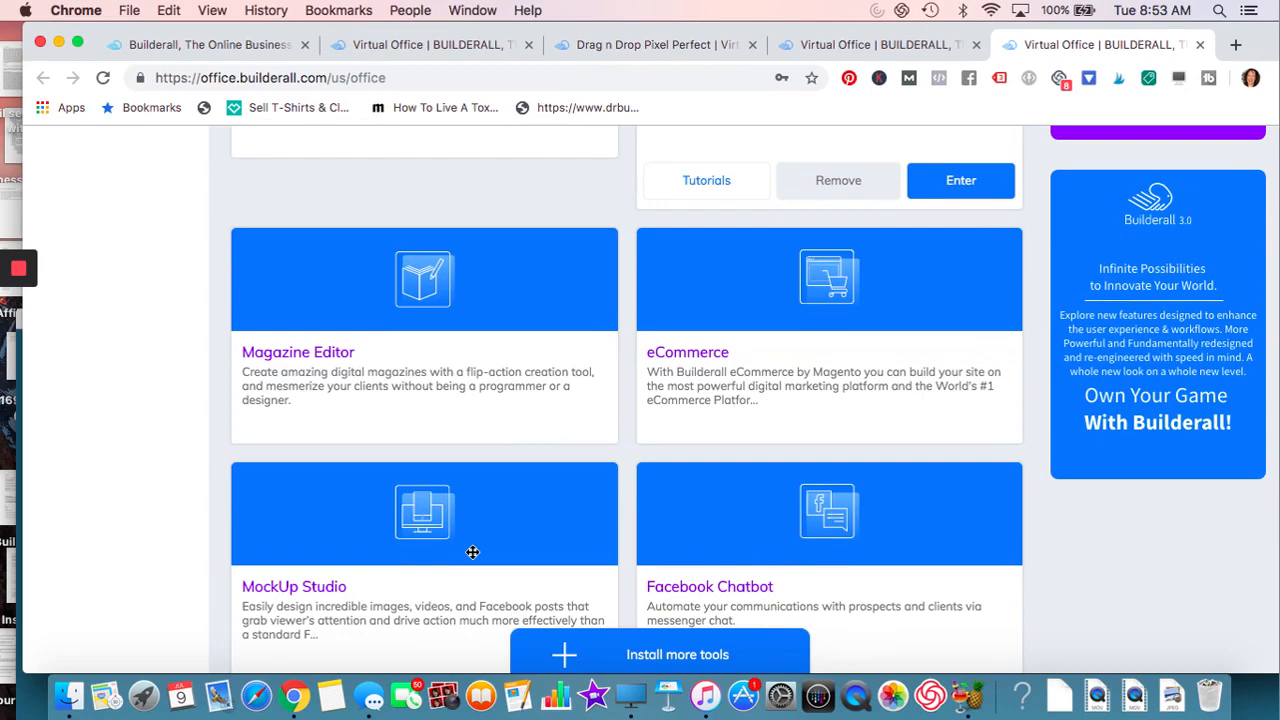
pyautogui.scroll(-3)
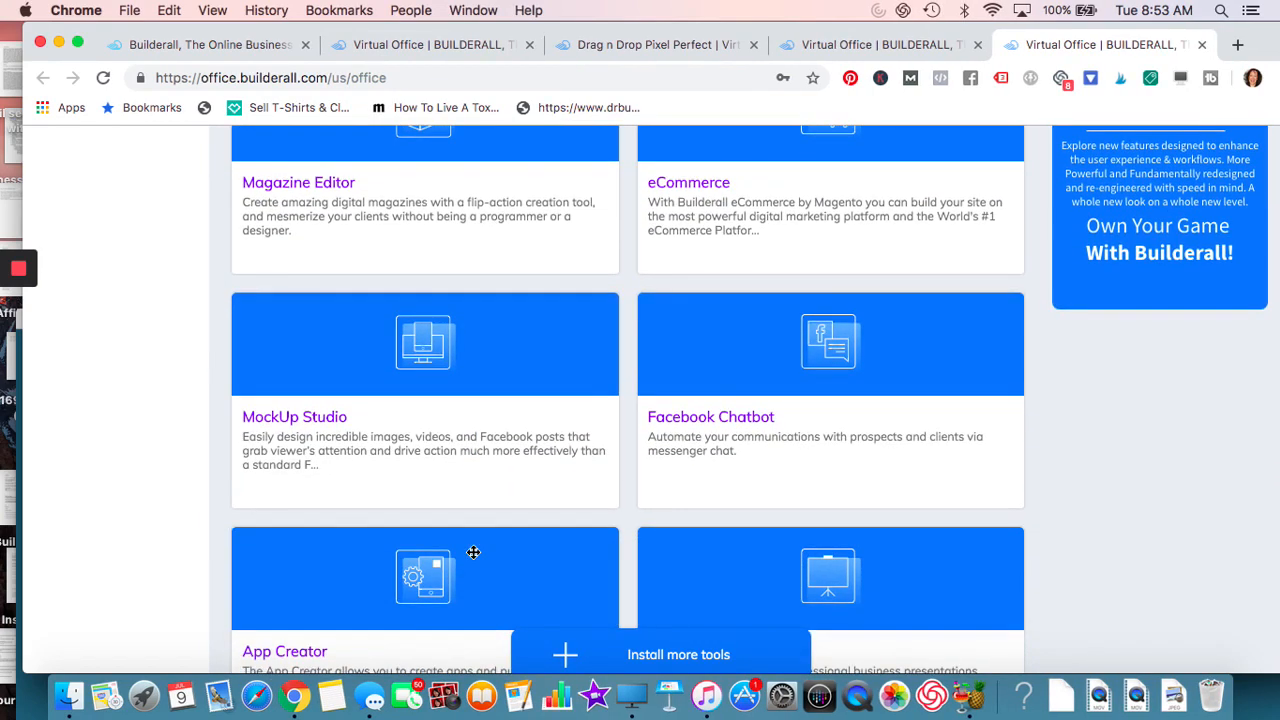
pyautogui.scroll(-3)
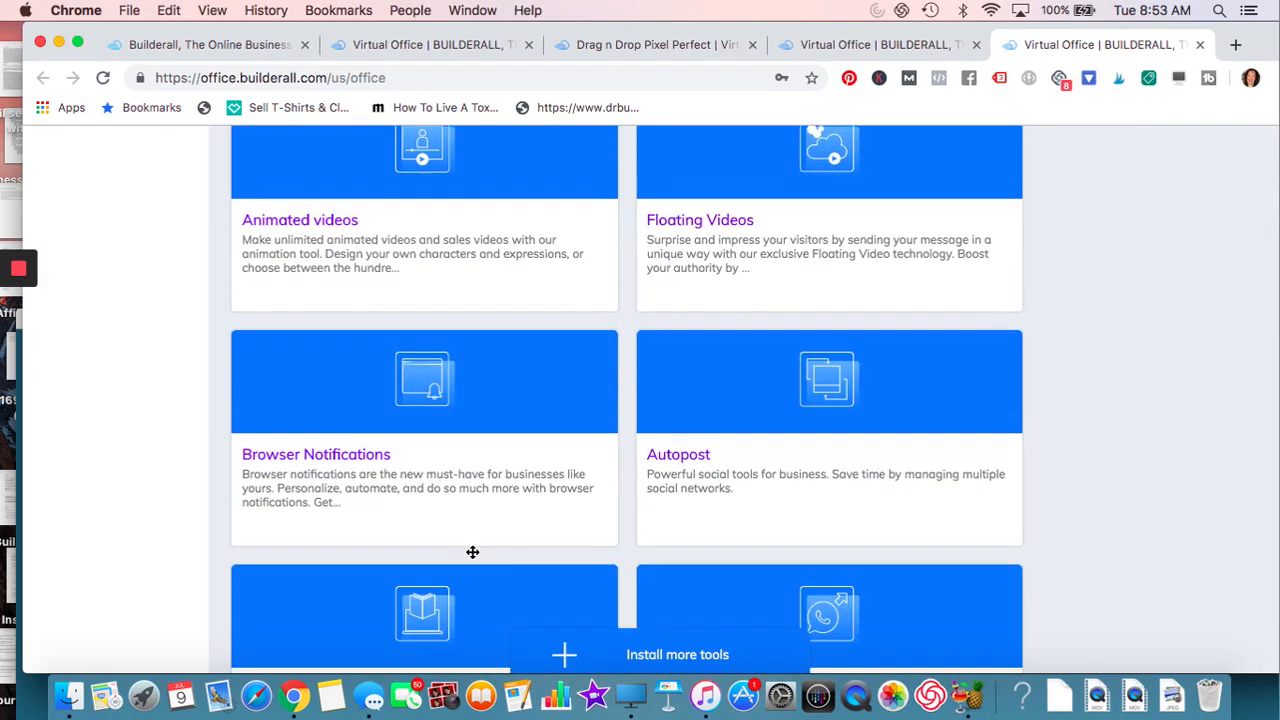
pyautogui.scroll(-3)
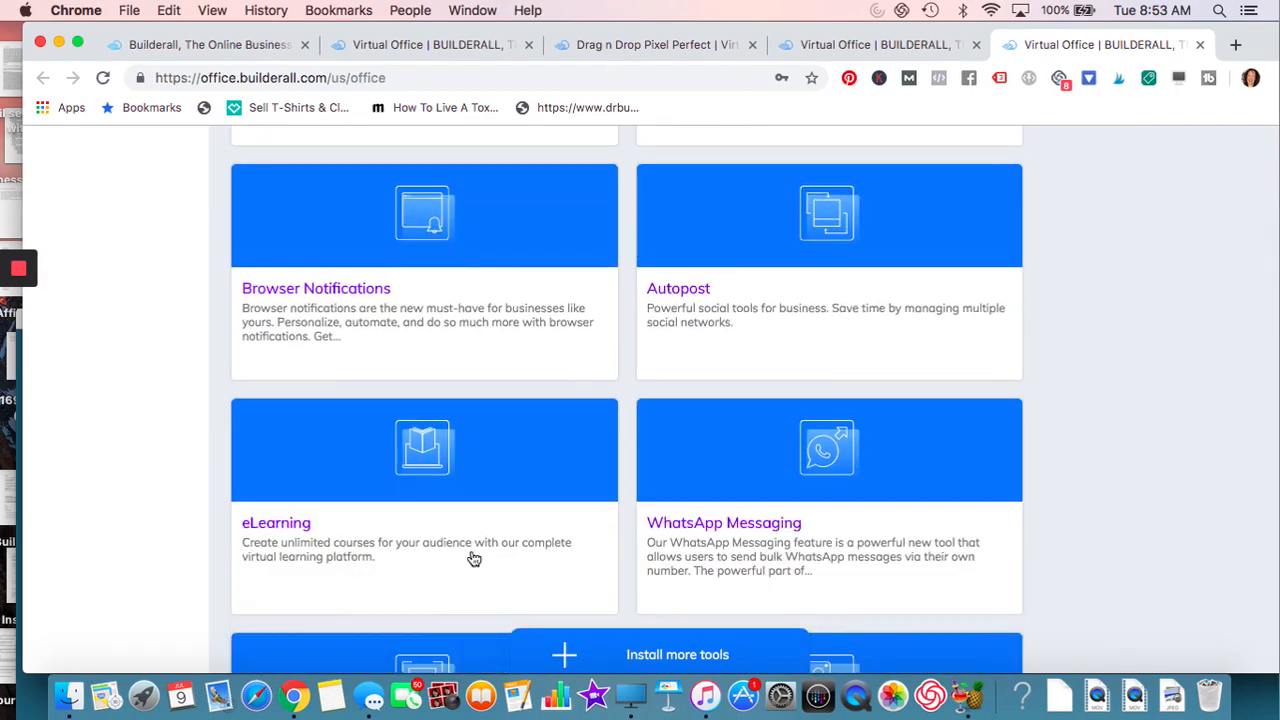
pyautogui.scroll(-3)
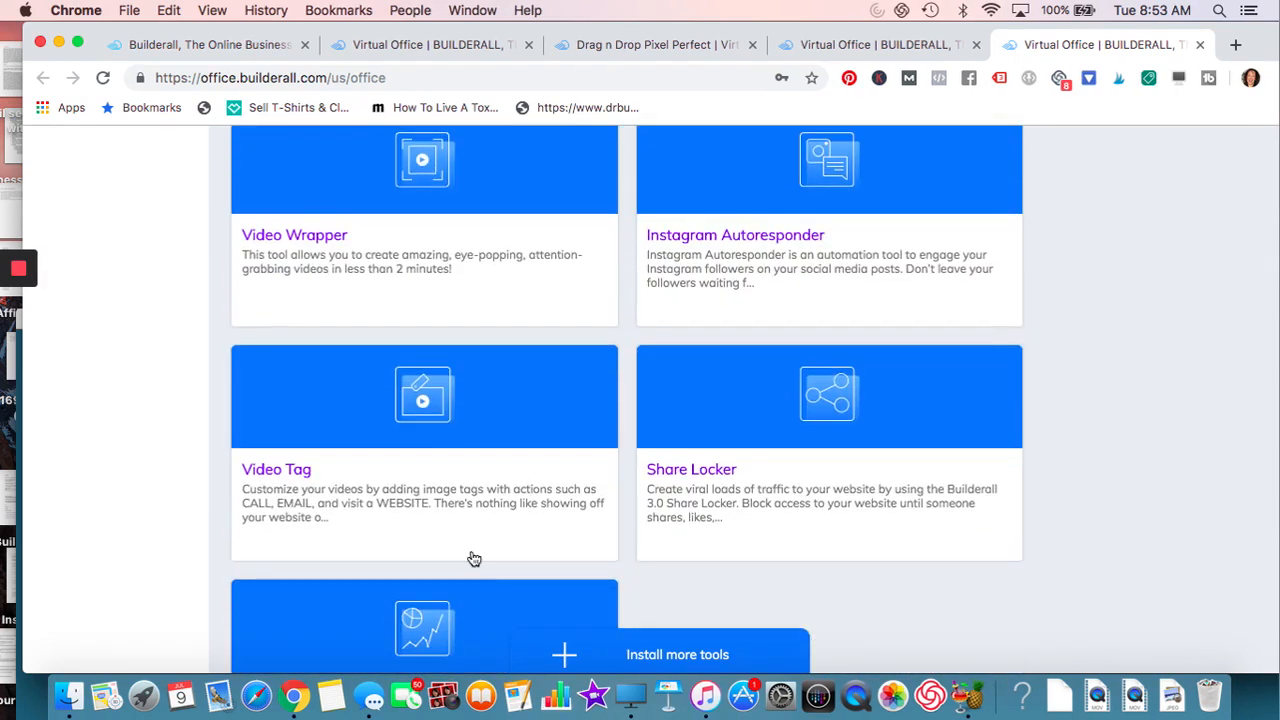
pyautogui.scroll(-3)
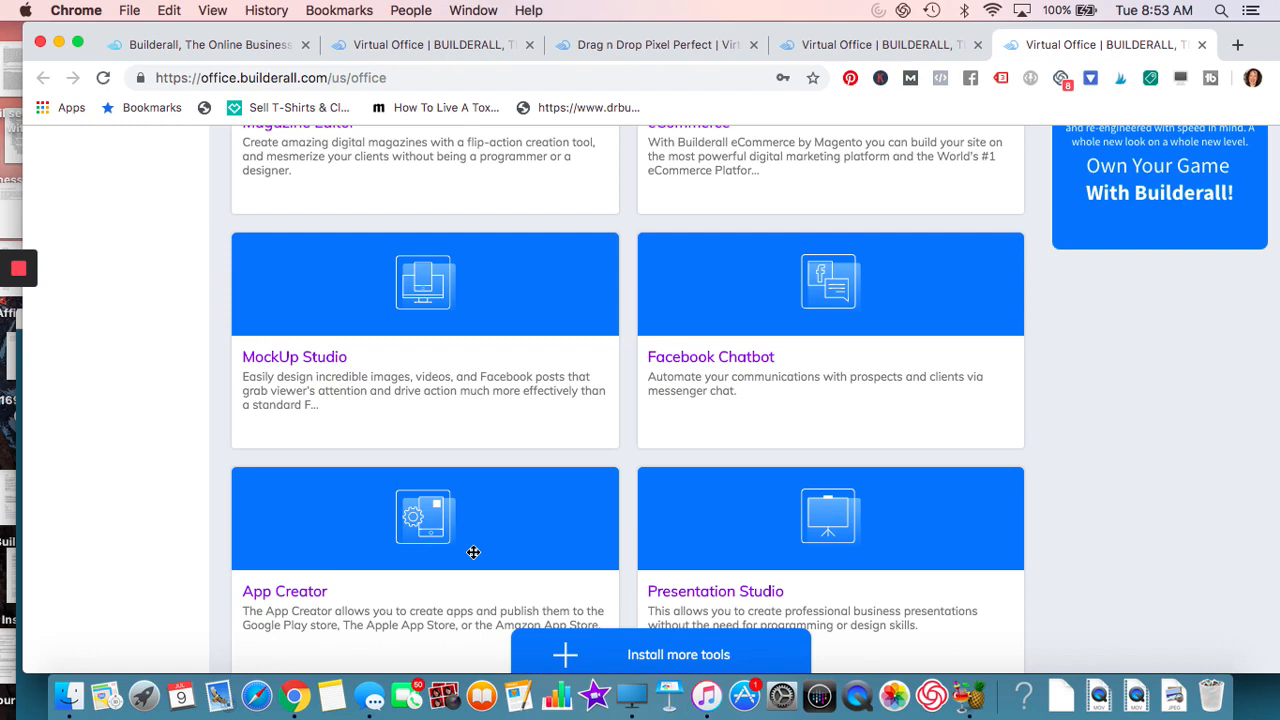
pyautogui.moveTo(724, 156)
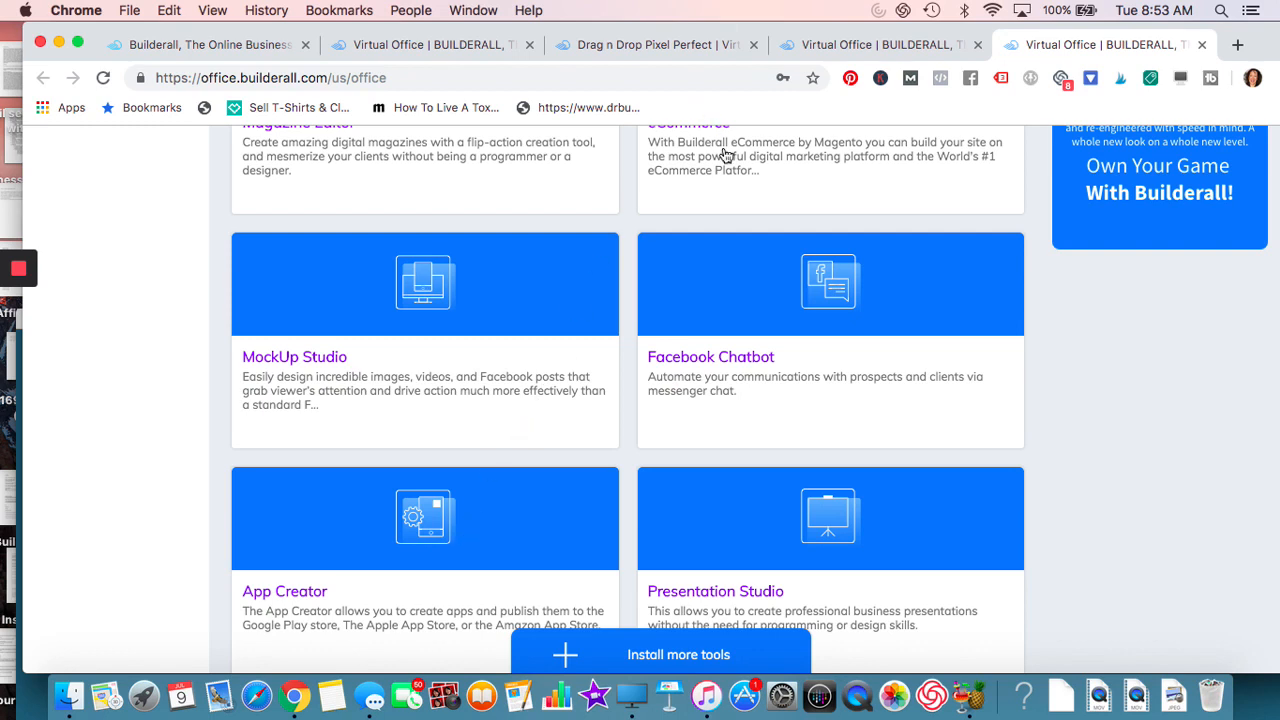
pyautogui.click(16, 268)
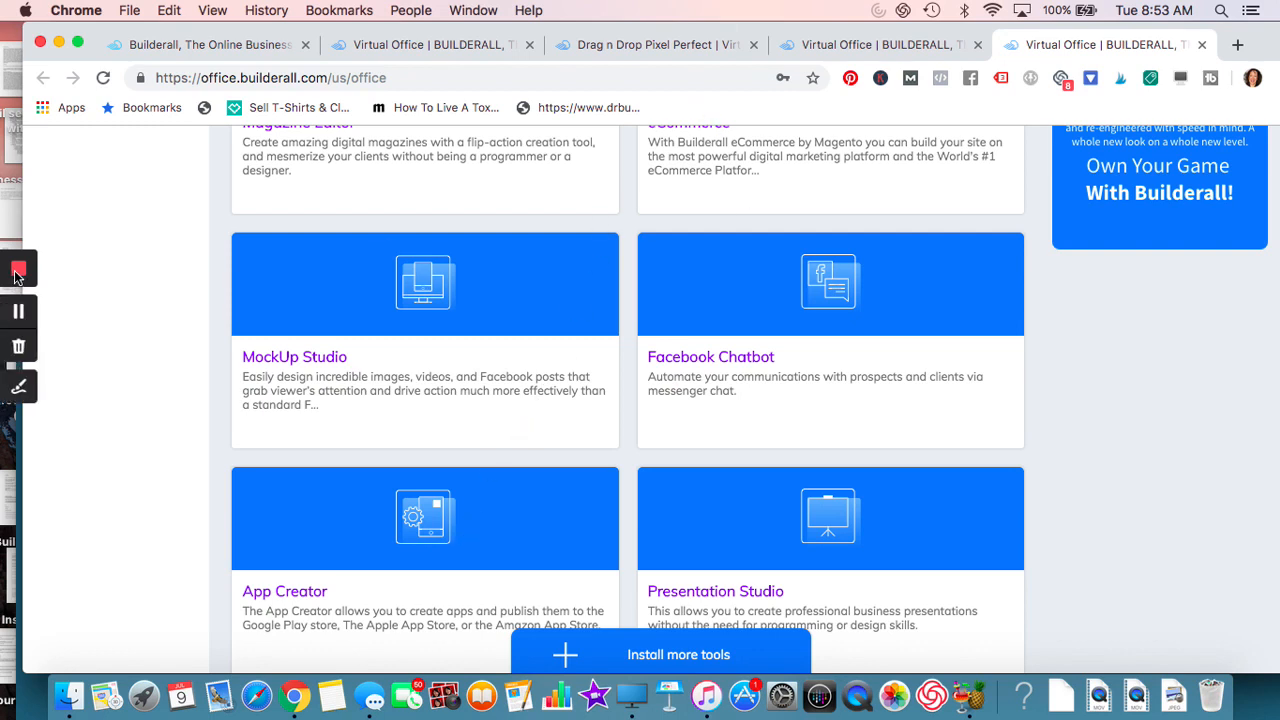